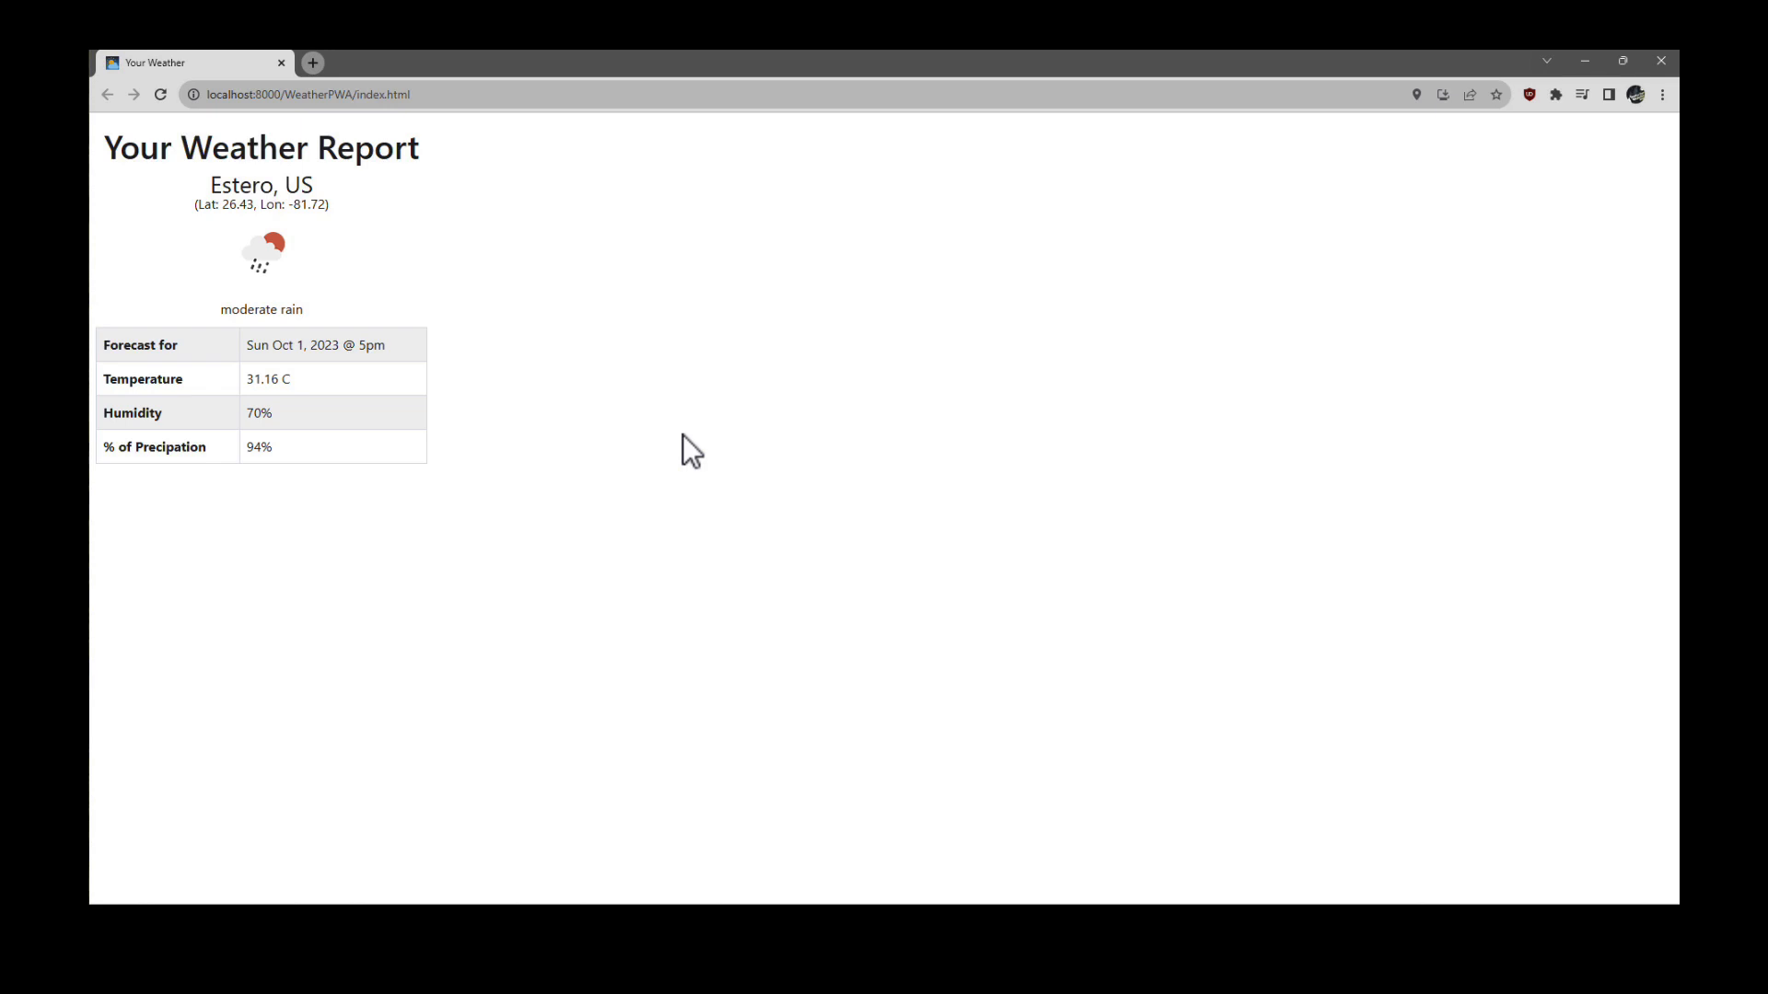
mouse_move(654, 471)
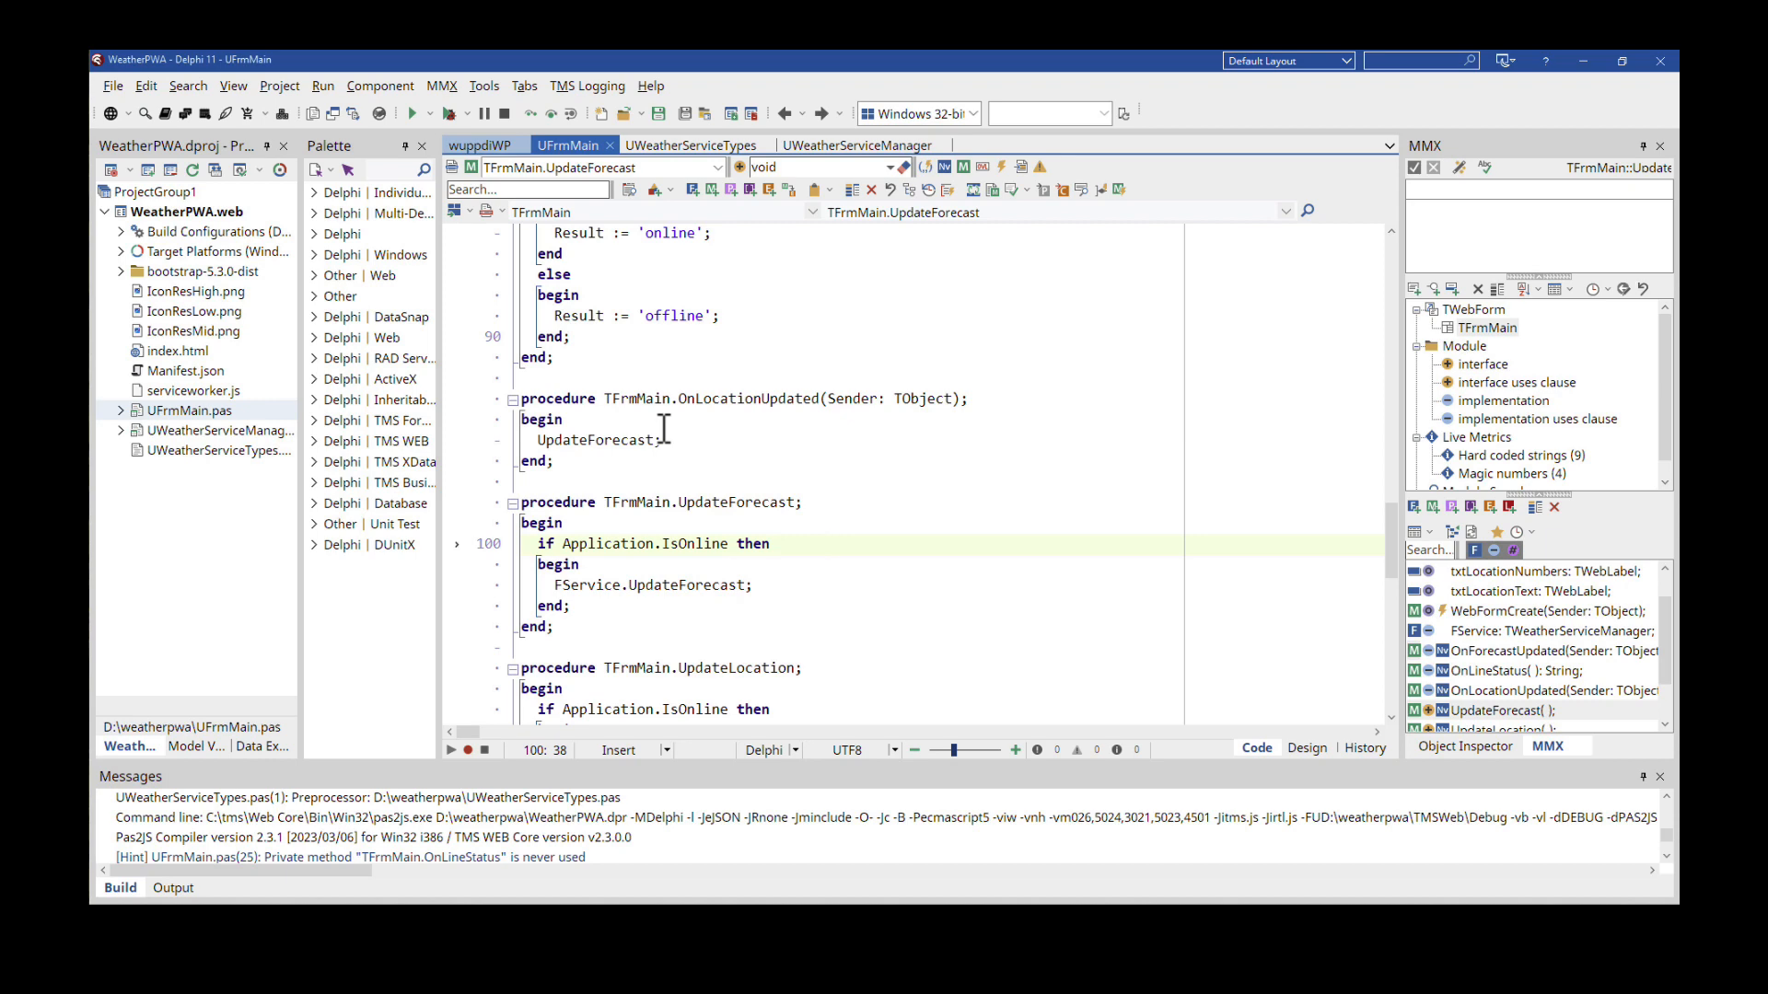
- Open UWeatherServiceManager and set a breakpoint on the LResponse await request line 143
left_click(856, 145)
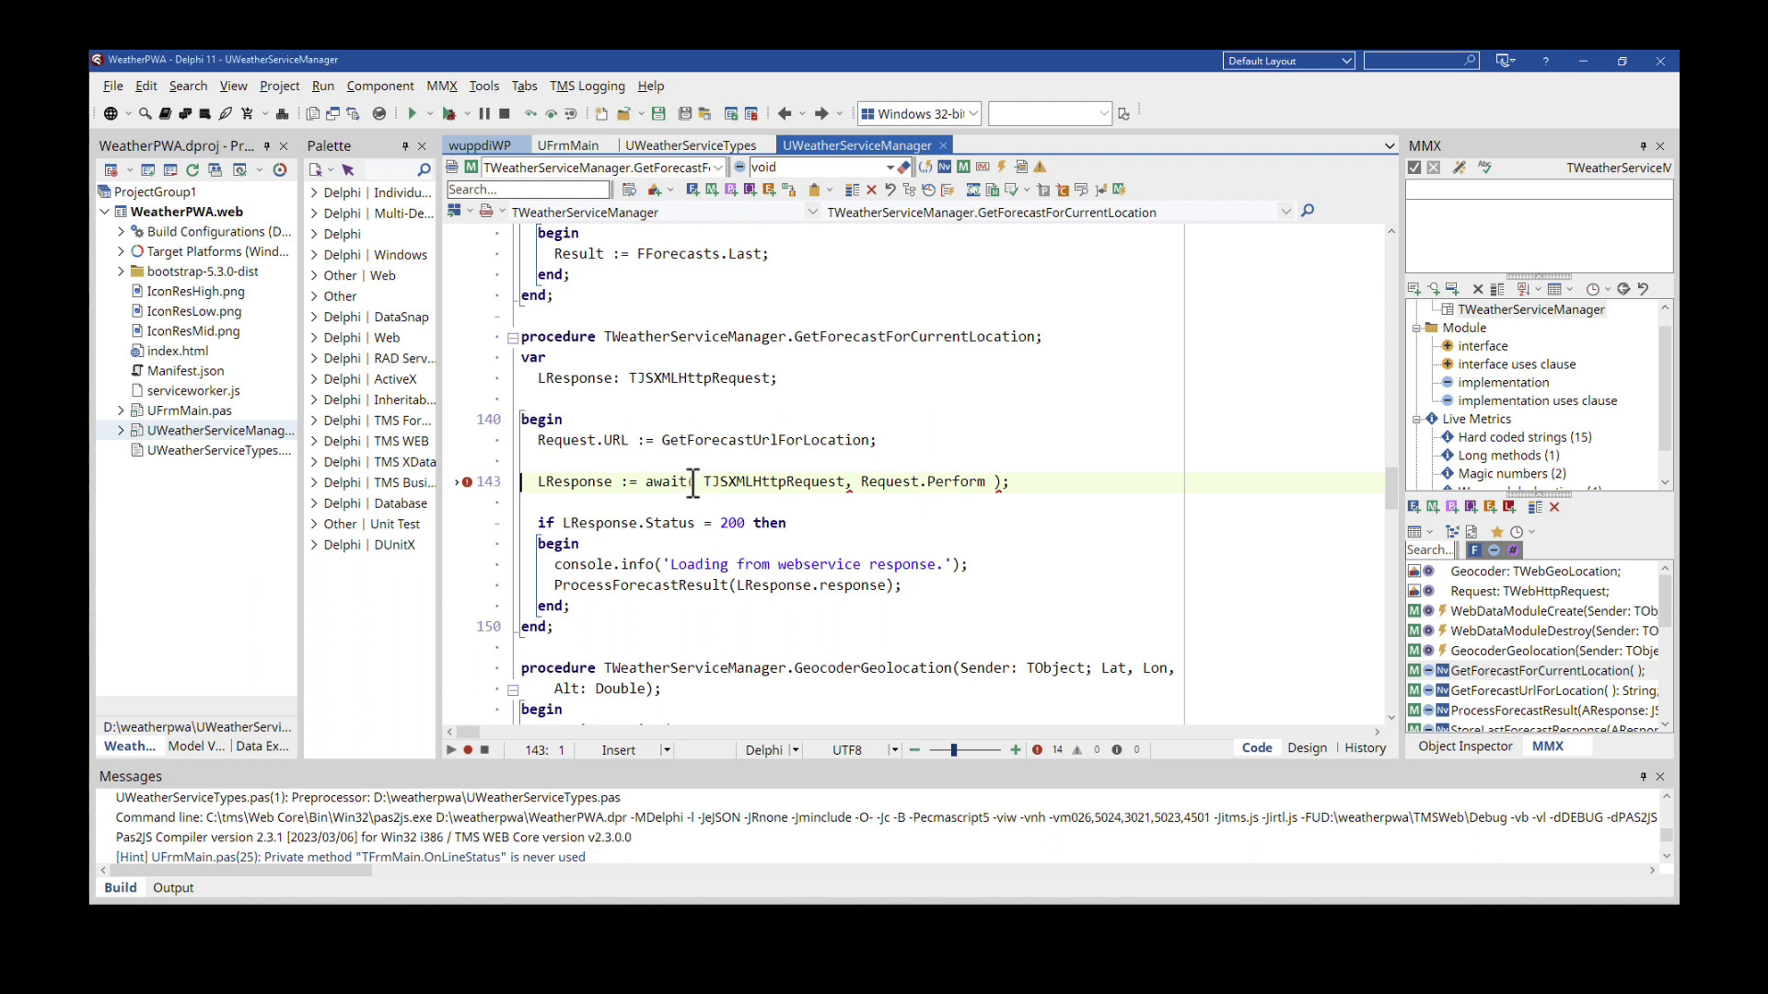
double_click(666, 482)
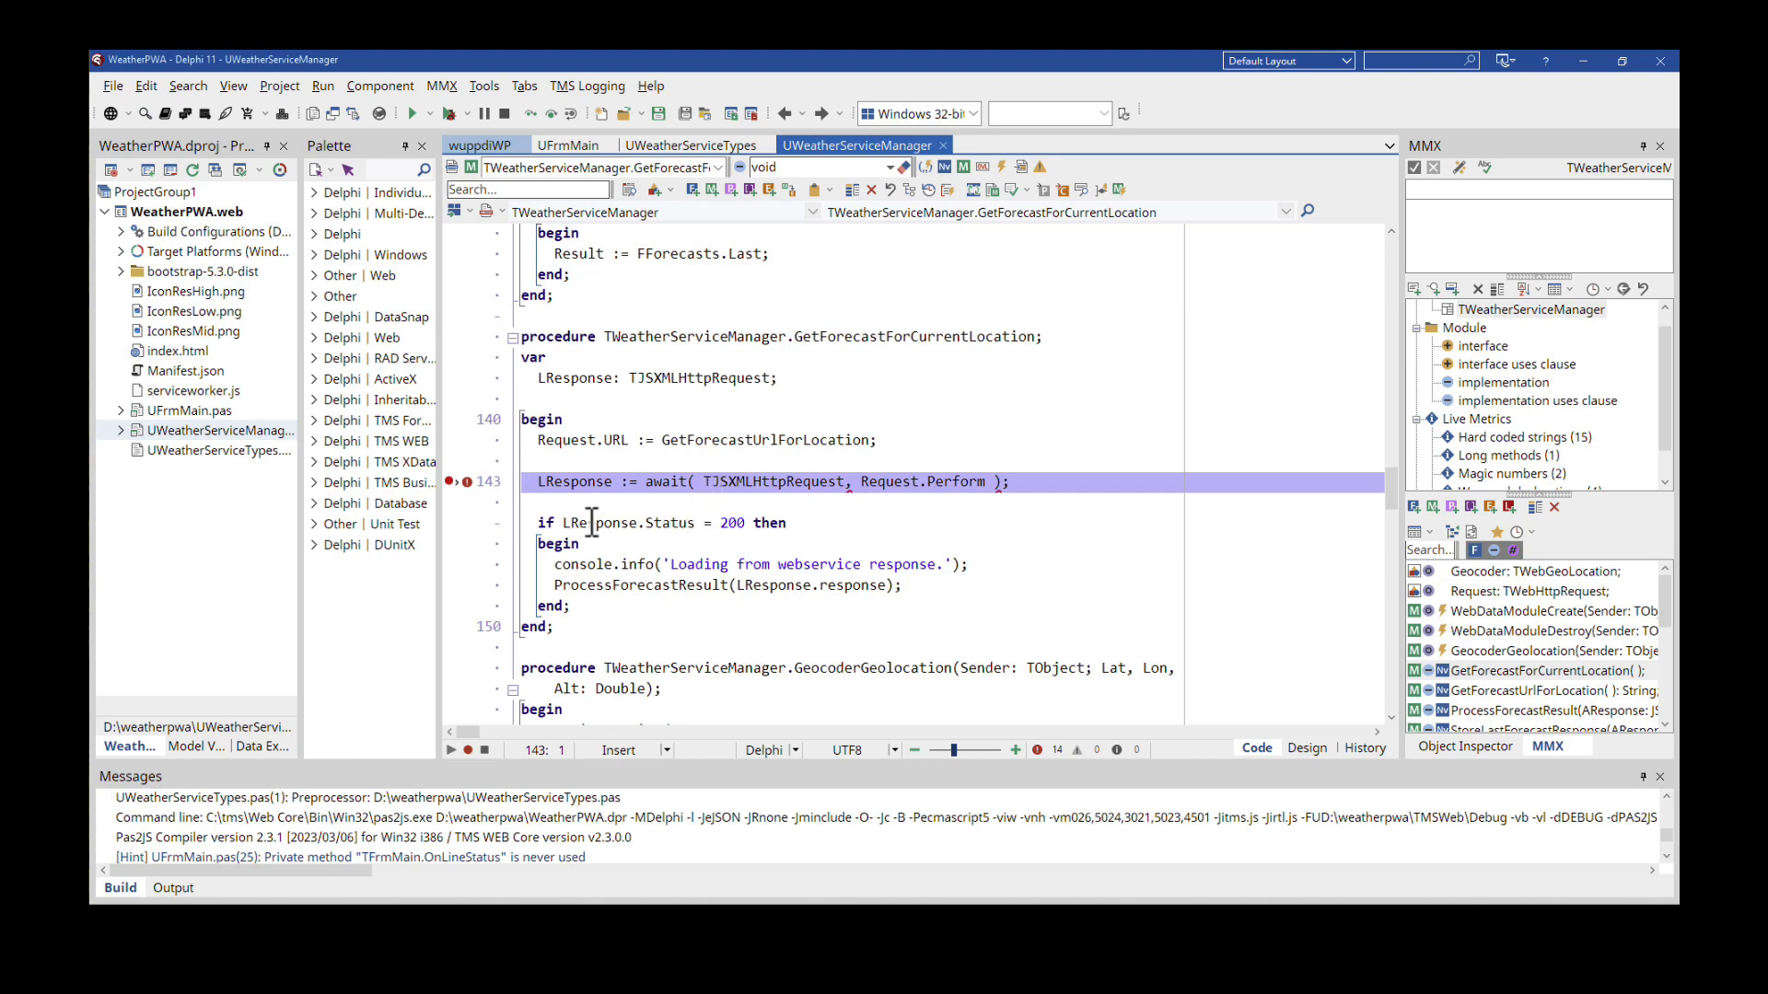
mouse_move(565, 491)
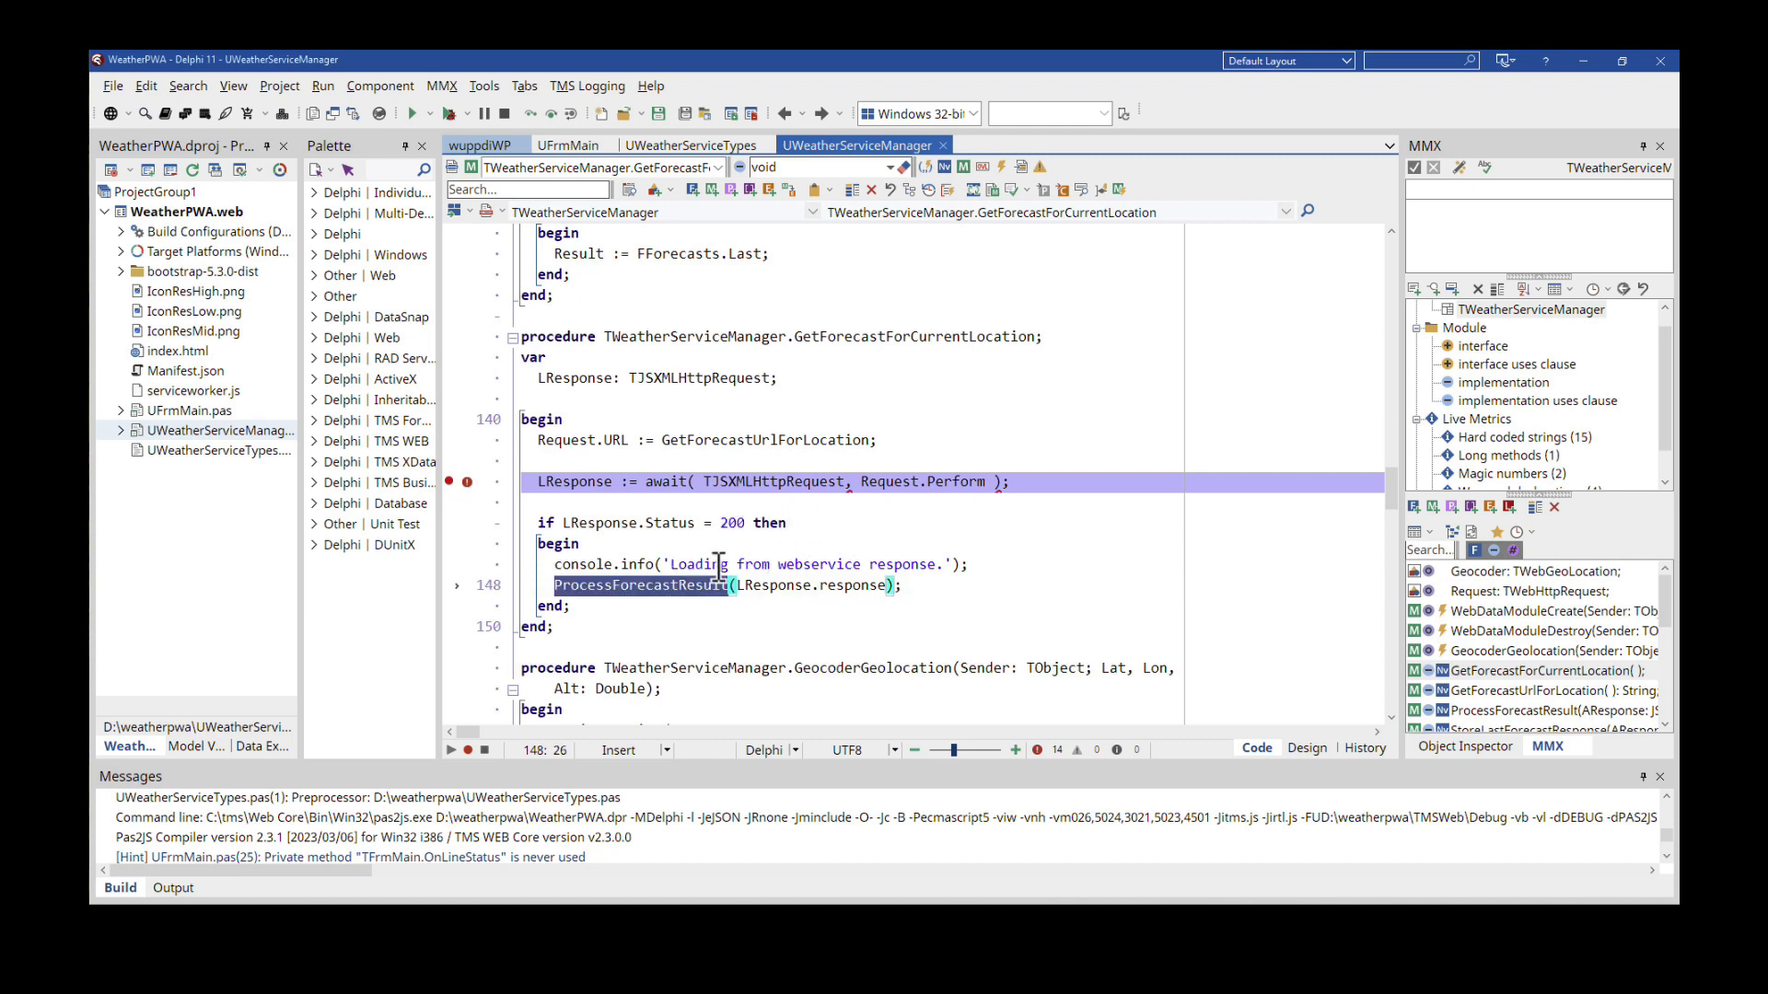
left_click(814, 522)
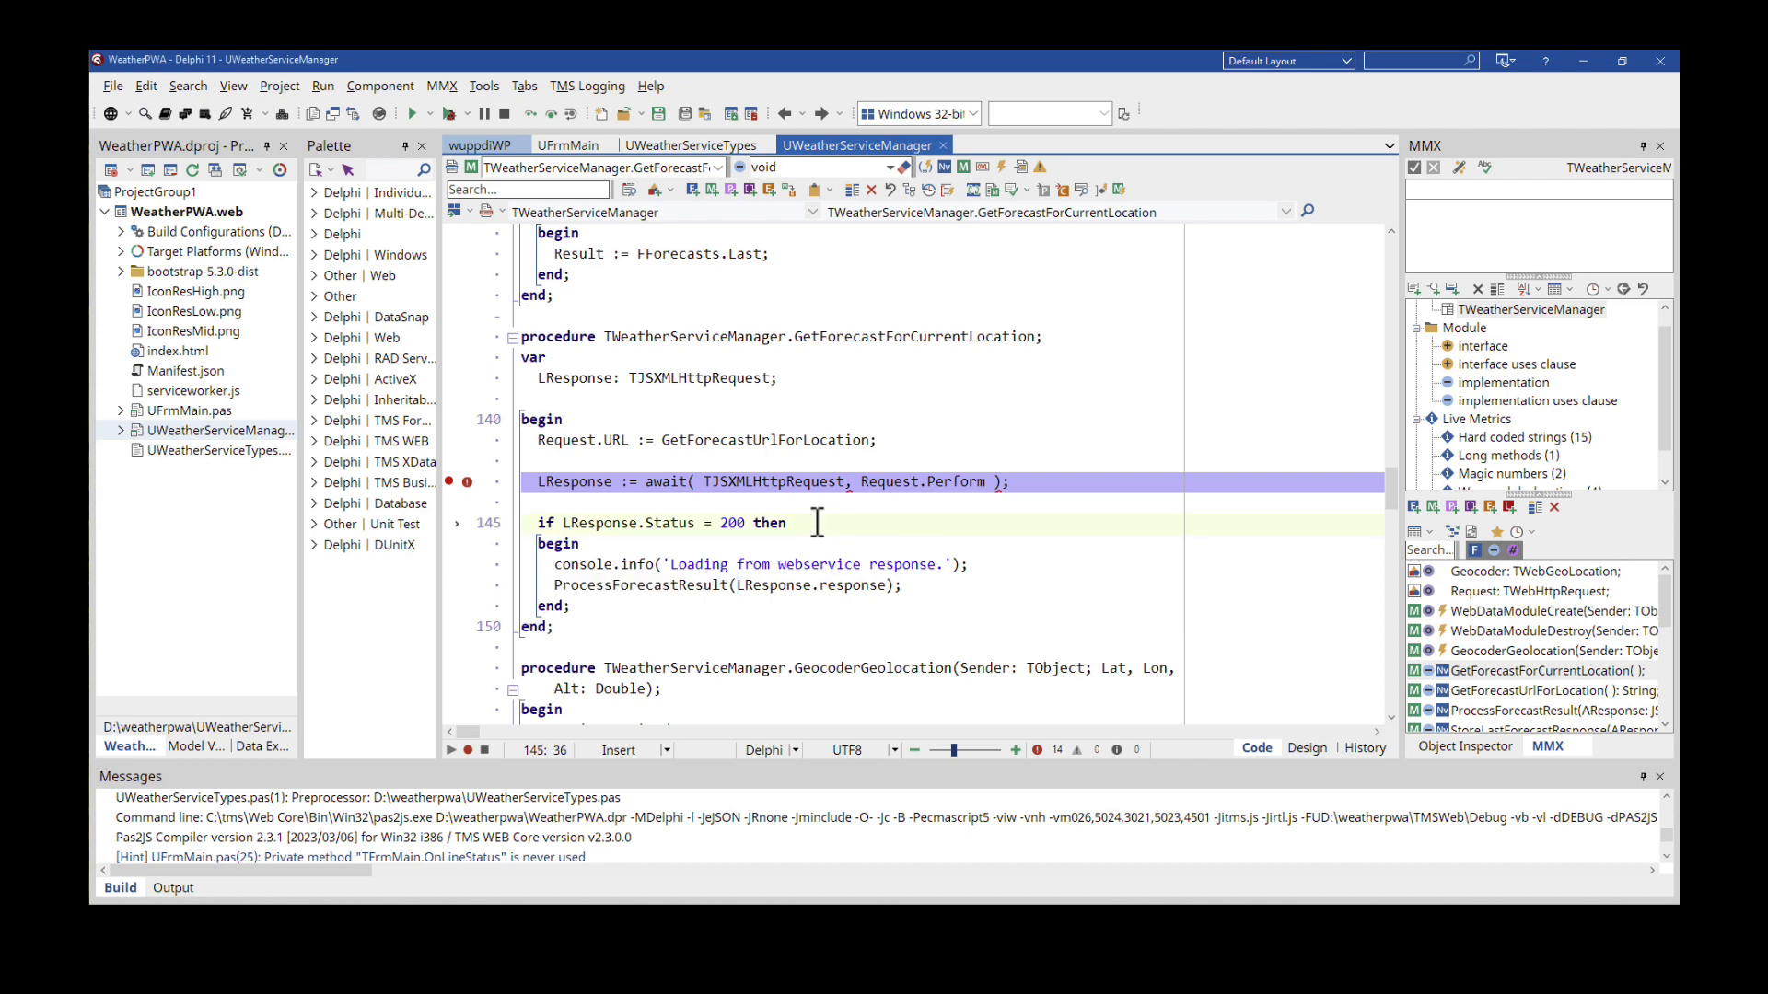
mouse_move(482, 494)
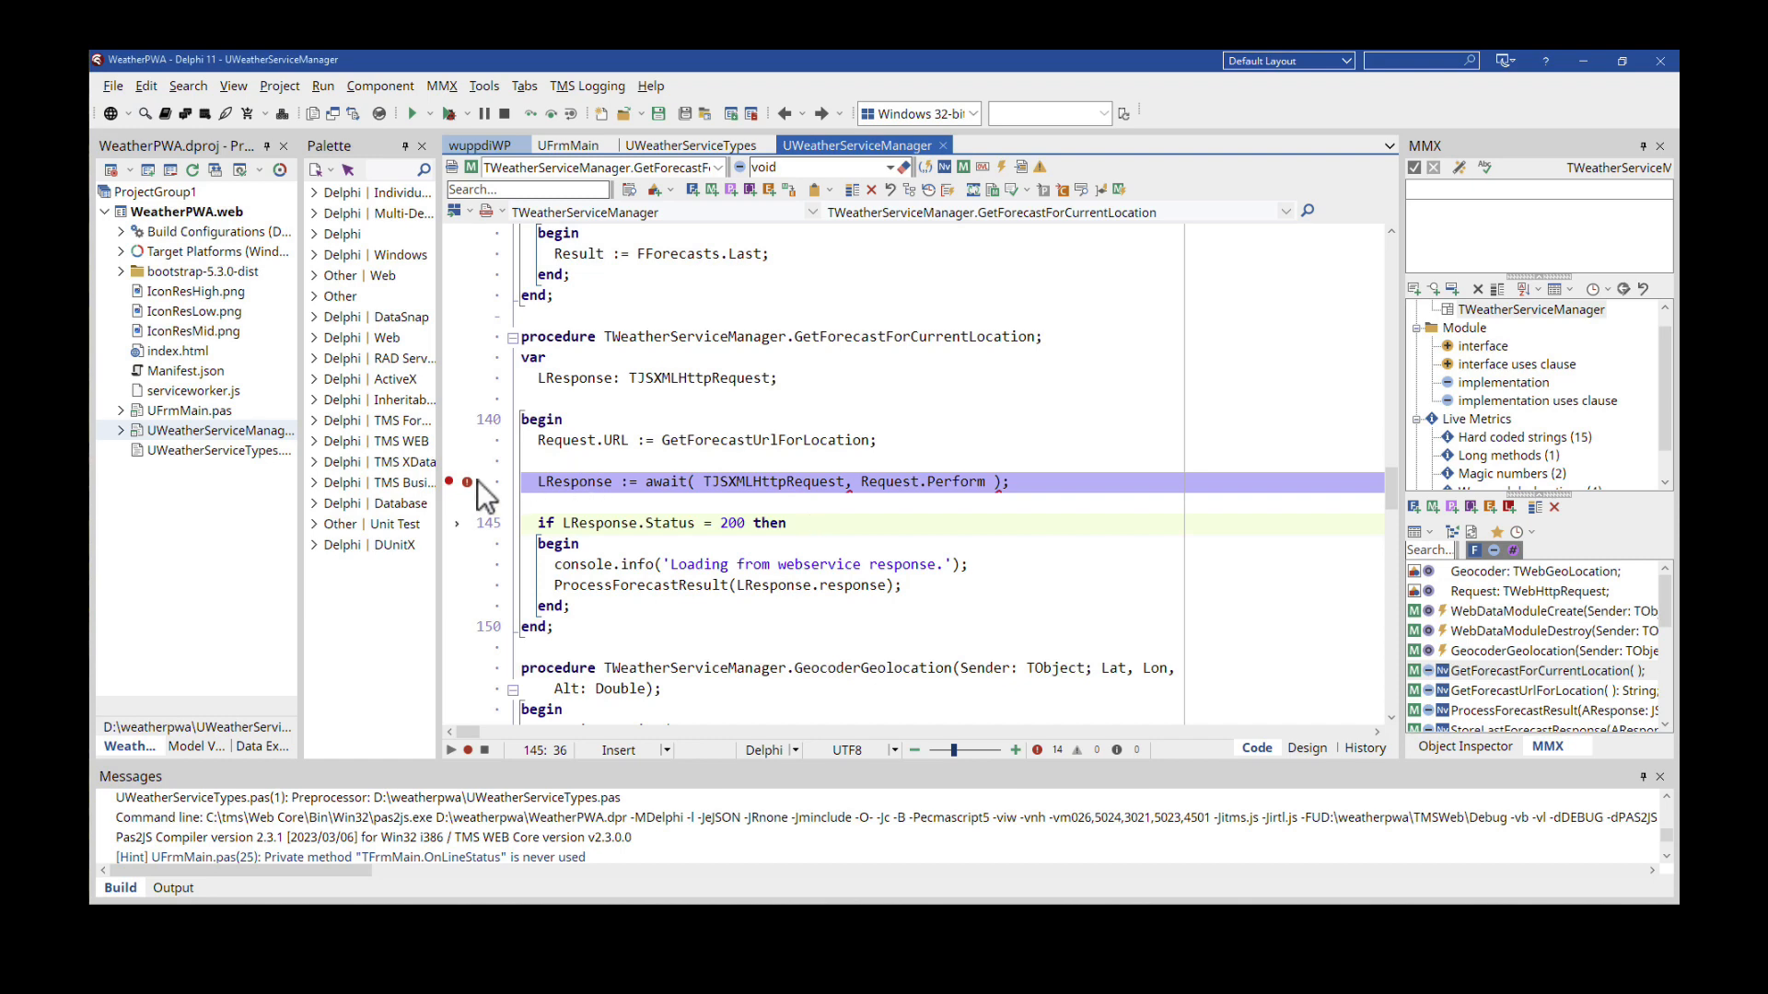
mouse_move(464, 481)
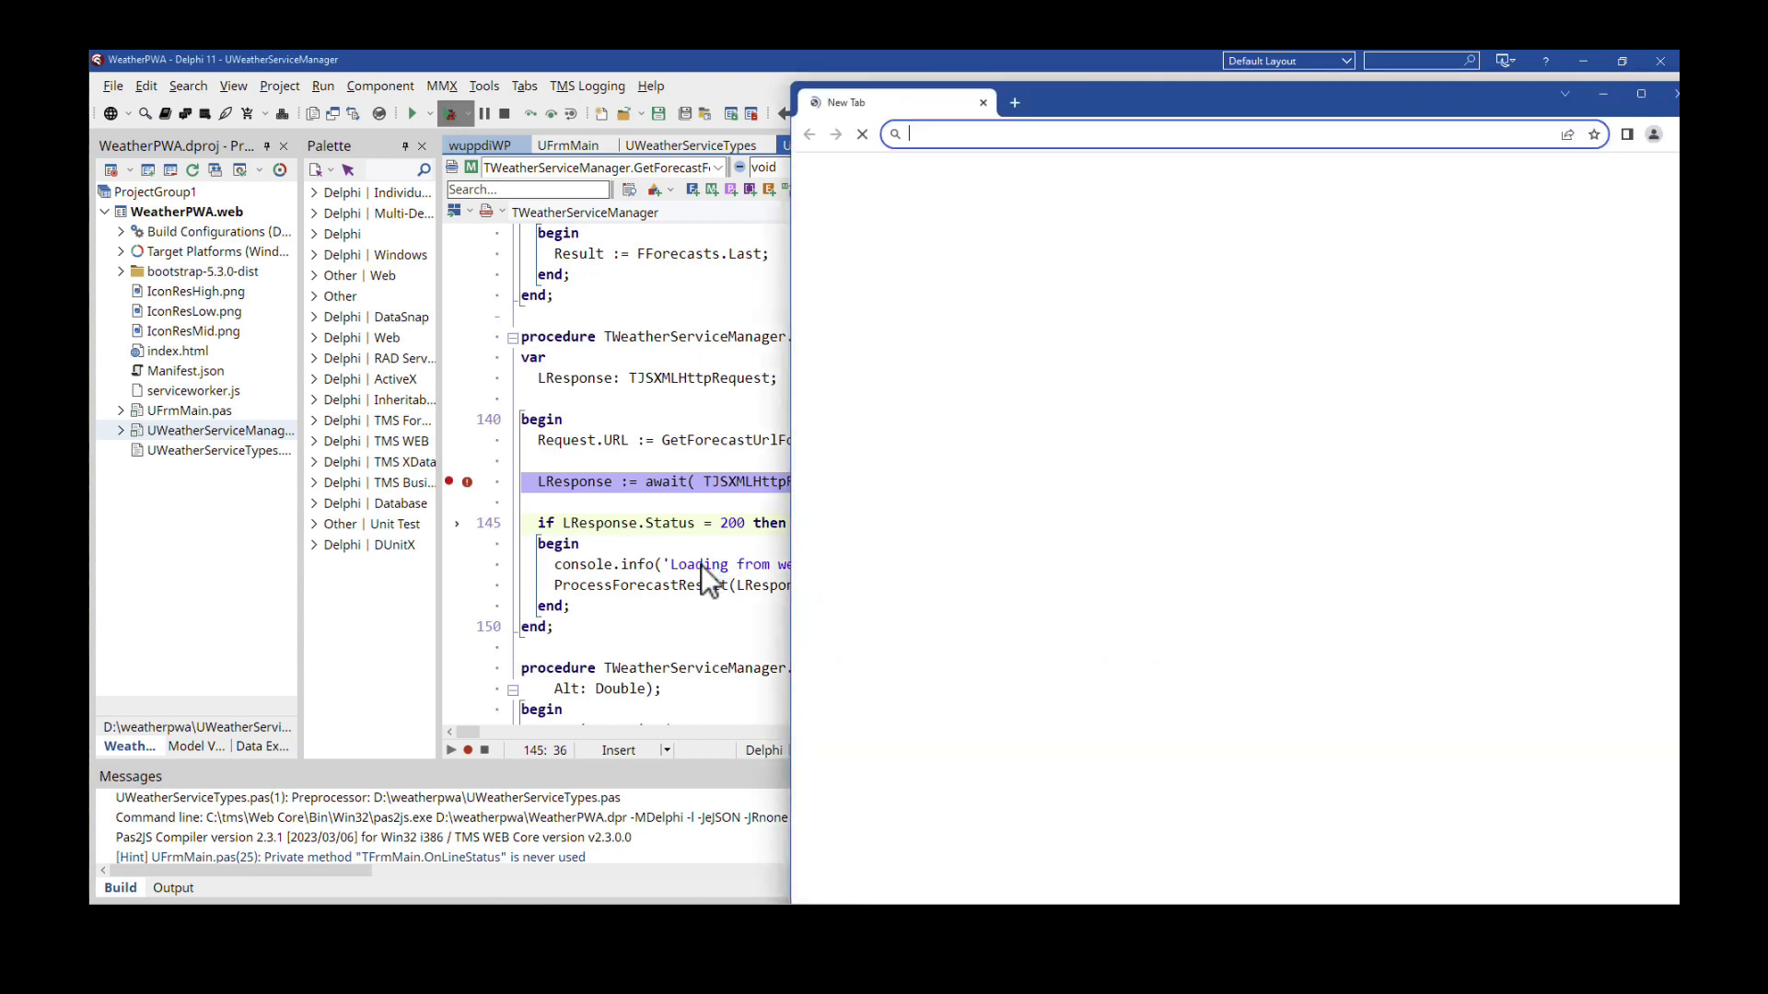
- Run WeatherPWA under the debugger until it breaks on the await line 143
left_click(413, 112)
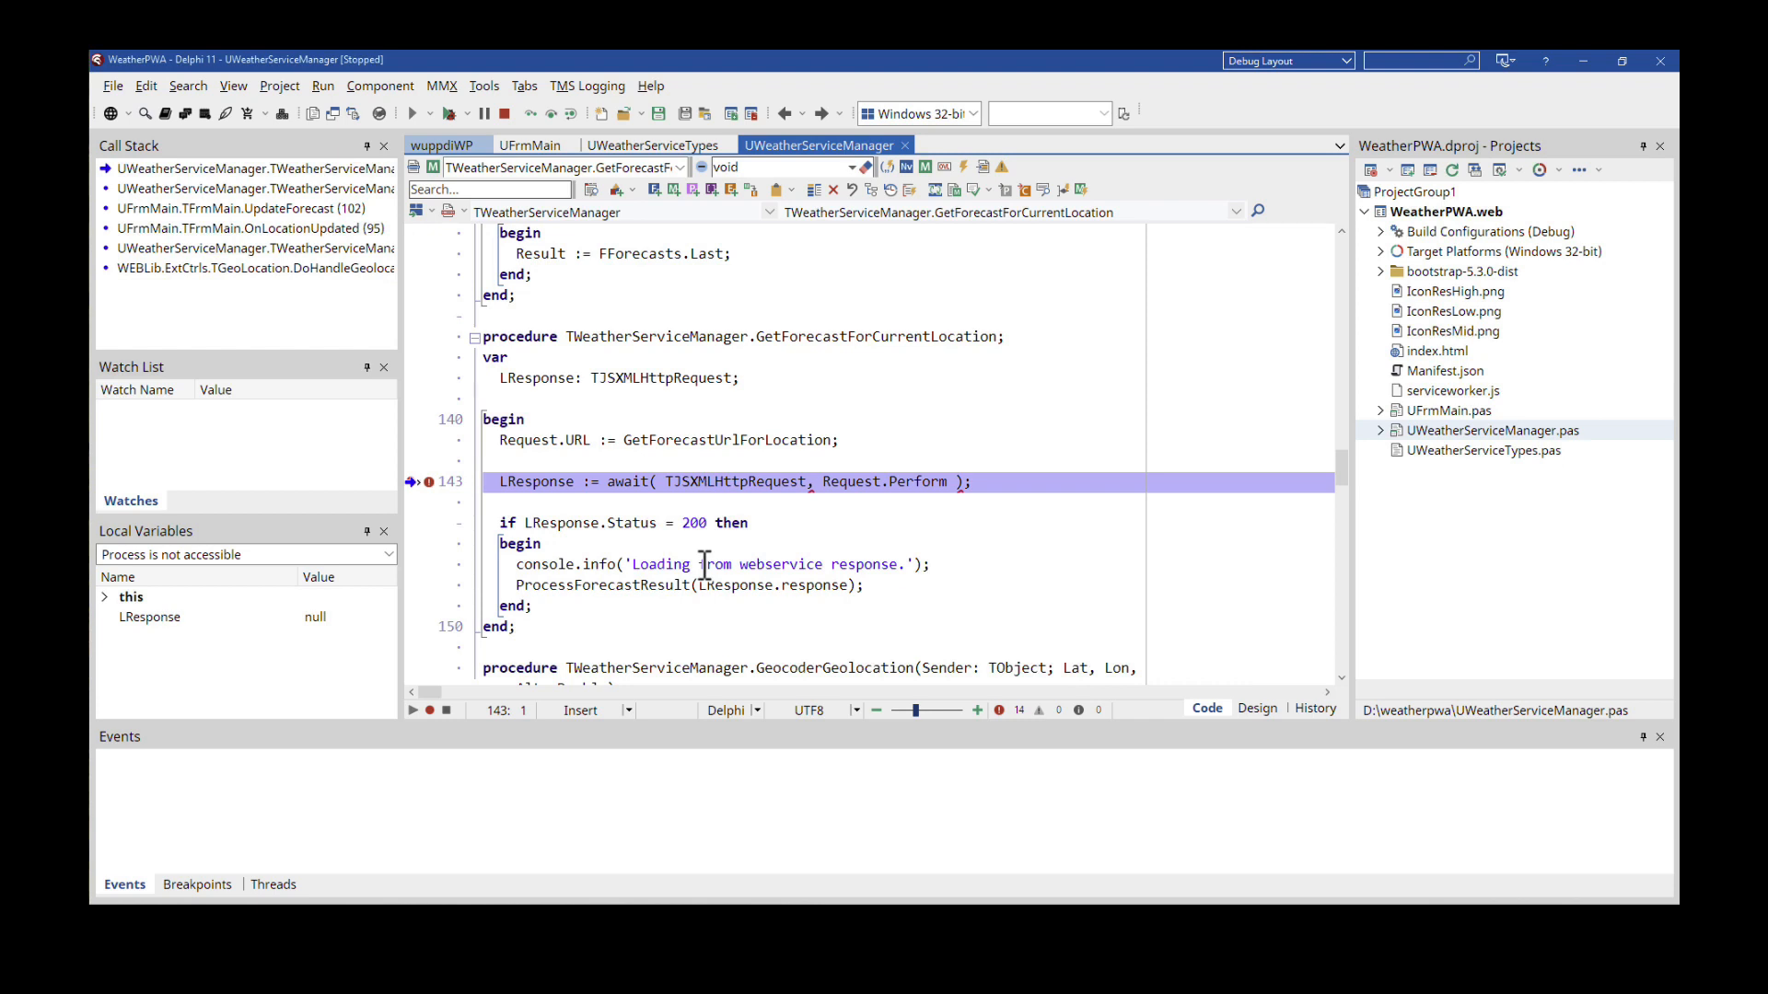
- Check that LResponse is null and expand the 'this' object in Local Variables
left_click(150, 617)
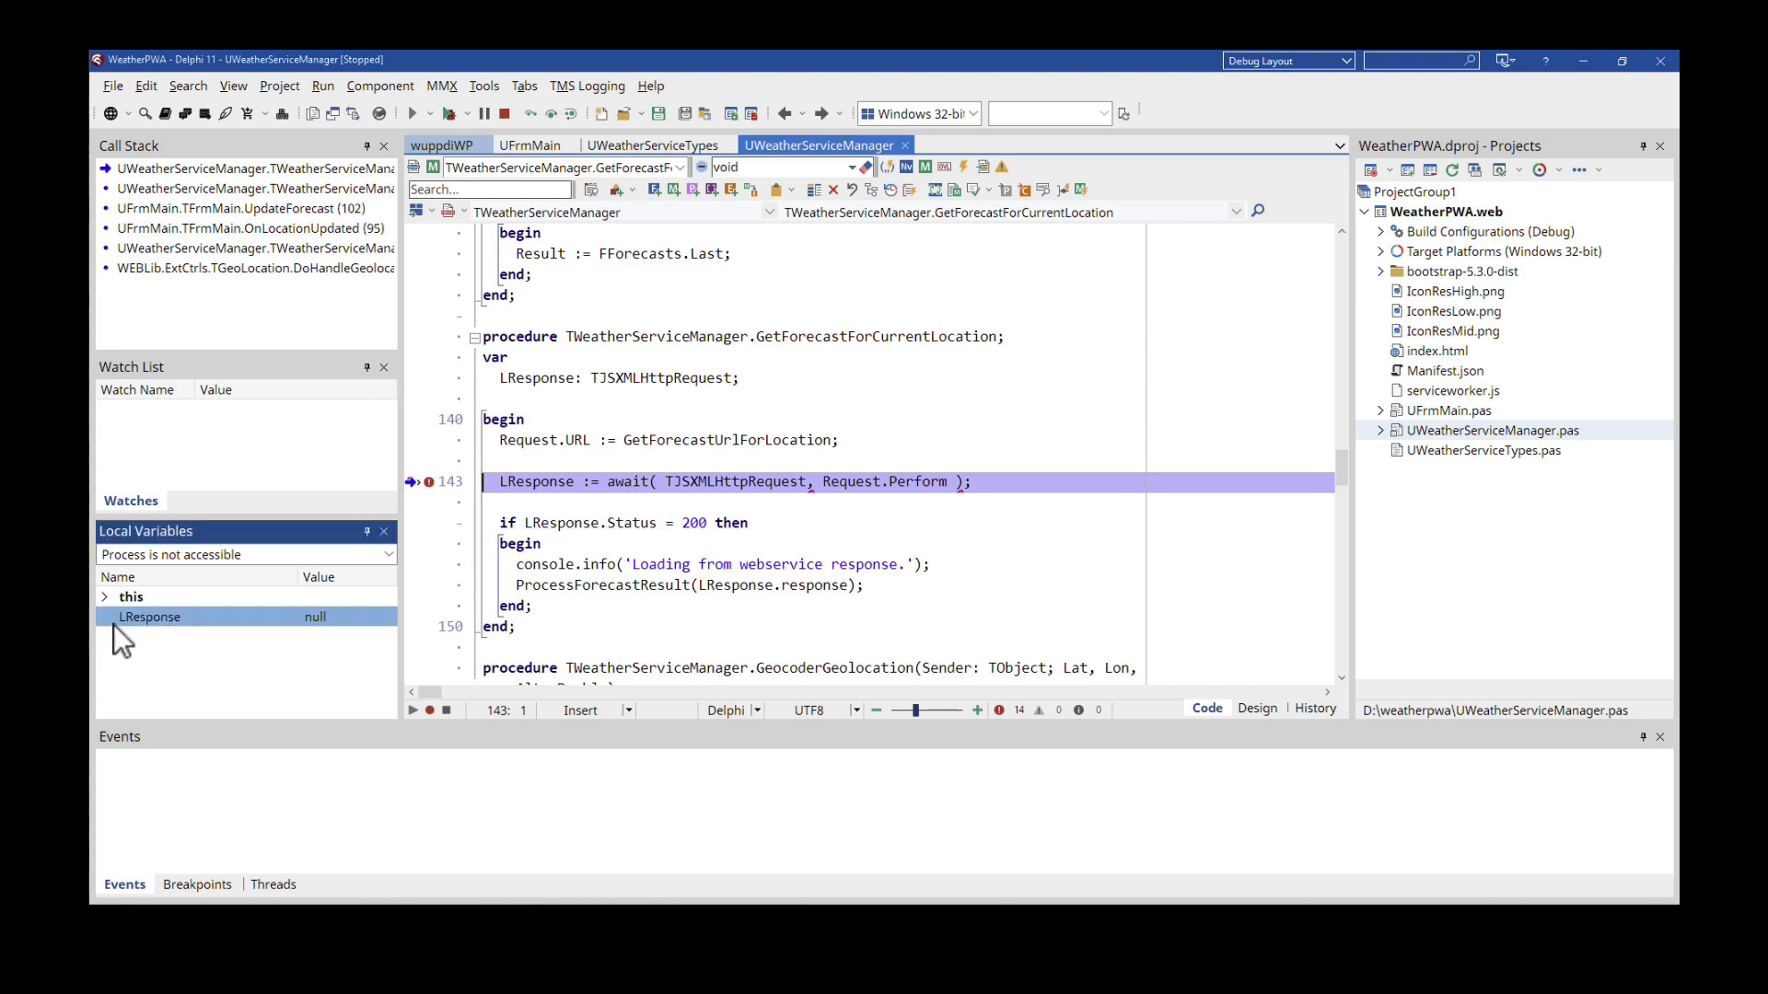
mouse_move(332, 642)
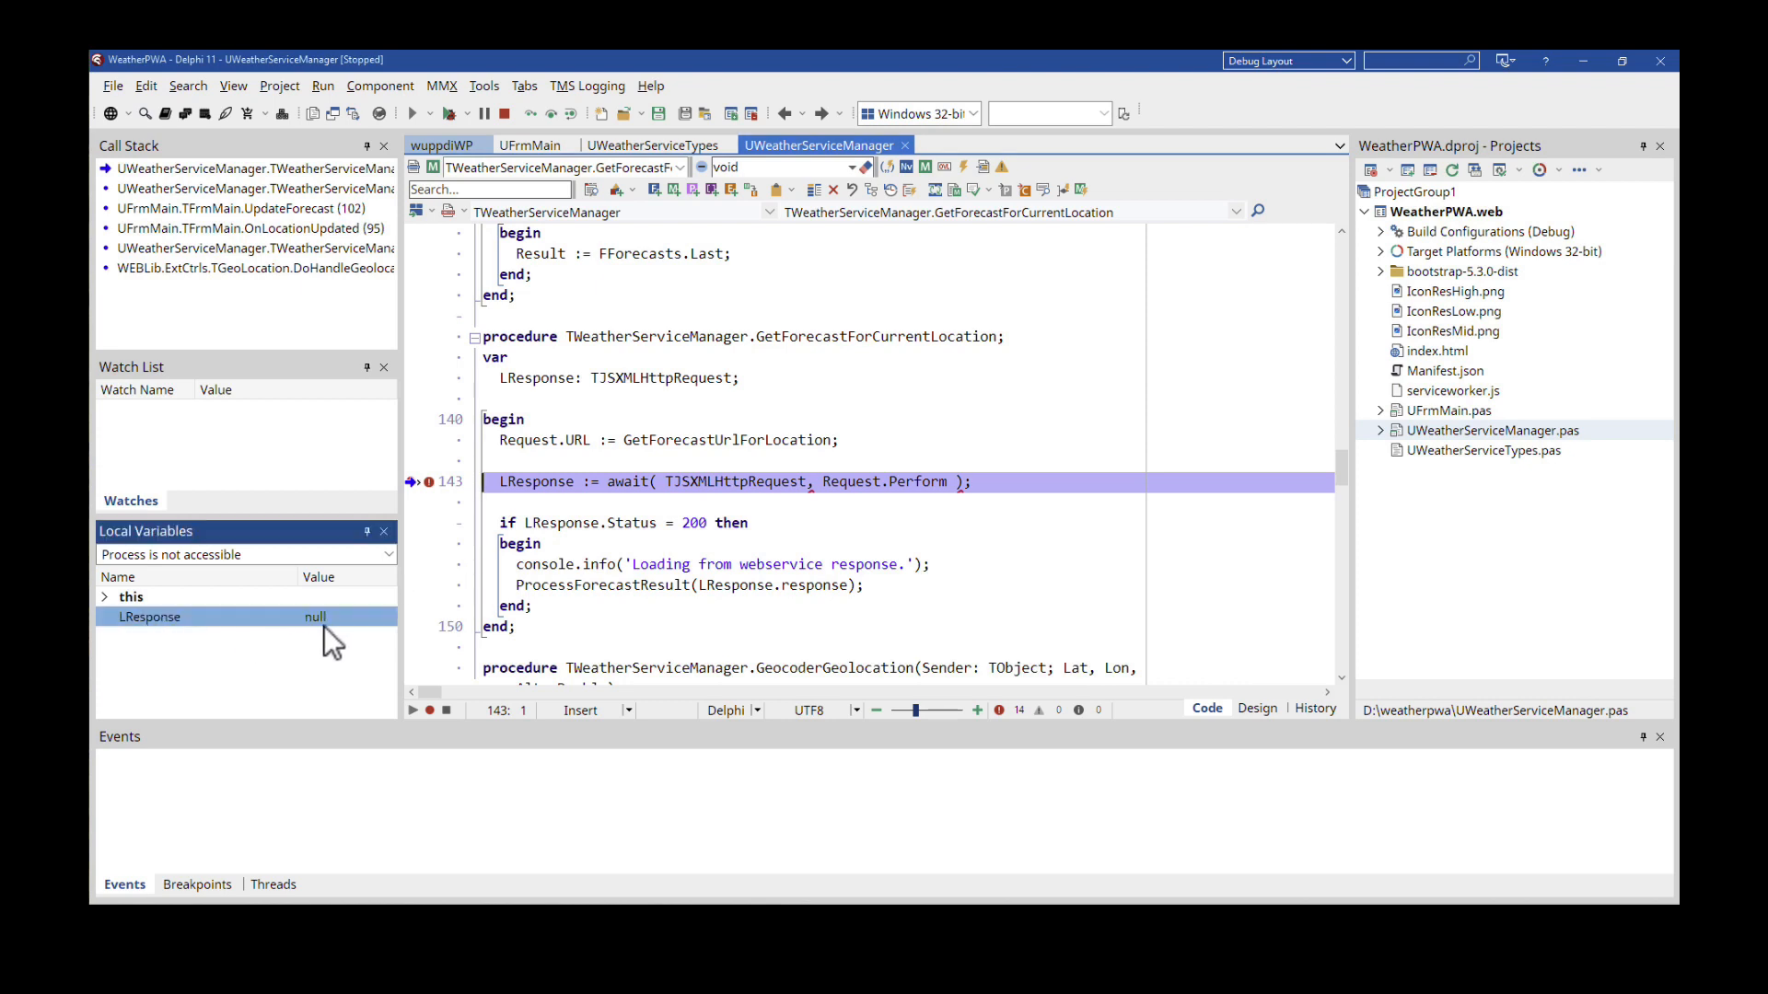
left_click(131, 596)
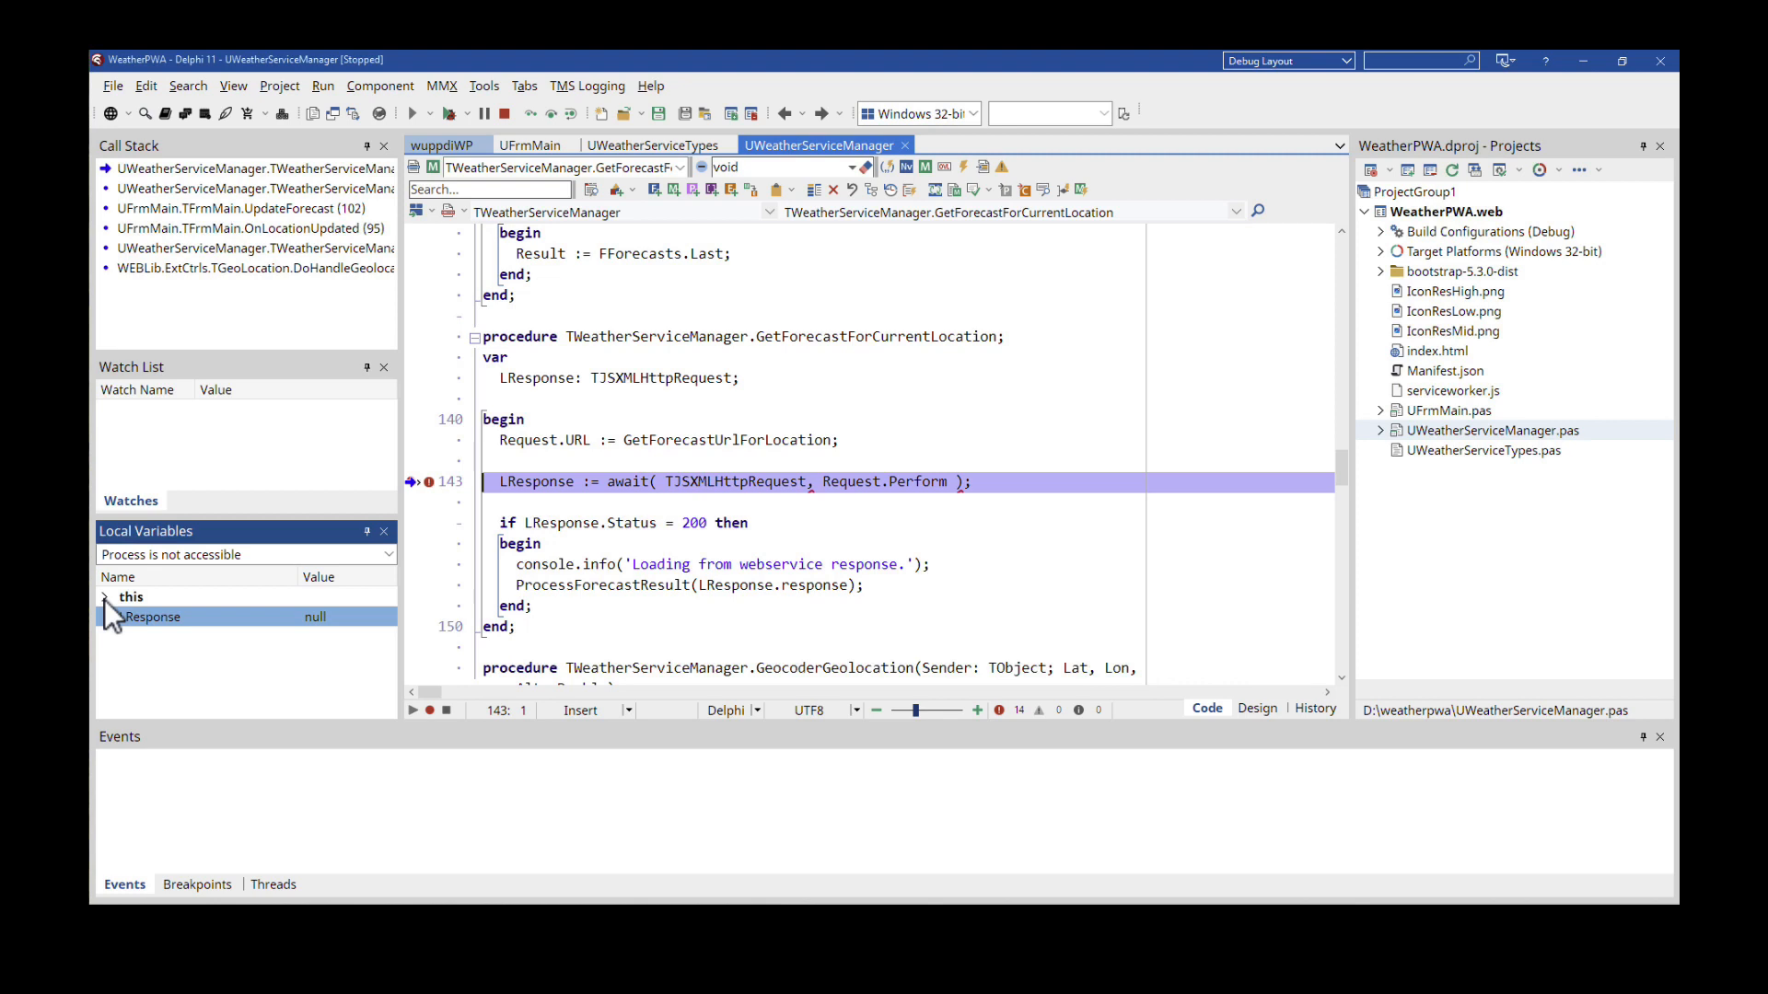
left_click(102, 597)
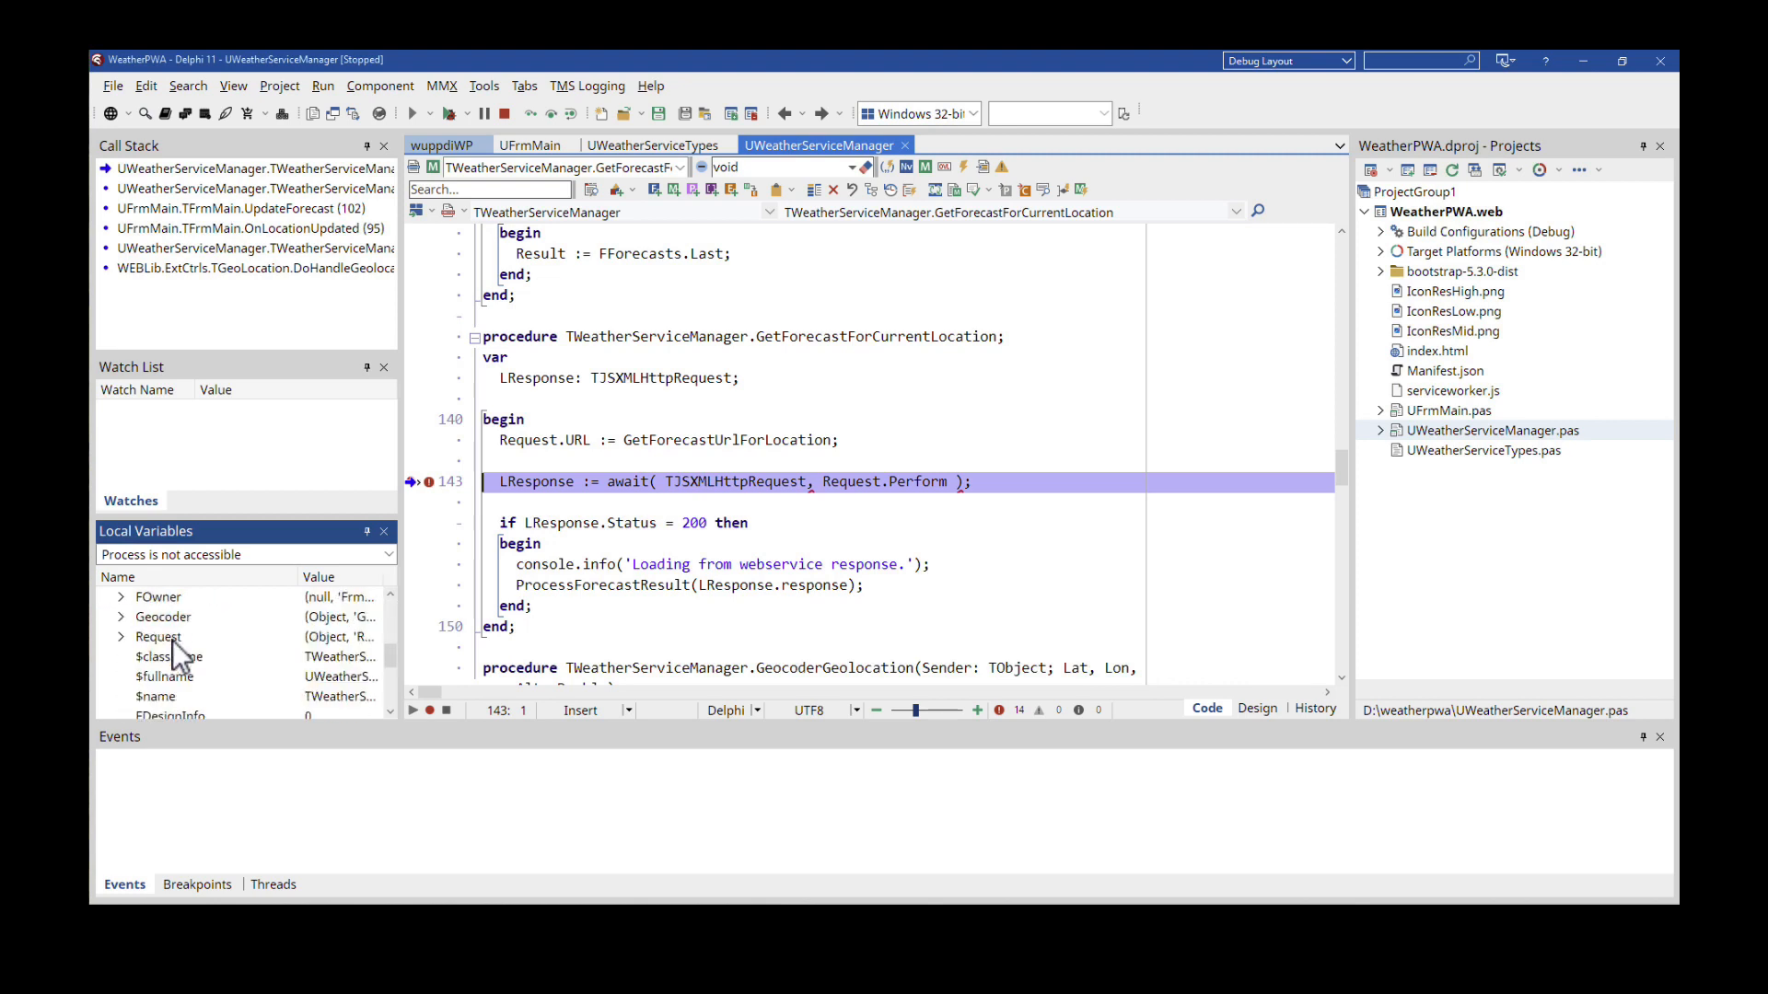
scroll("up", 3)
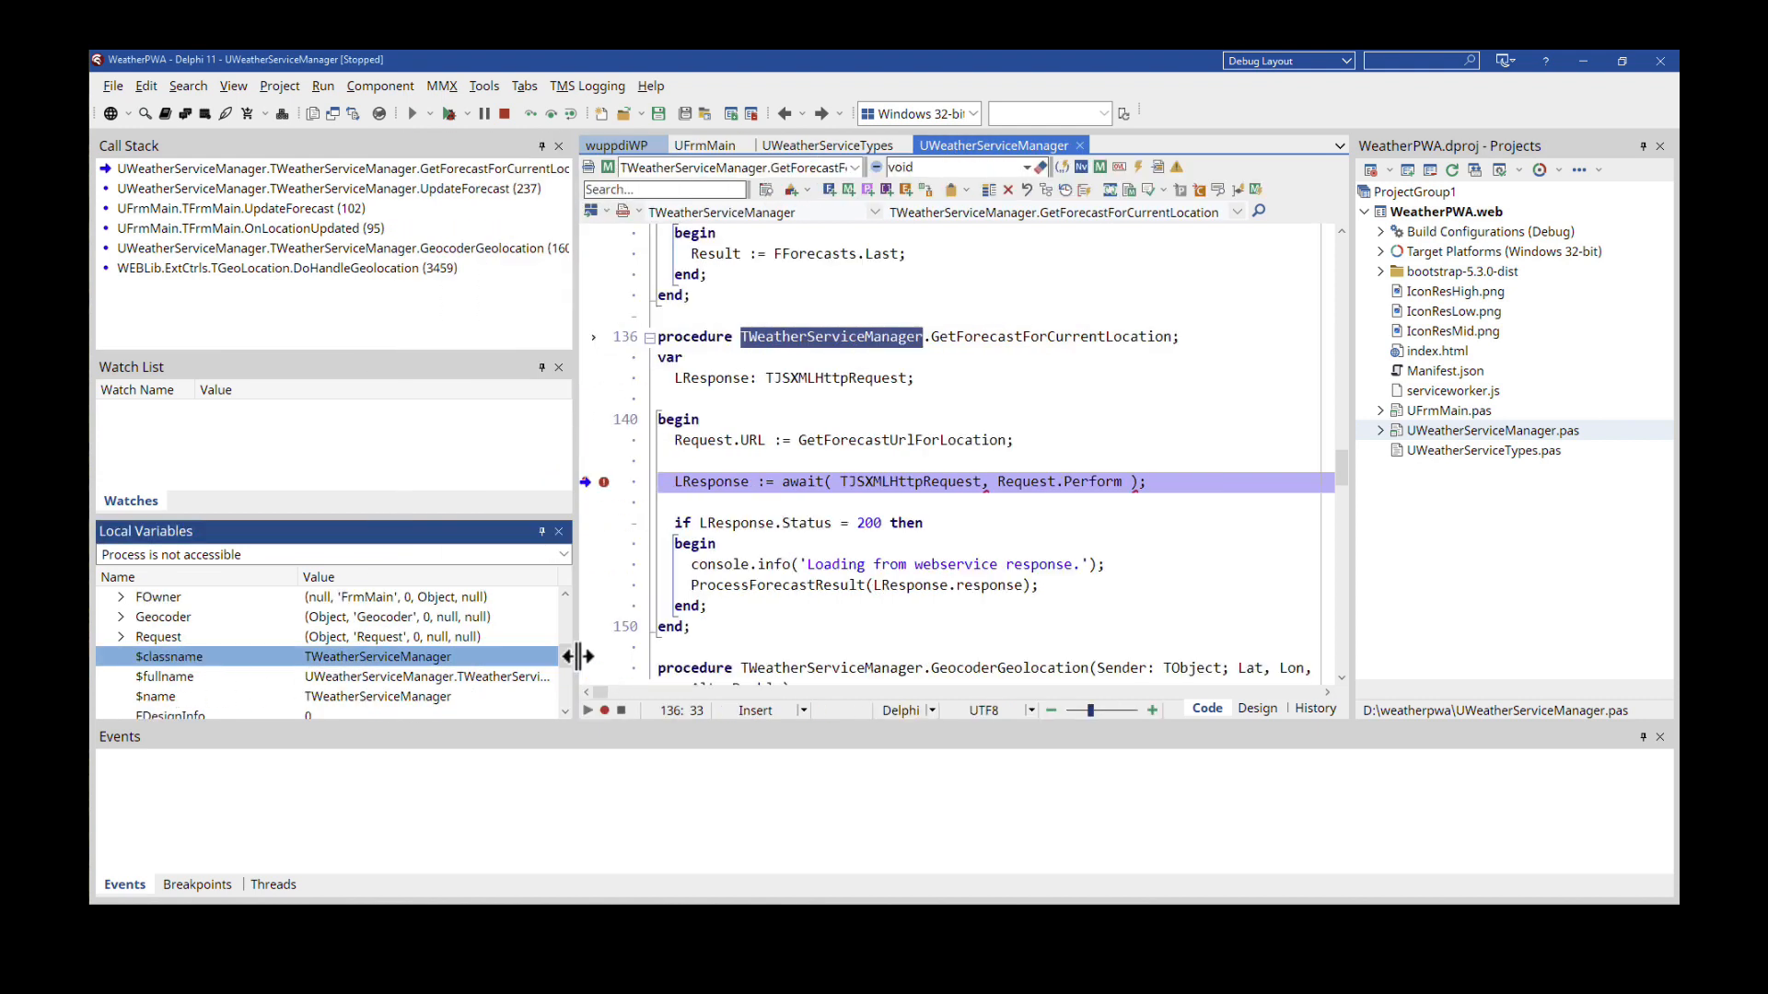
mouse_move(322, 677)
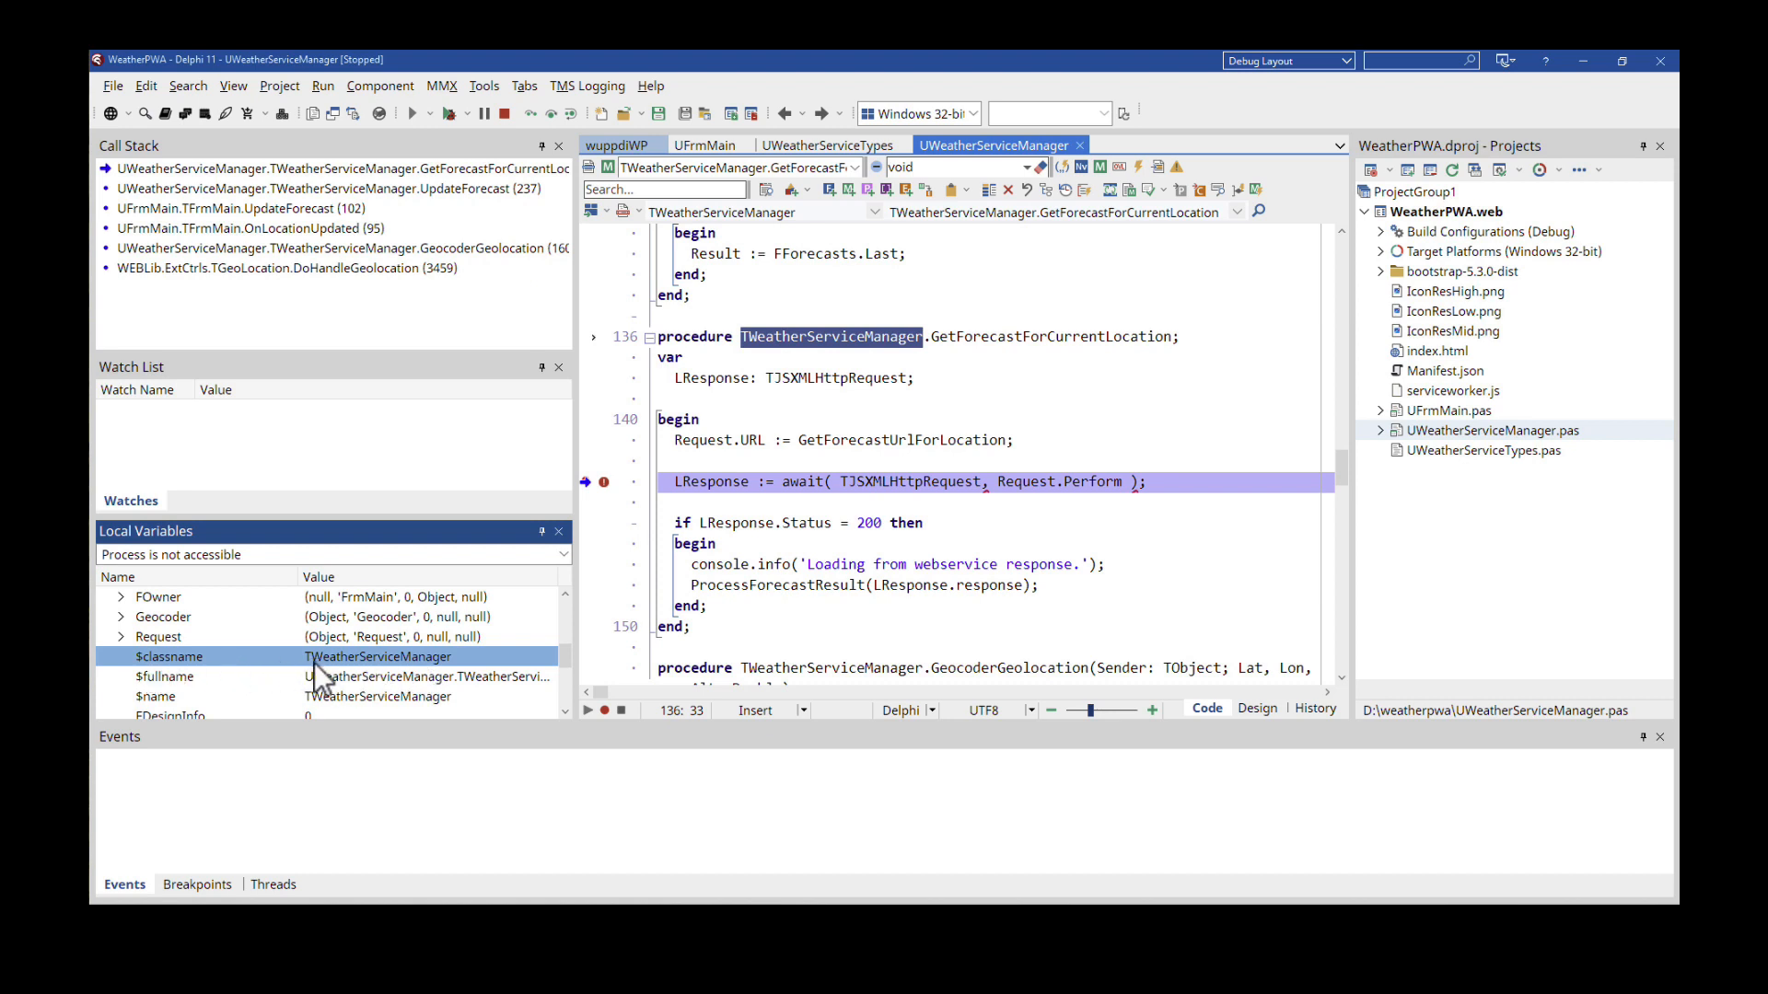
- Browse the manager's fields such as FName, the Estero FLocation and FForecasts
scroll("down", 3)
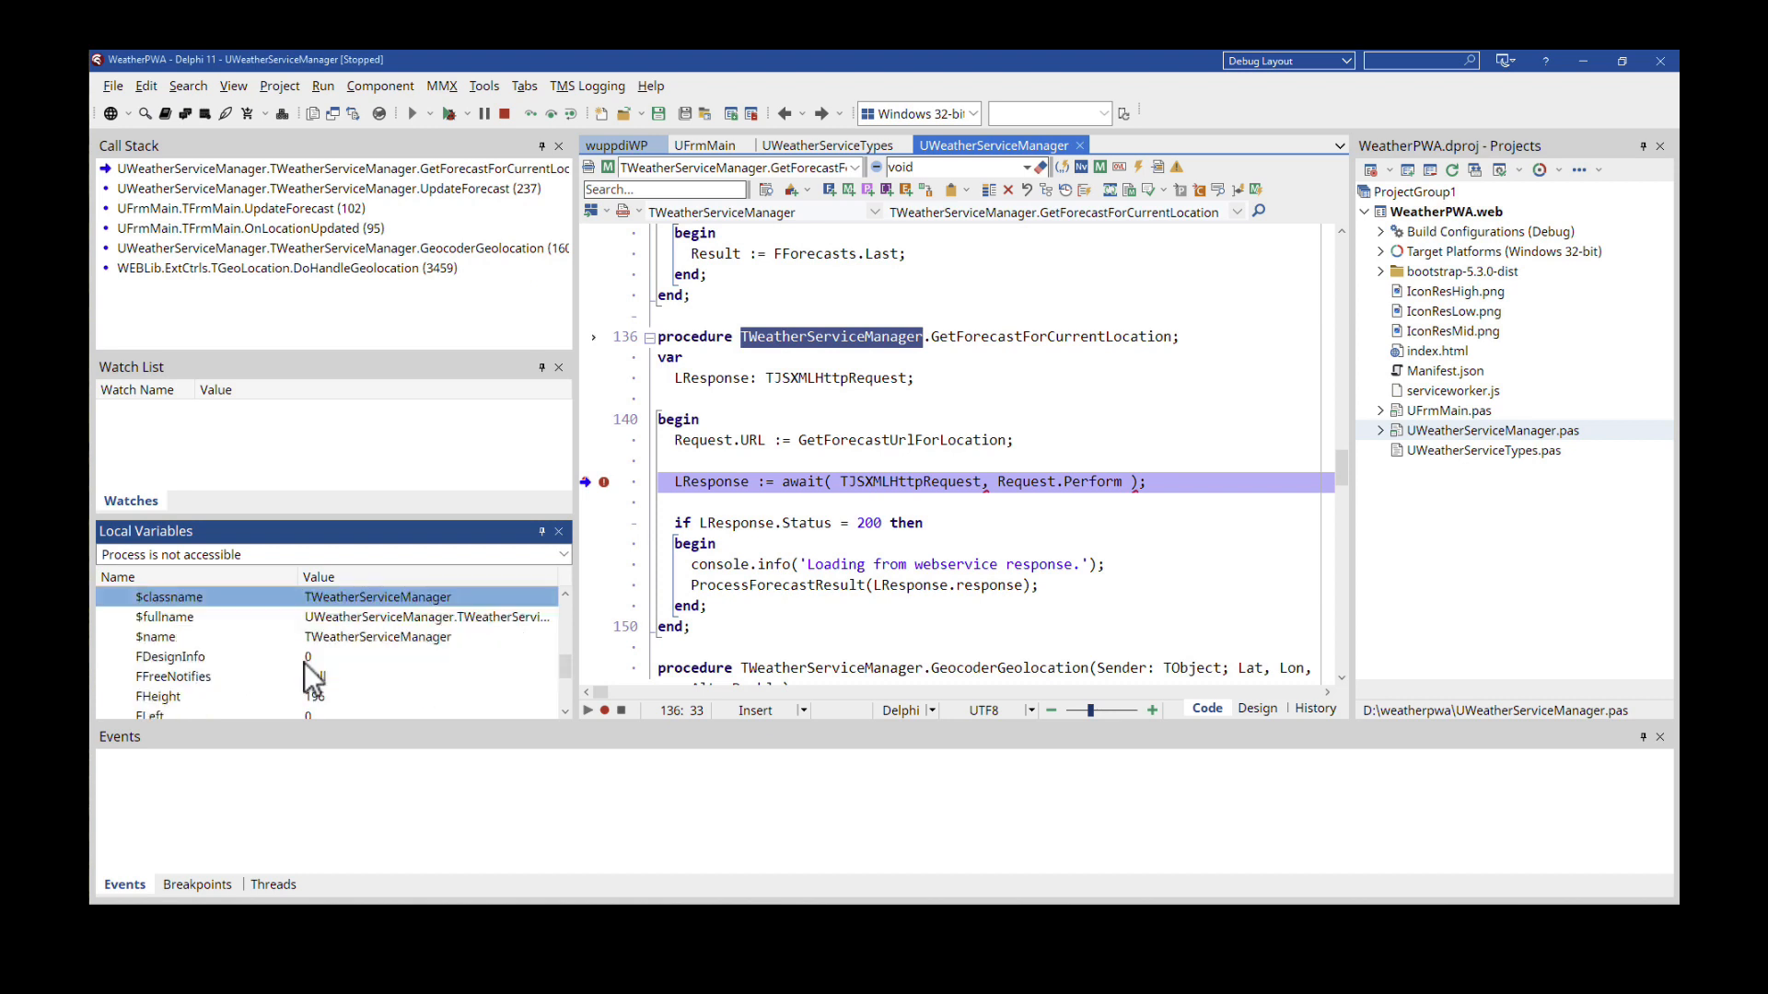
scroll("down", 3)
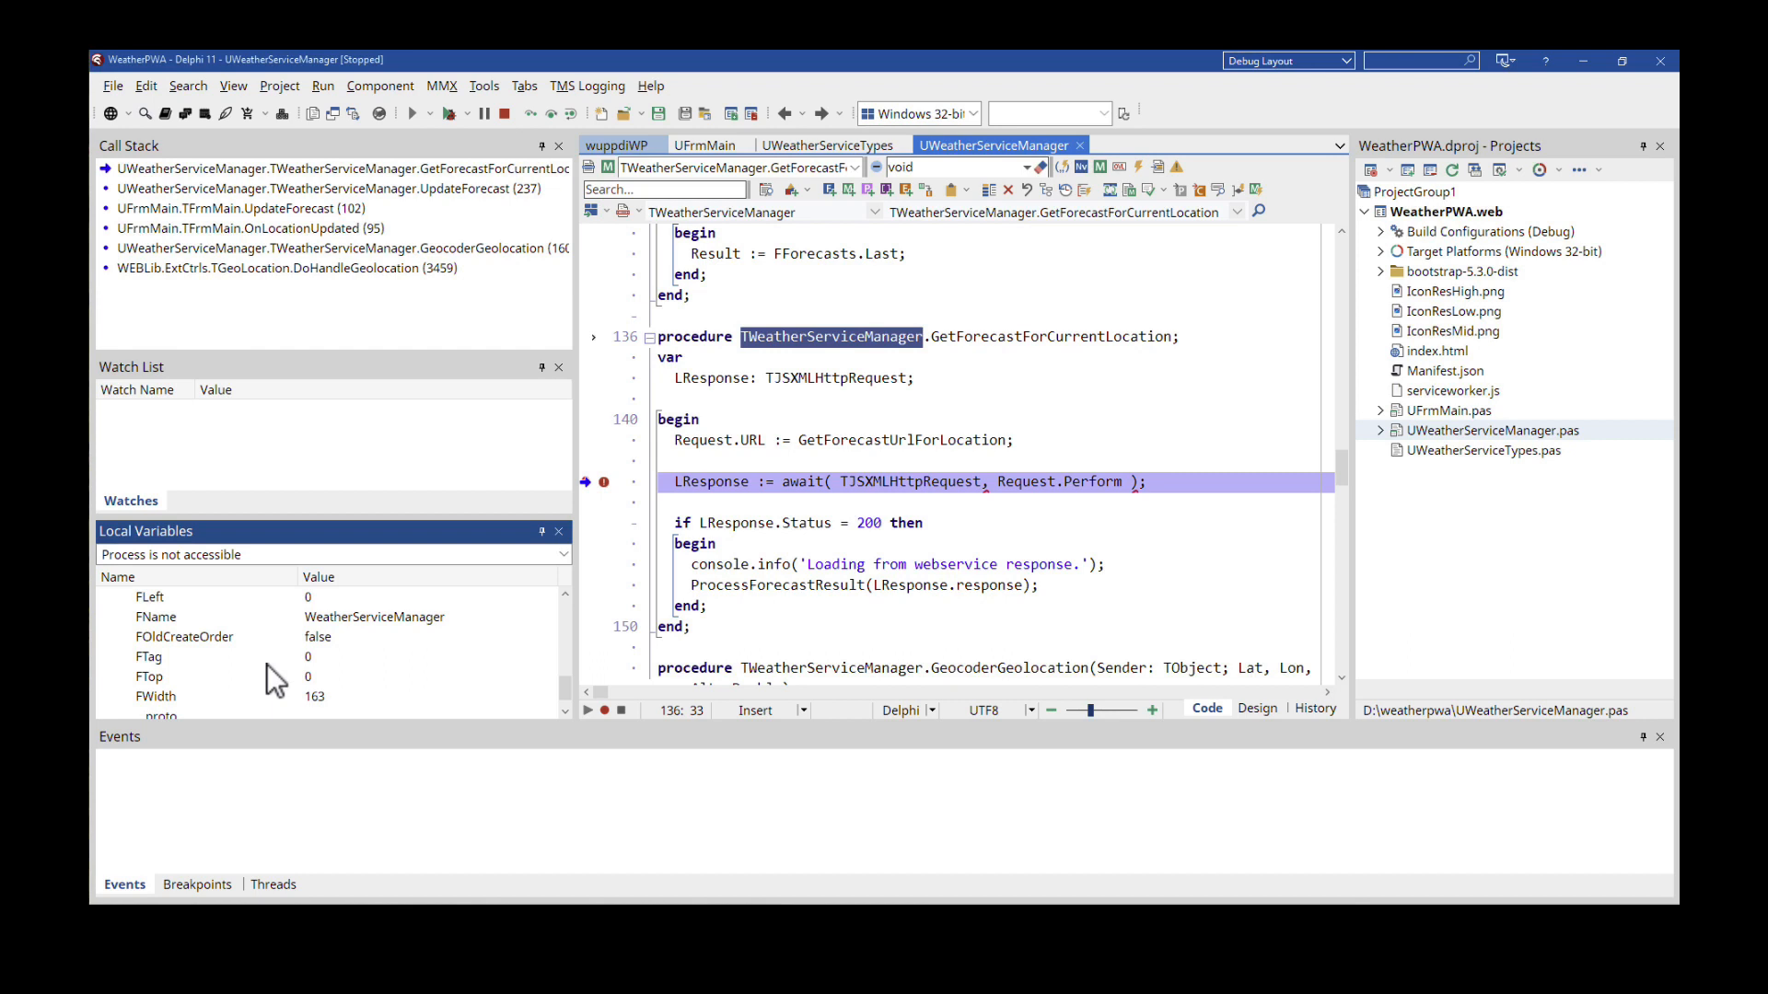
mouse_move(337, 652)
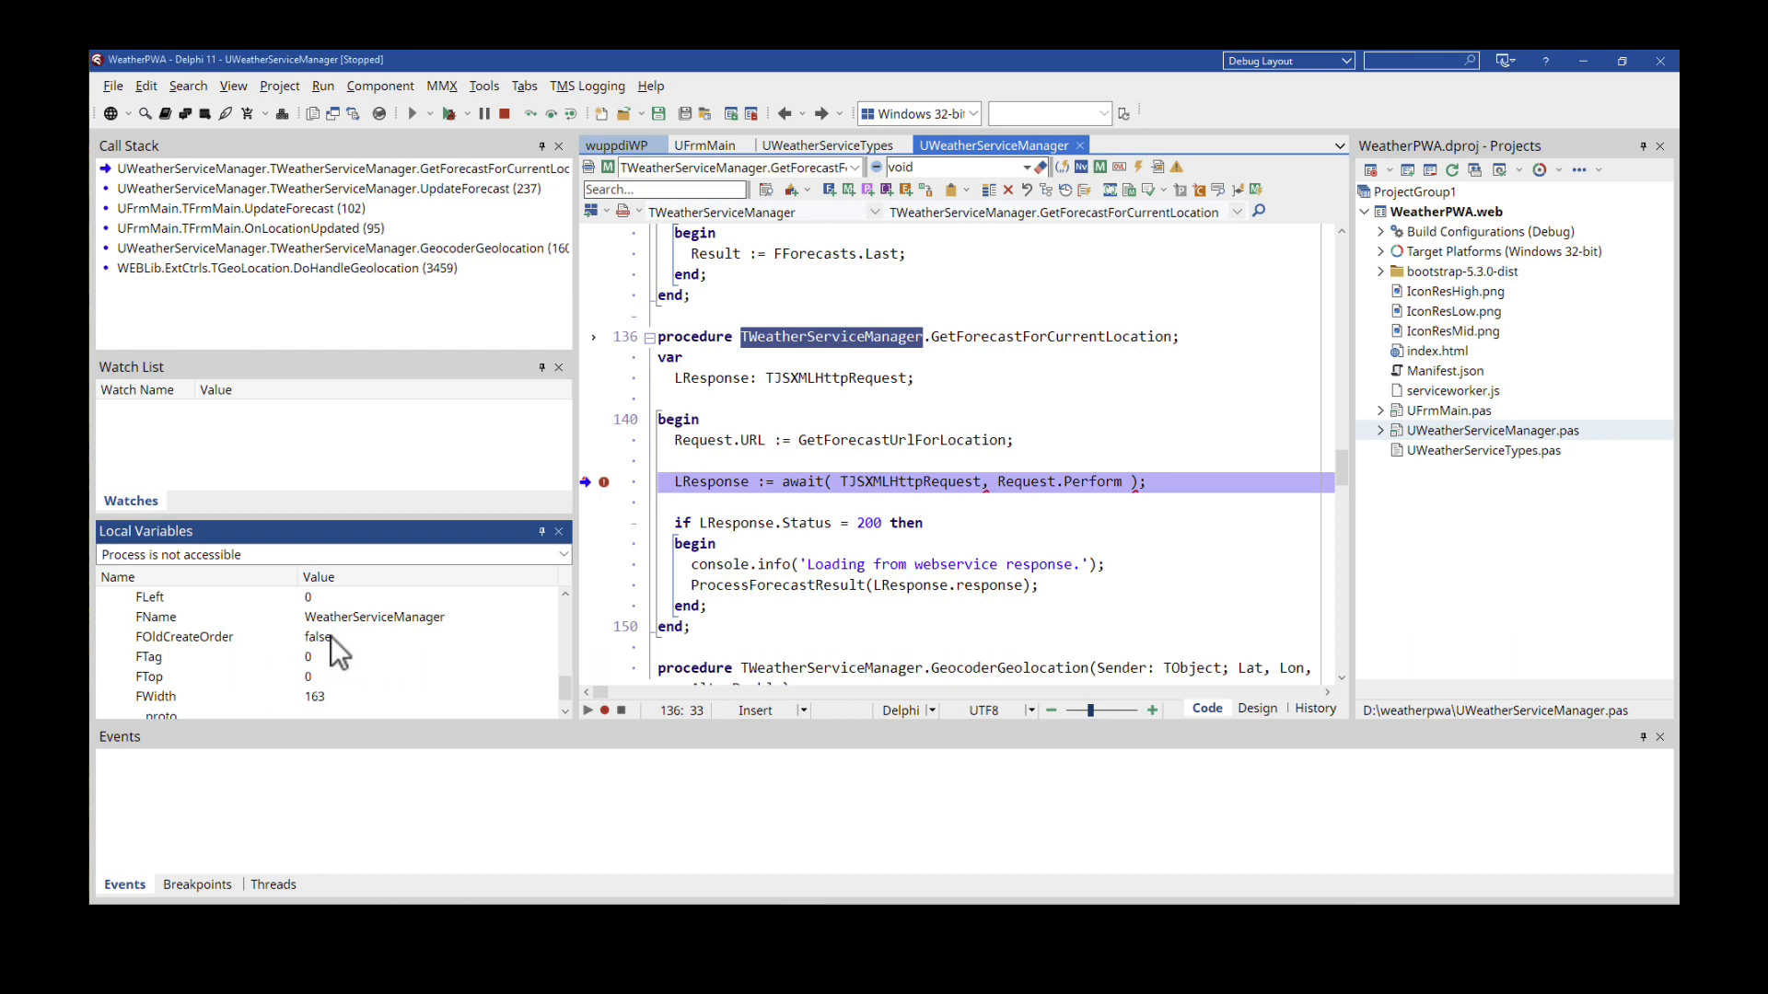
left_click(155, 617)
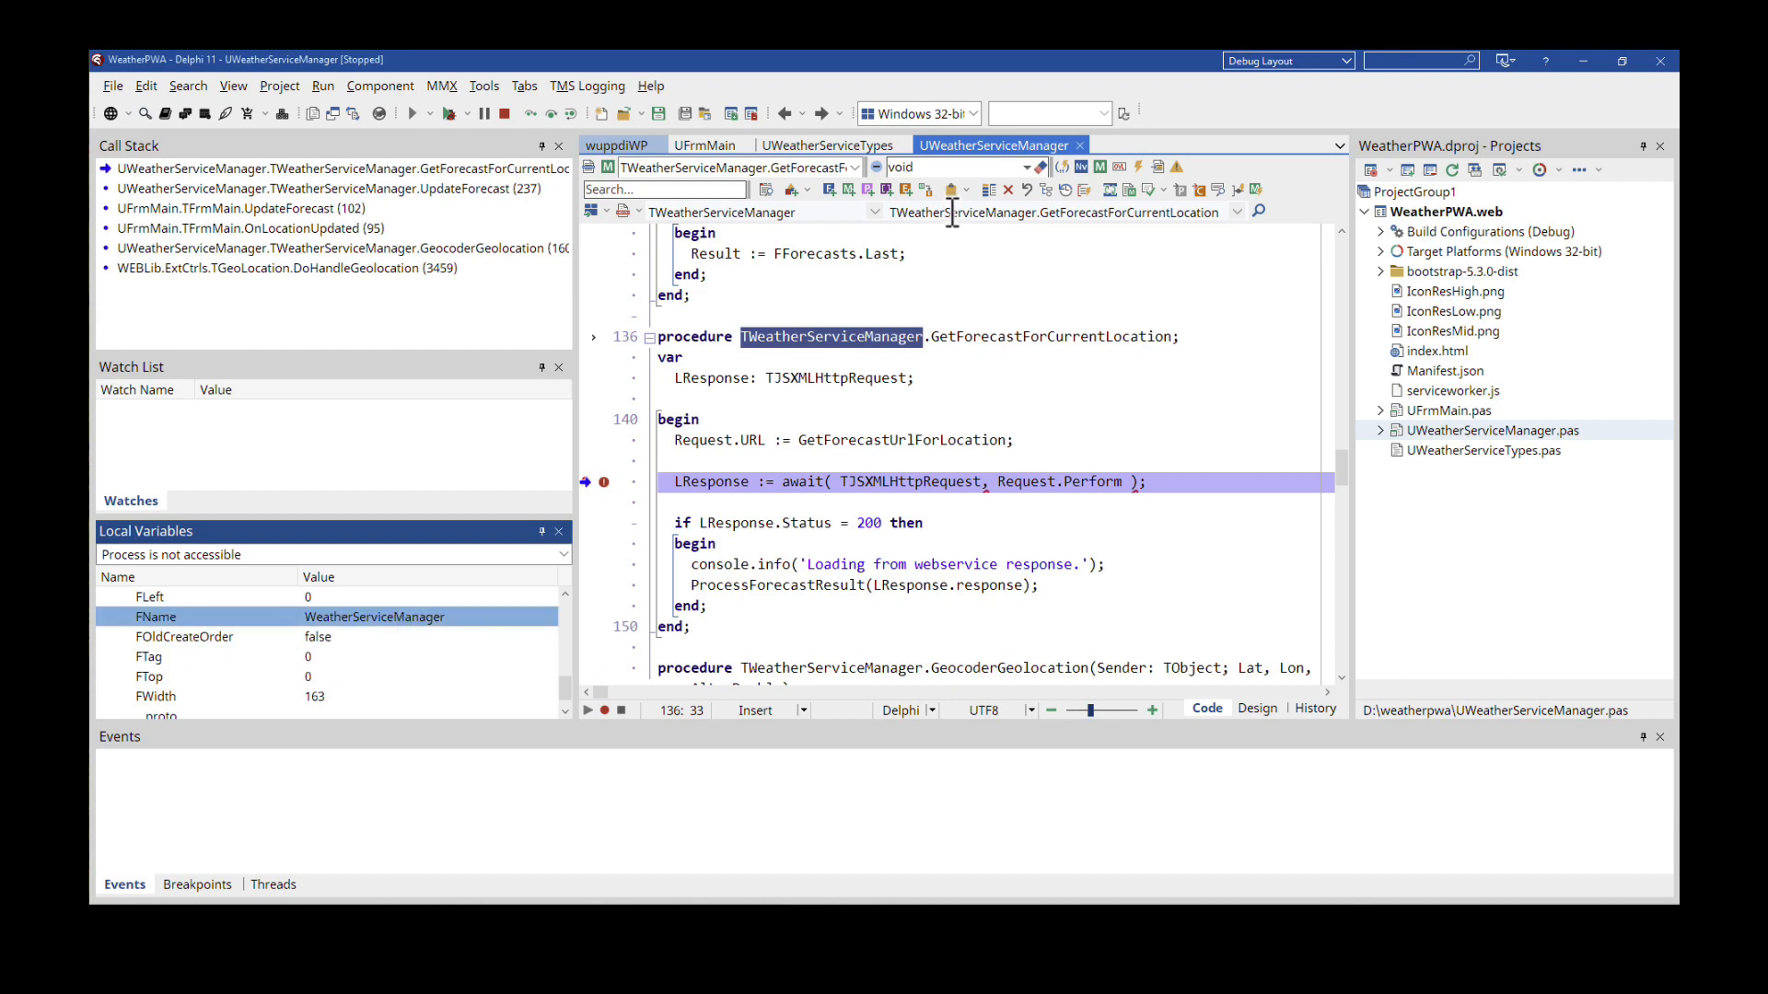
mouse_move(361, 637)
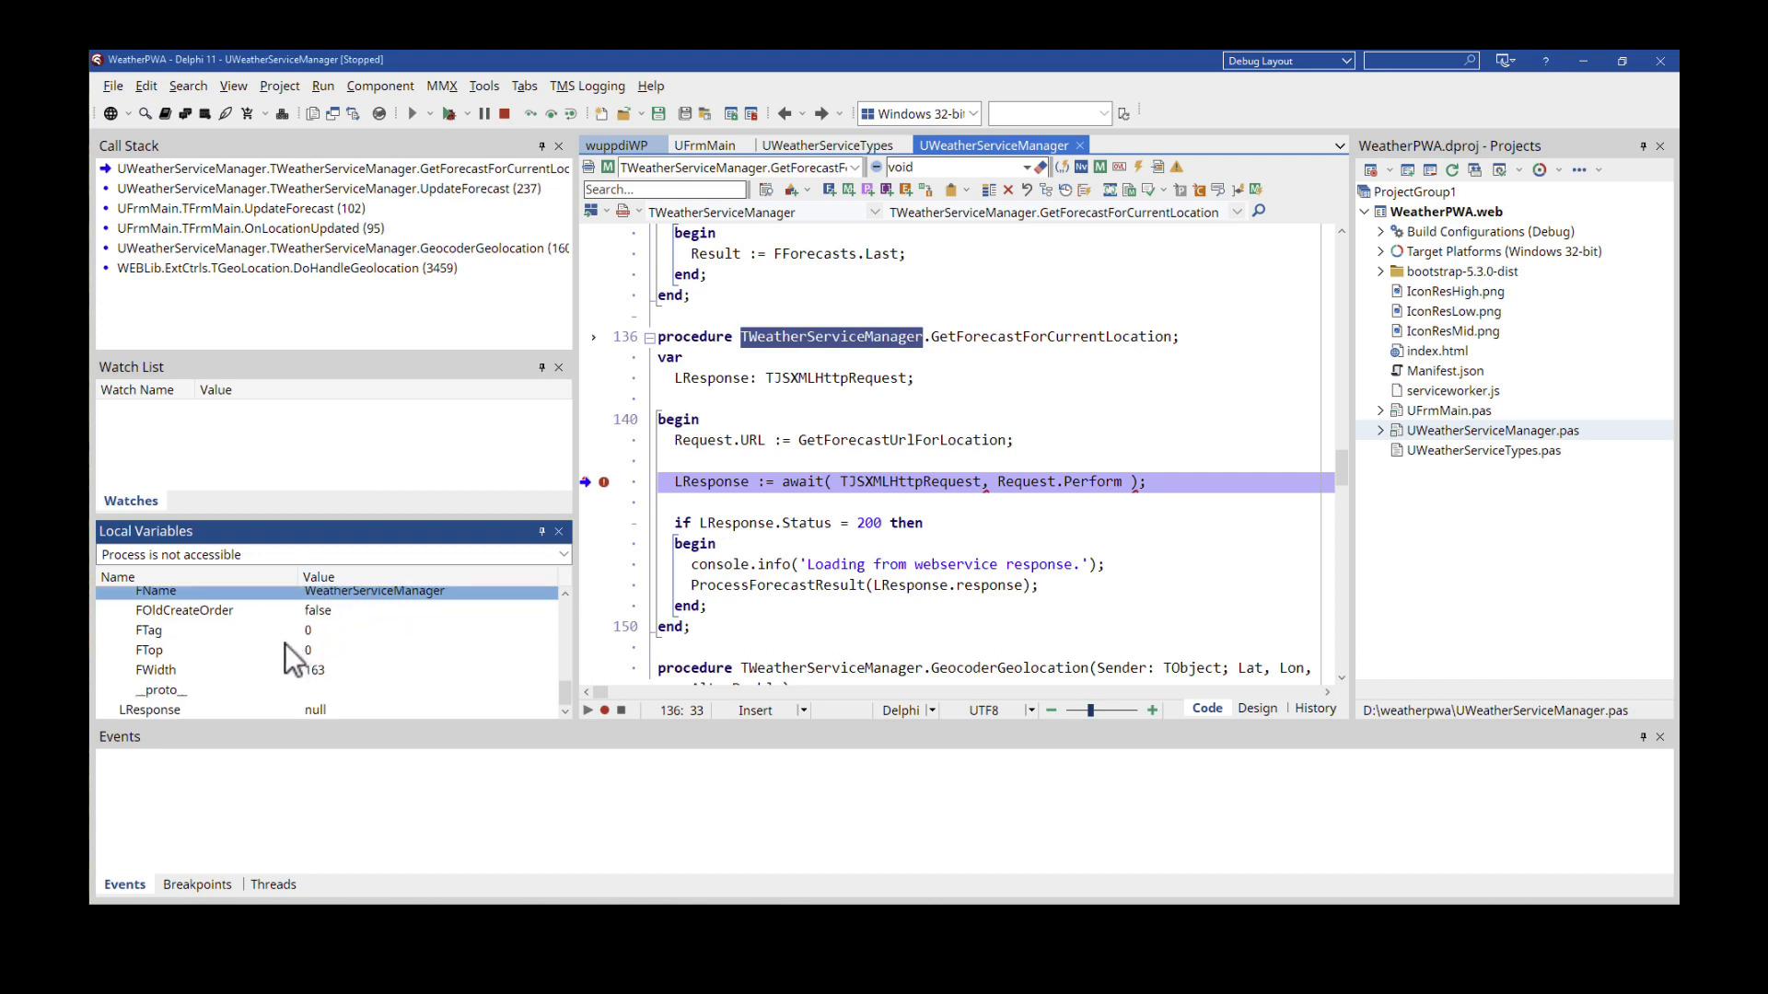
scroll("down", 3)
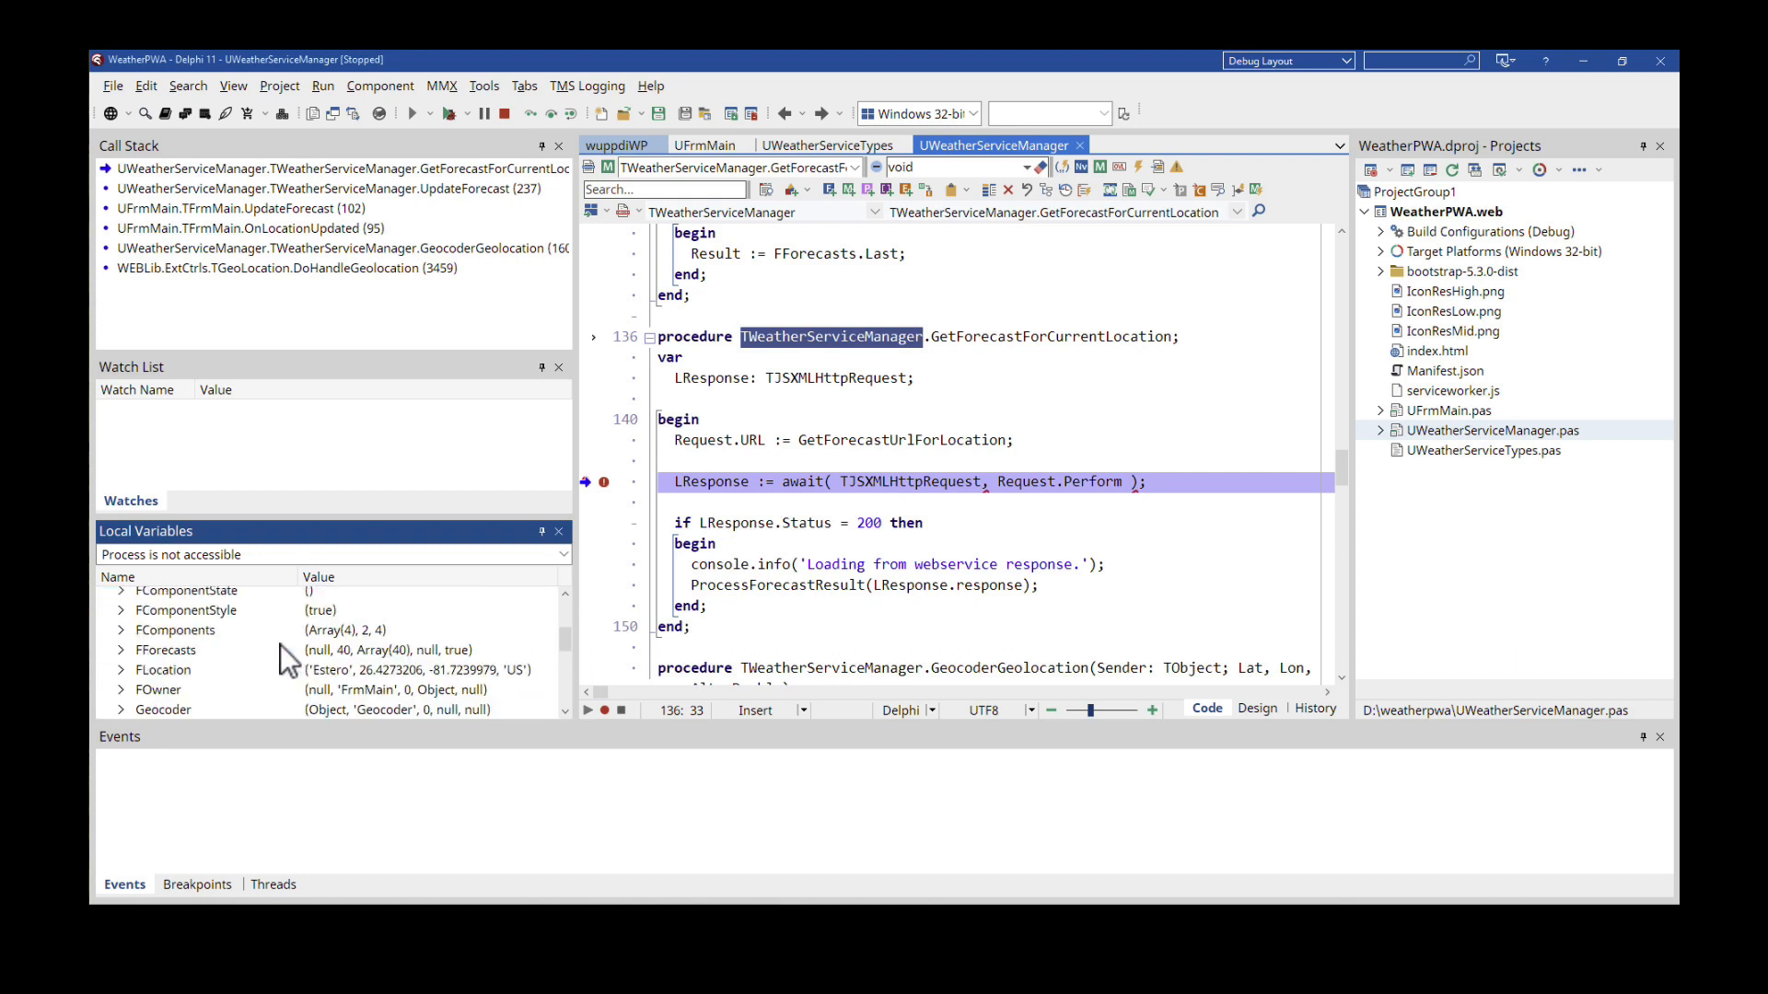
mouse_move(259, 673)
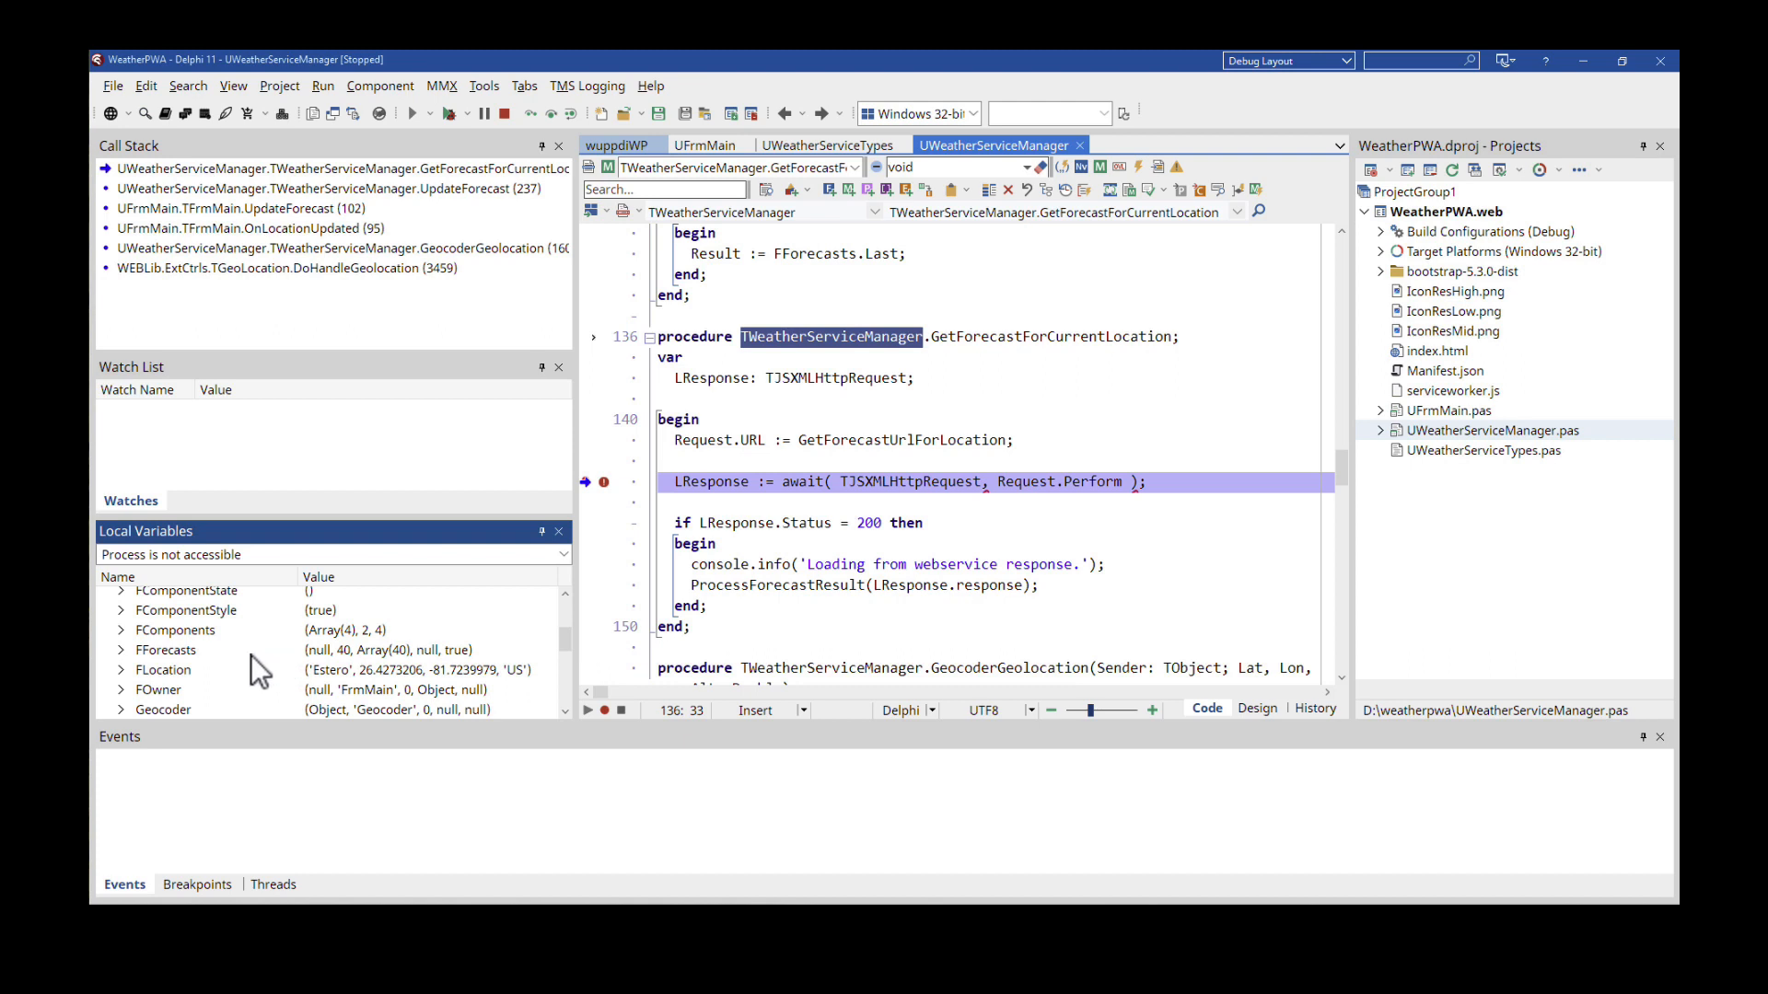
mouse_move(194, 662)
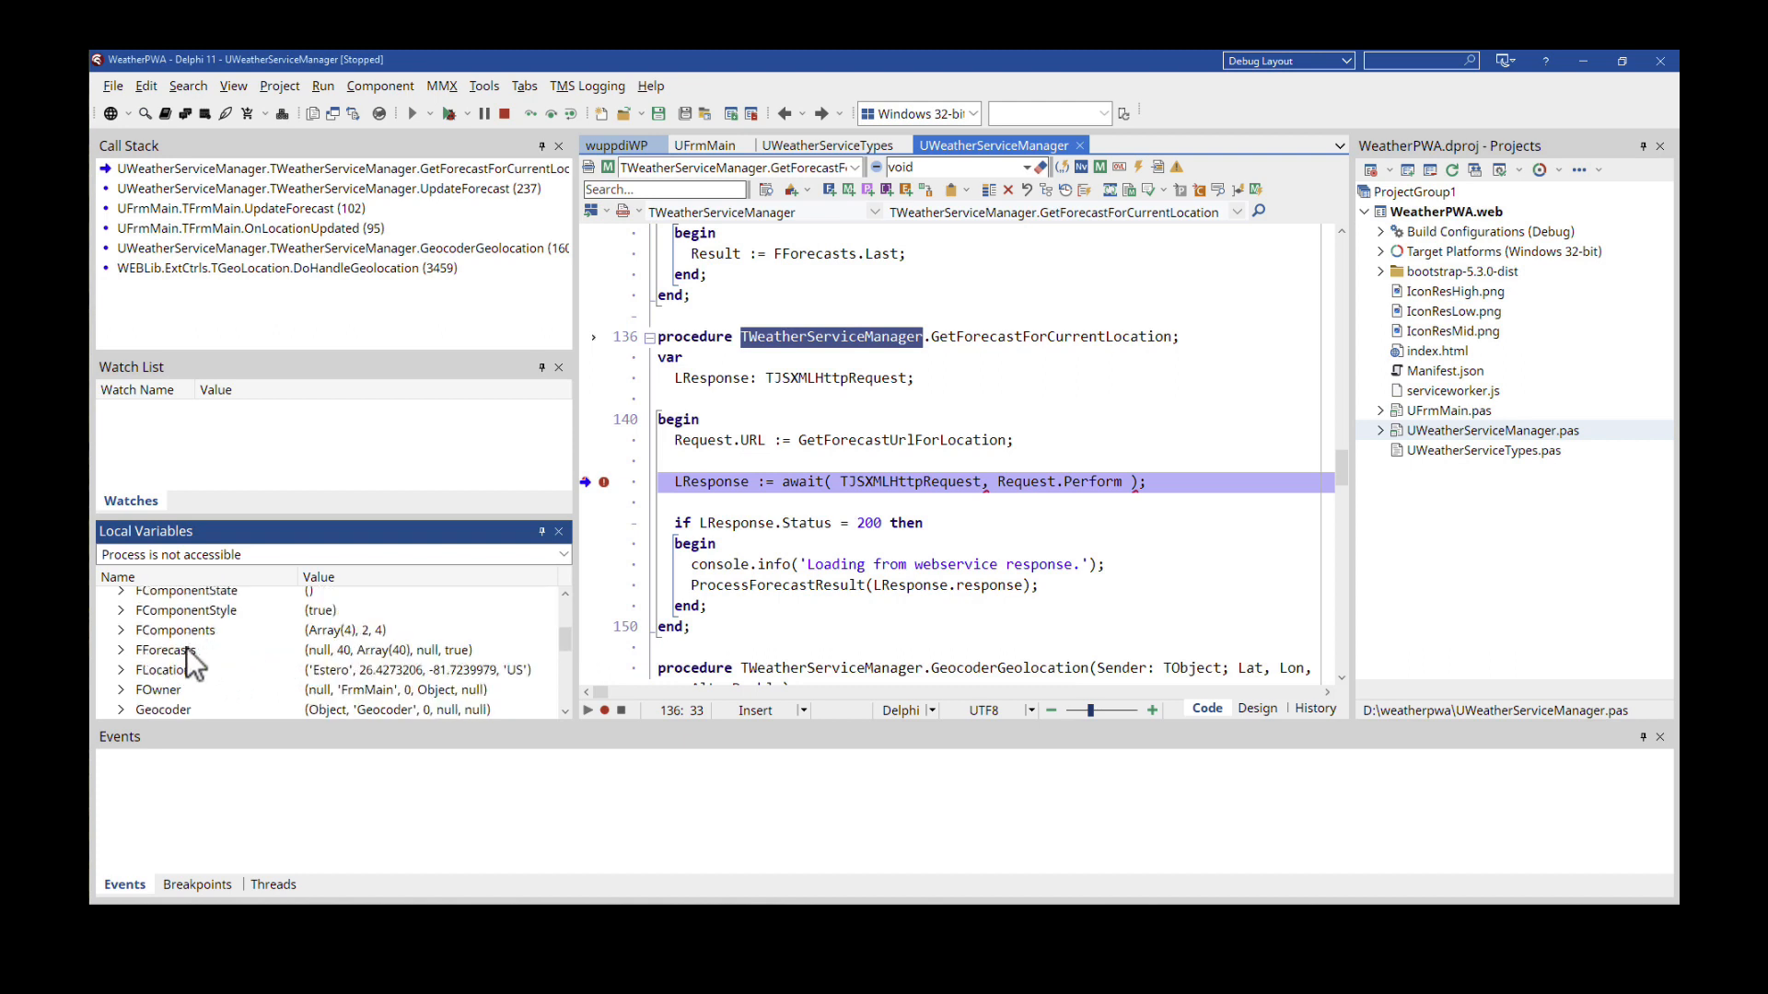
scroll("down", 3)
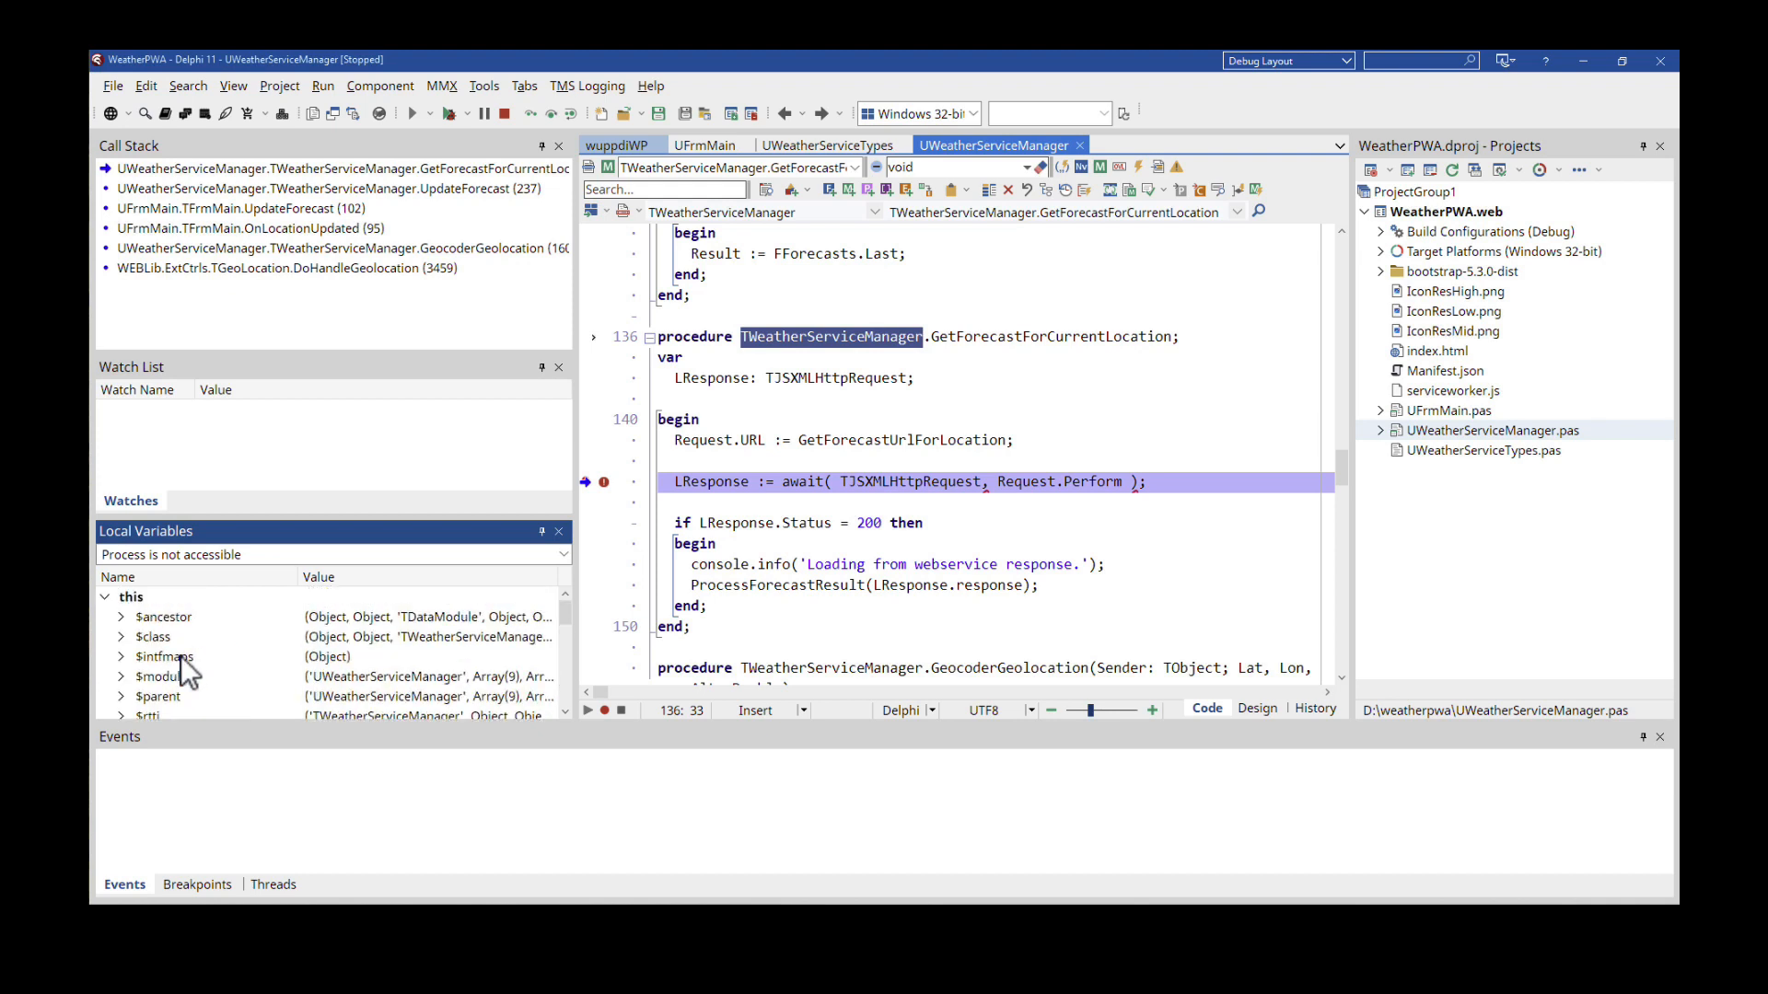
mouse_move(552, 493)
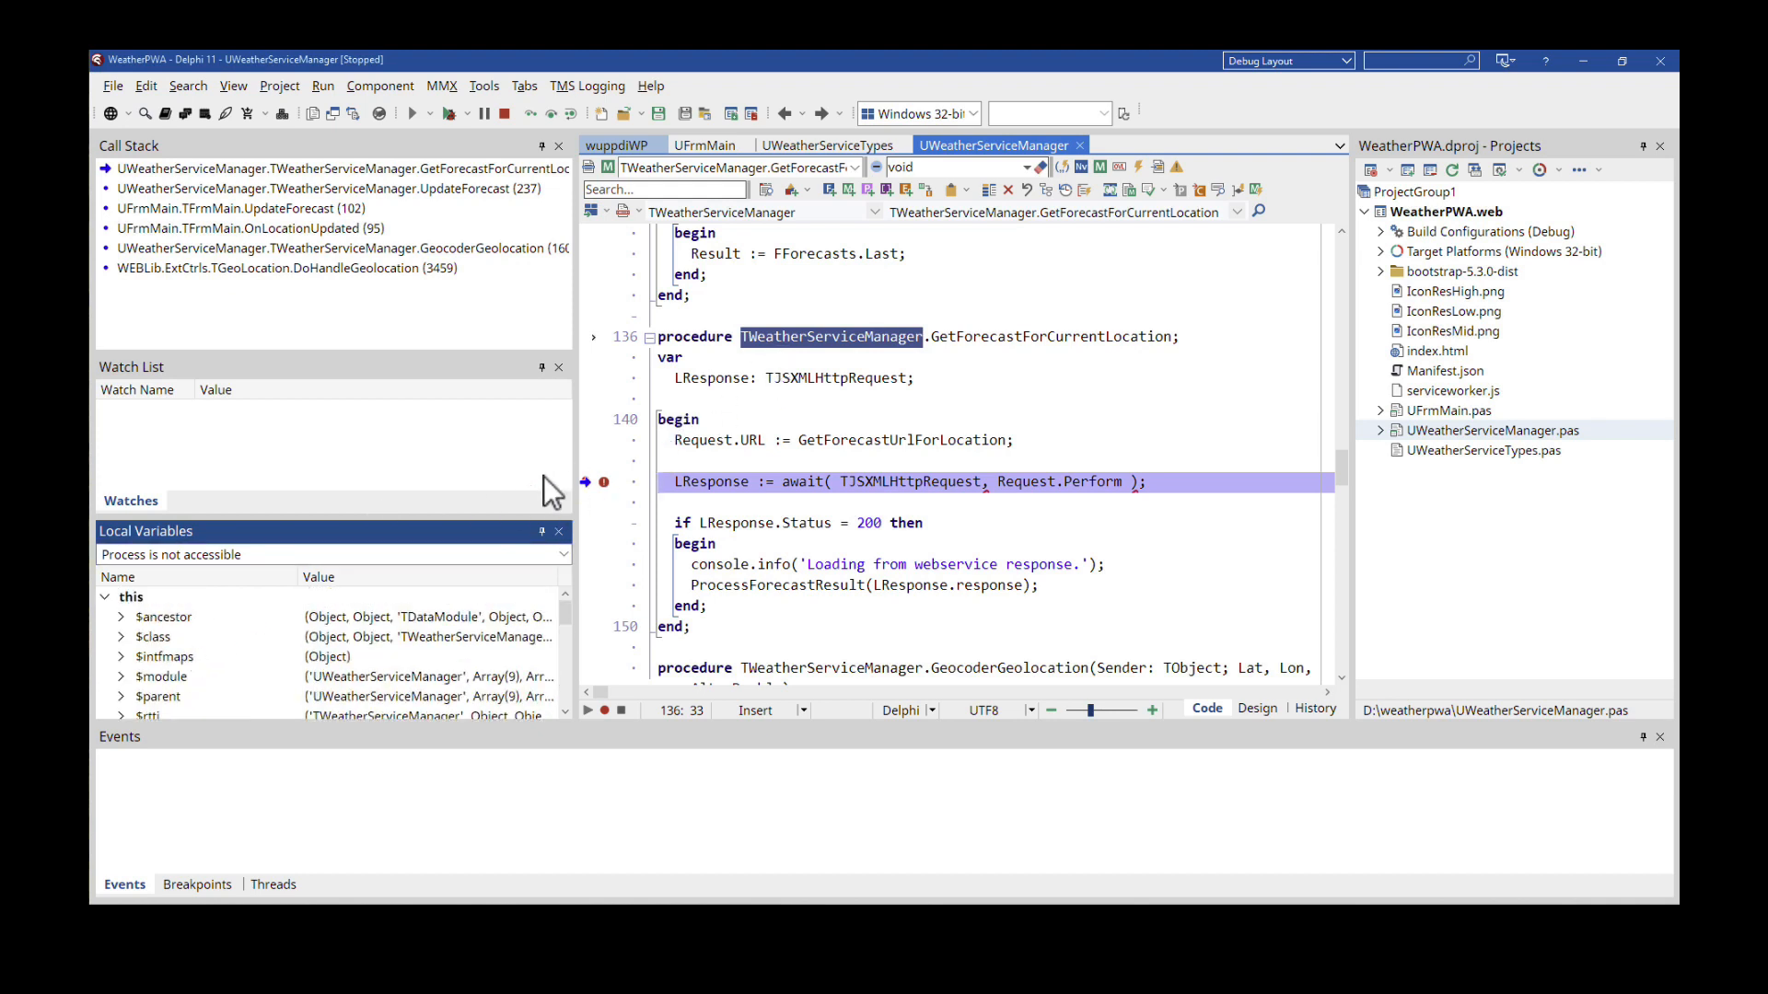
mouse_move(596, 502)
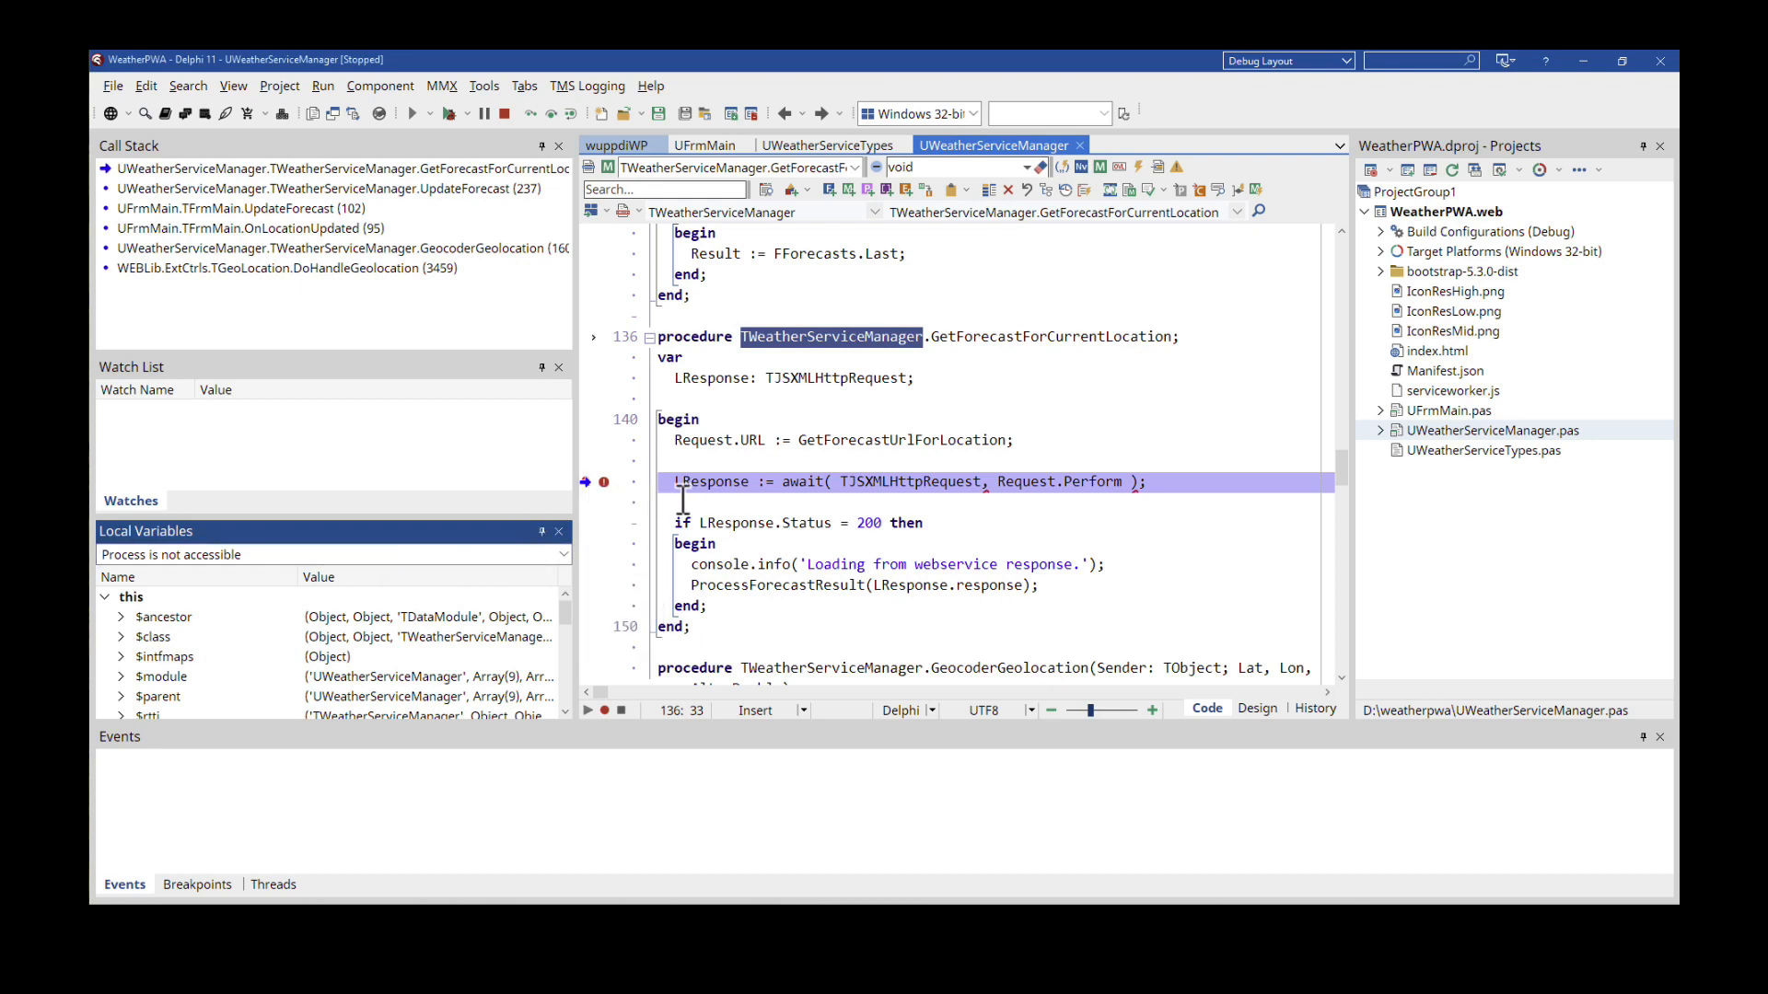
left_click(121, 597)
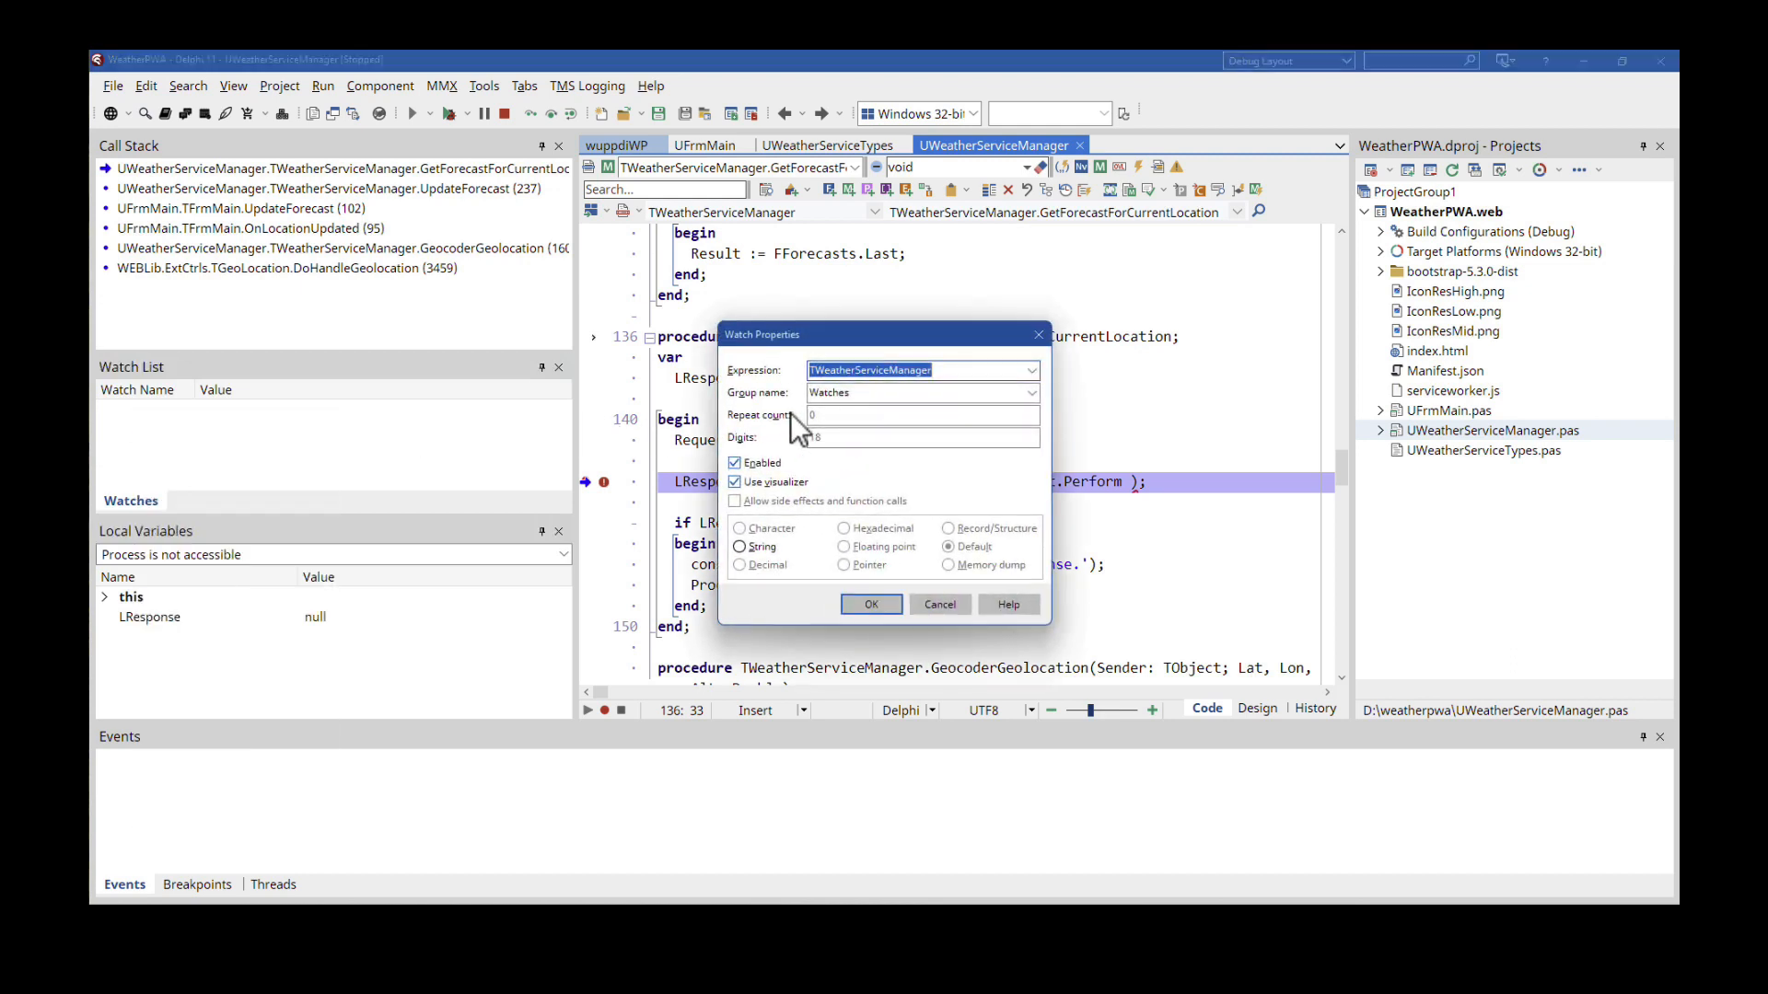
- Add a watch on LResponse, which shows null
type("LResponse")
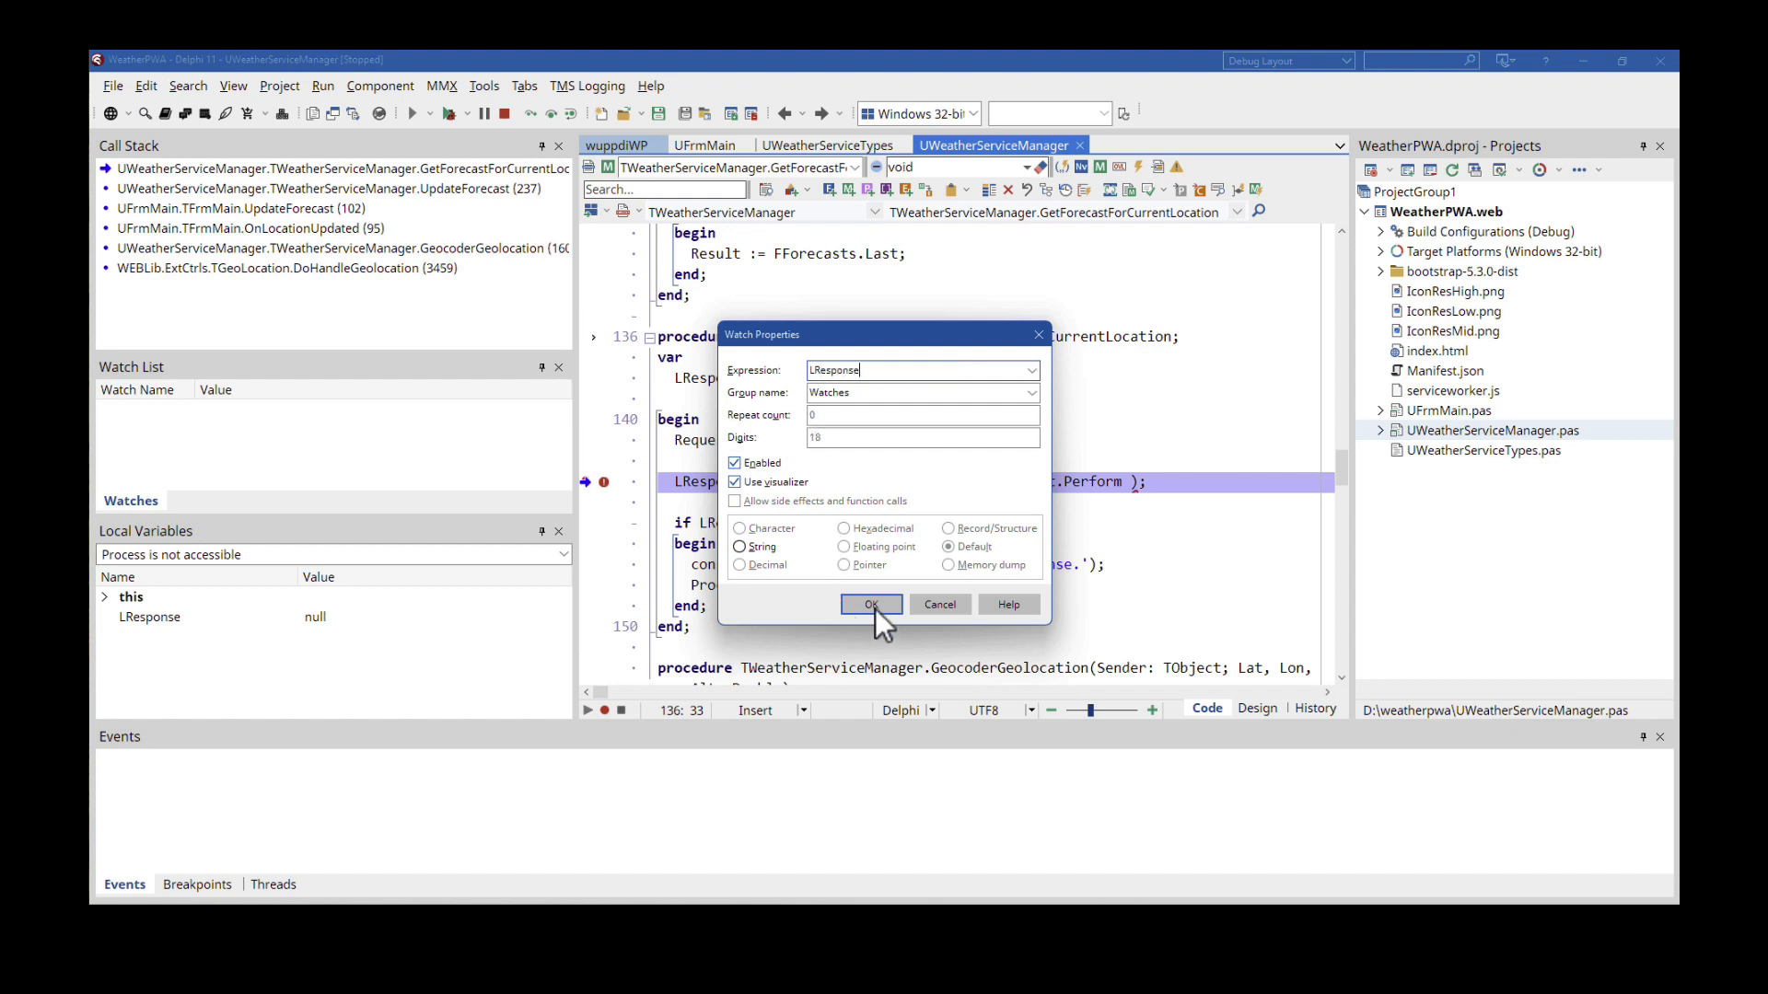
left_click(869, 604)
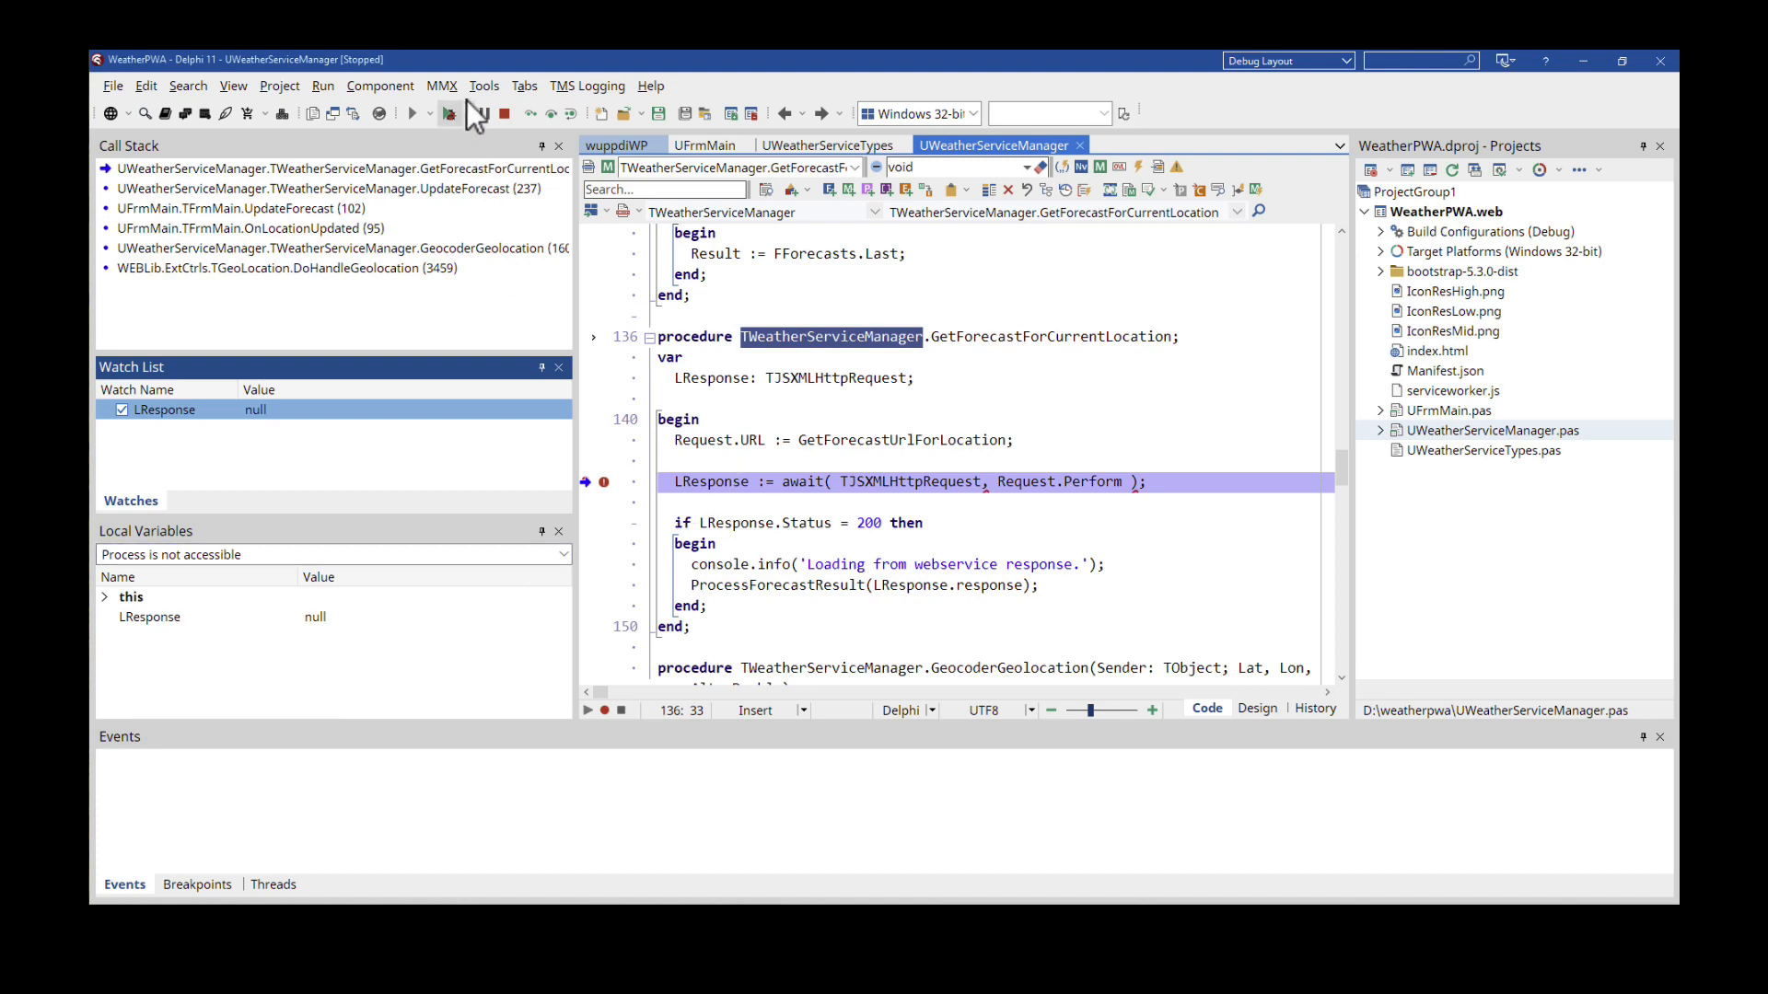
- Step over the await call to stop at the Status check on line 145
left_click(443, 112)
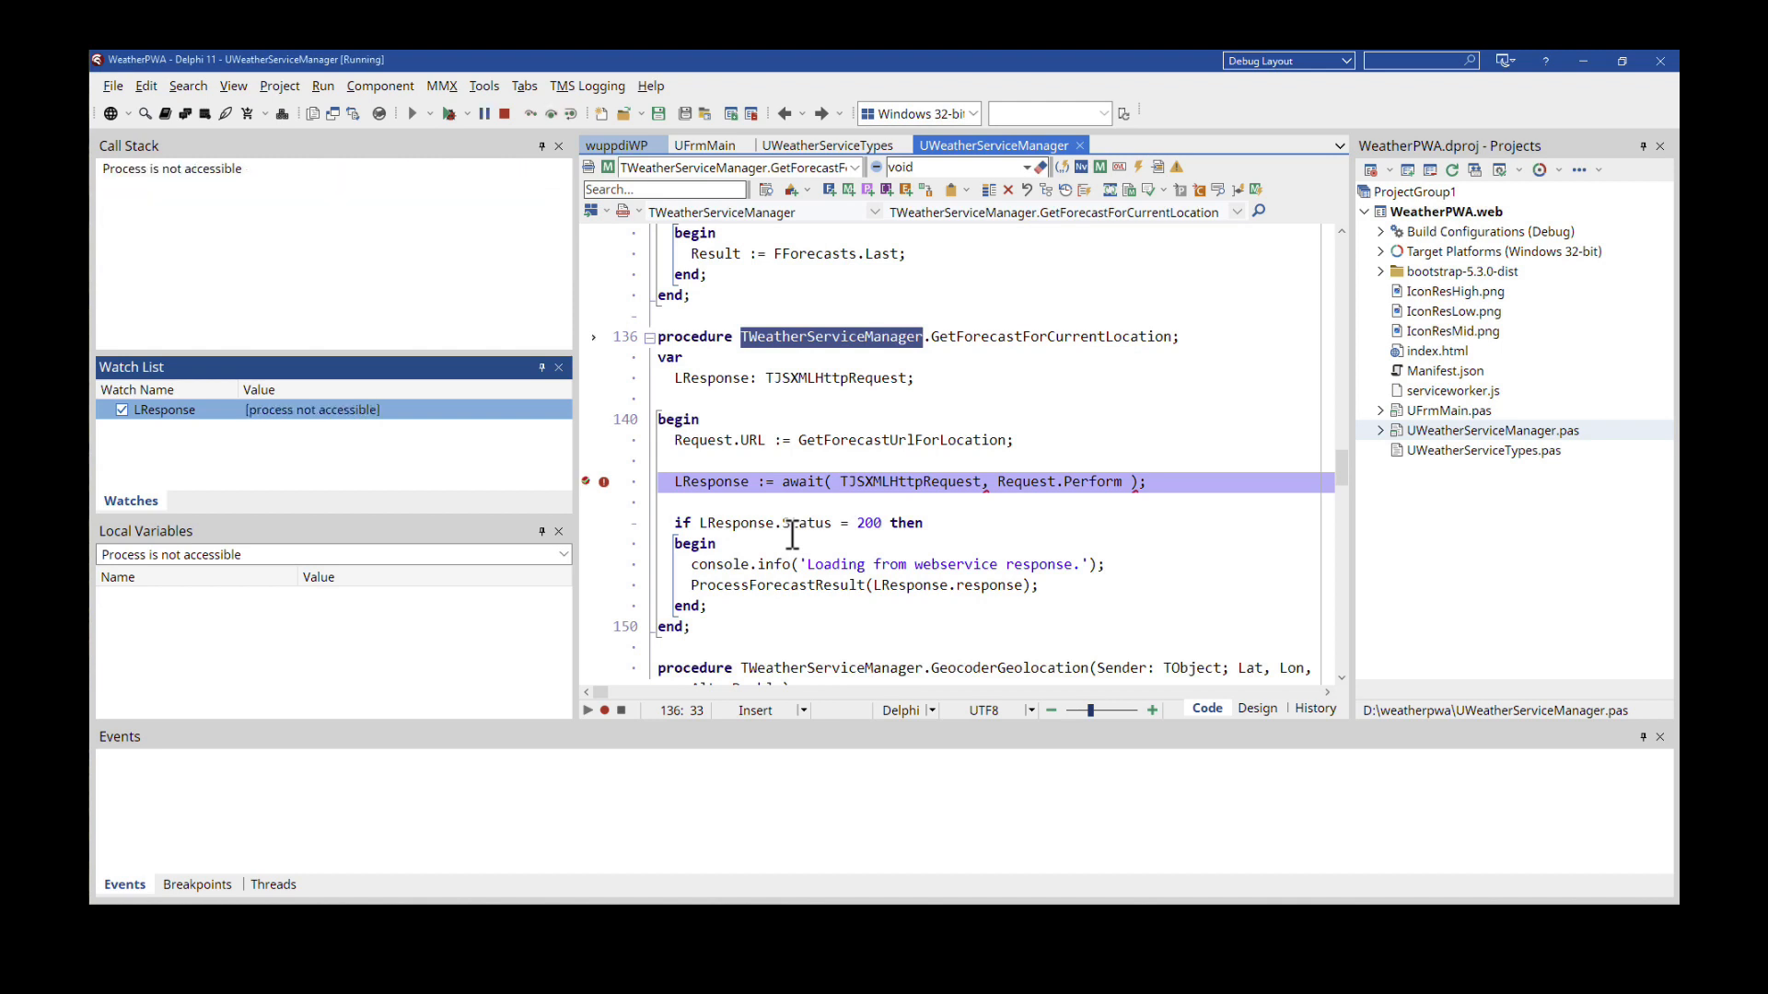
key("F8")
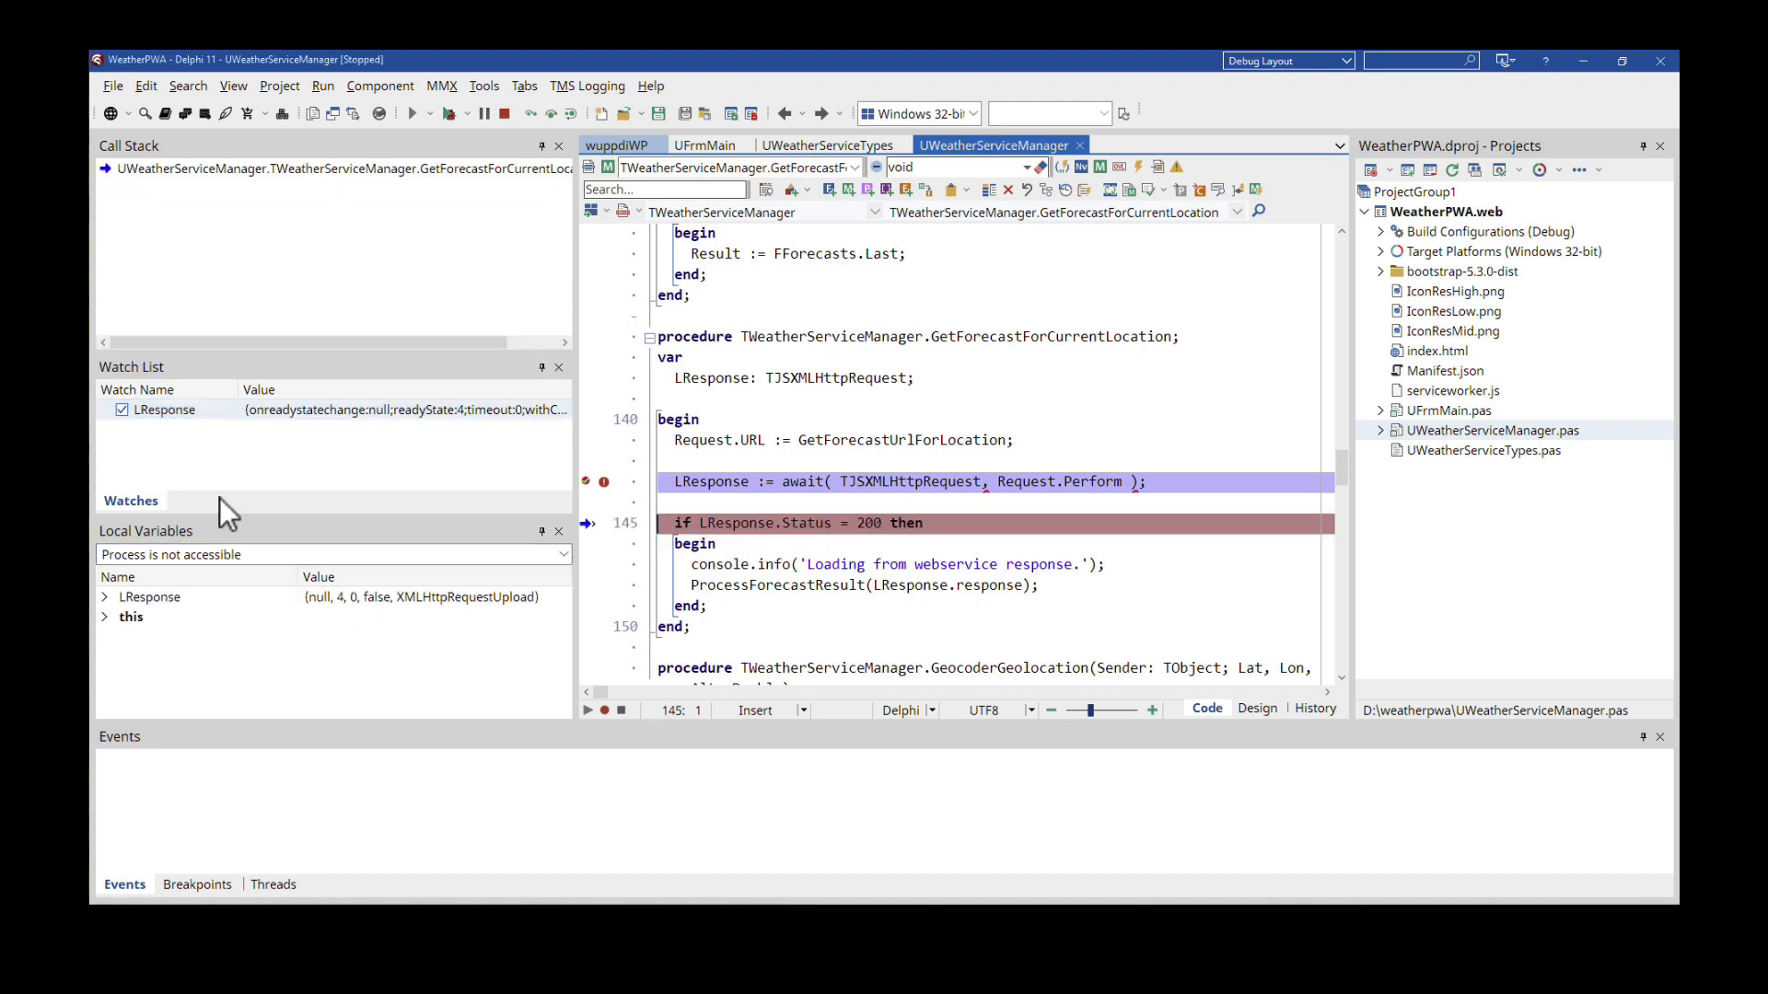
mouse_move(276, 617)
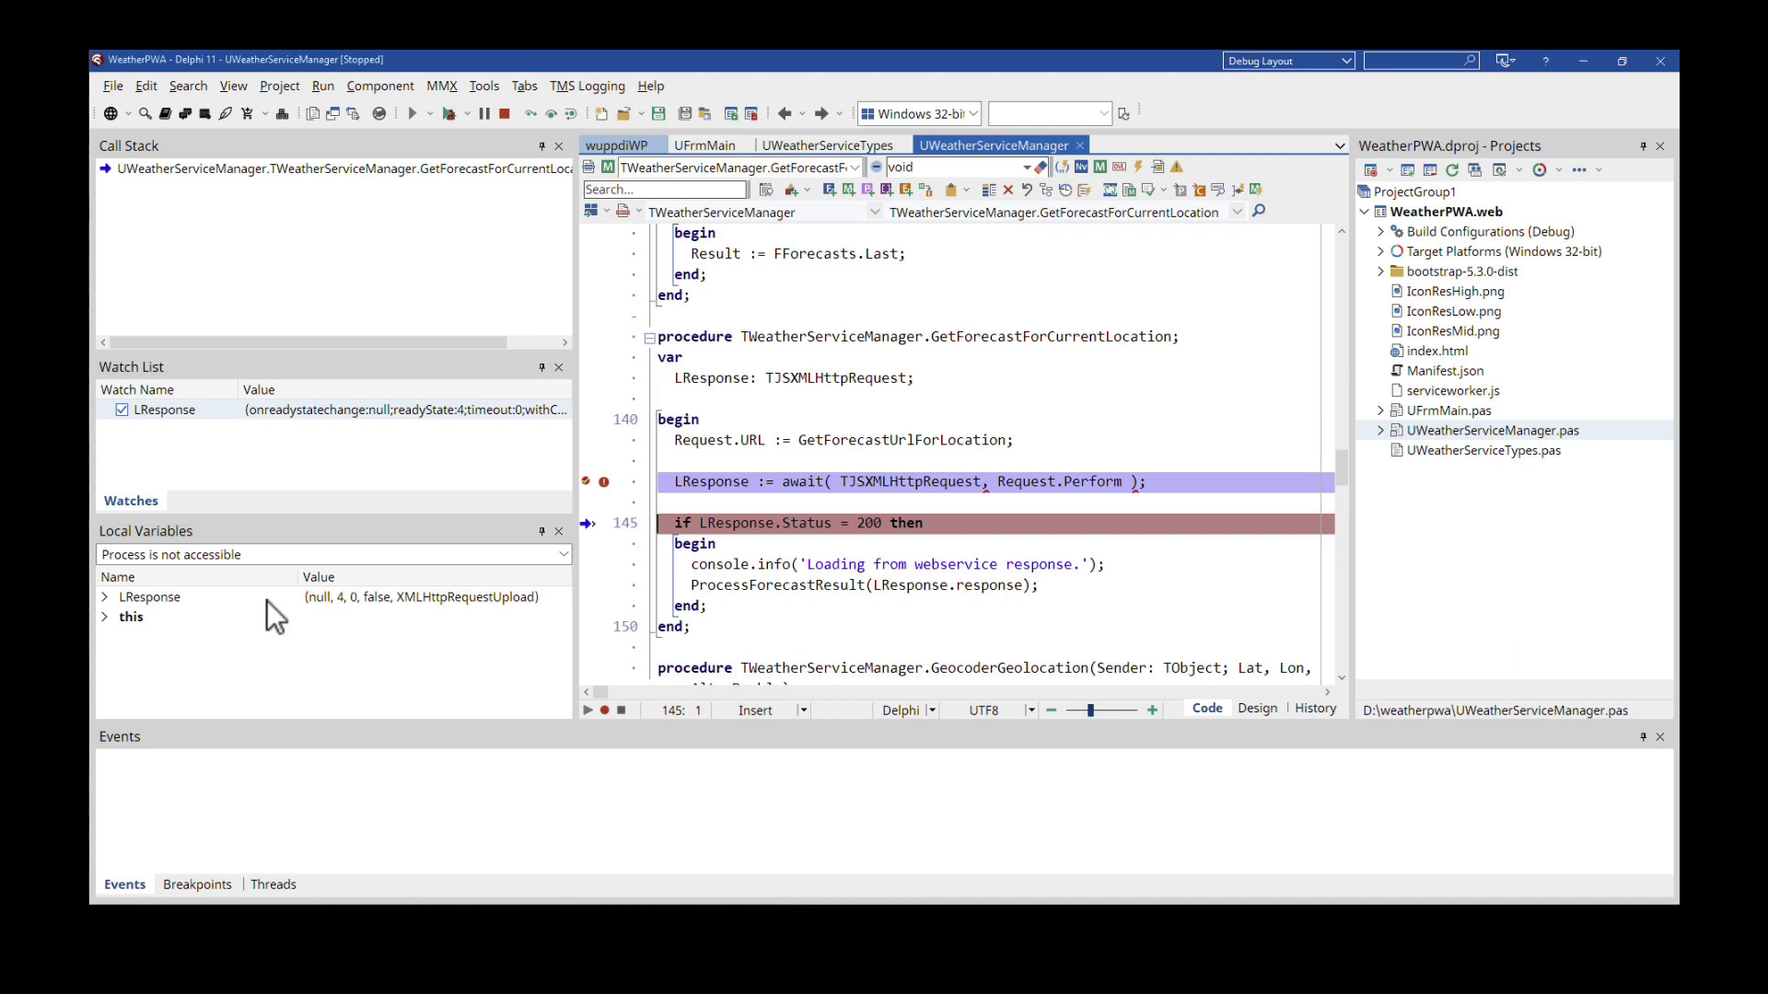
mouse_move(256, 628)
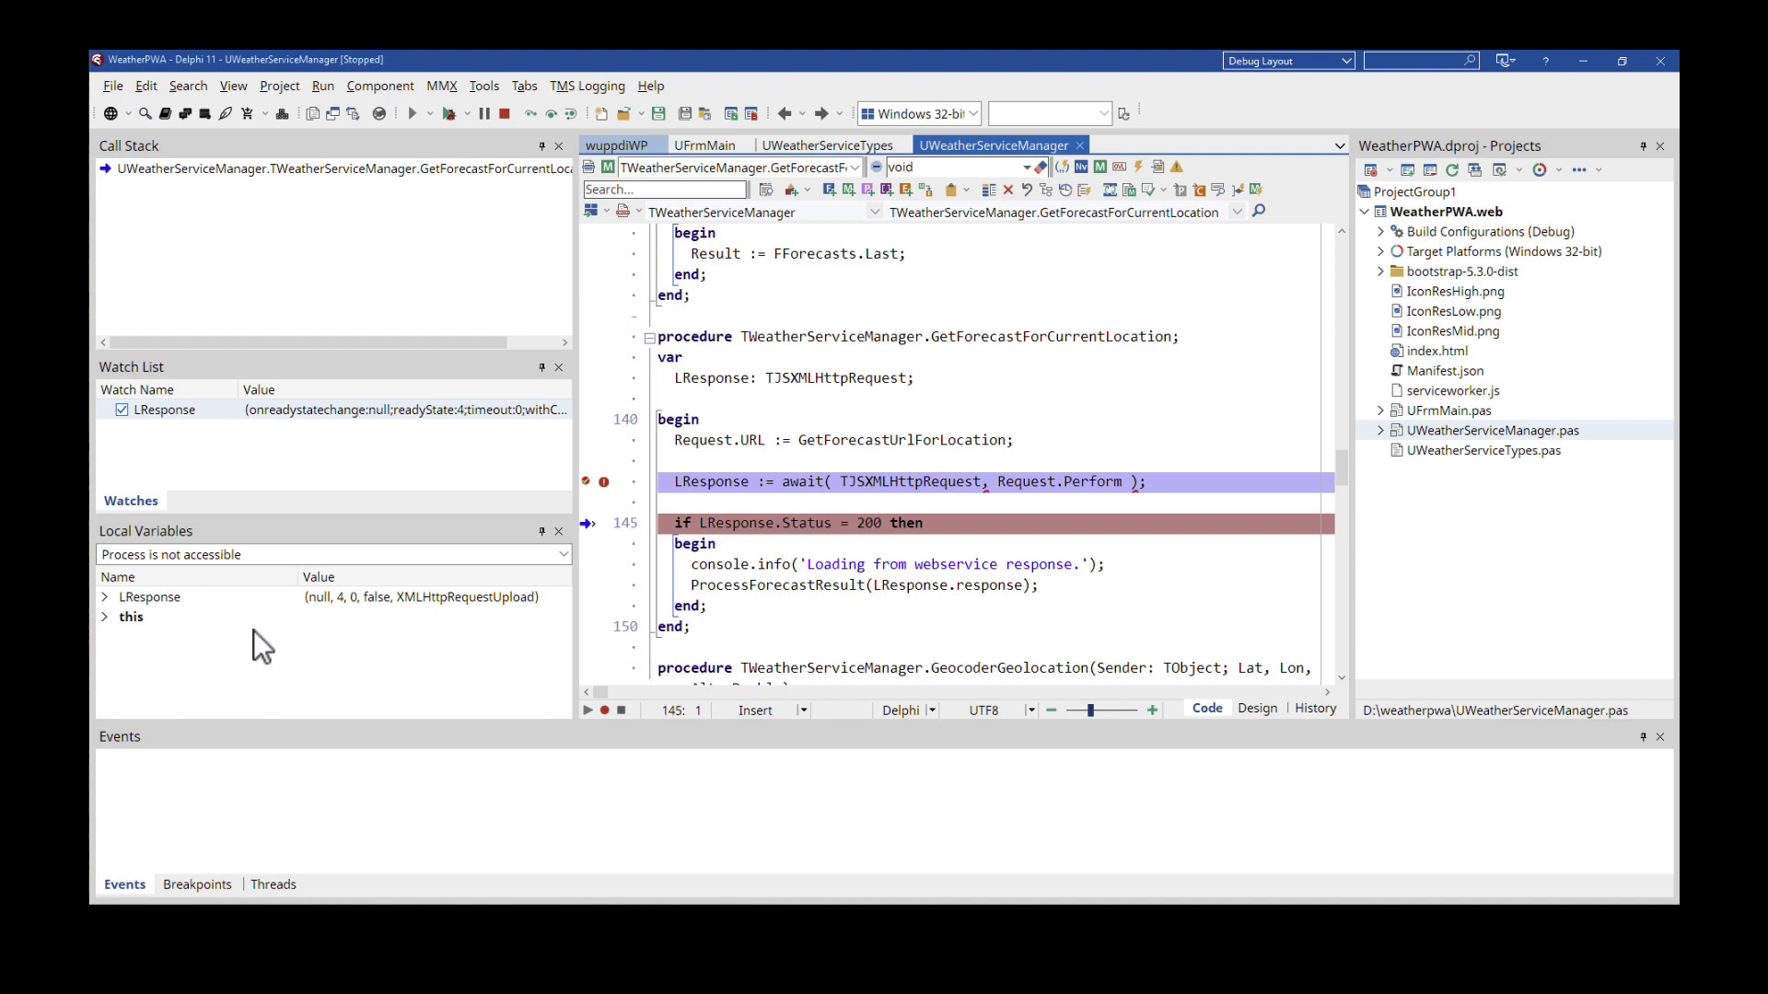
mouse_move(798, 499)
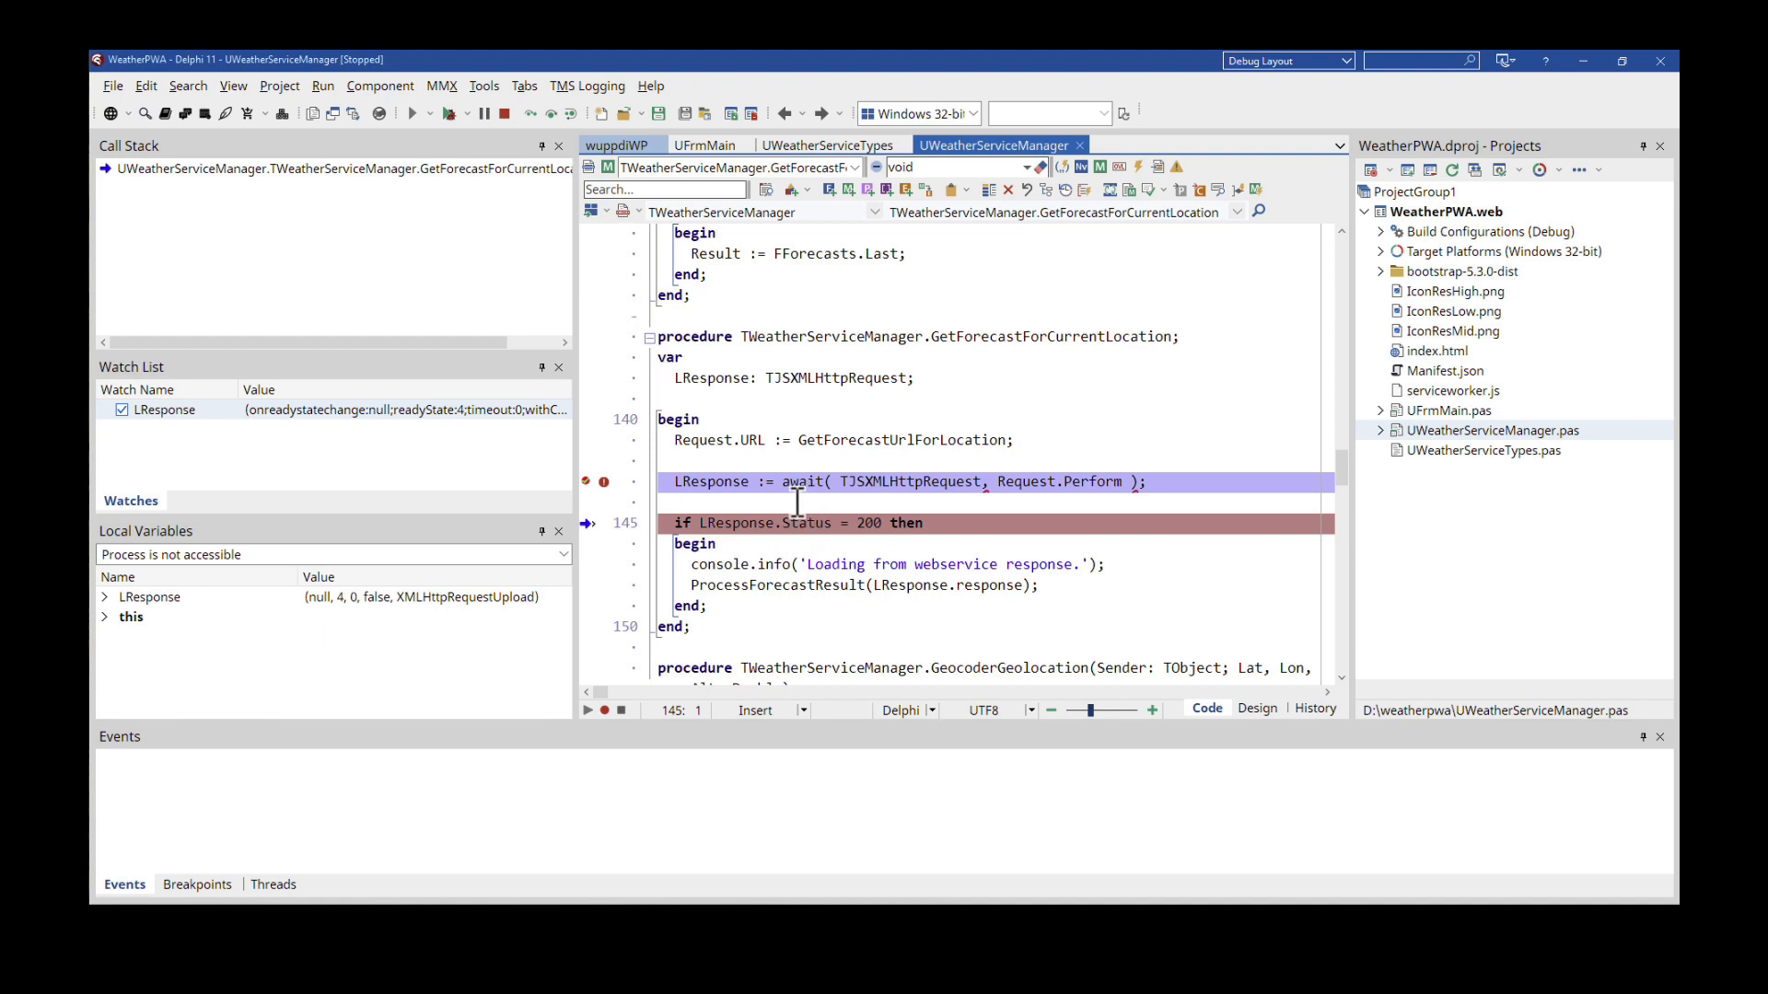
mouse_move(710, 522)
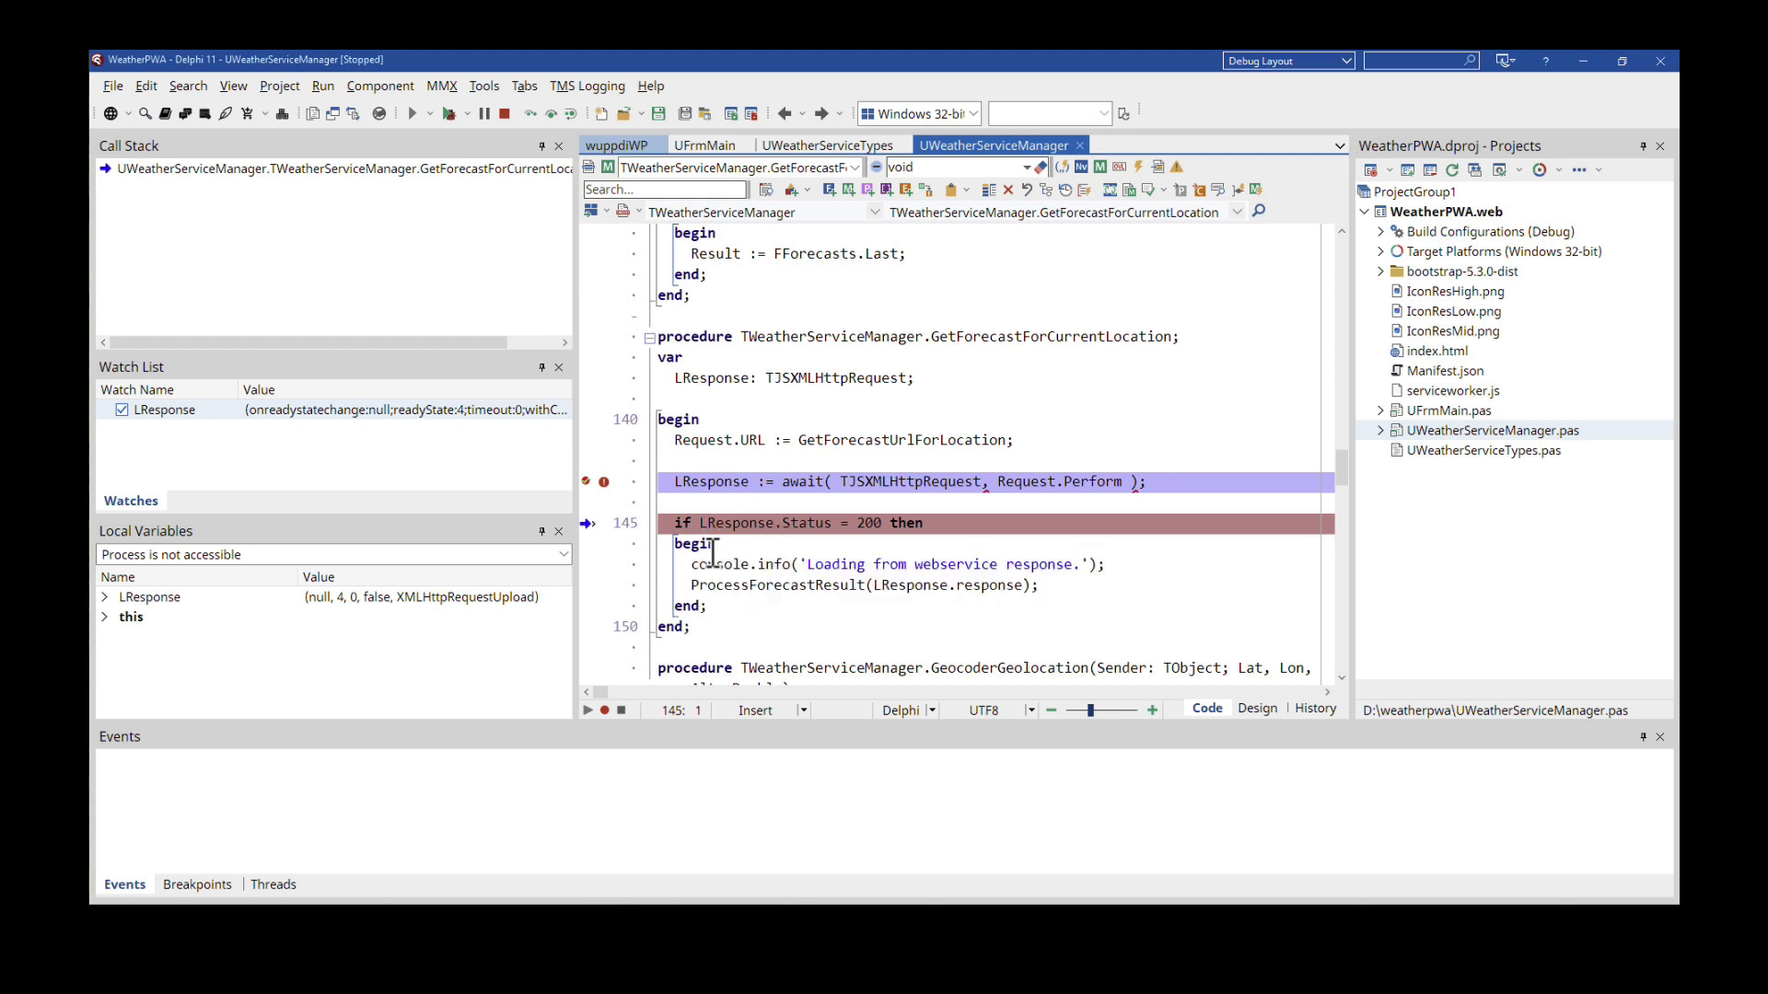
- Expand LResponse and inspect its status 200 OK and request URL fields
left_click(681, 626)
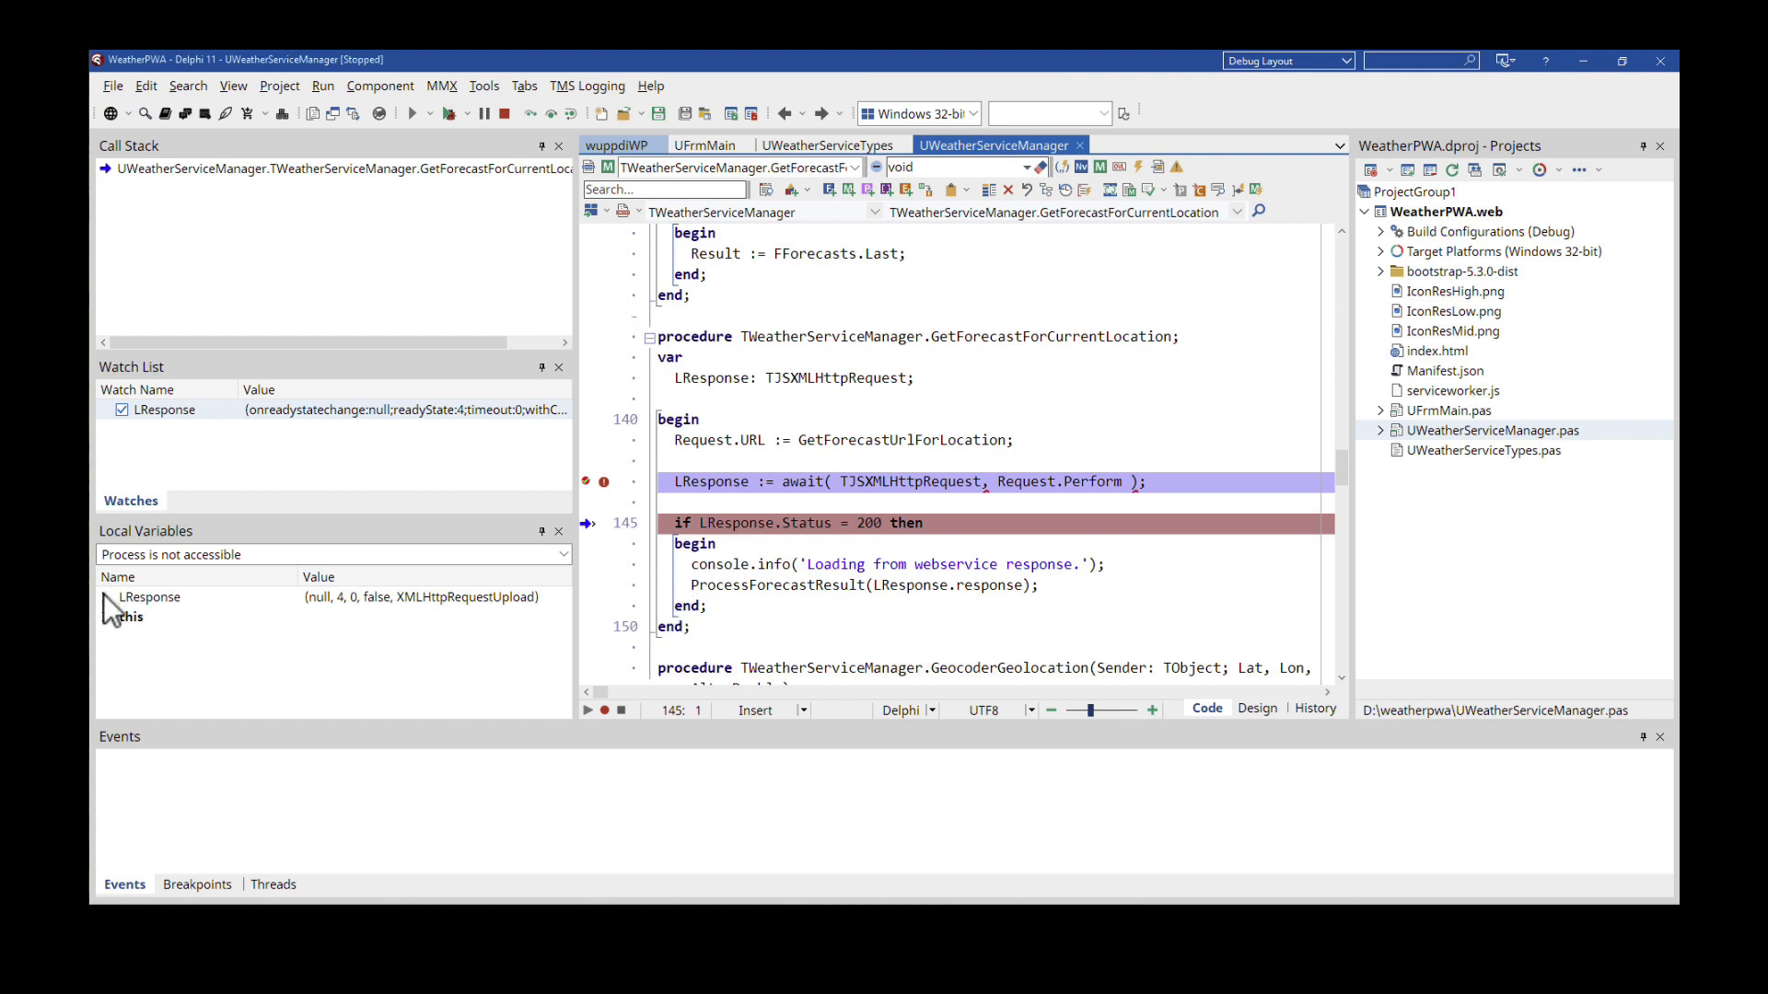
left_click(102, 597)
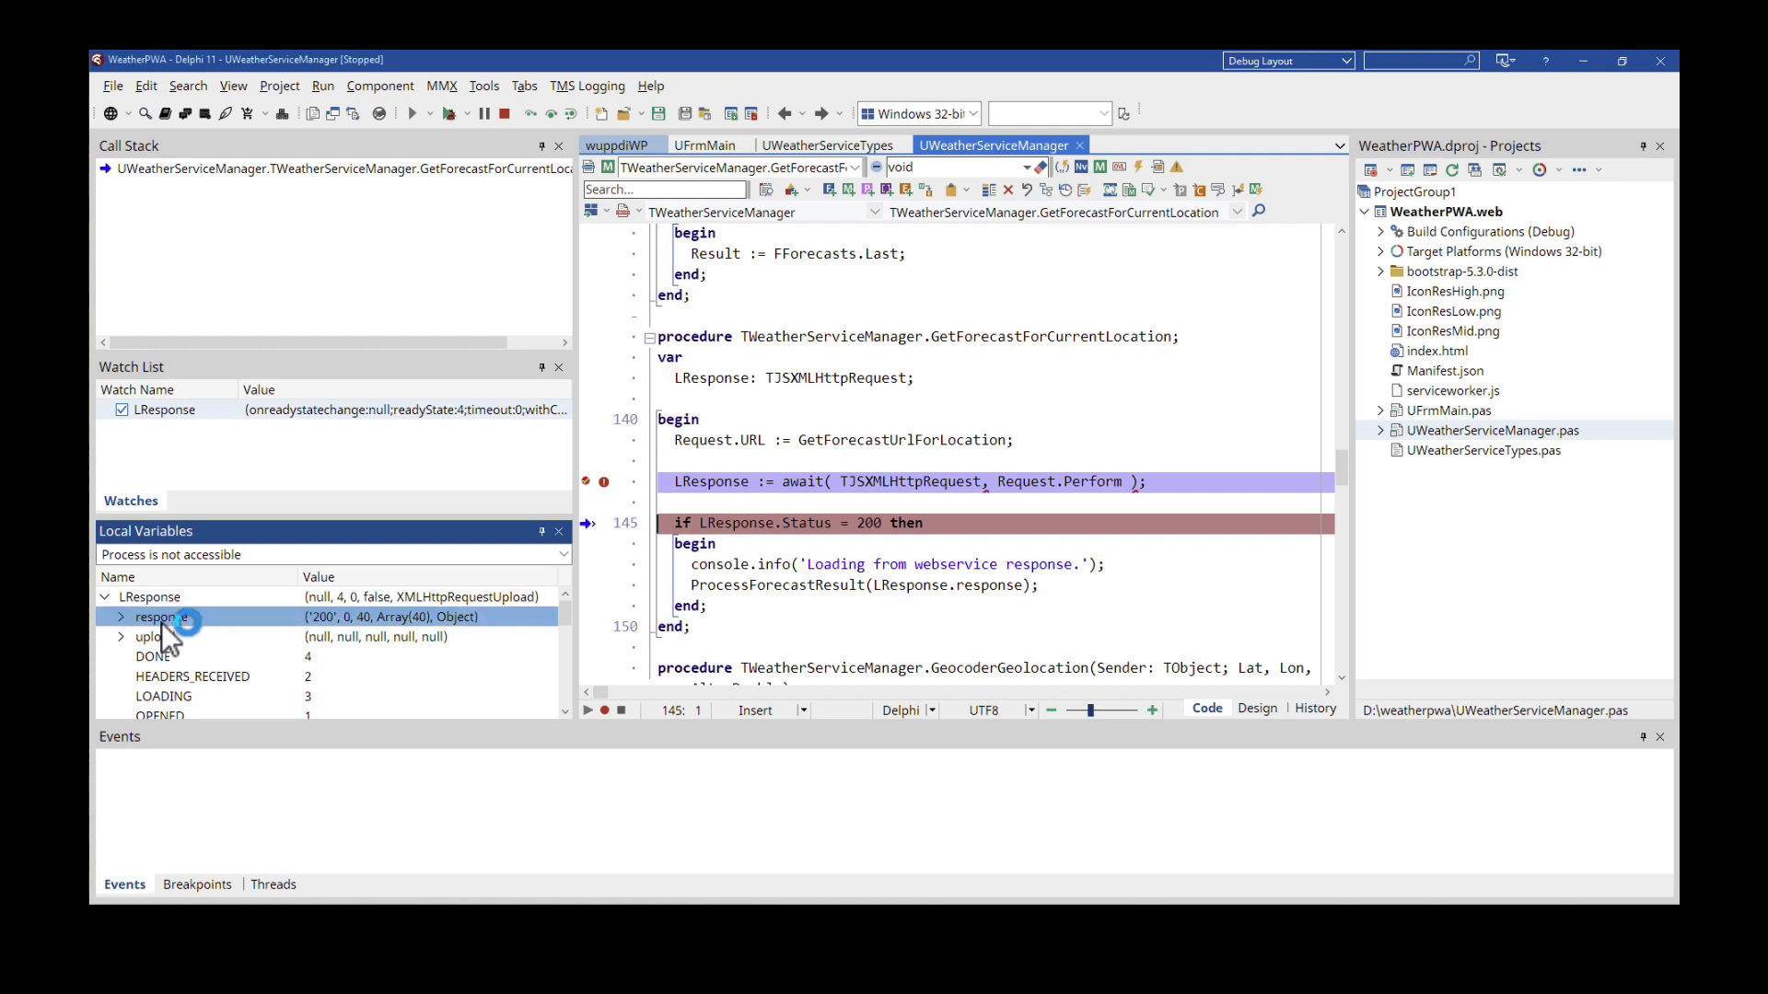
mouse_move(327, 643)
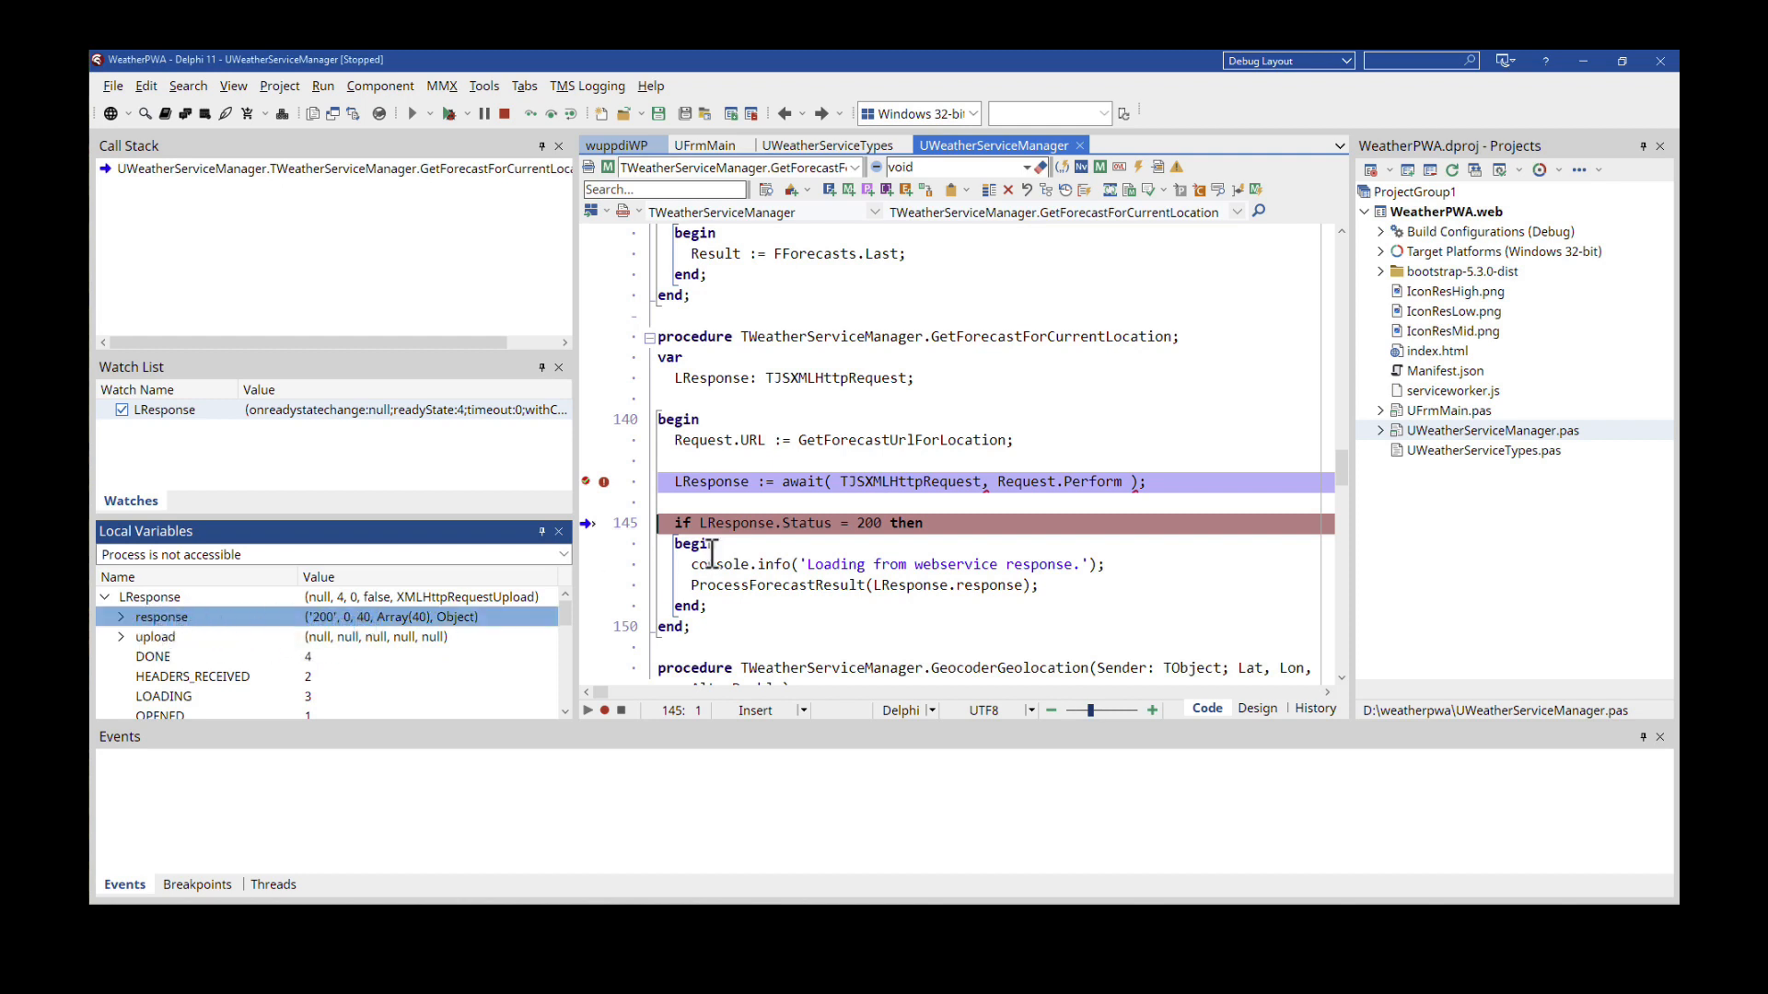
scroll("down", 3)
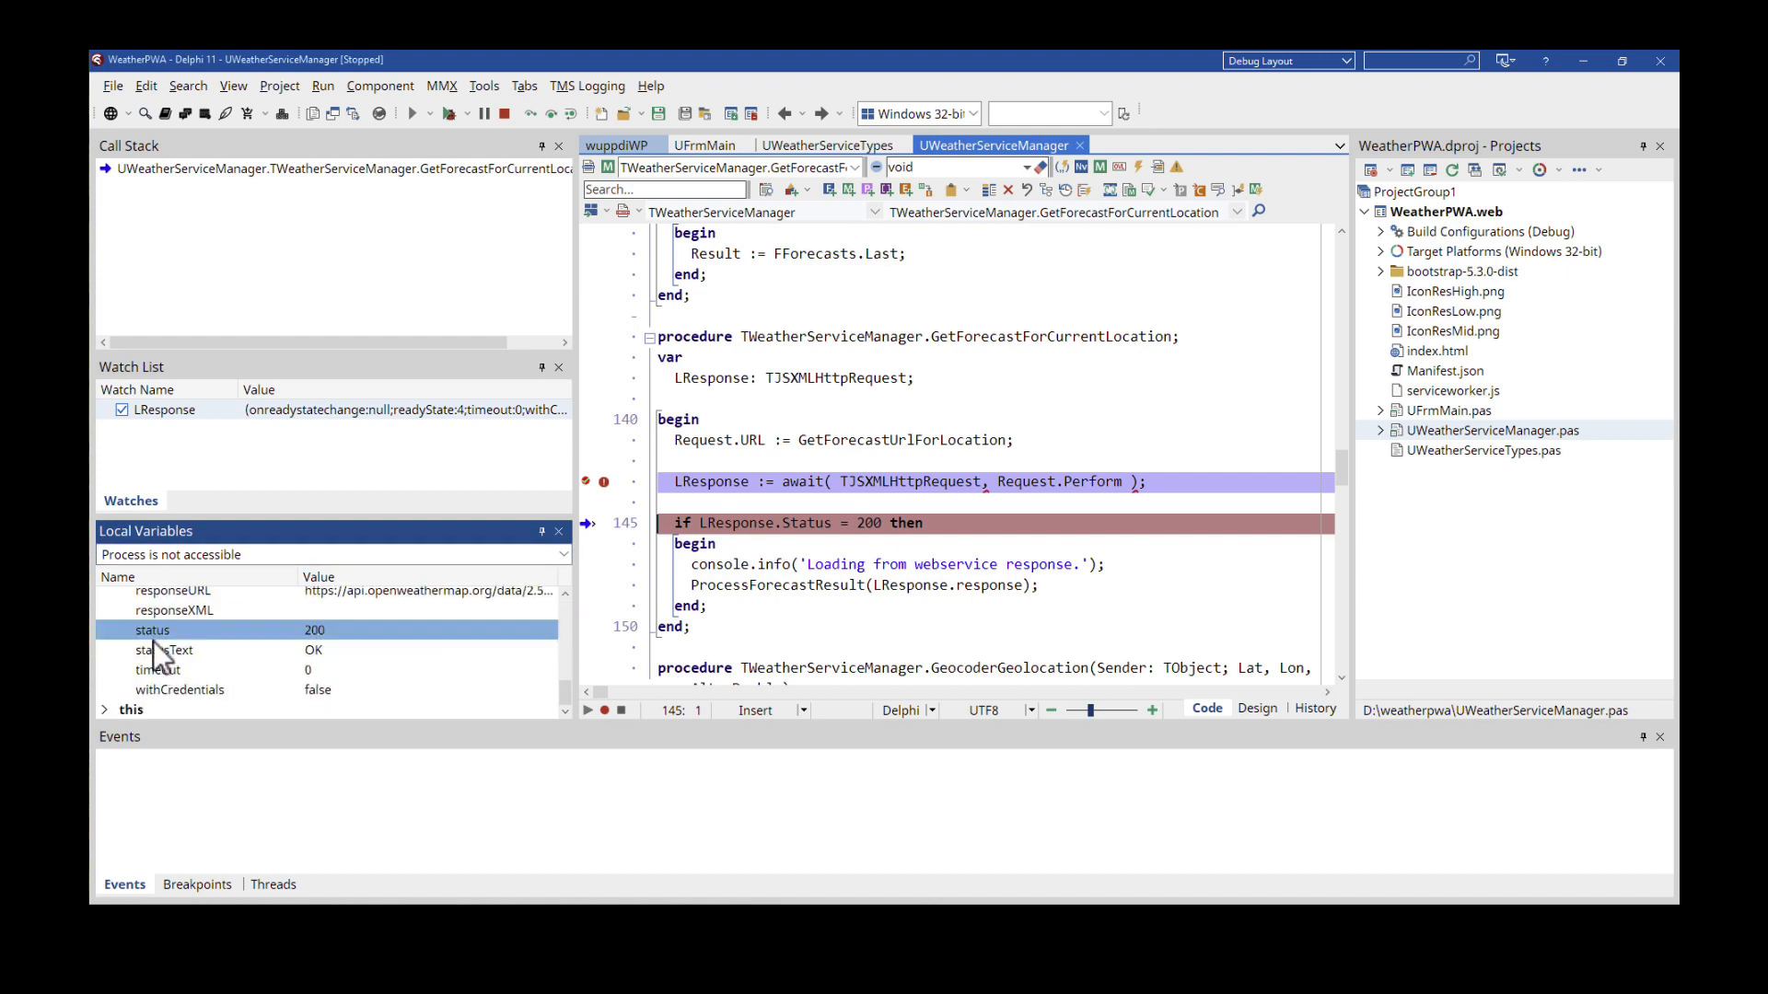
mouse_move(321, 646)
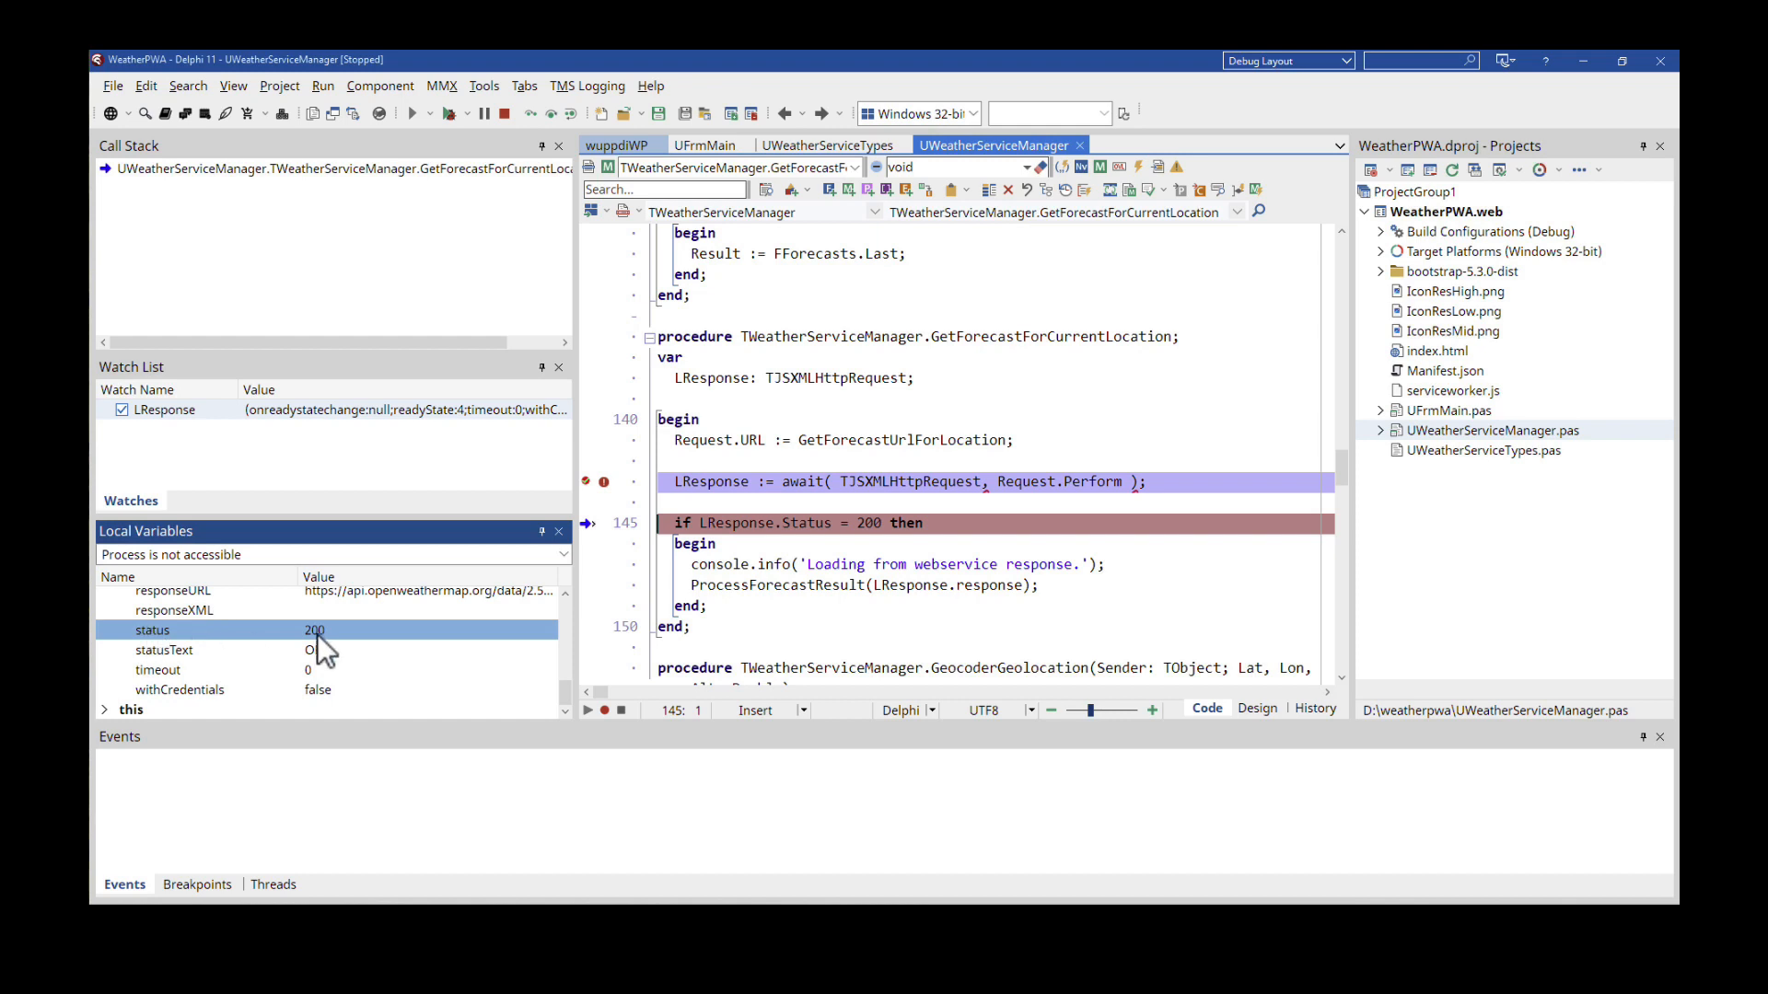
mouse_move(261, 657)
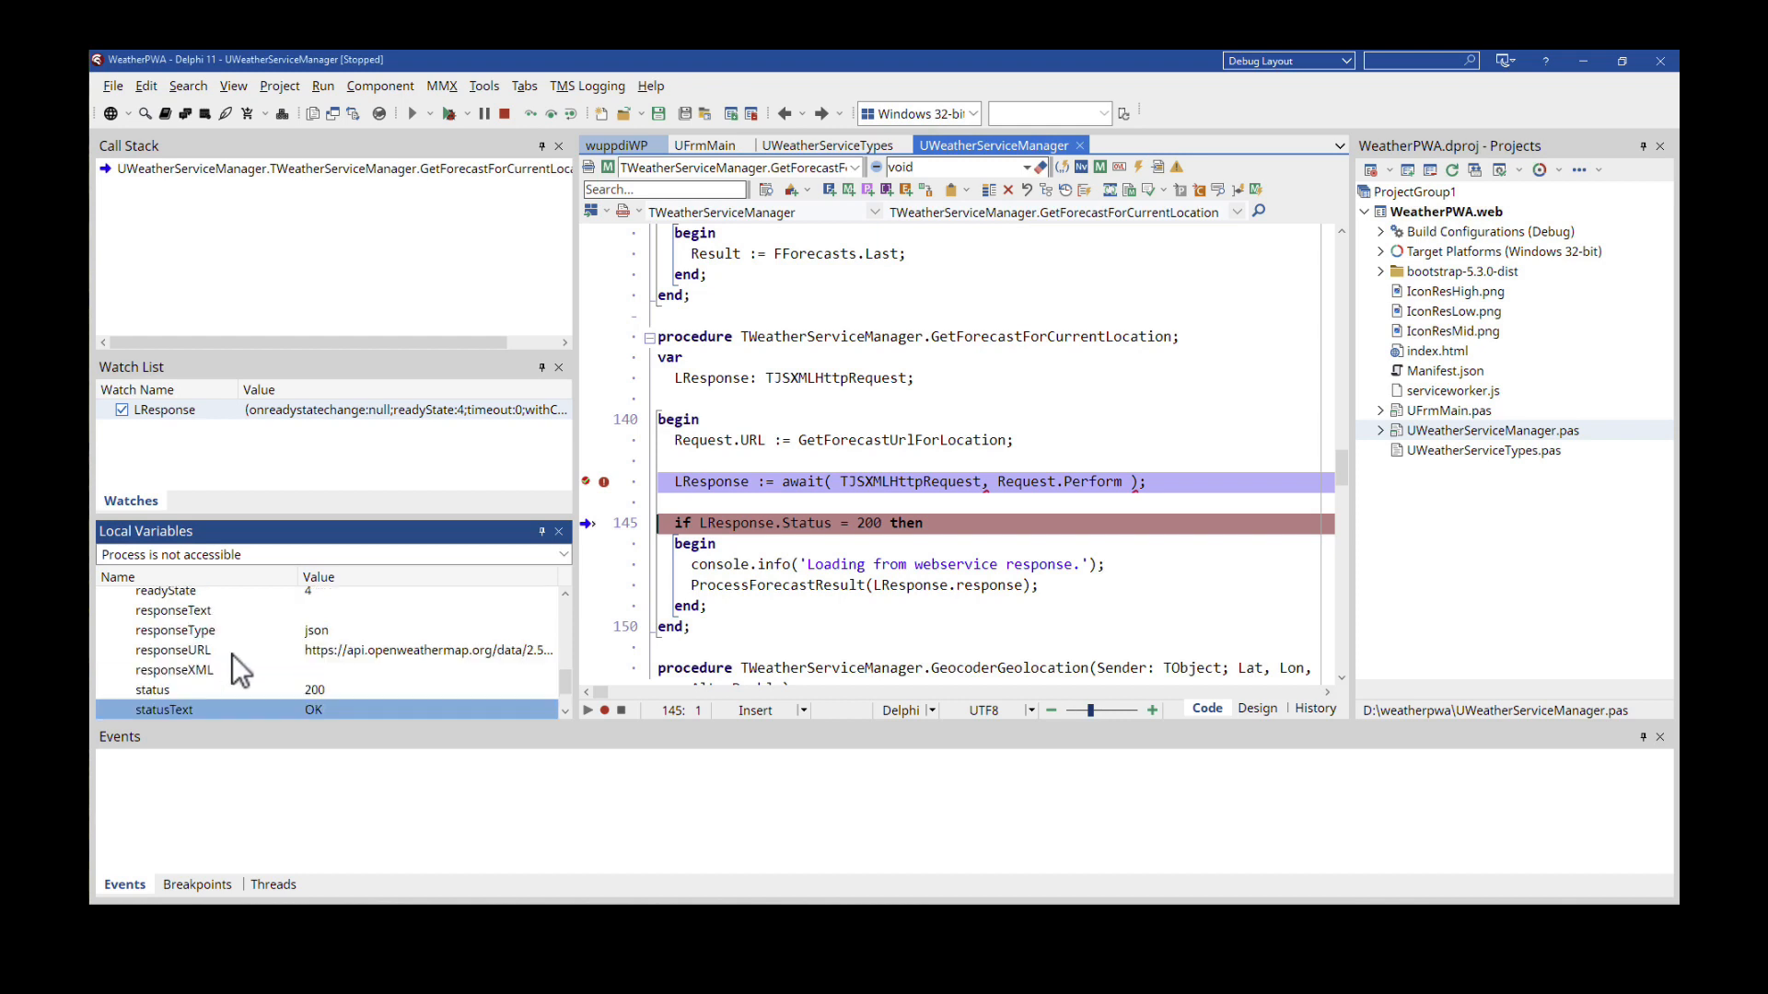
left_click(172, 649)
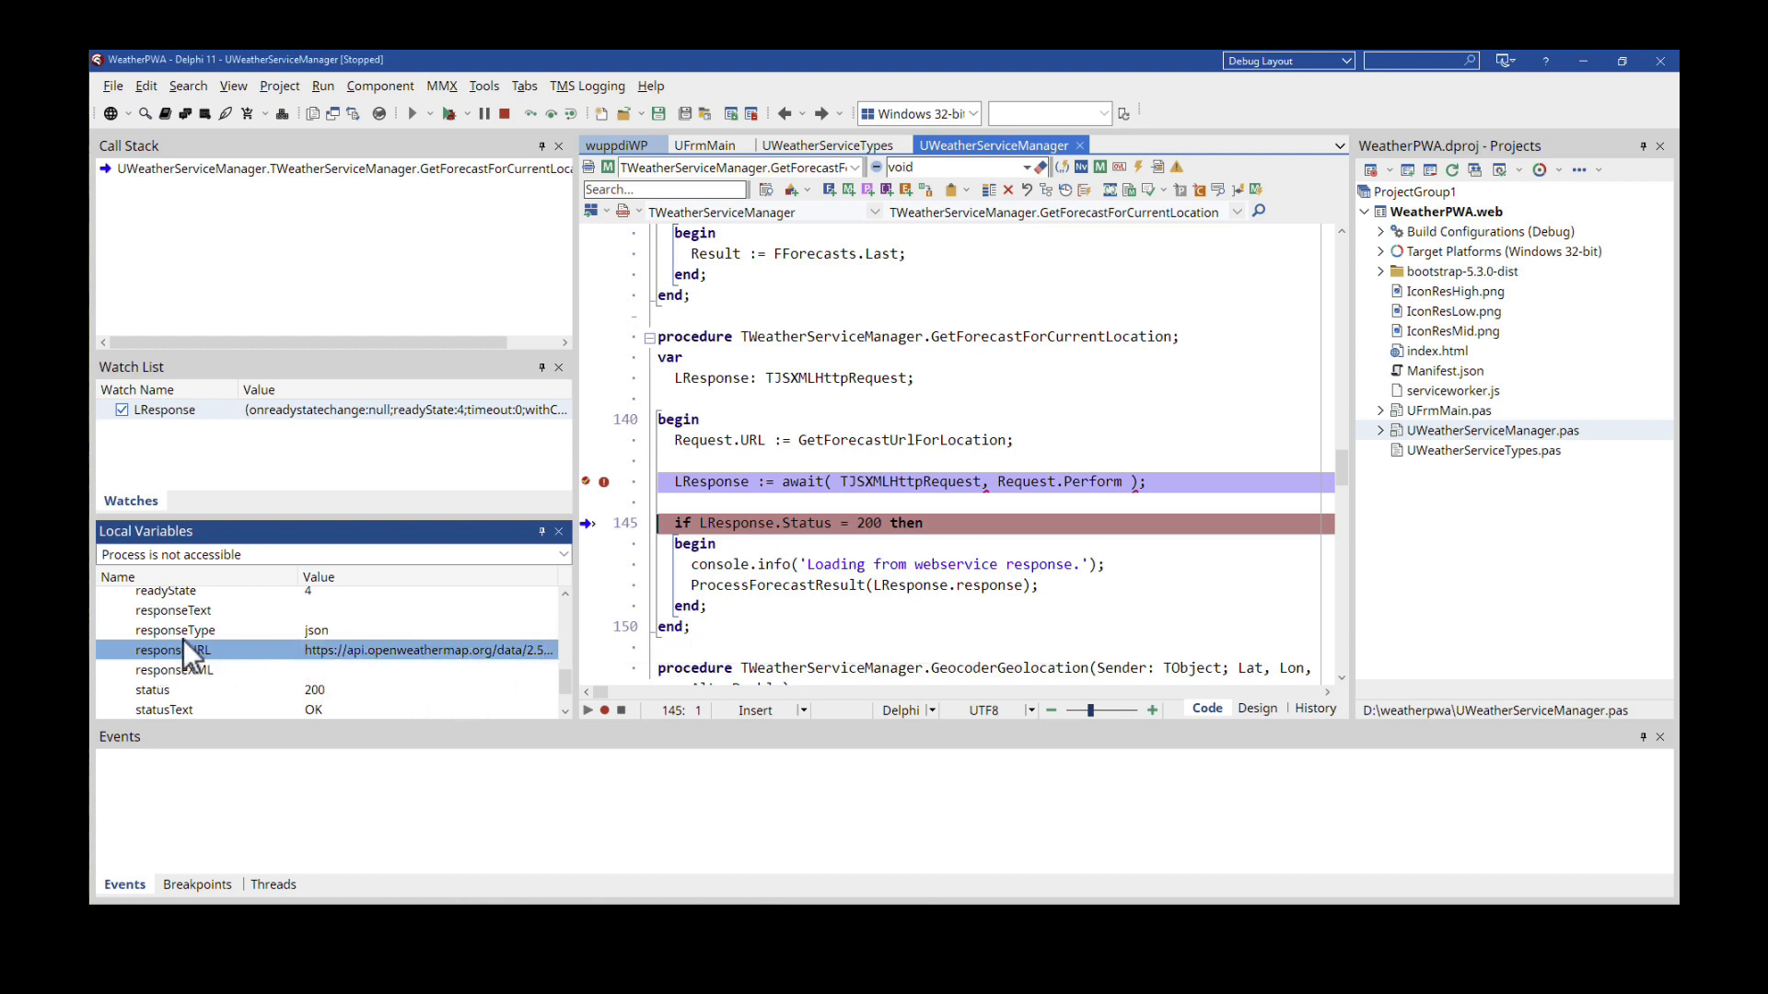
- Expand the response and its city details (Estero, cnt 40, cod 200), then collapse city
scroll("up", 3)
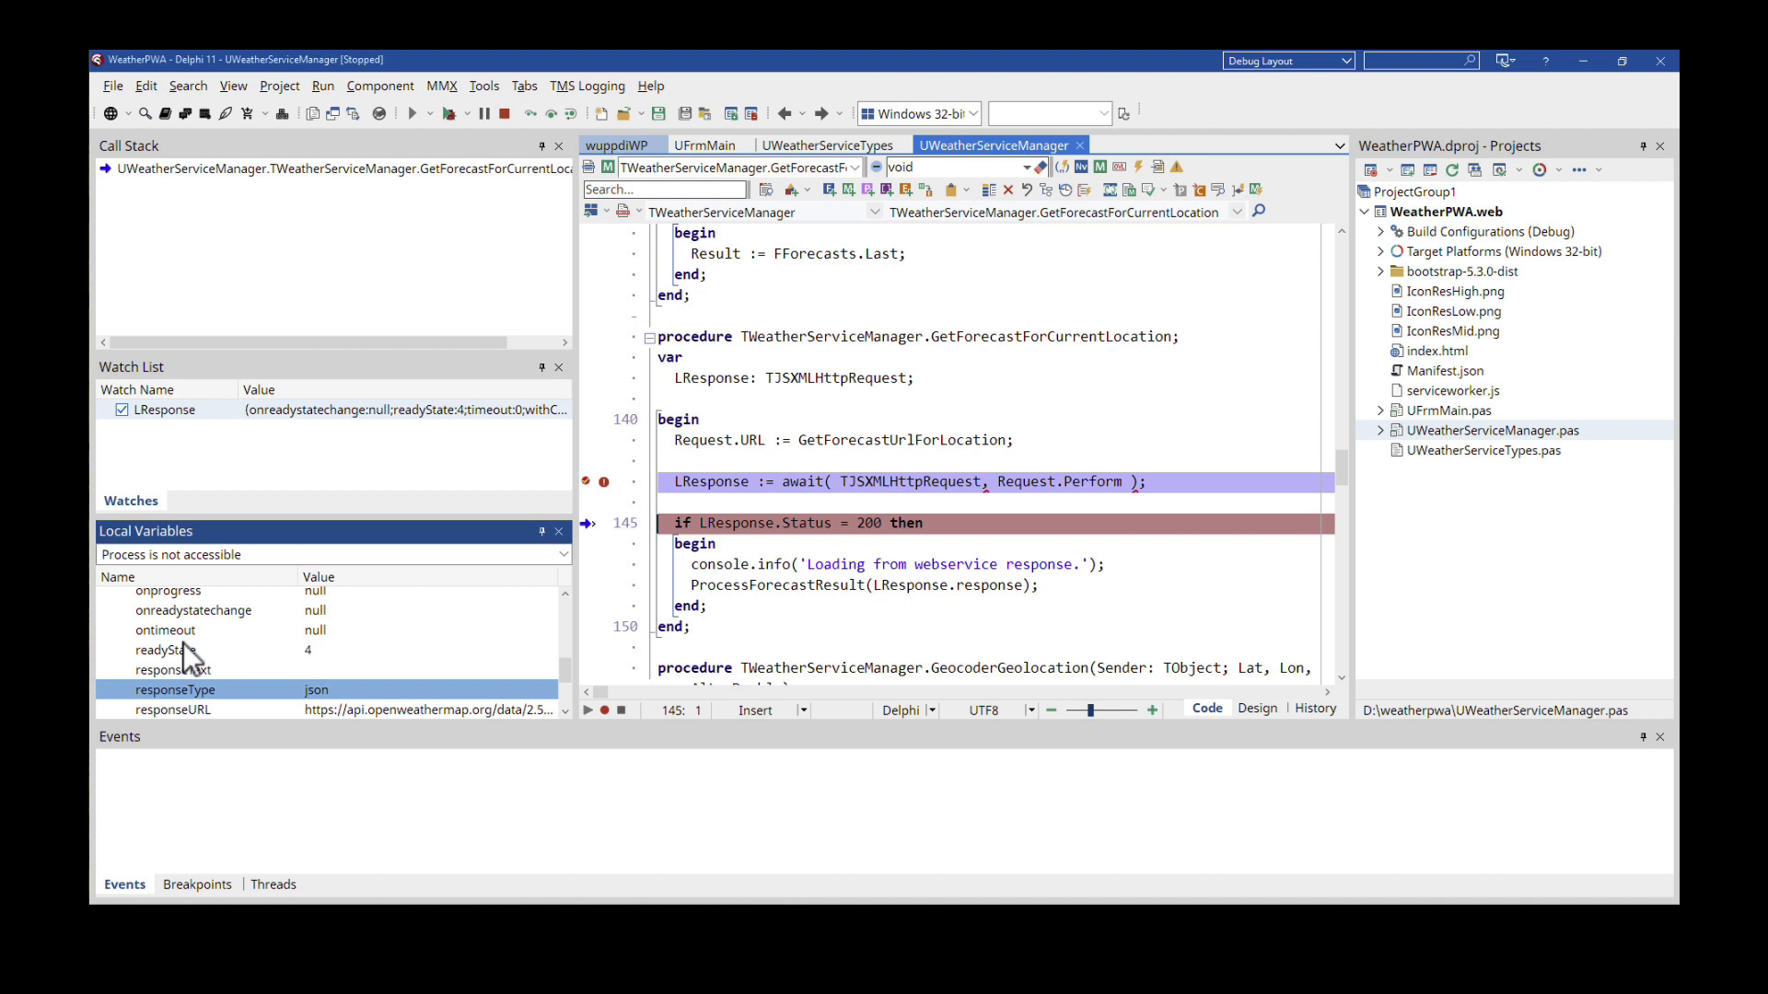
scroll("up", 3)
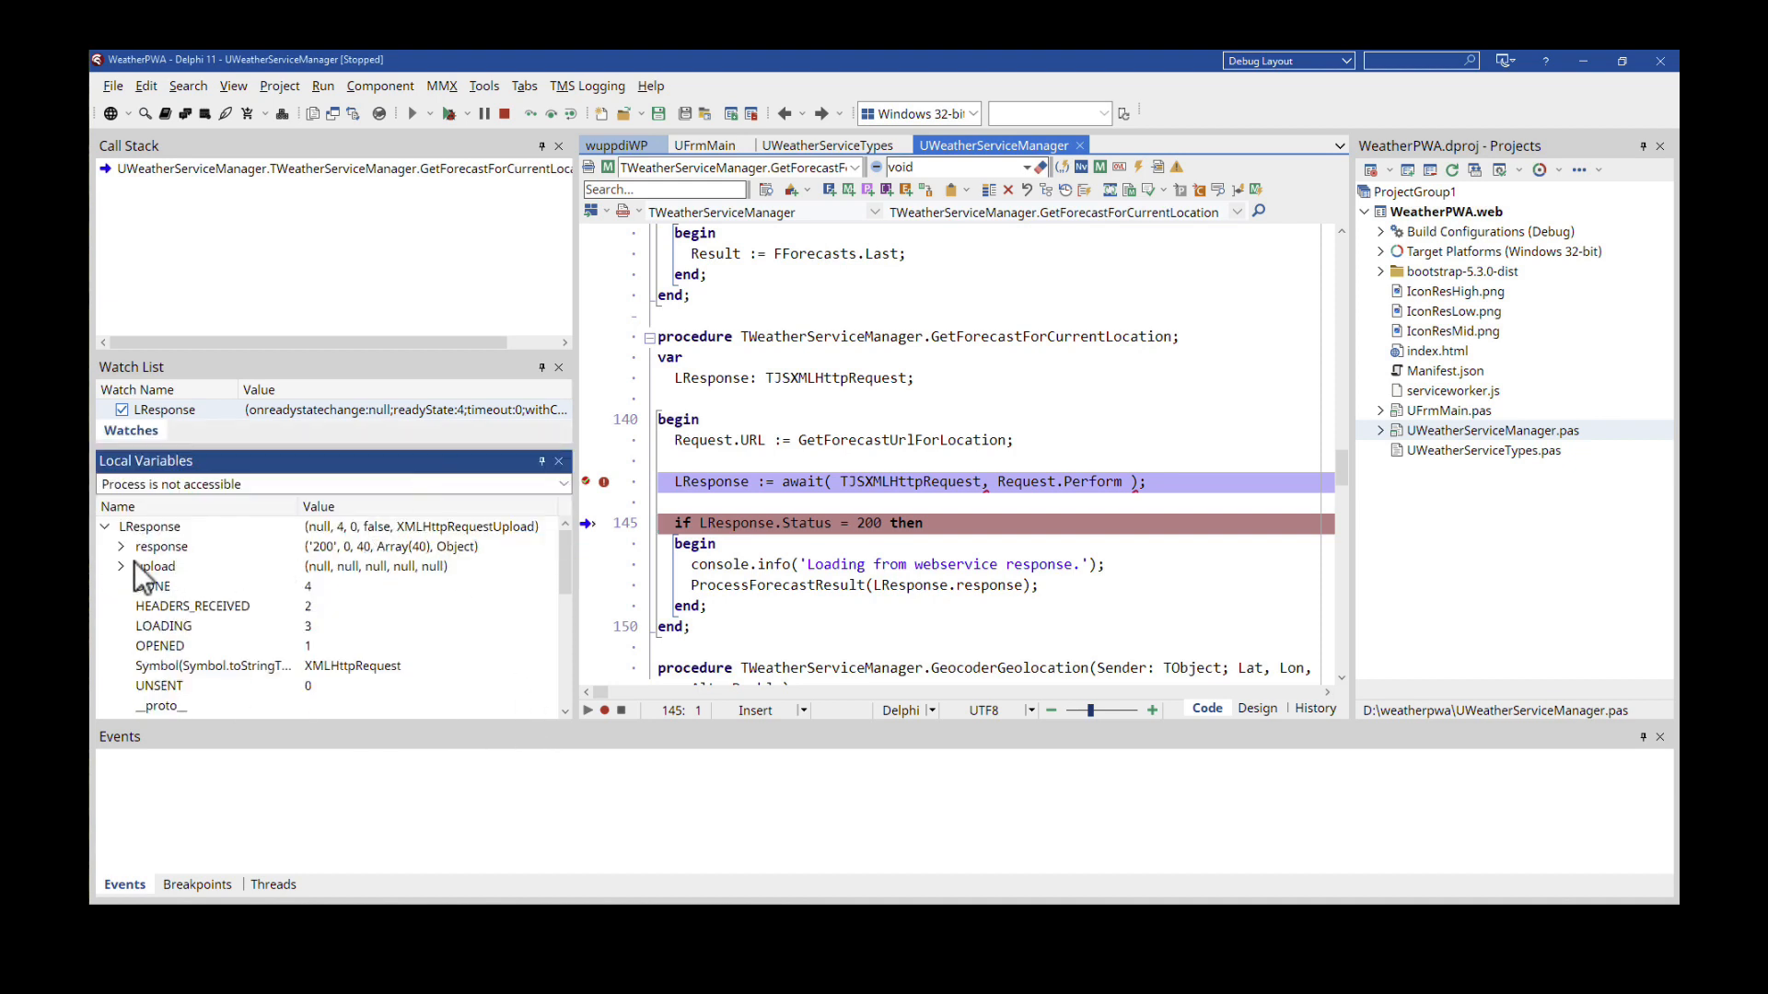
left_click(121, 566)
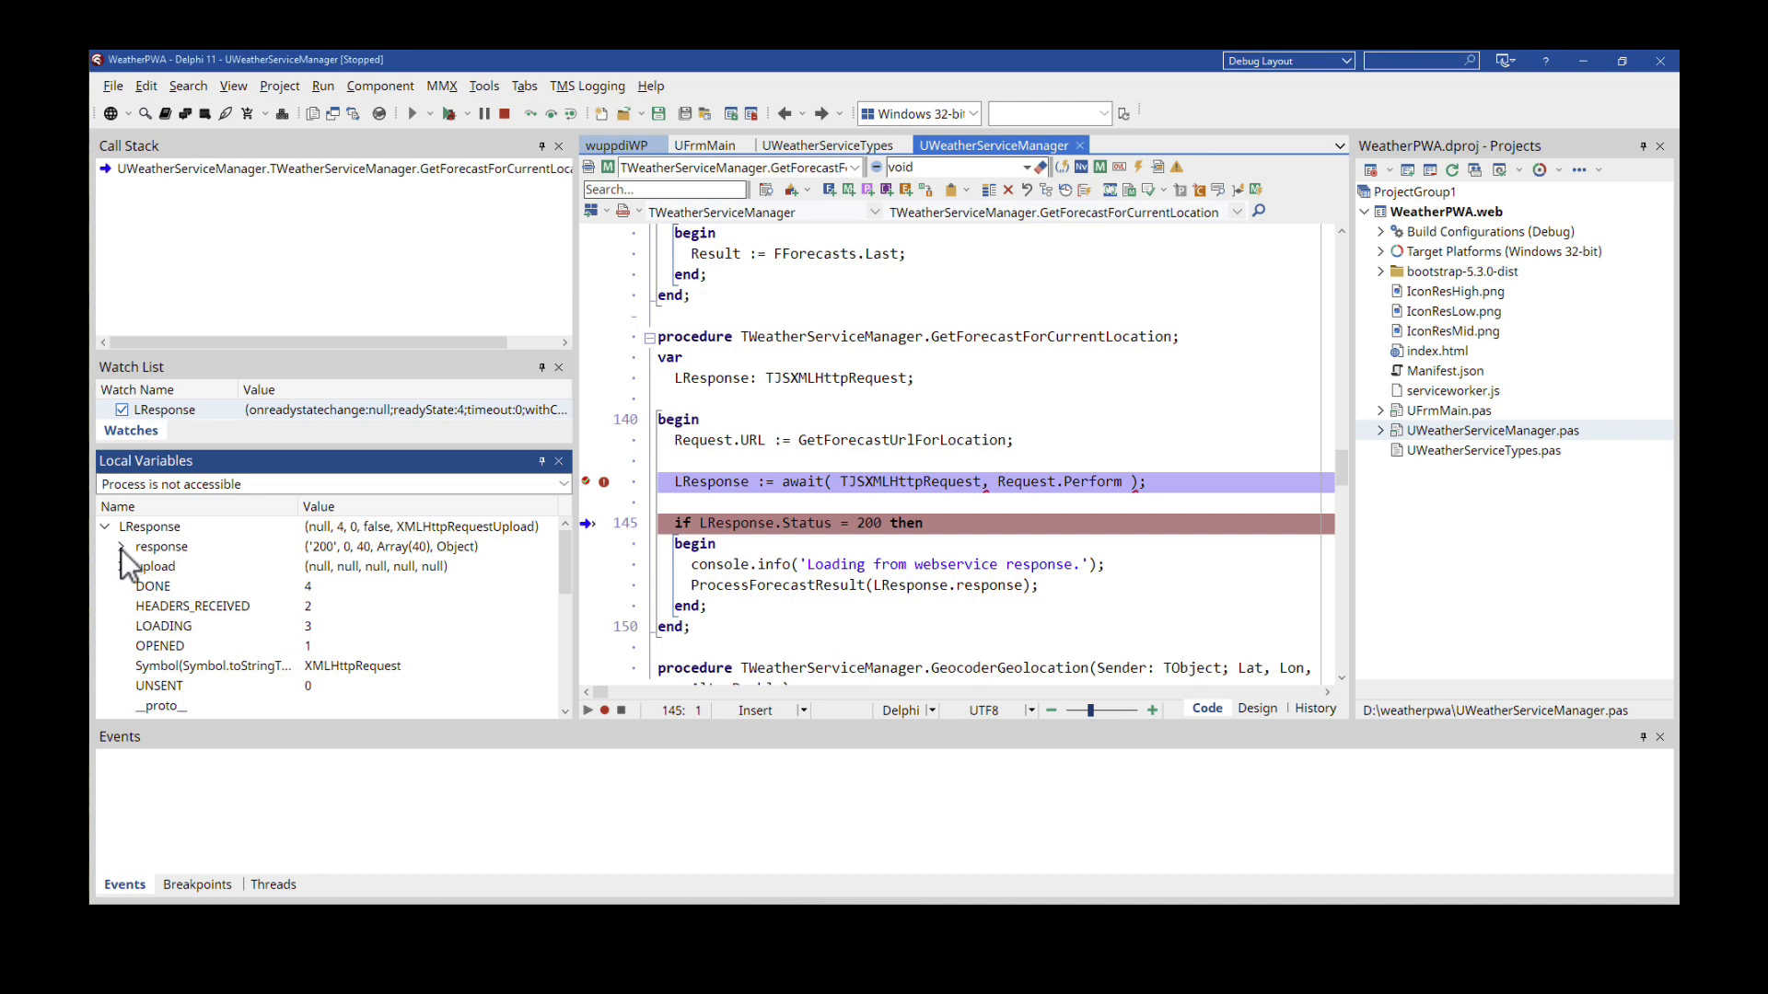
left_click(122, 546)
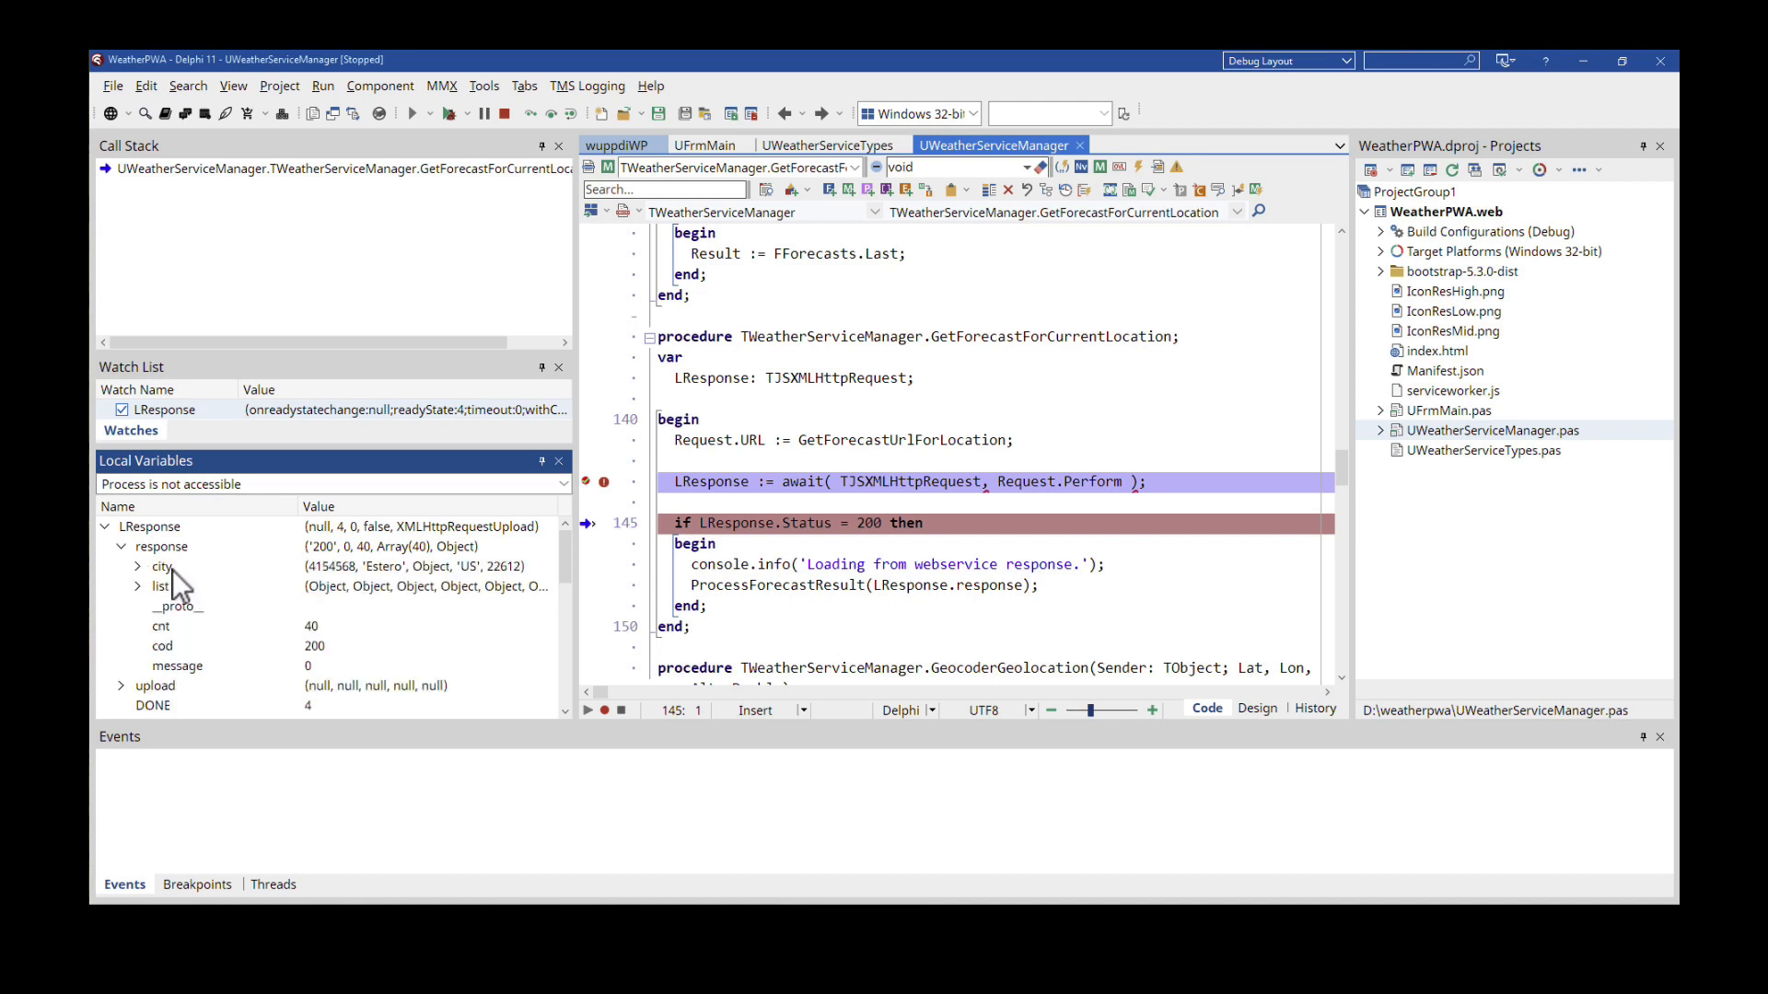
left_click(161, 567)
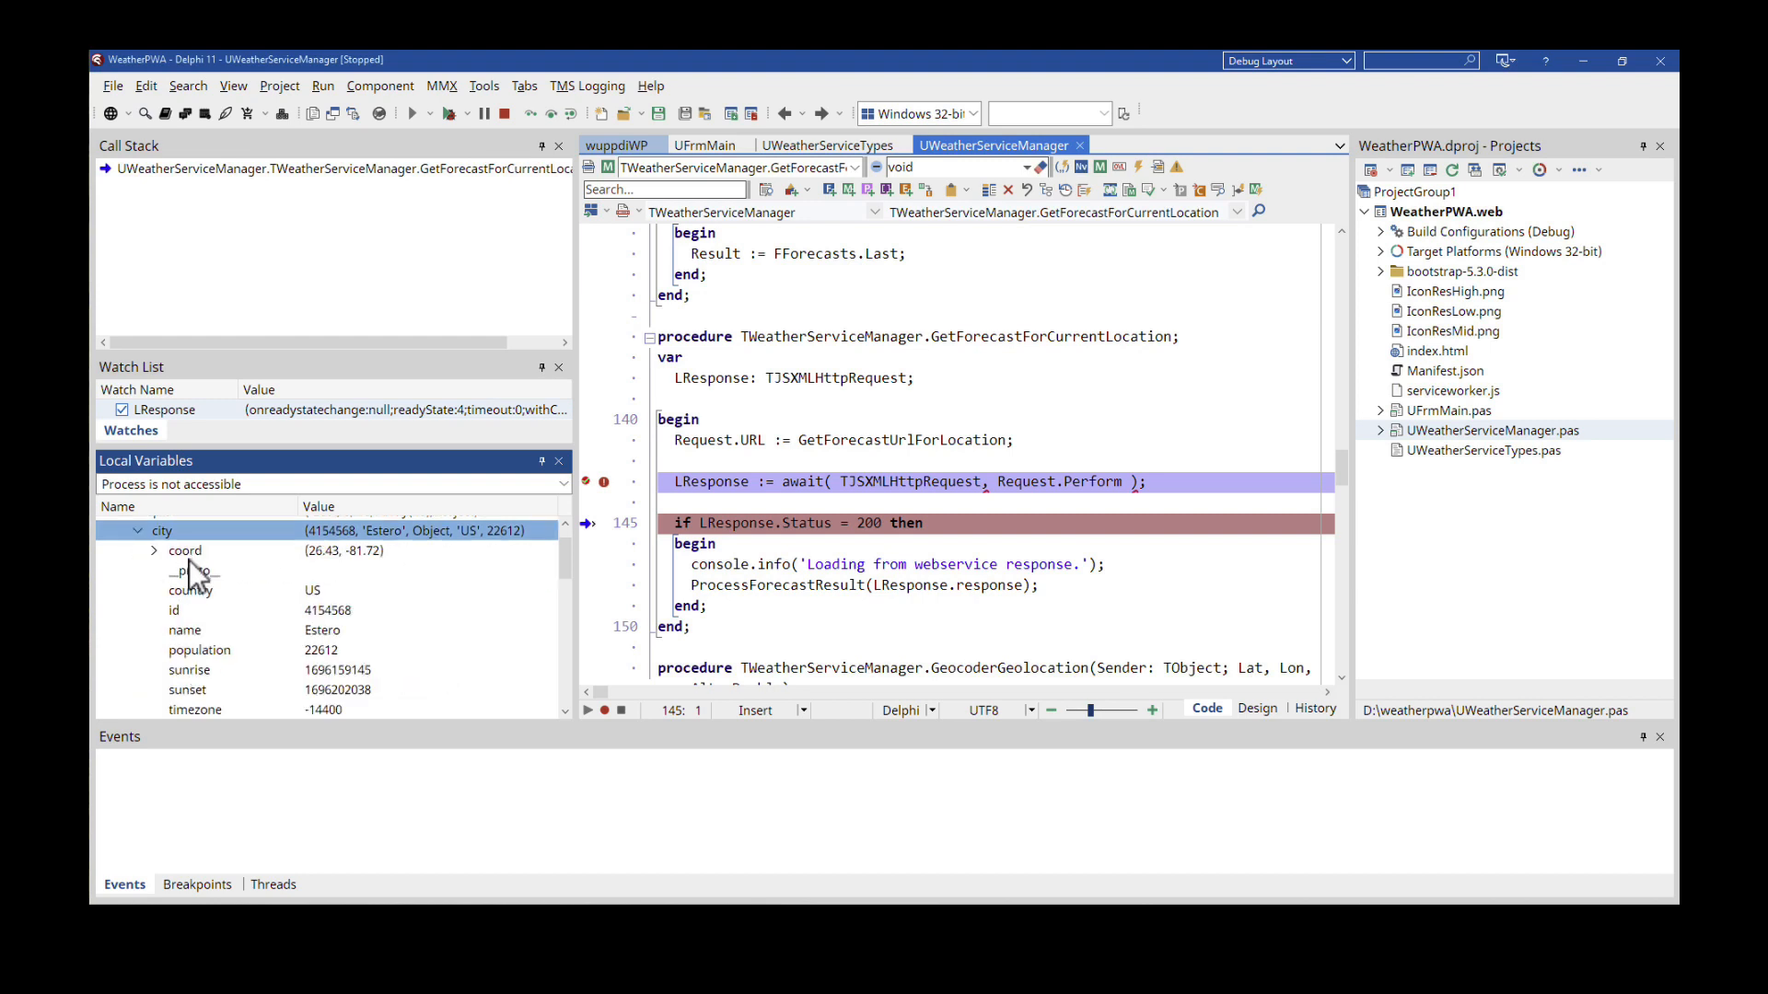
mouse_move(395, 558)
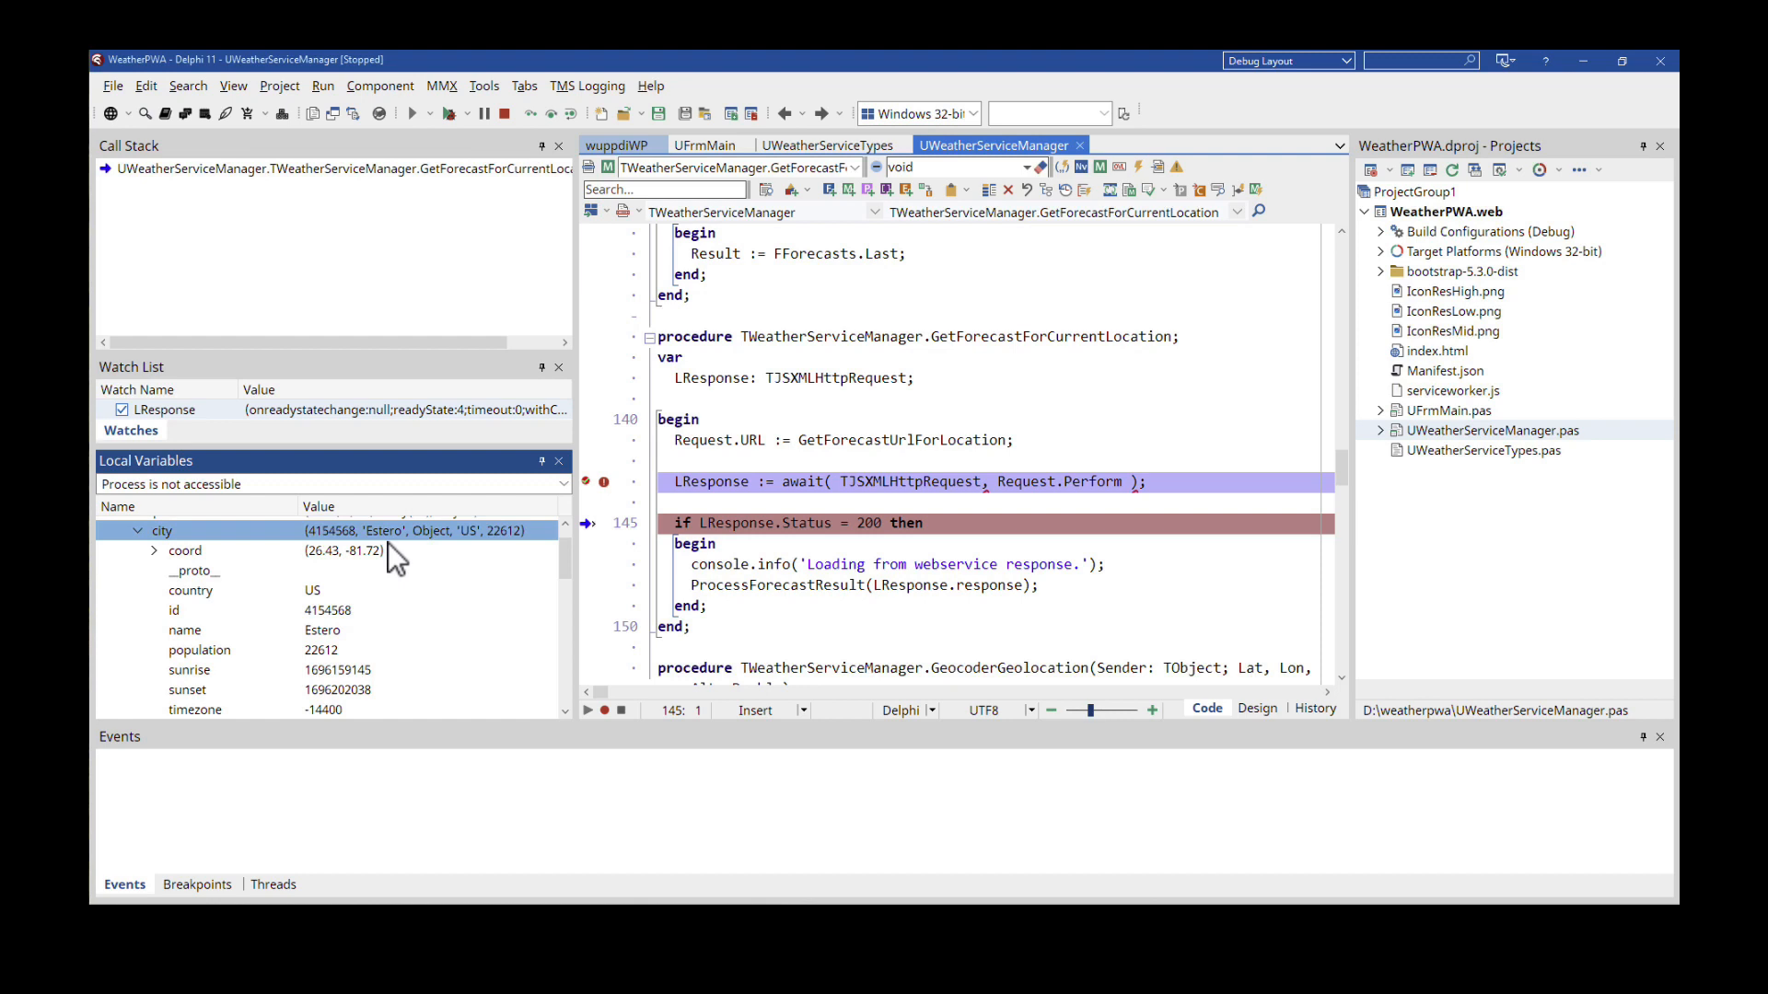
left_click(184, 551)
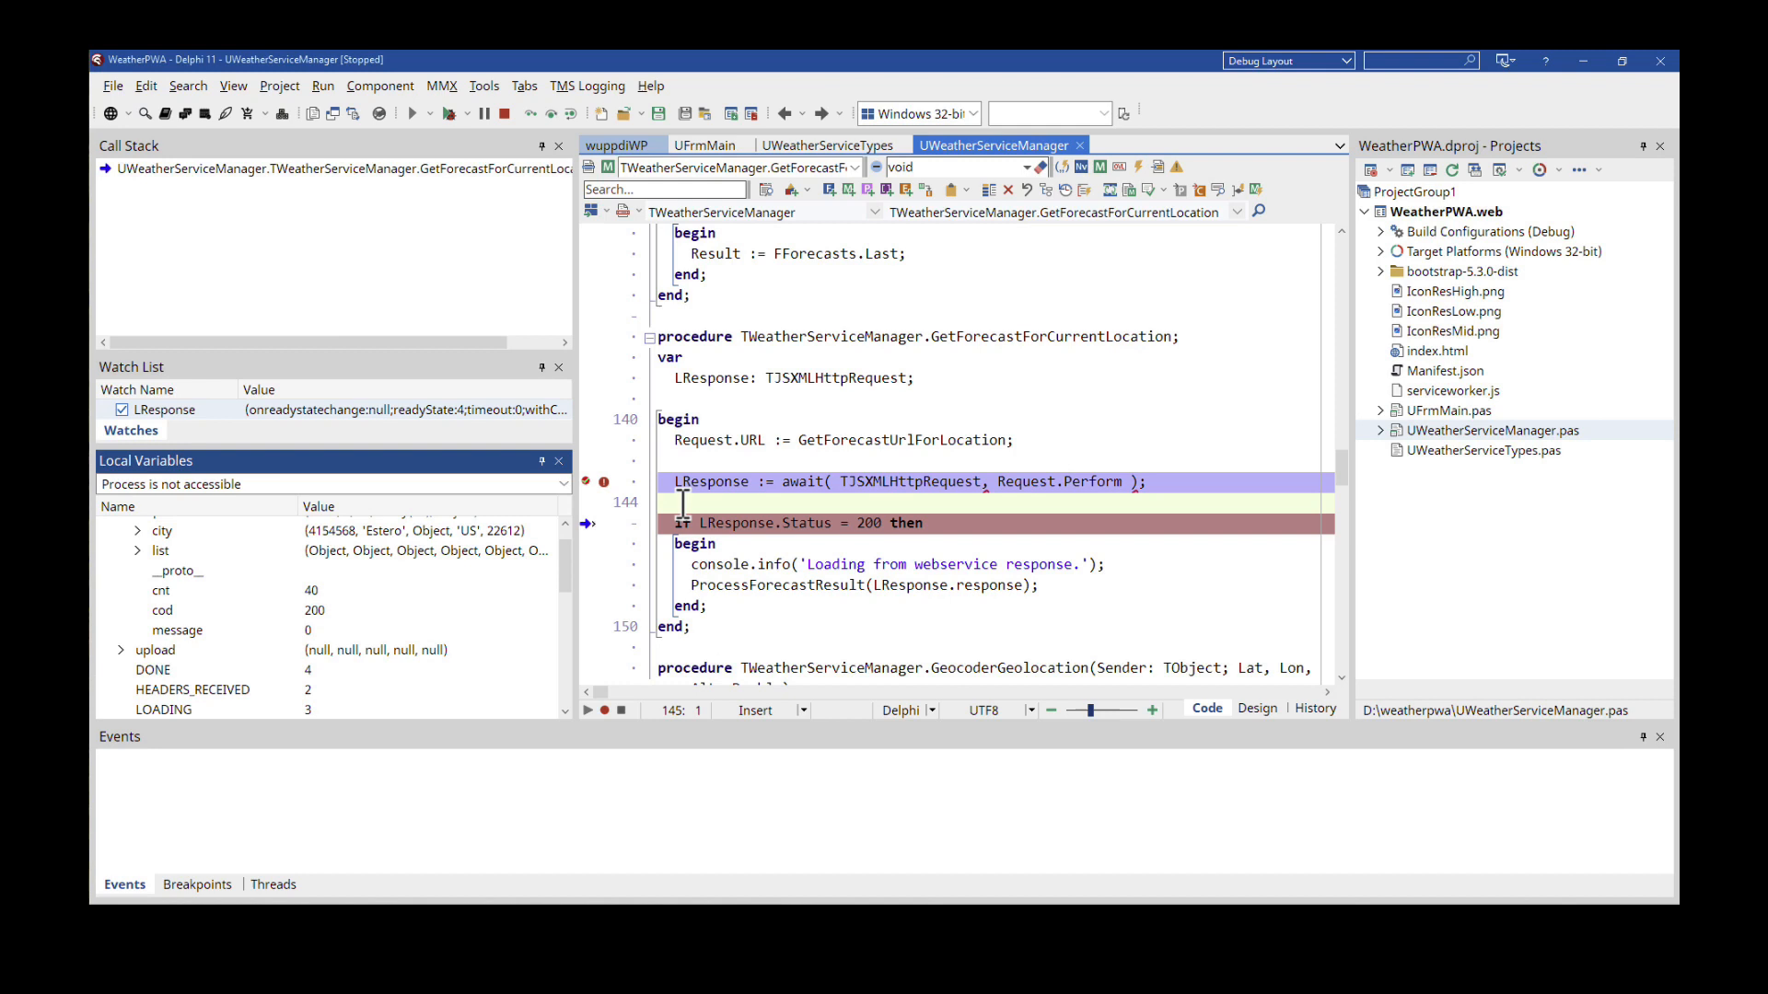
- Add blank line 144 below the await call, typing and then removing a console.log call
type("console.l")
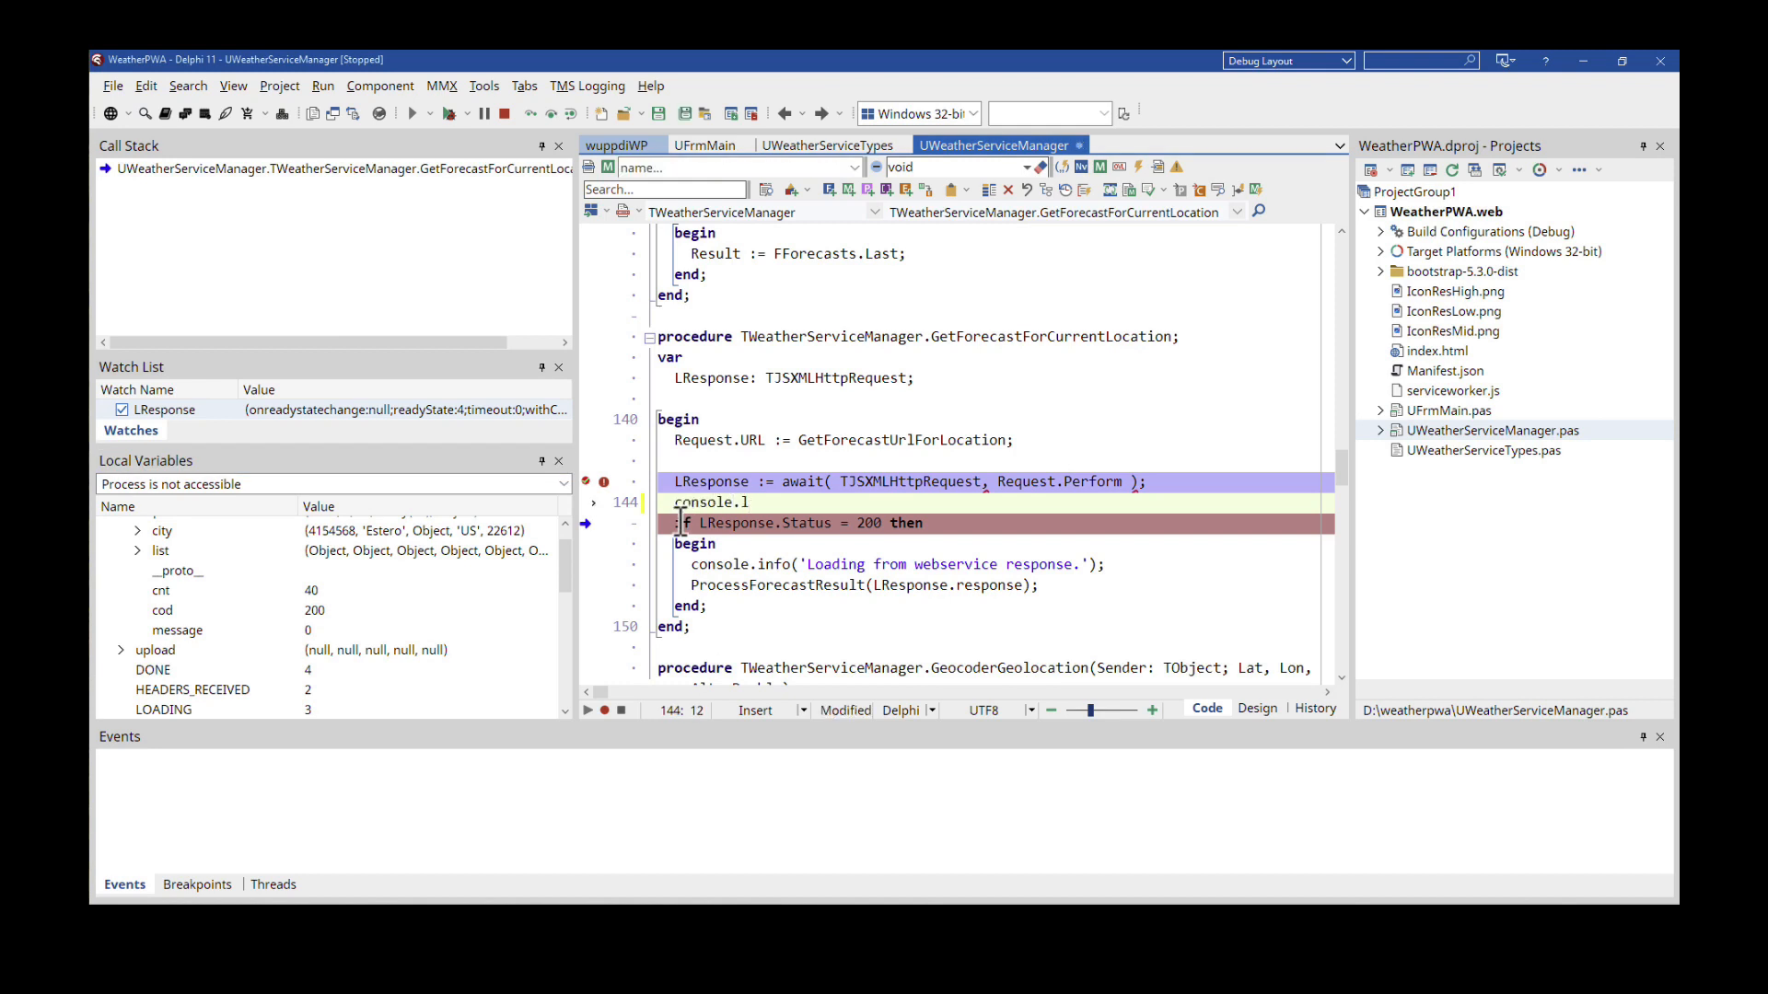
type("og( LResop")
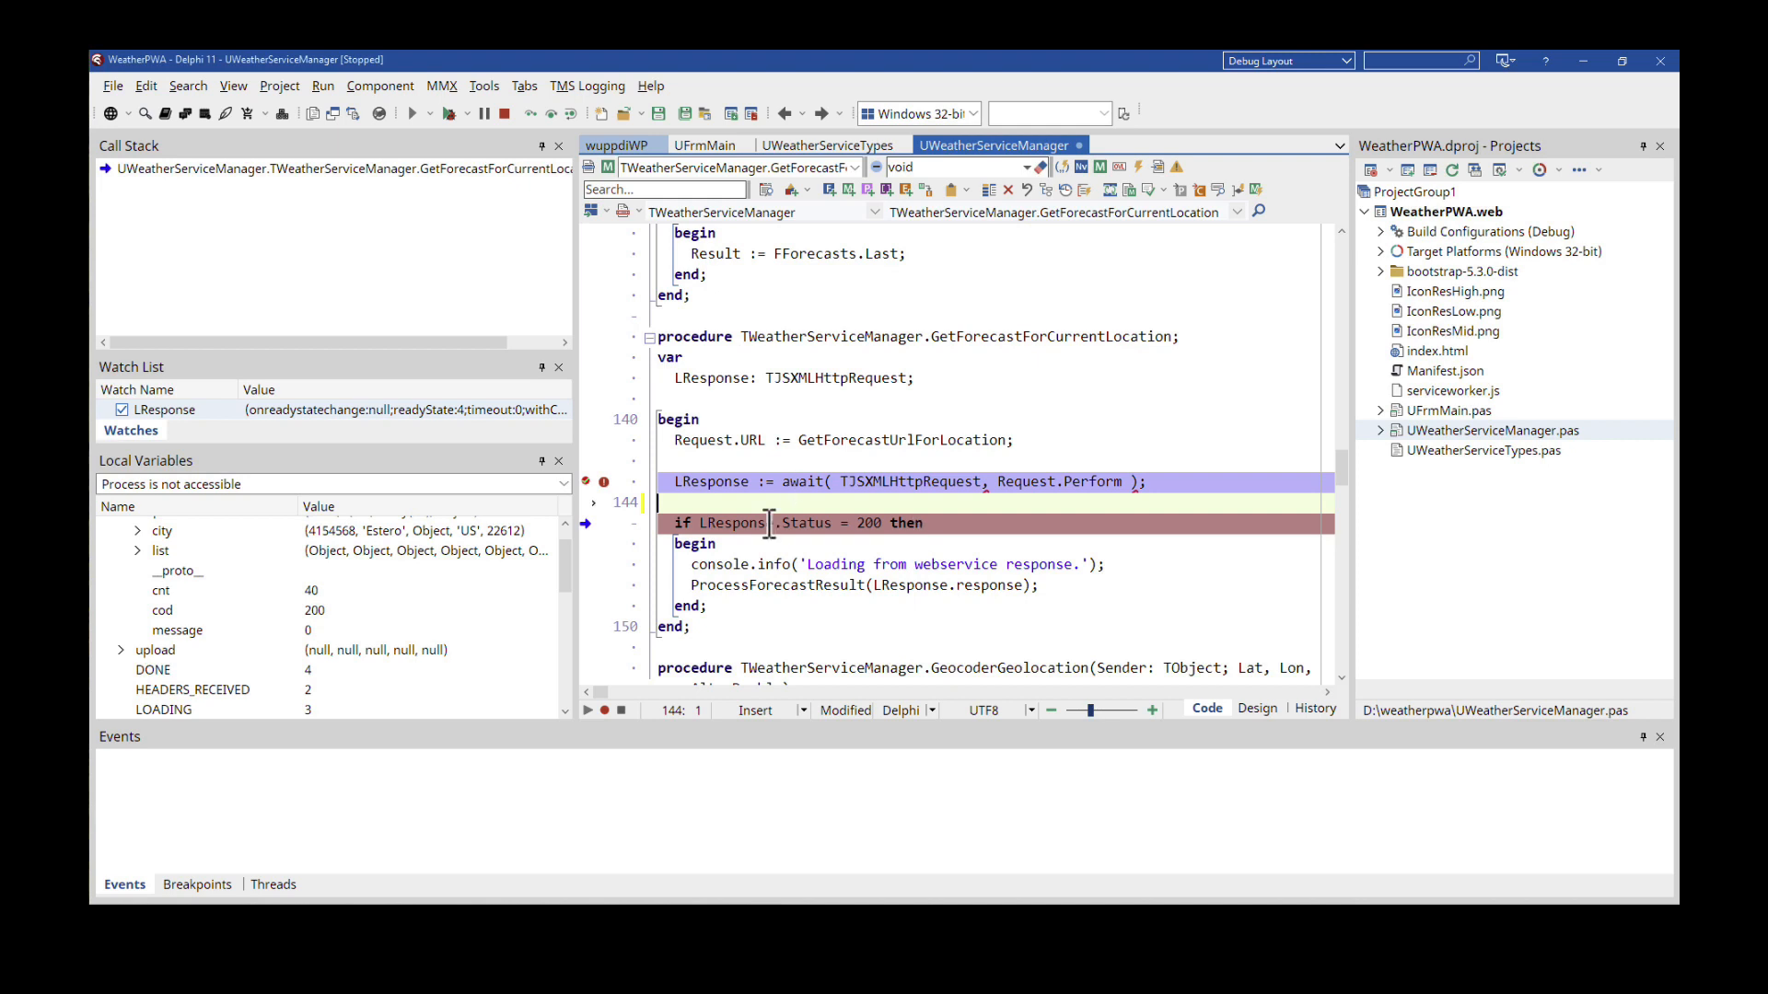
mouse_move(1020, 523)
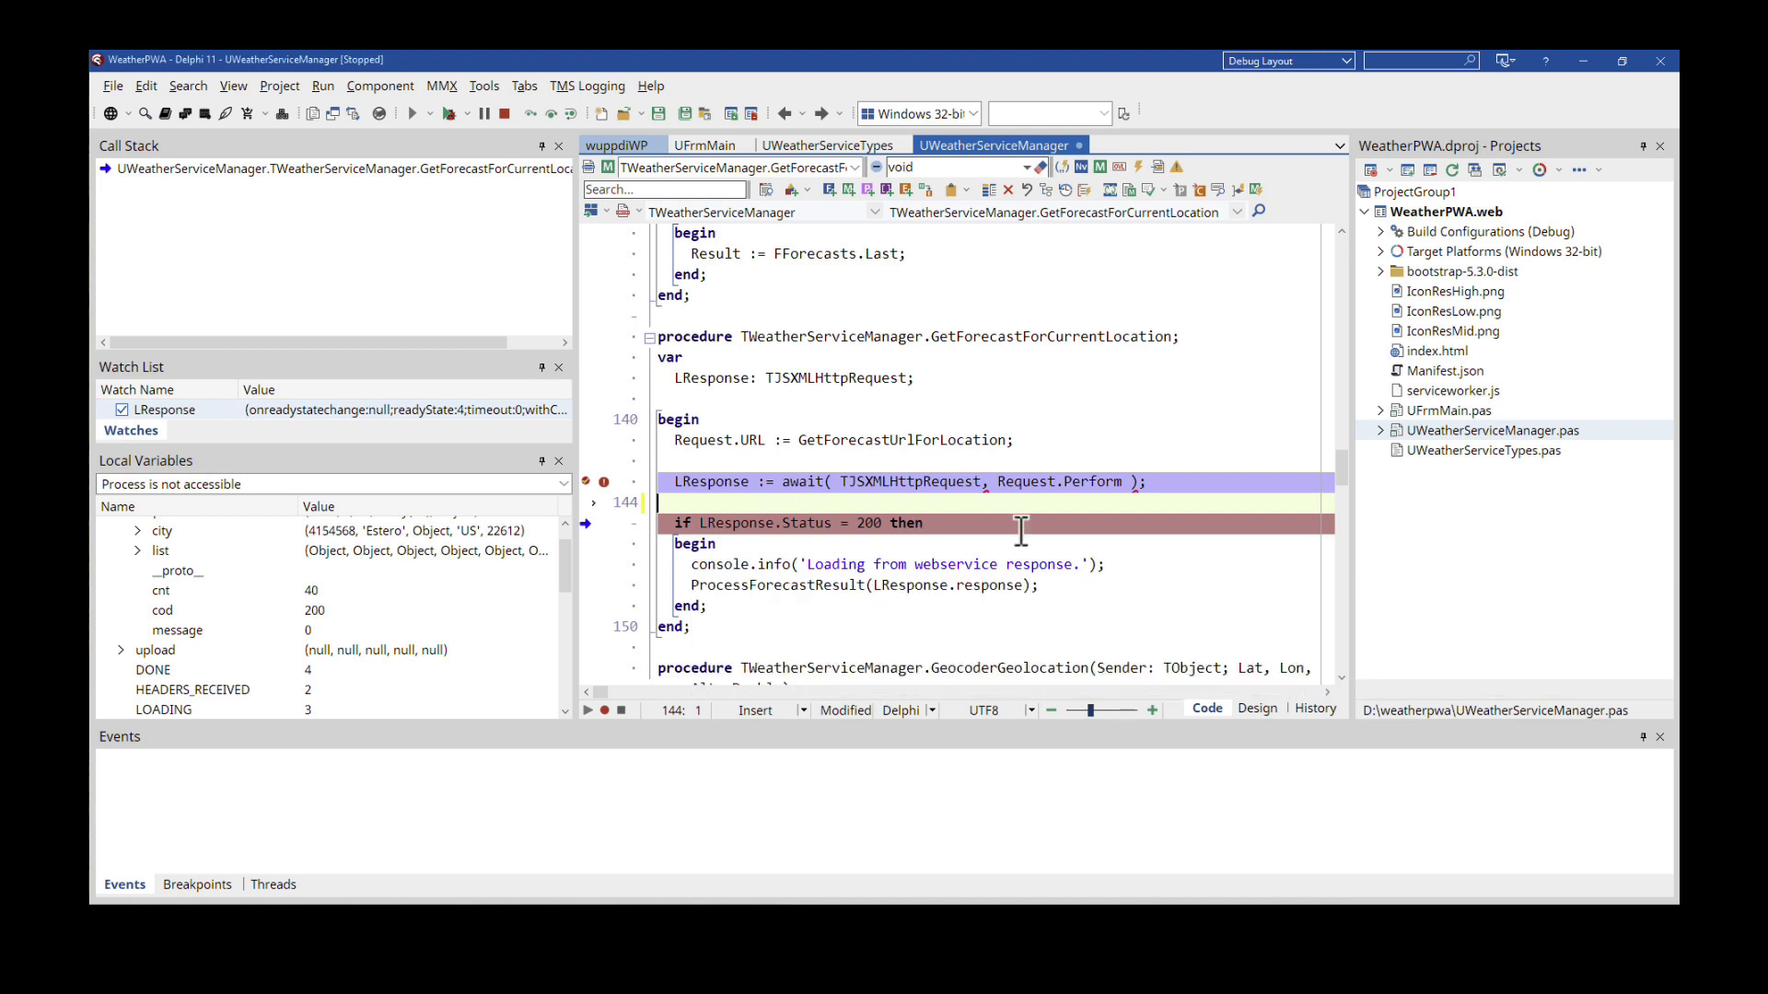
mouse_move(902, 536)
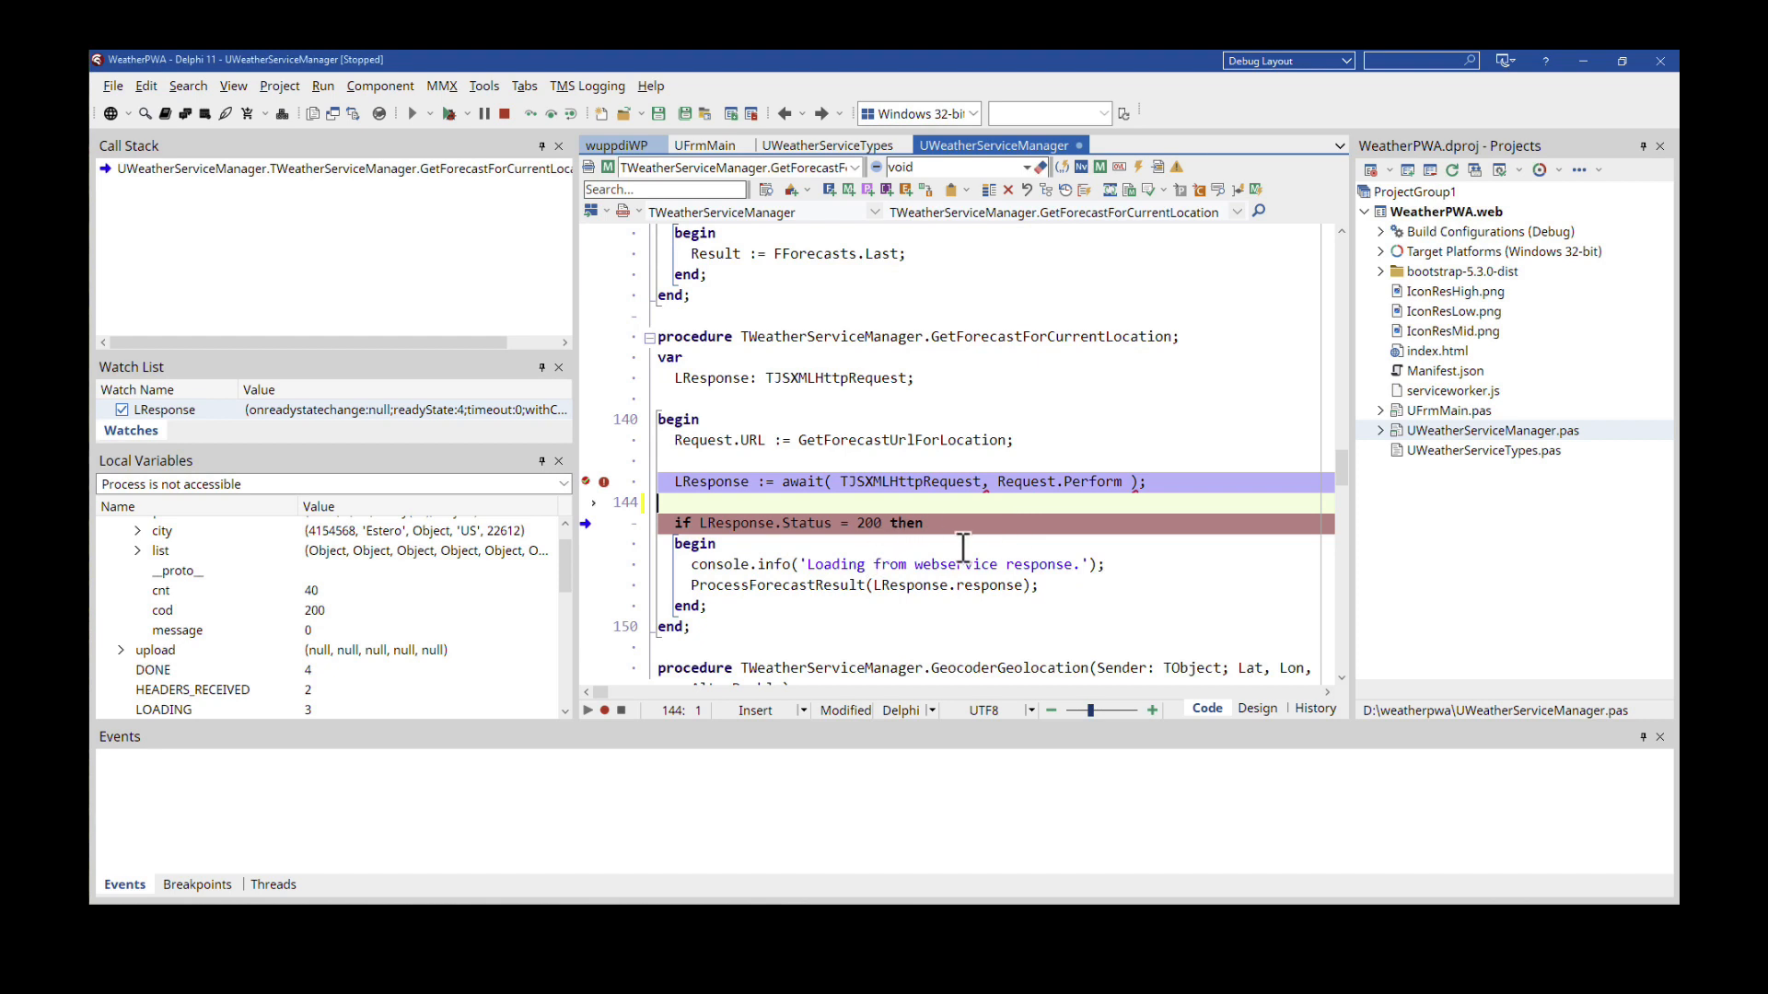
mouse_move(718, 596)
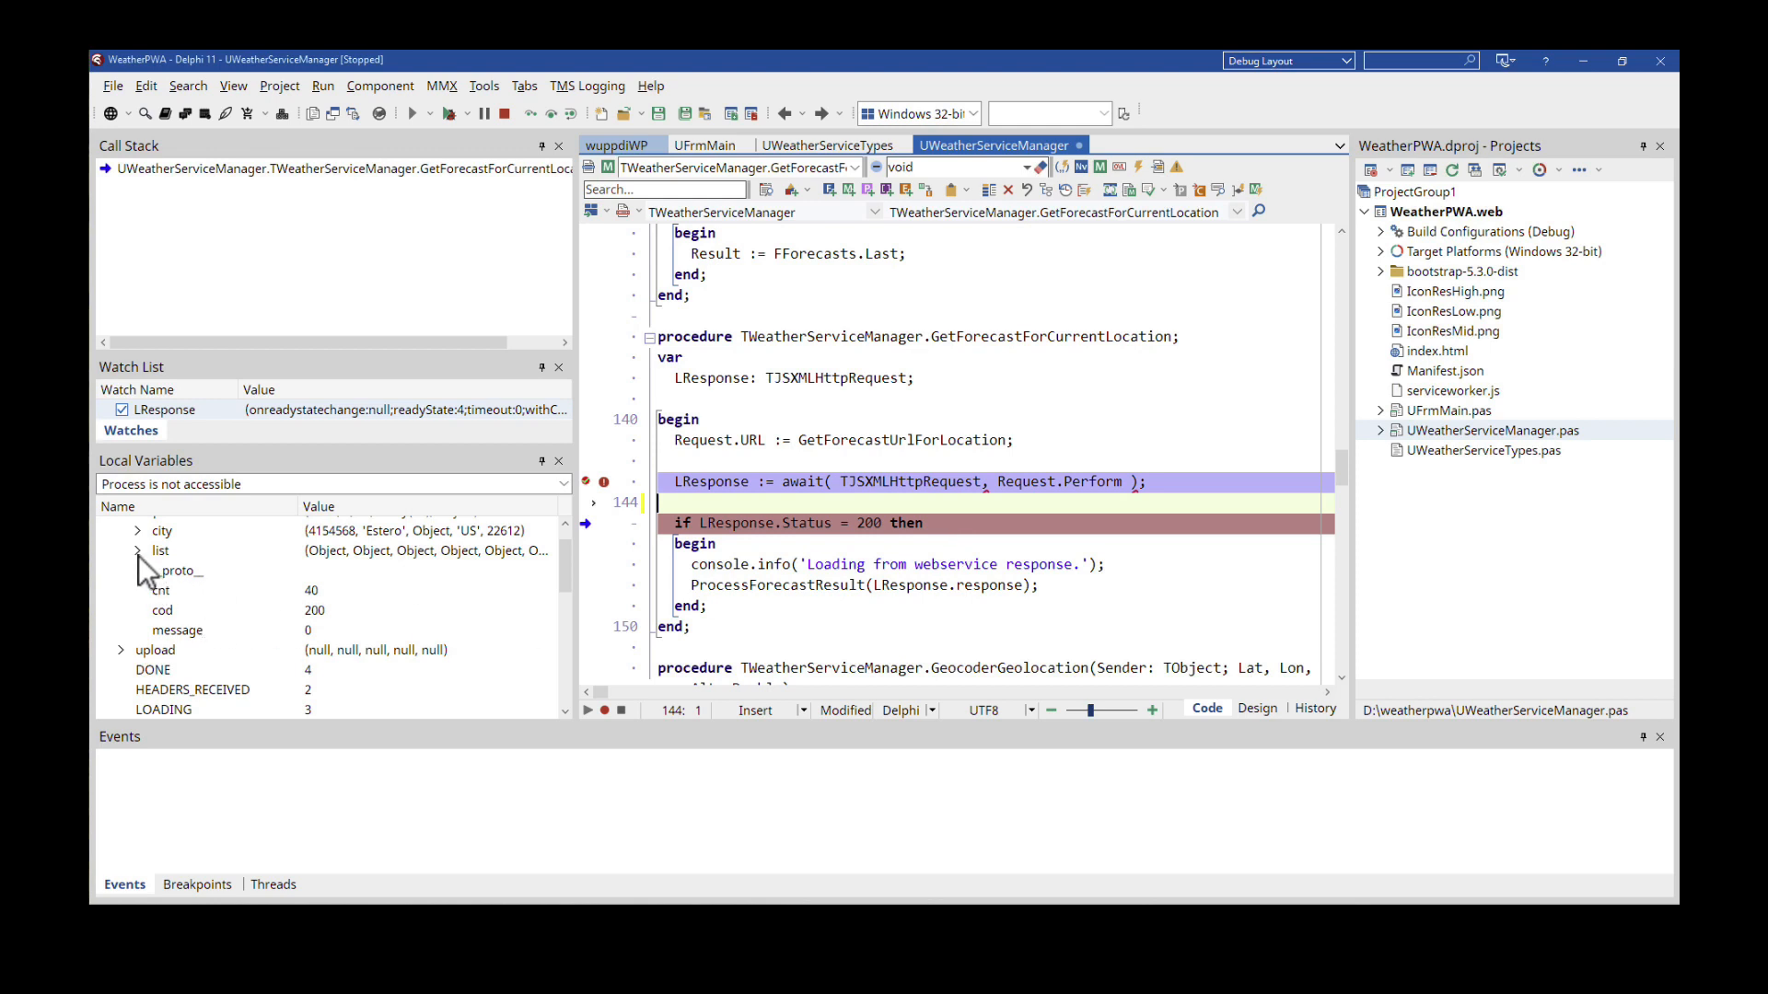
- Expand list > 0 > main readings, then collapse response to show LResponse's status fields
left_click(138, 551)
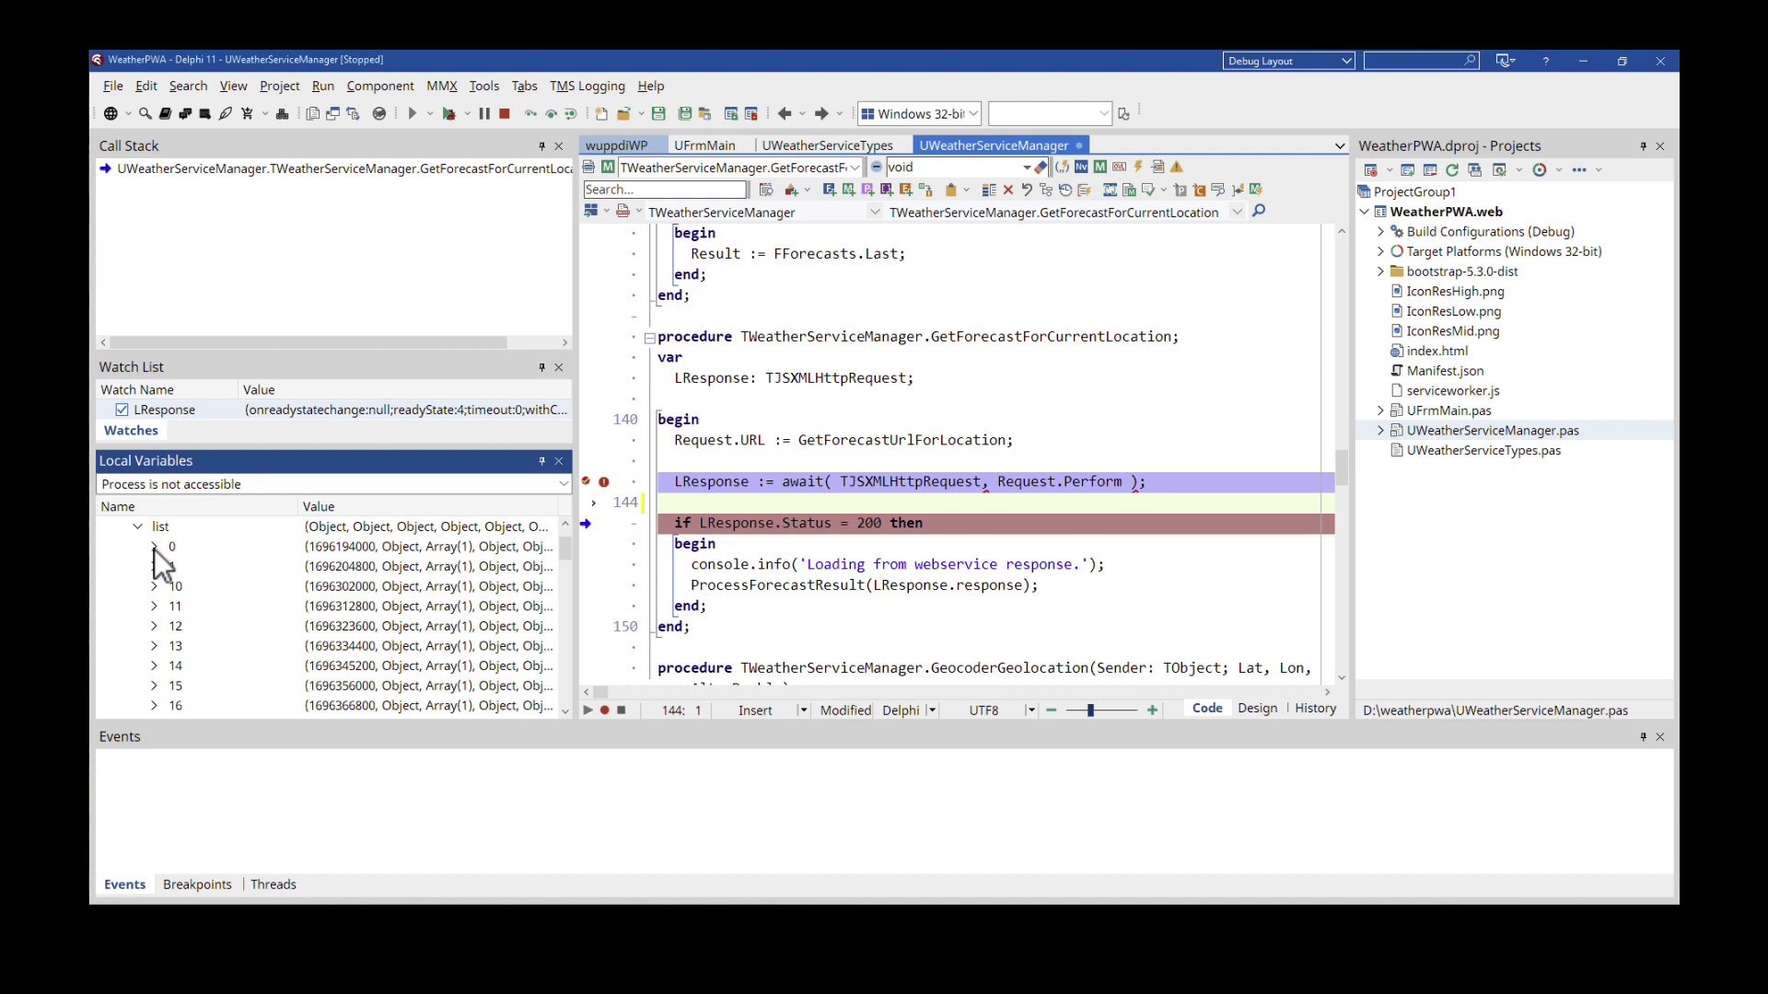
left_click(154, 547)
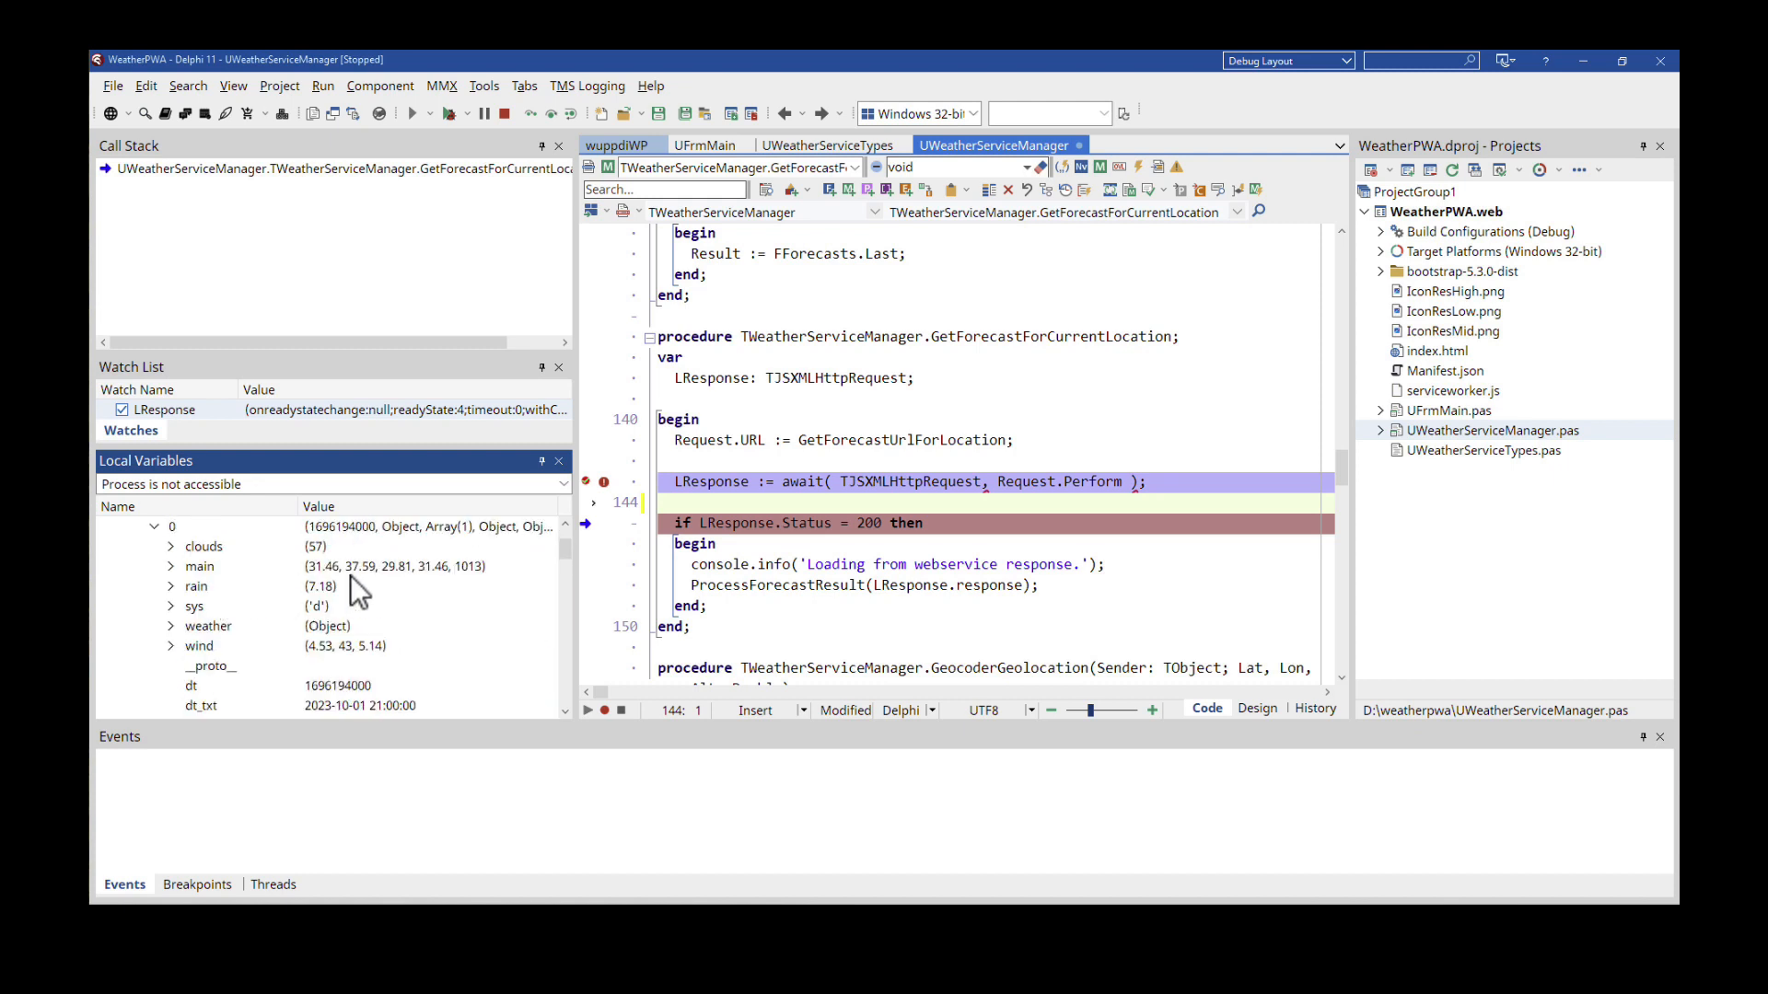
mouse_move(205, 578)
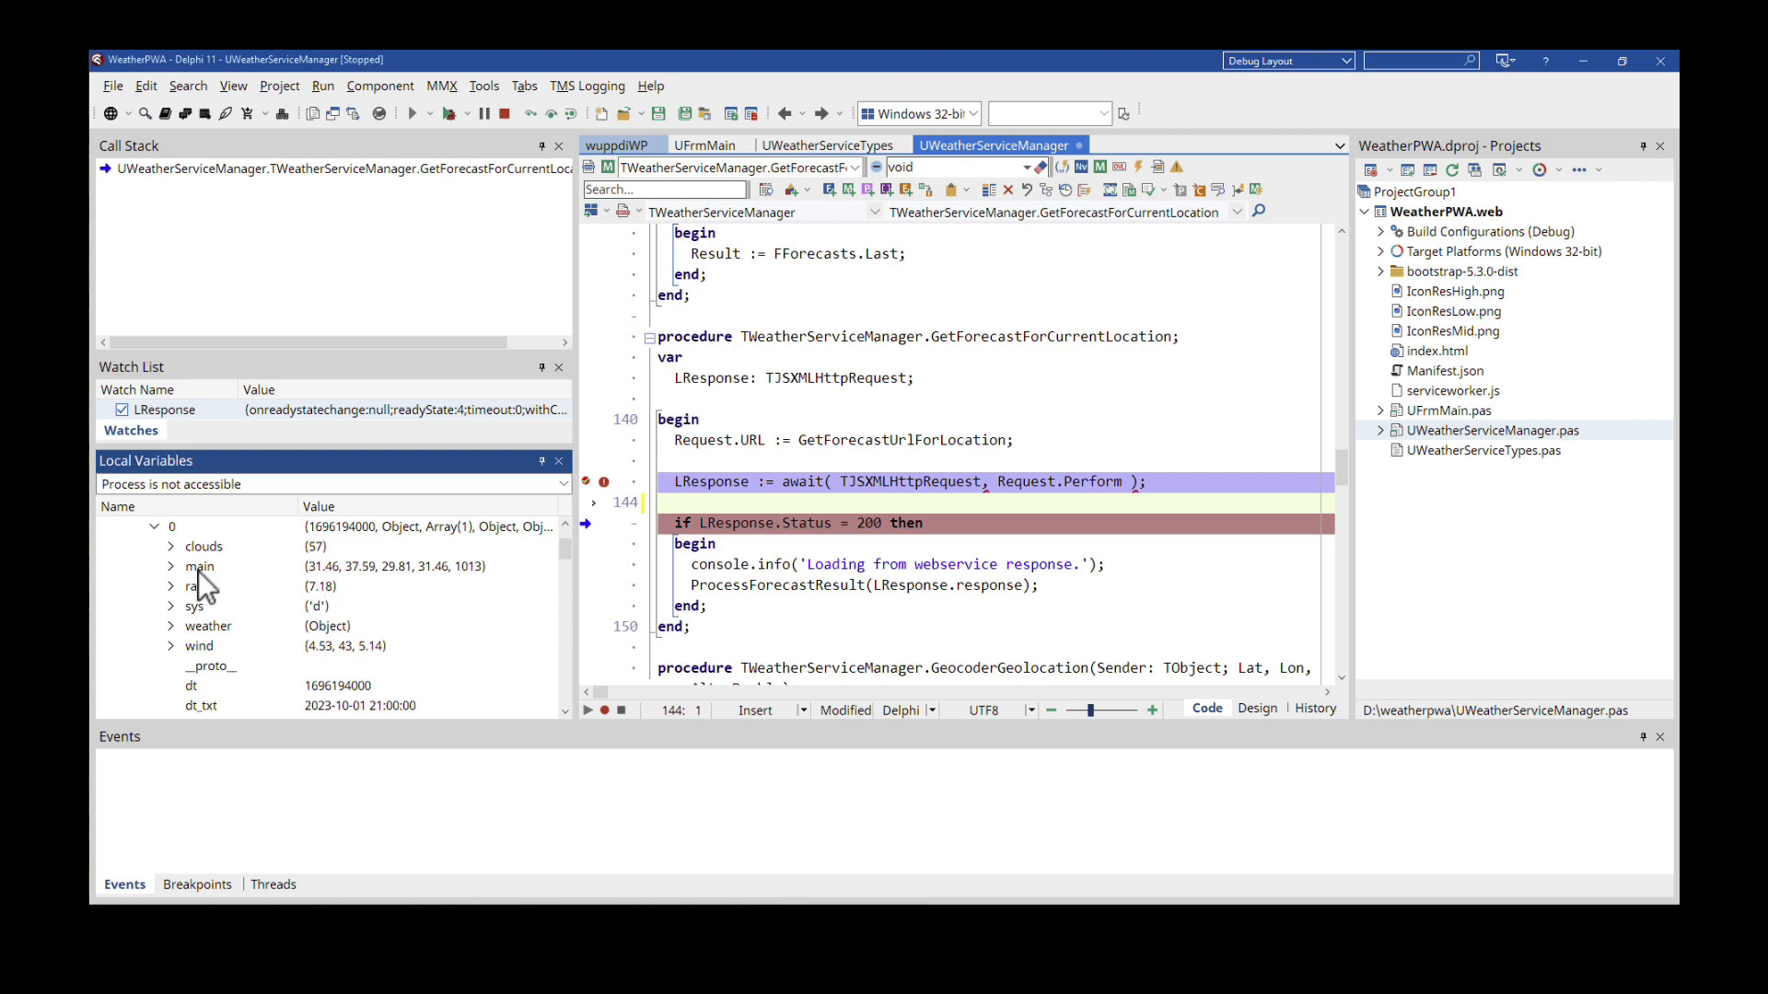
left_click(170, 566)
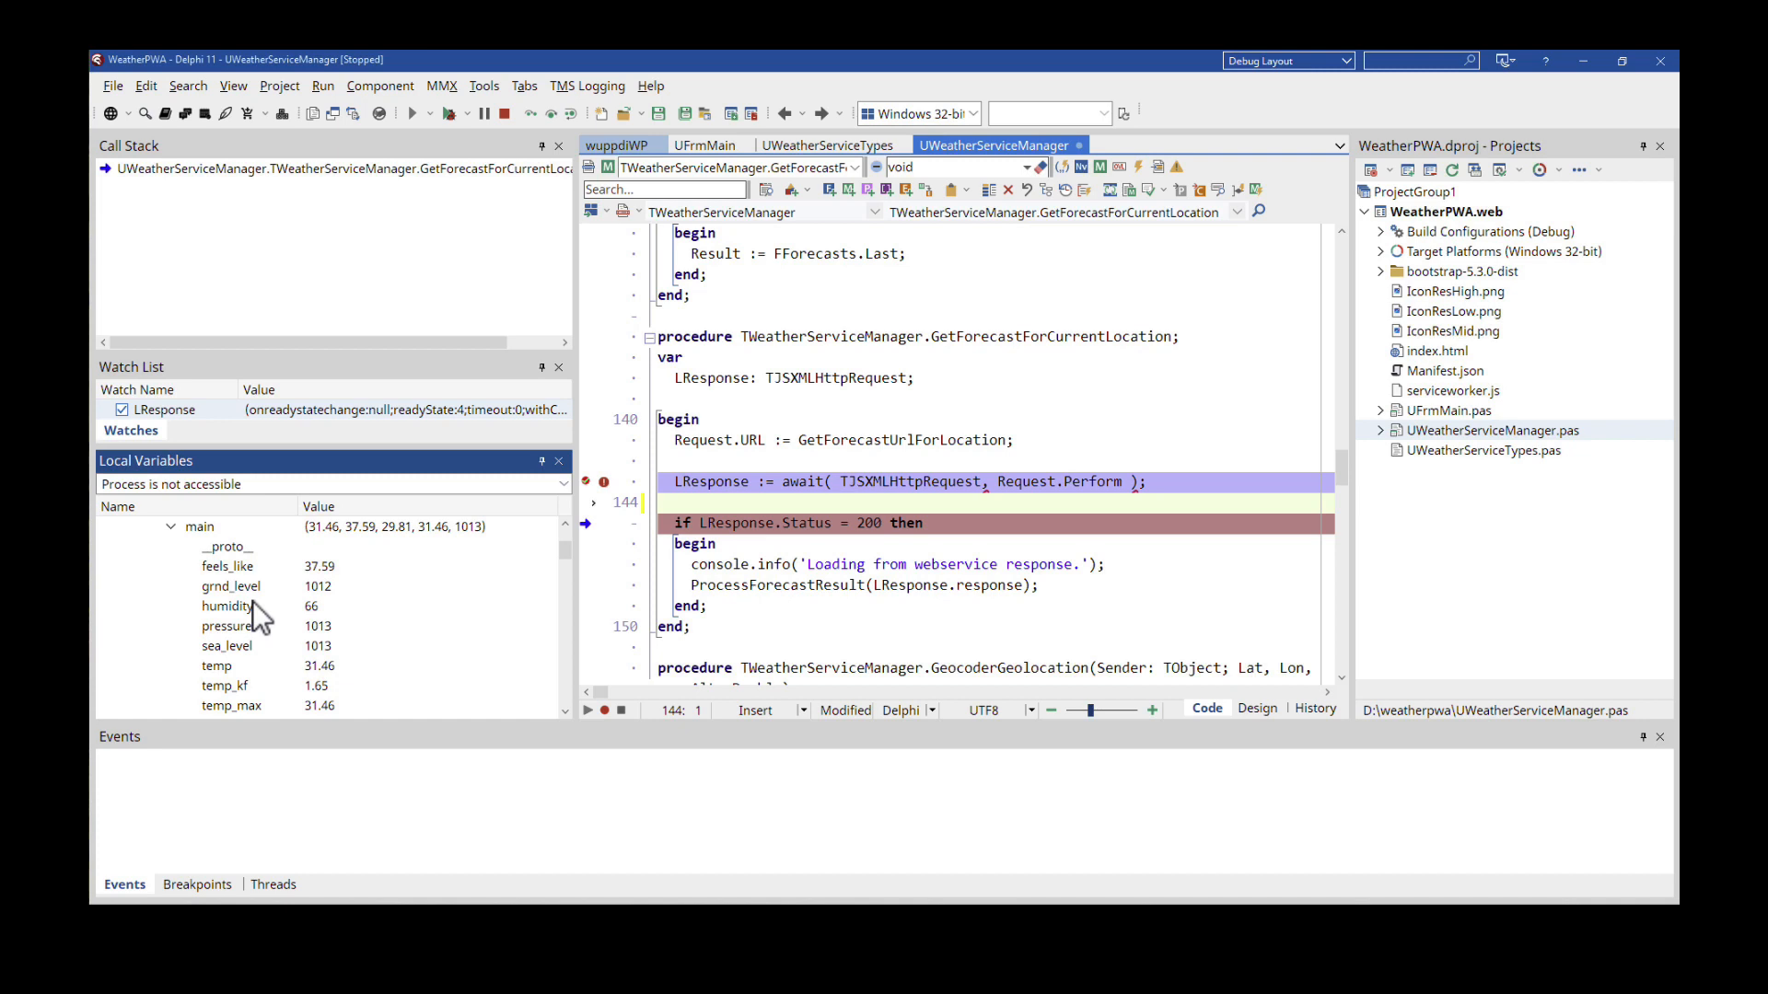
left_click(105, 527)
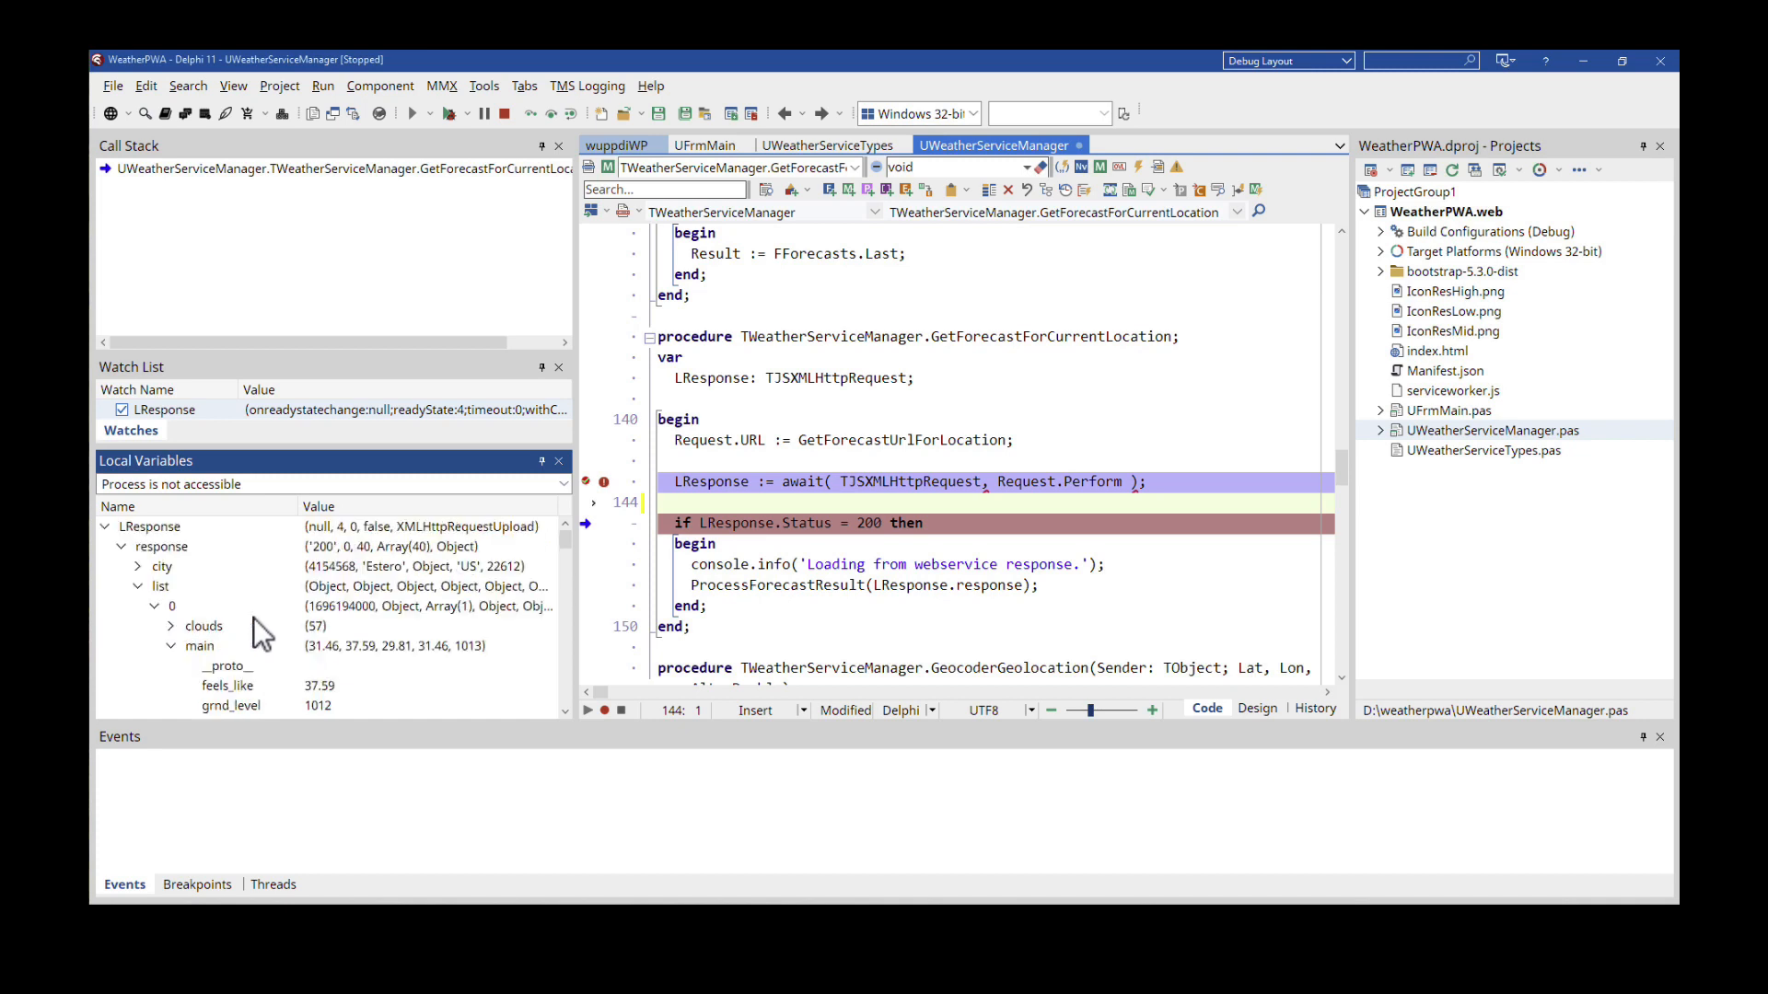
mouse_move(902, 507)
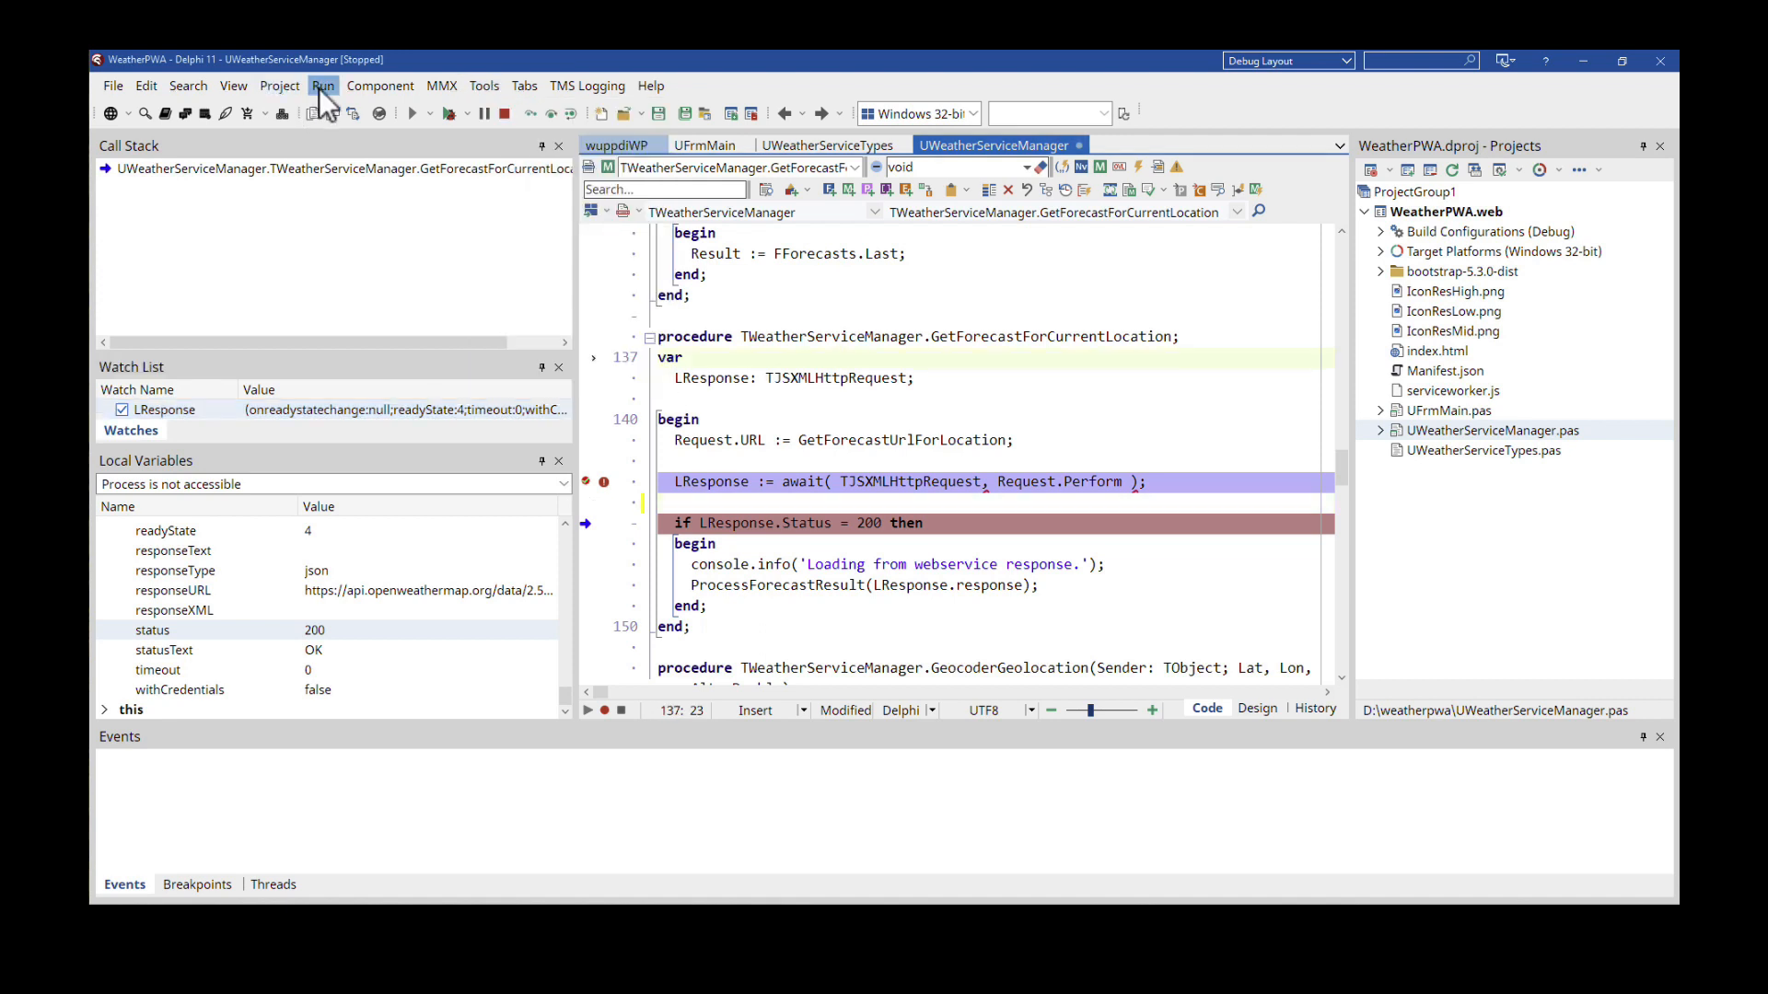
- Open the Run menu of debugging commands
left_click(322, 86)
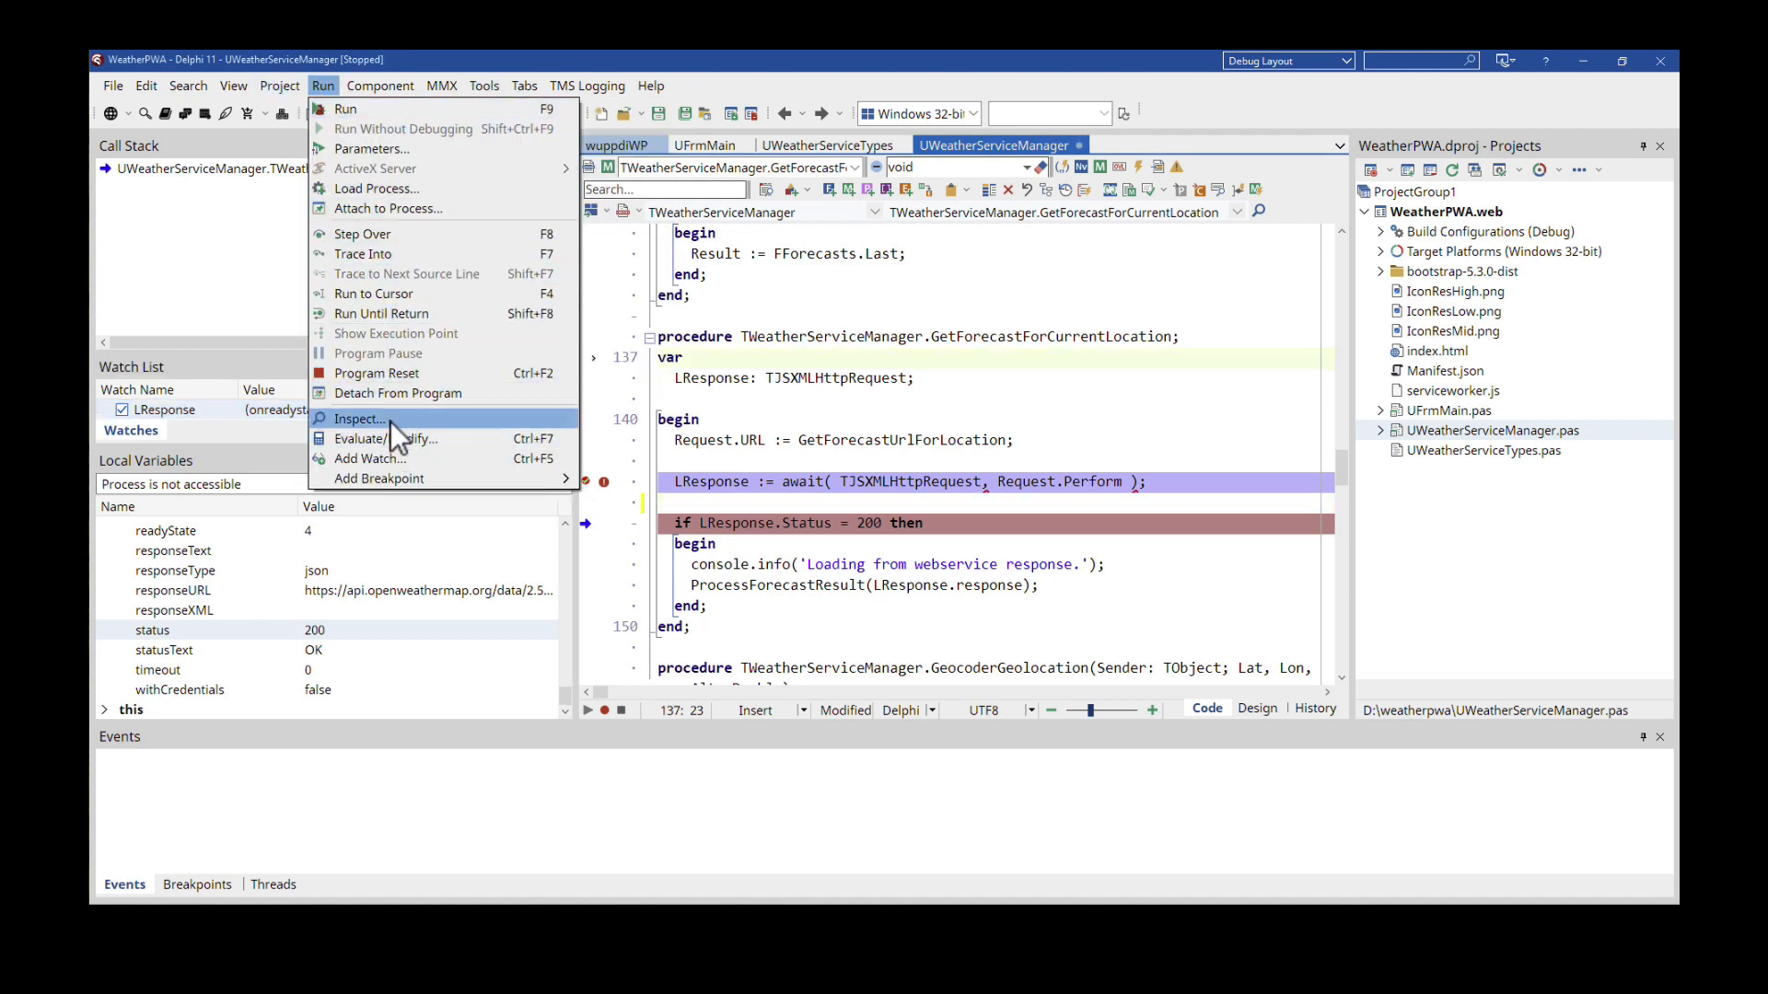
mouse_move(406, 438)
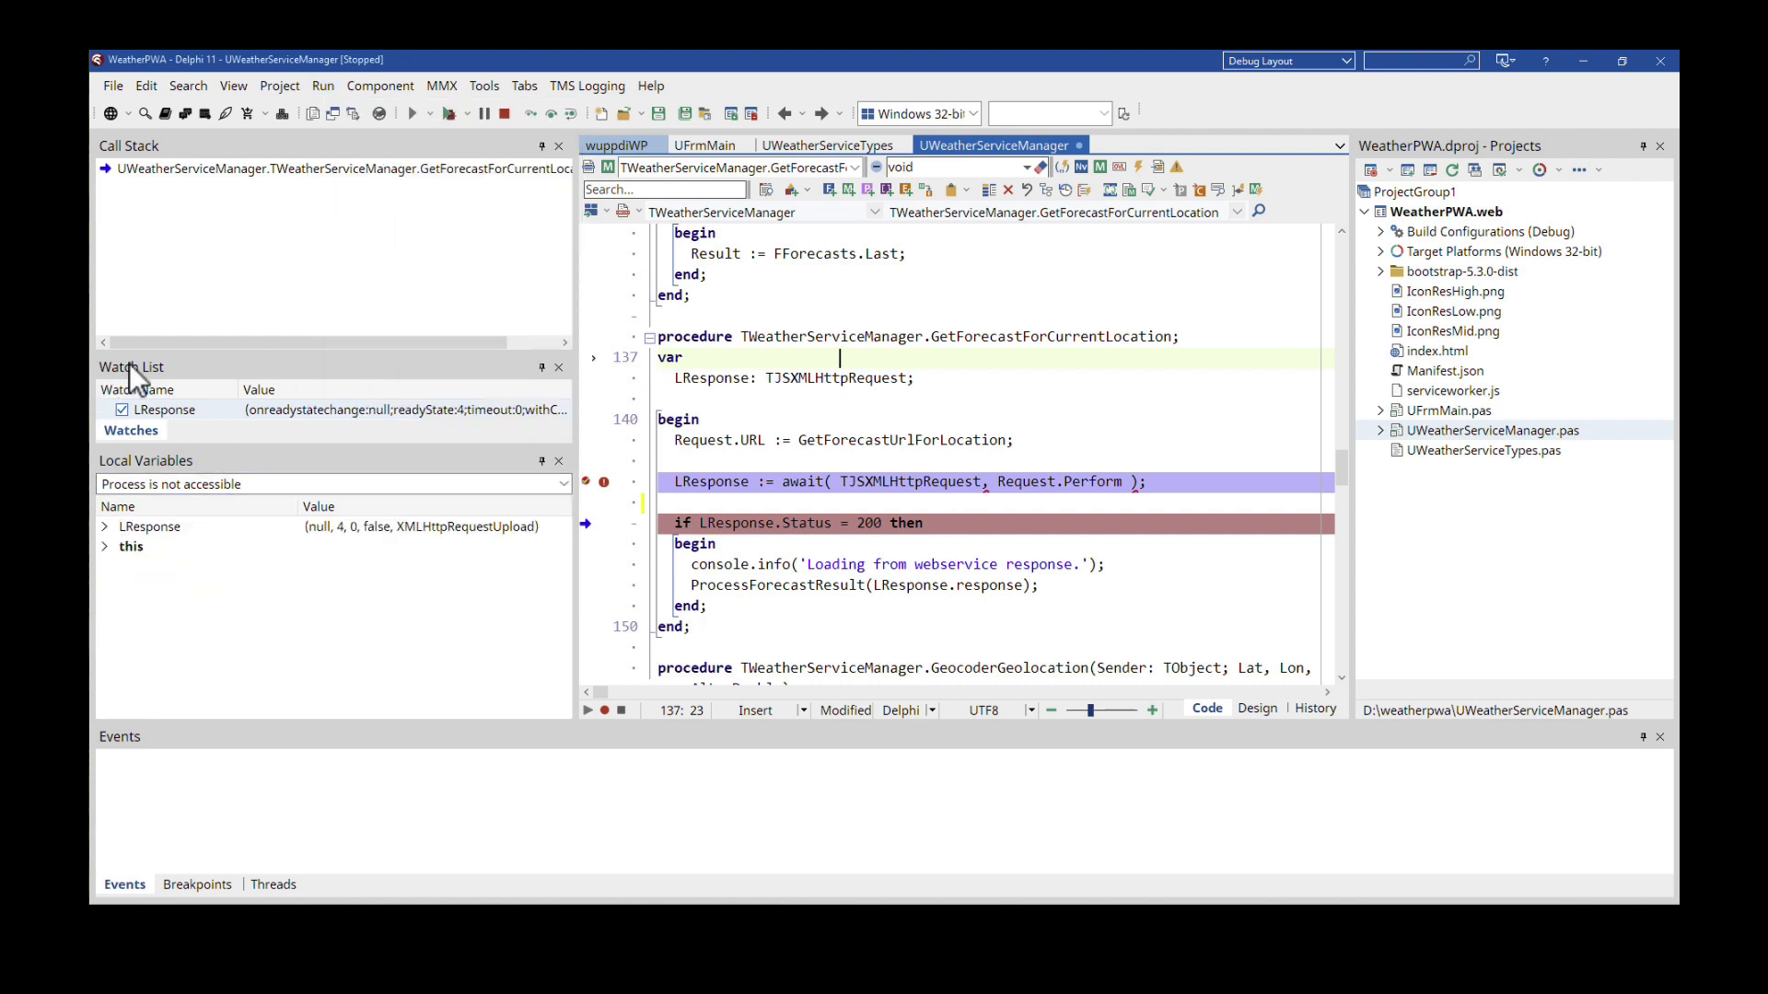
mouse_move(322, 85)
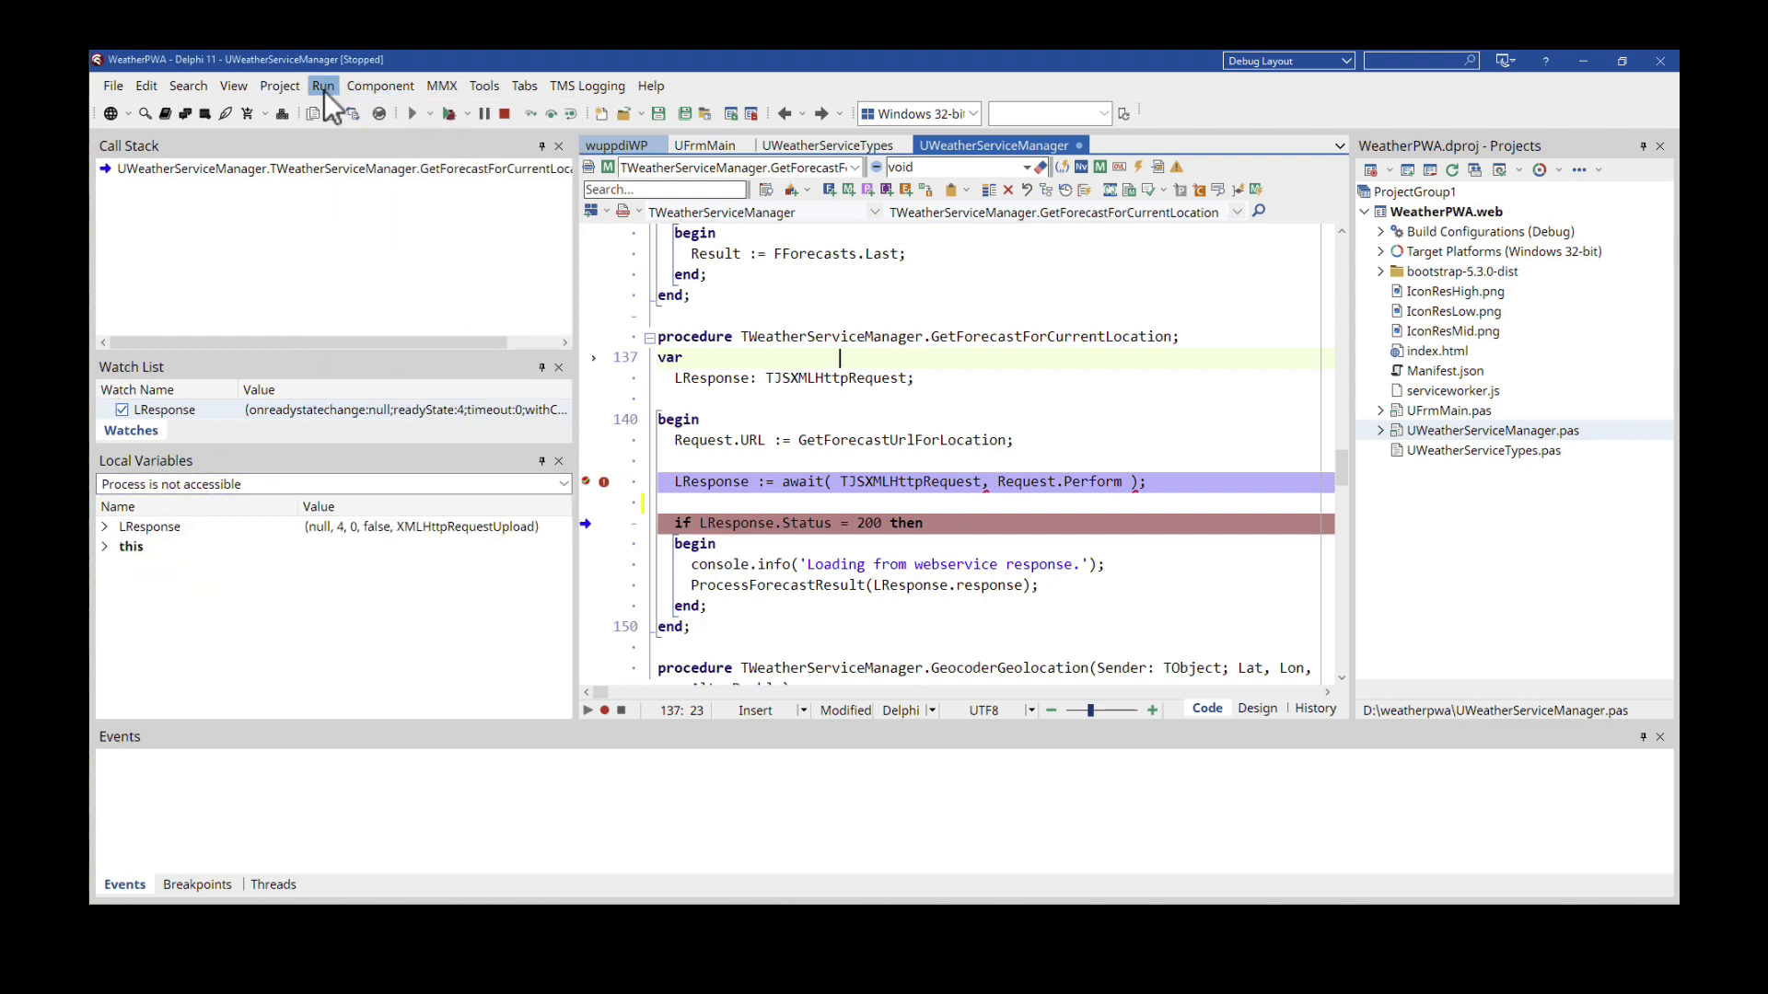
left_click(322, 85)
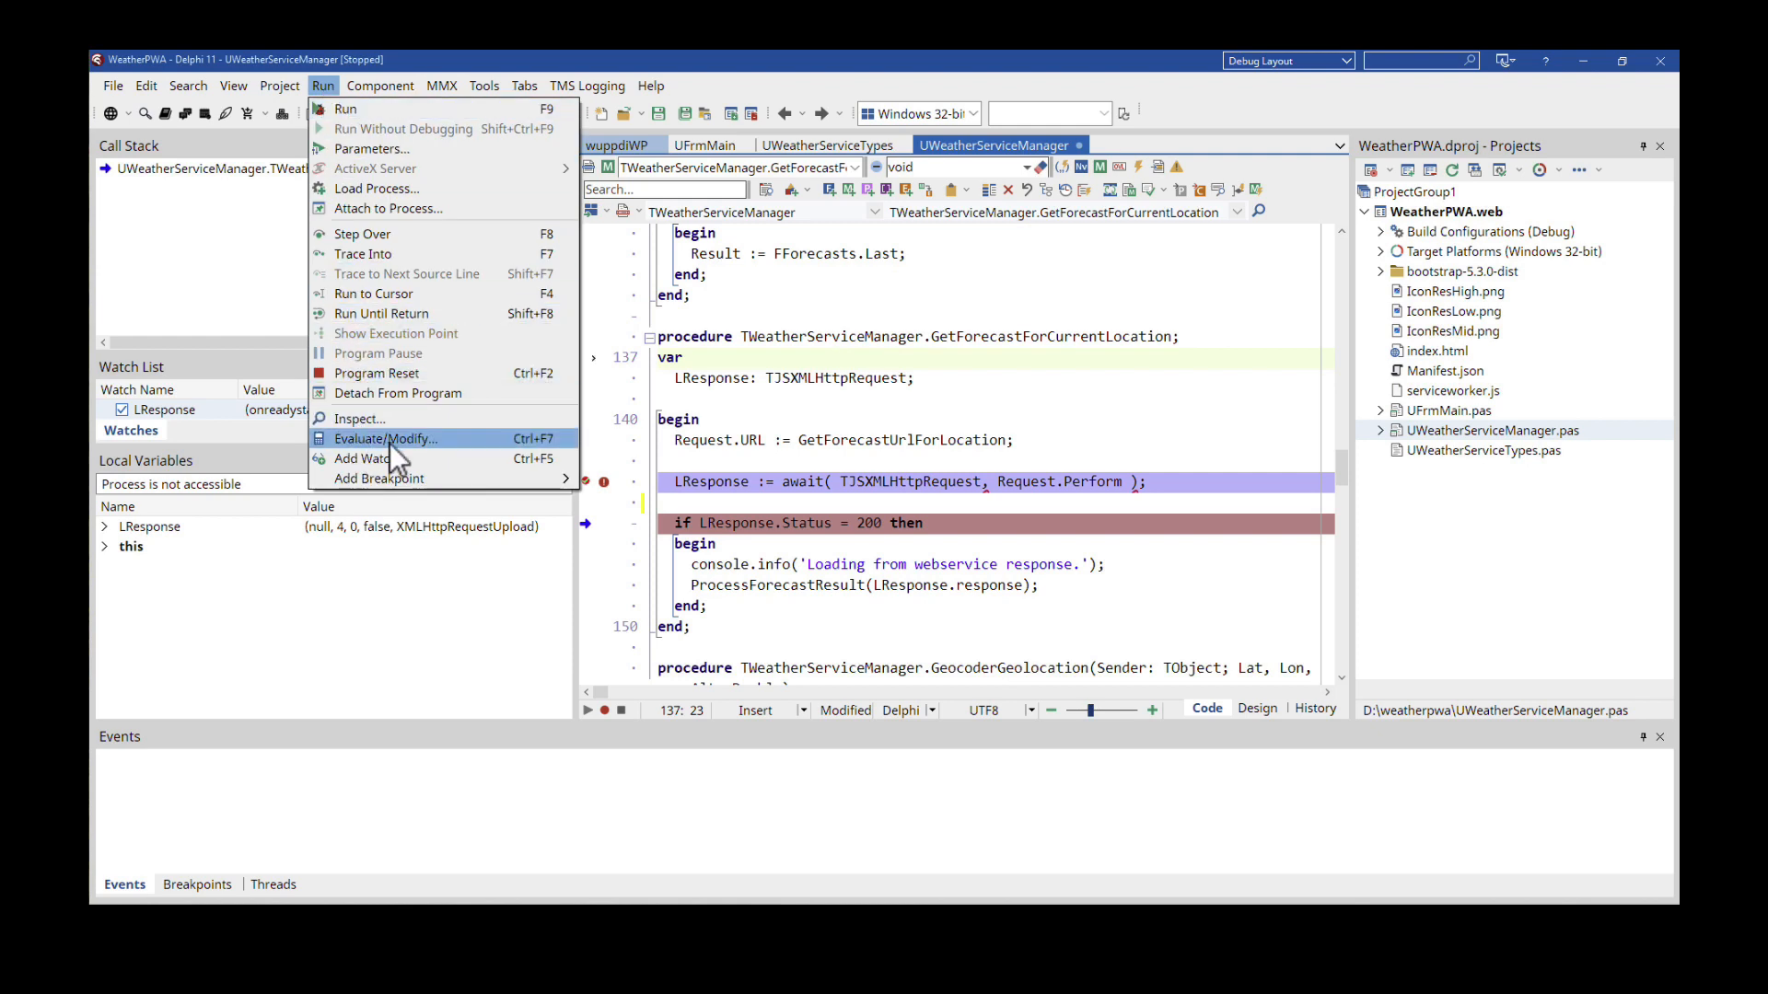
- Evaluate LResponse.status as 200 in Evaluate/Modify, then close the window
left_click(383, 437)
type("LResponse.sta")
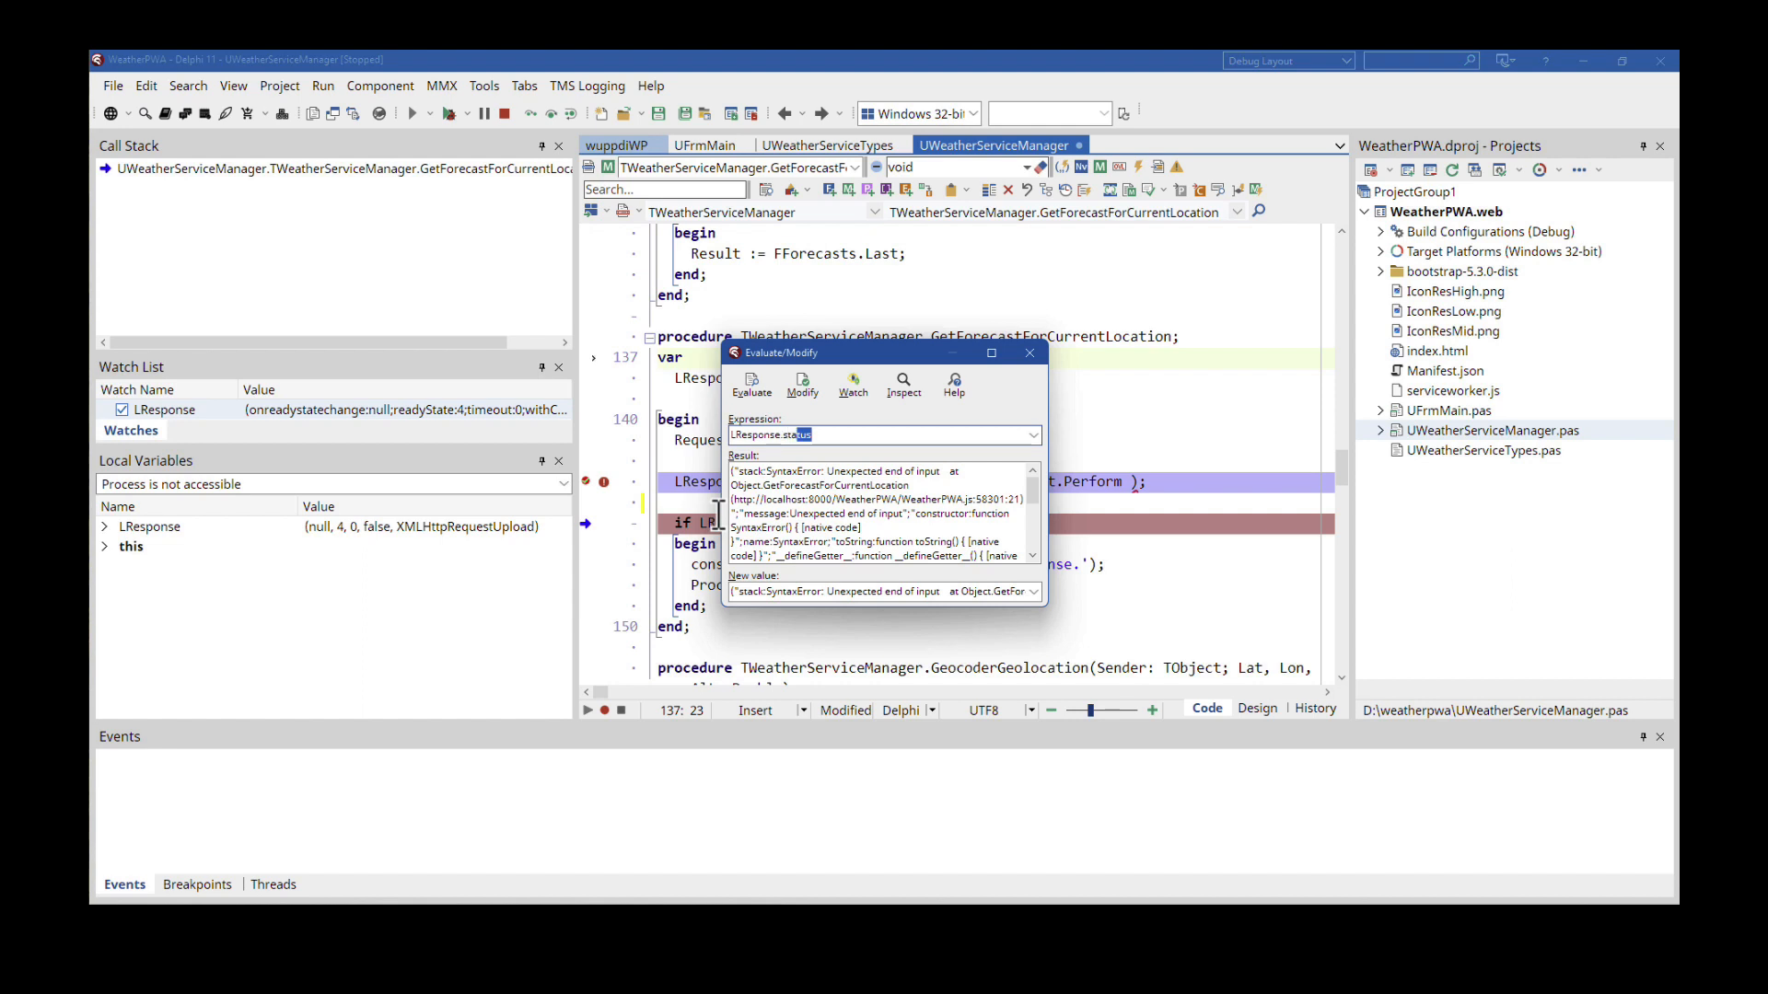
left_click(751, 383)
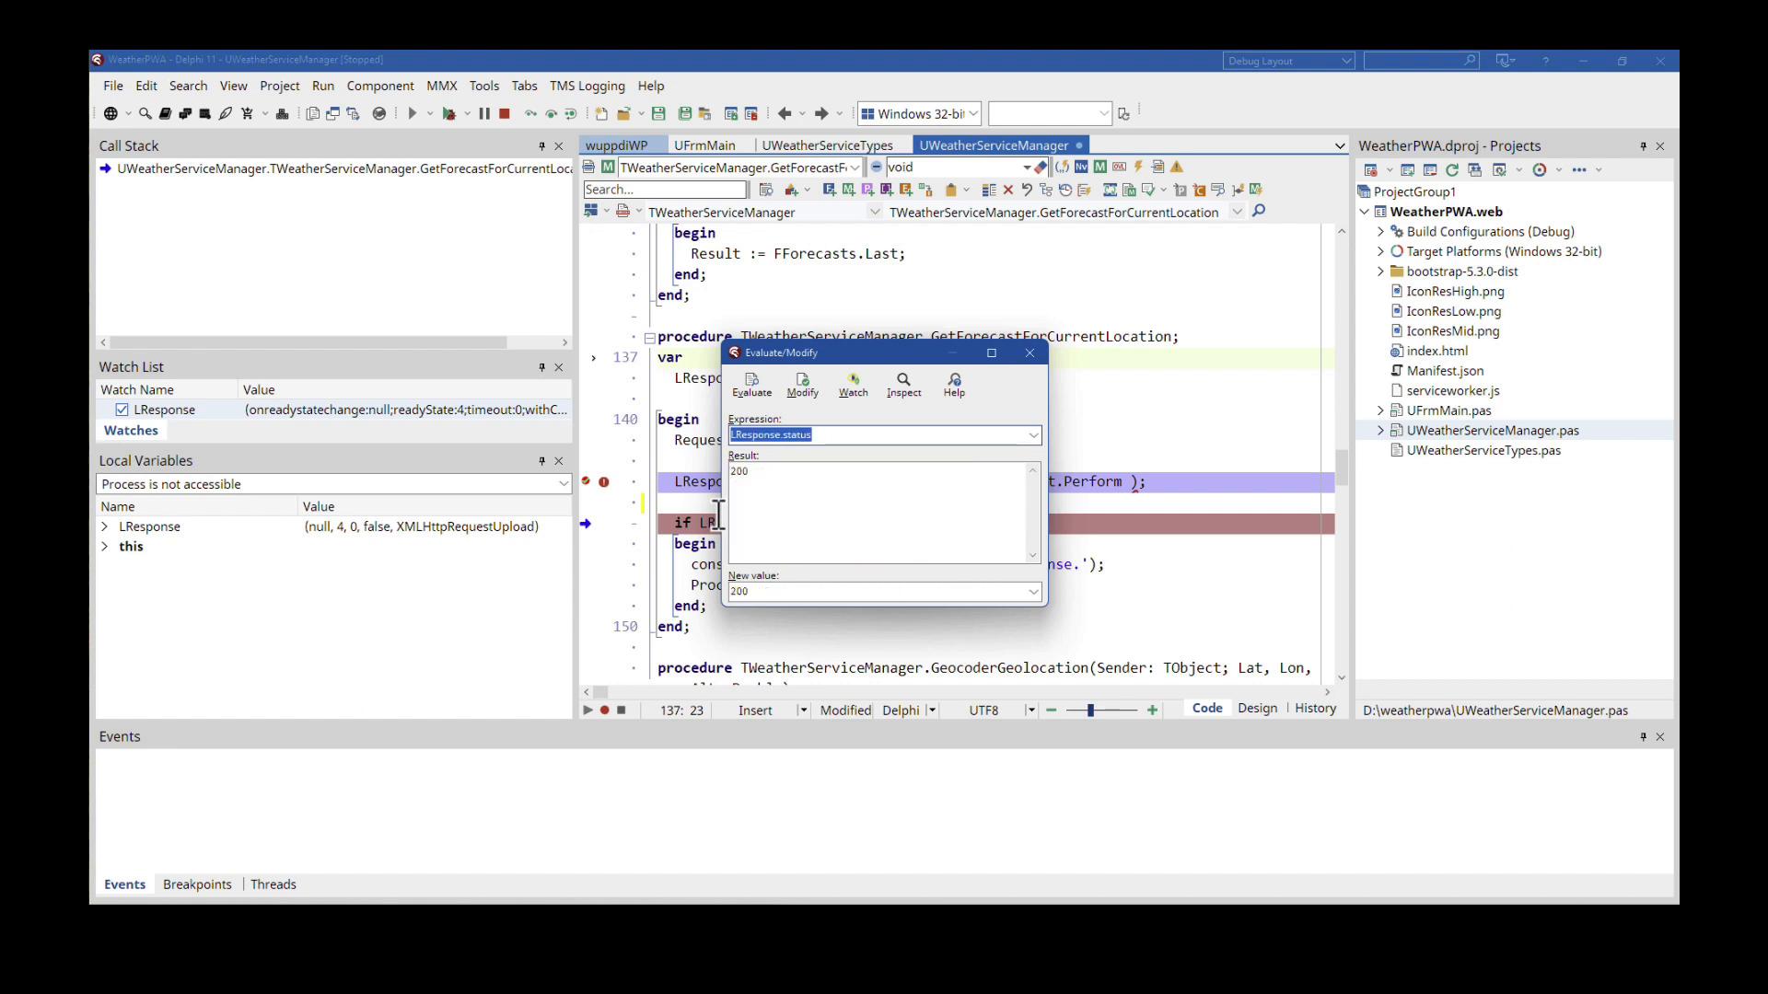
mouse_move(803, 511)
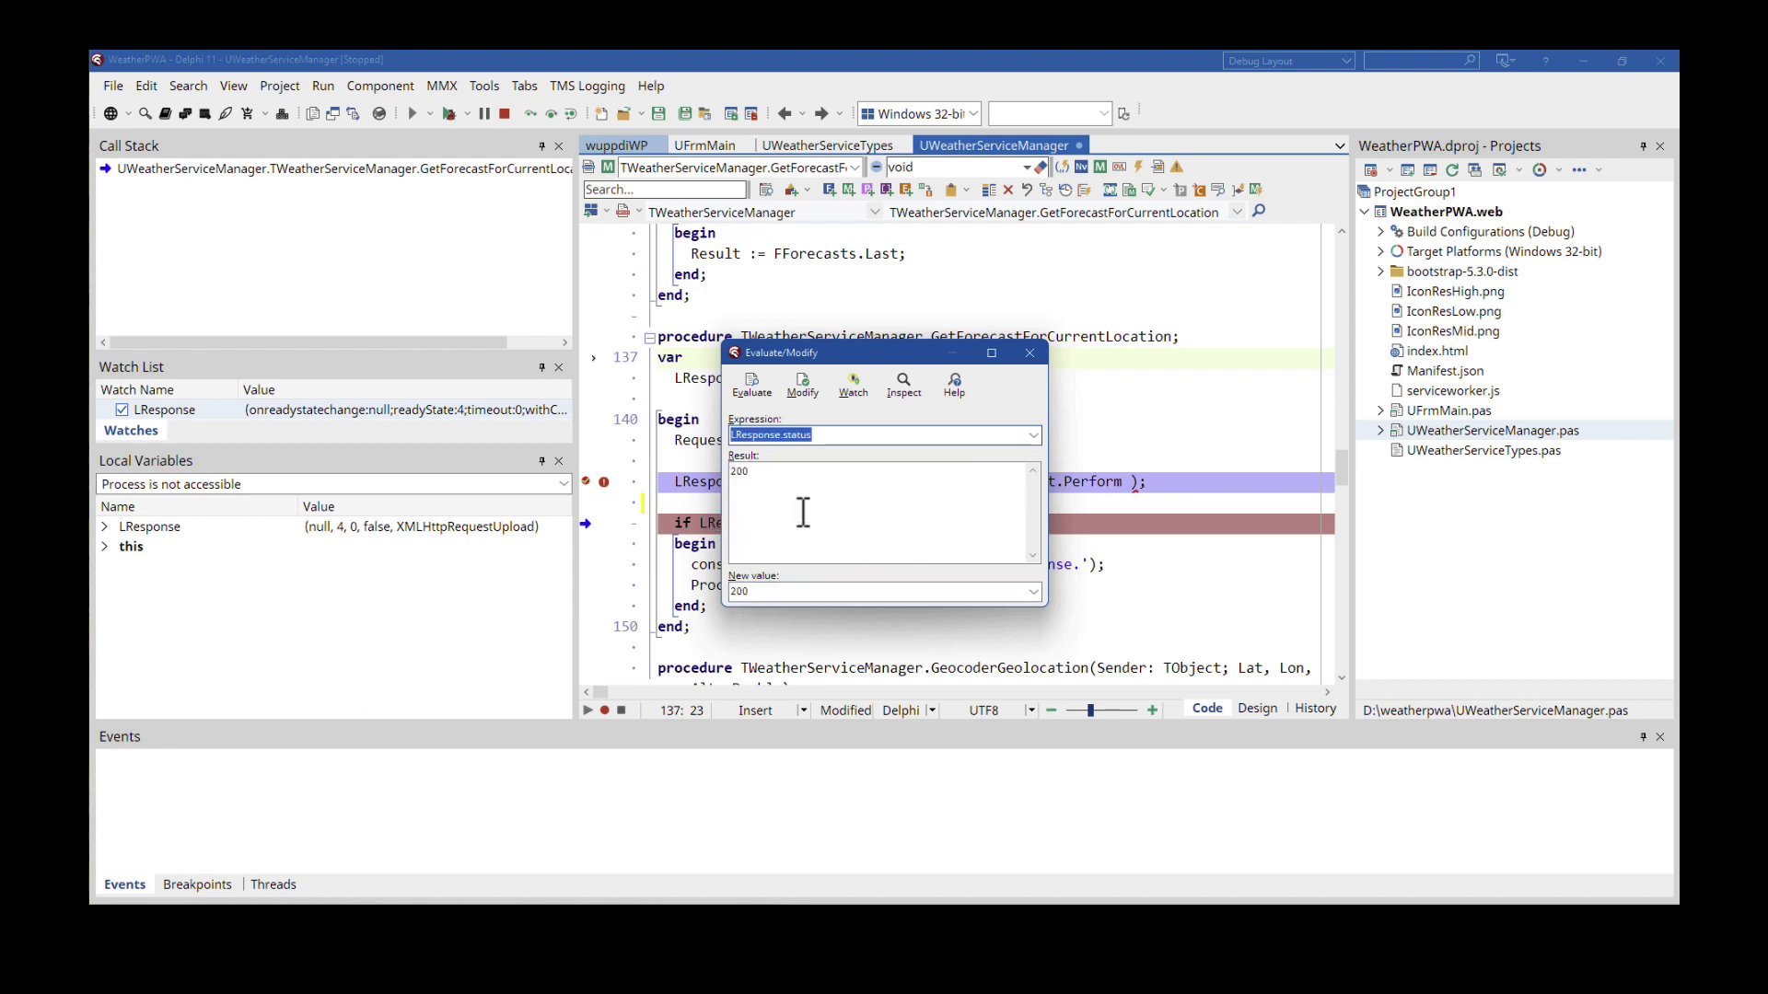
mouse_move(748, 532)
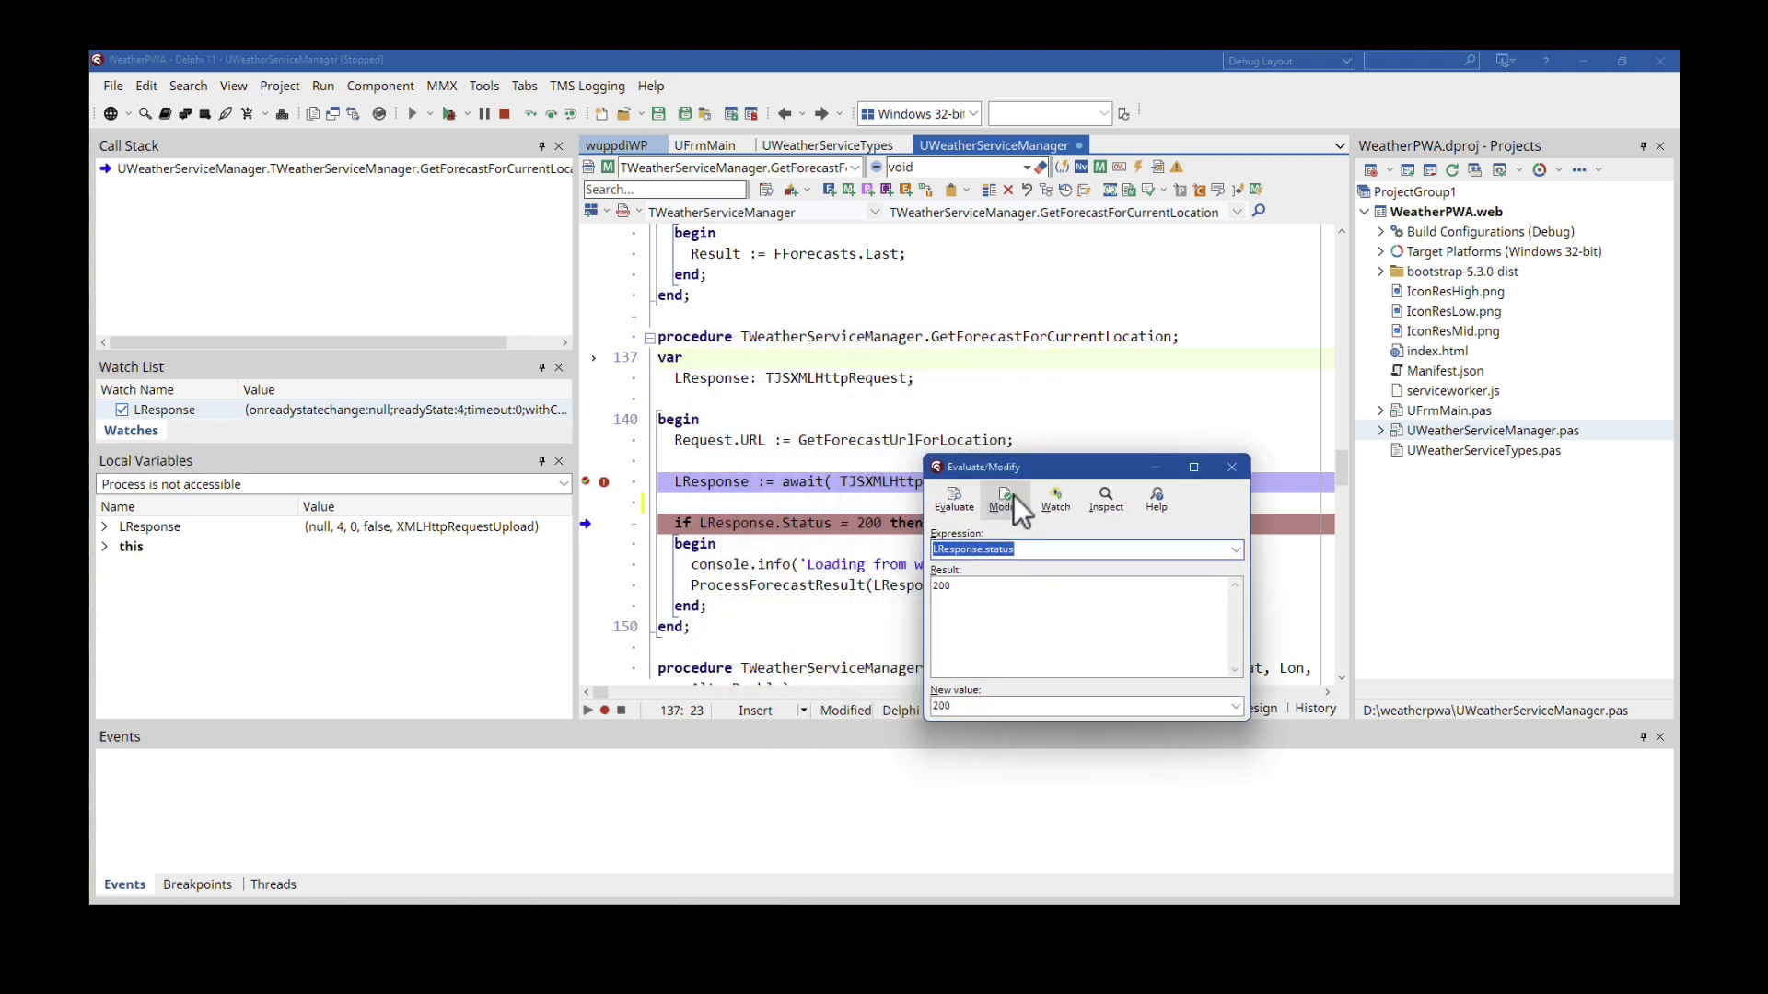
mouse_move(1055, 499)
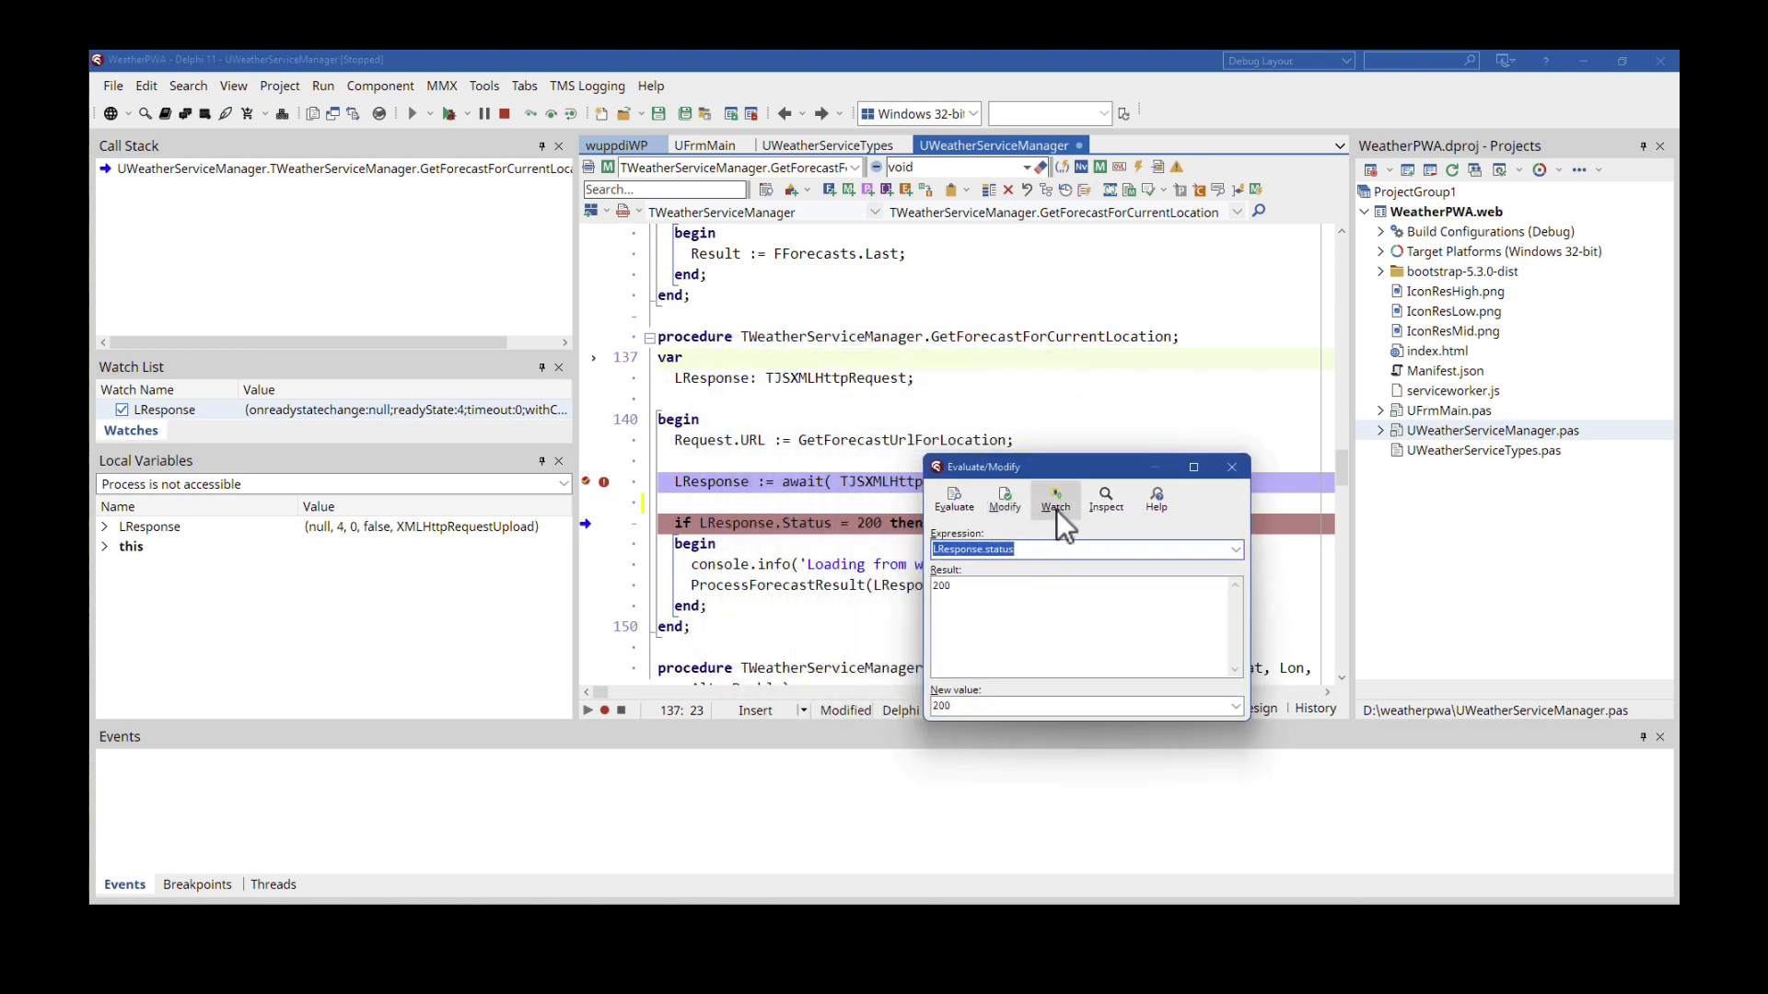
mouse_move(1043, 547)
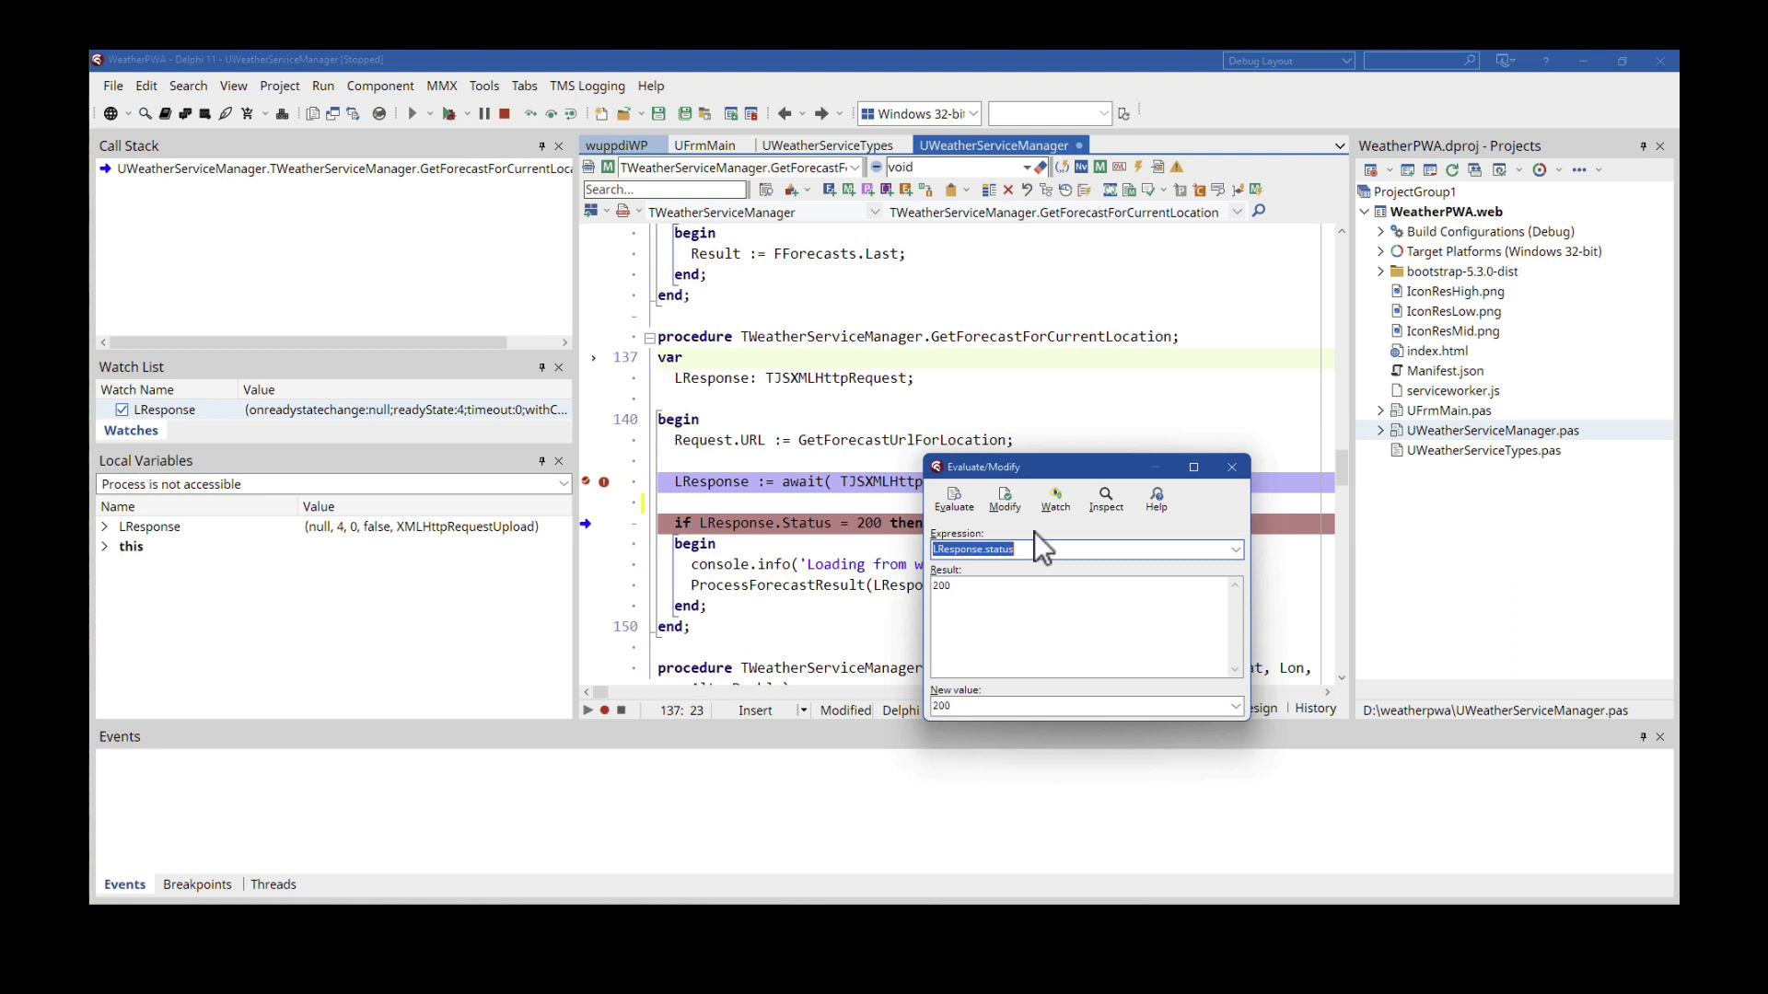
mouse_move(1231, 467)
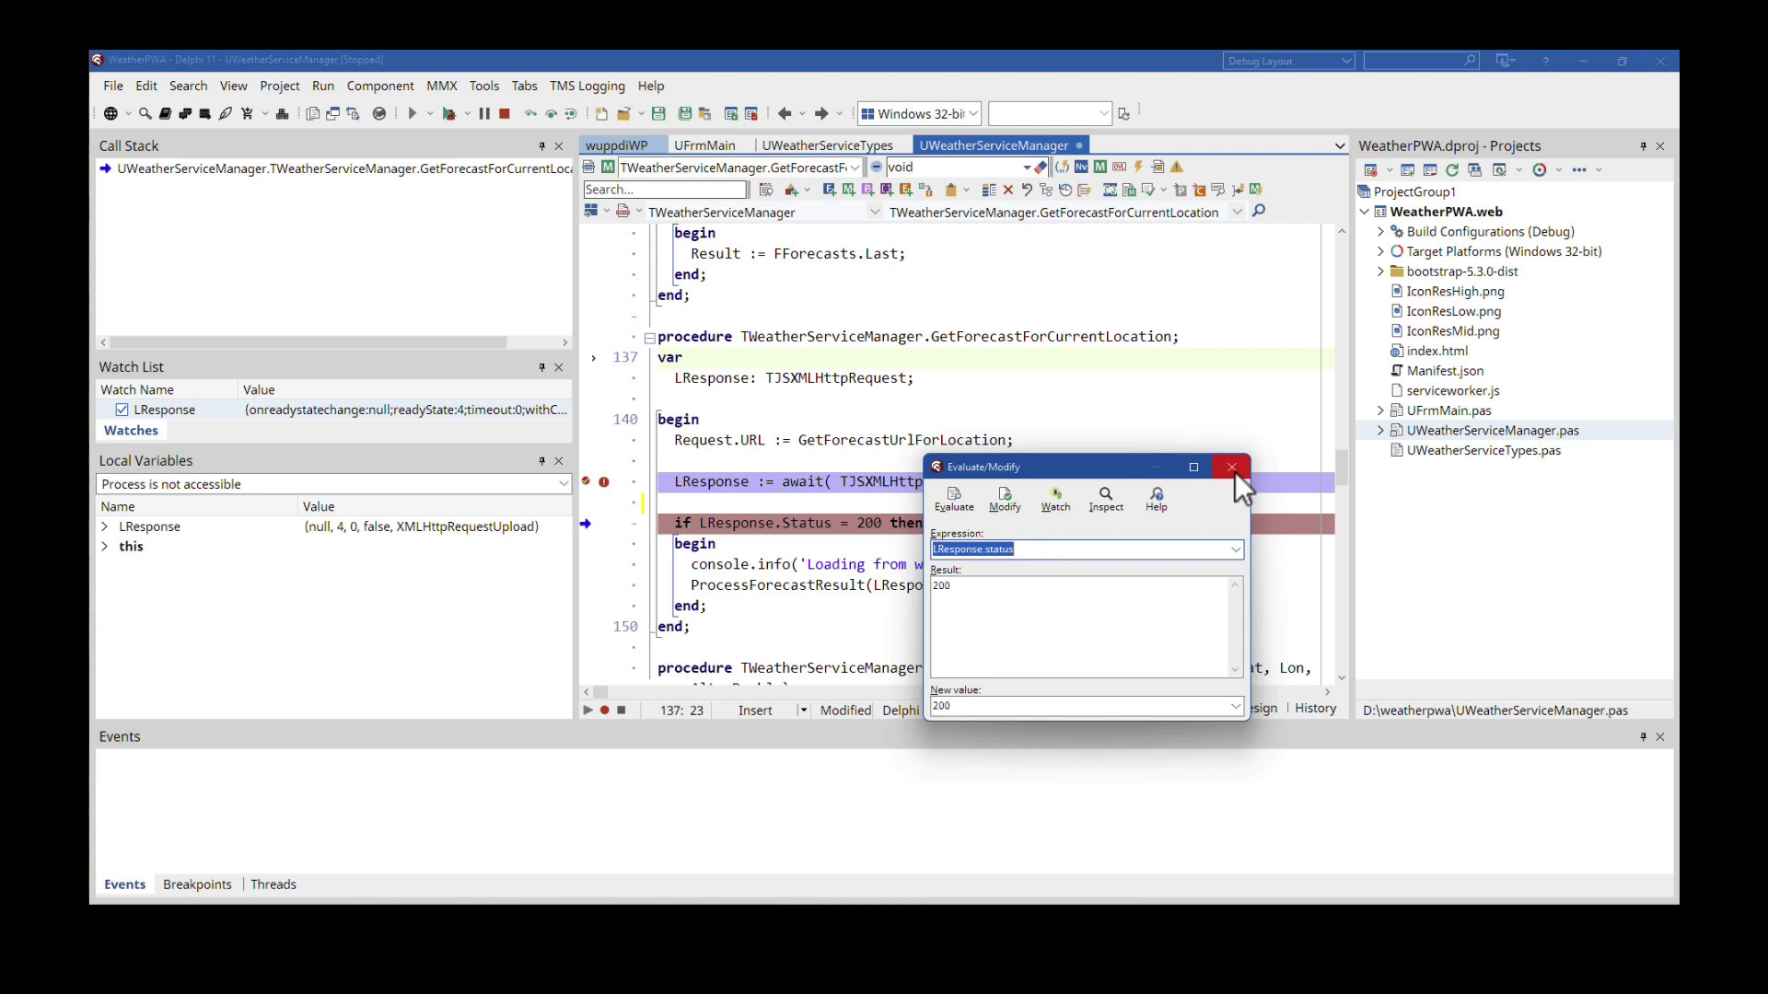
left_click(1229, 467)
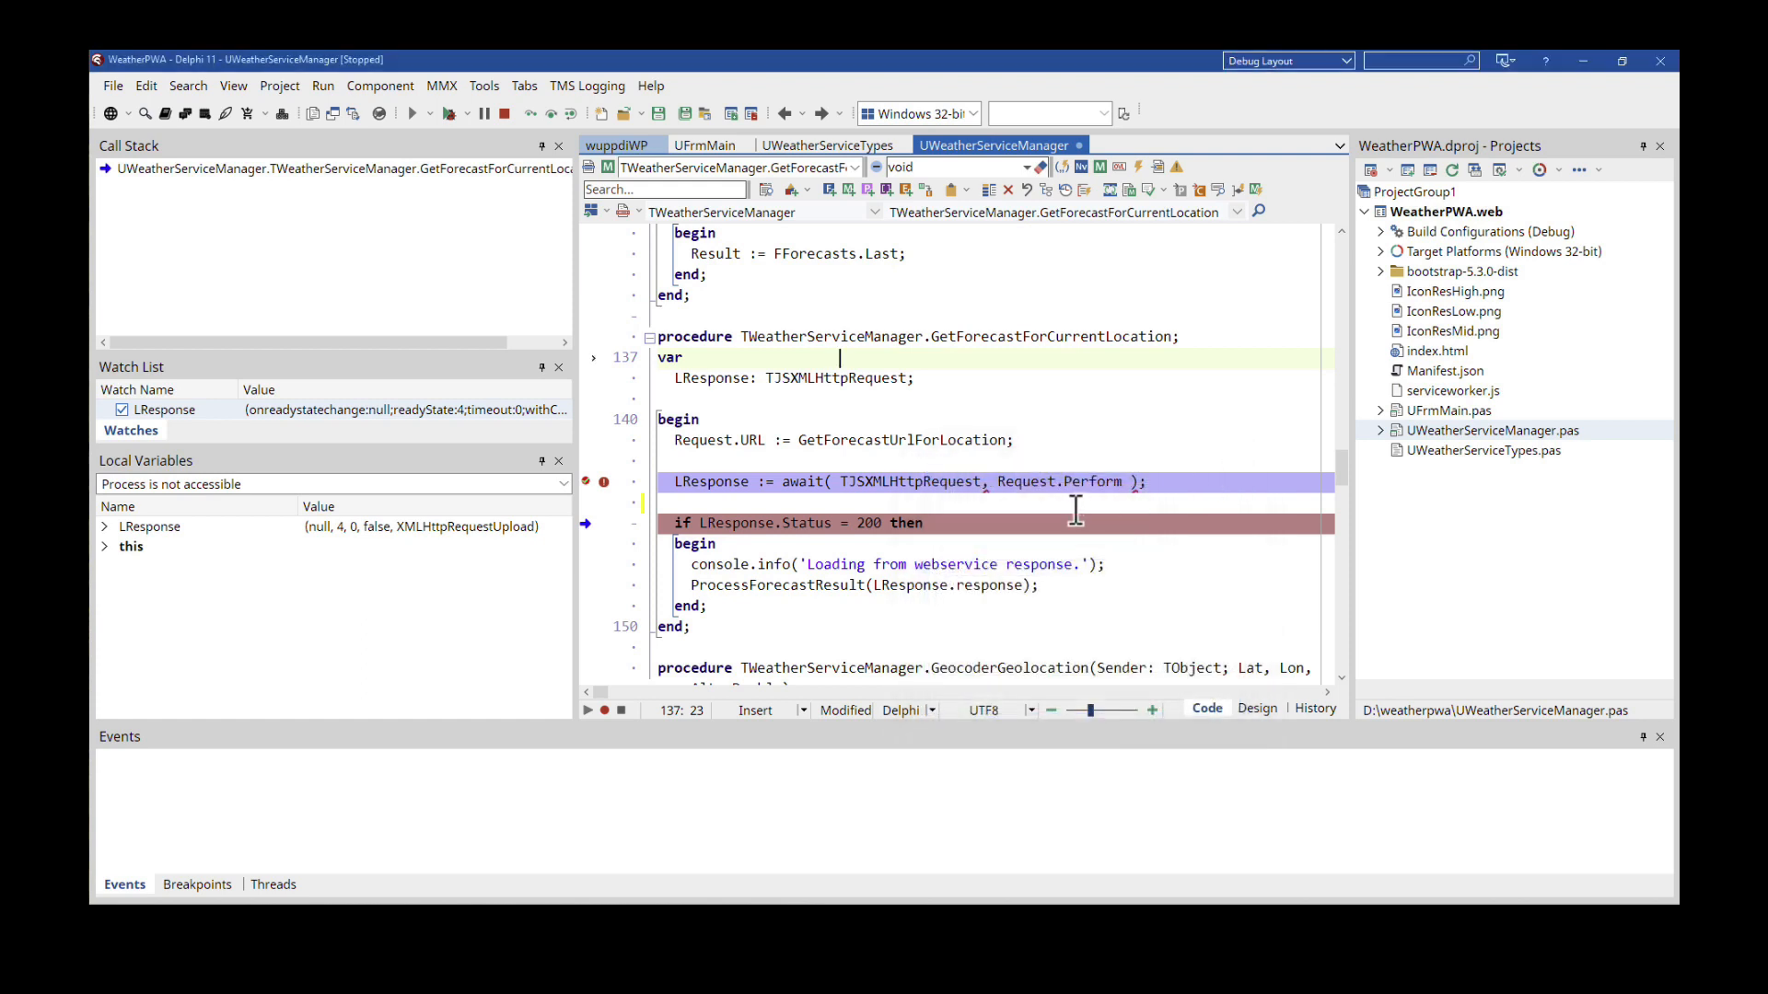
mouse_move(1045, 496)
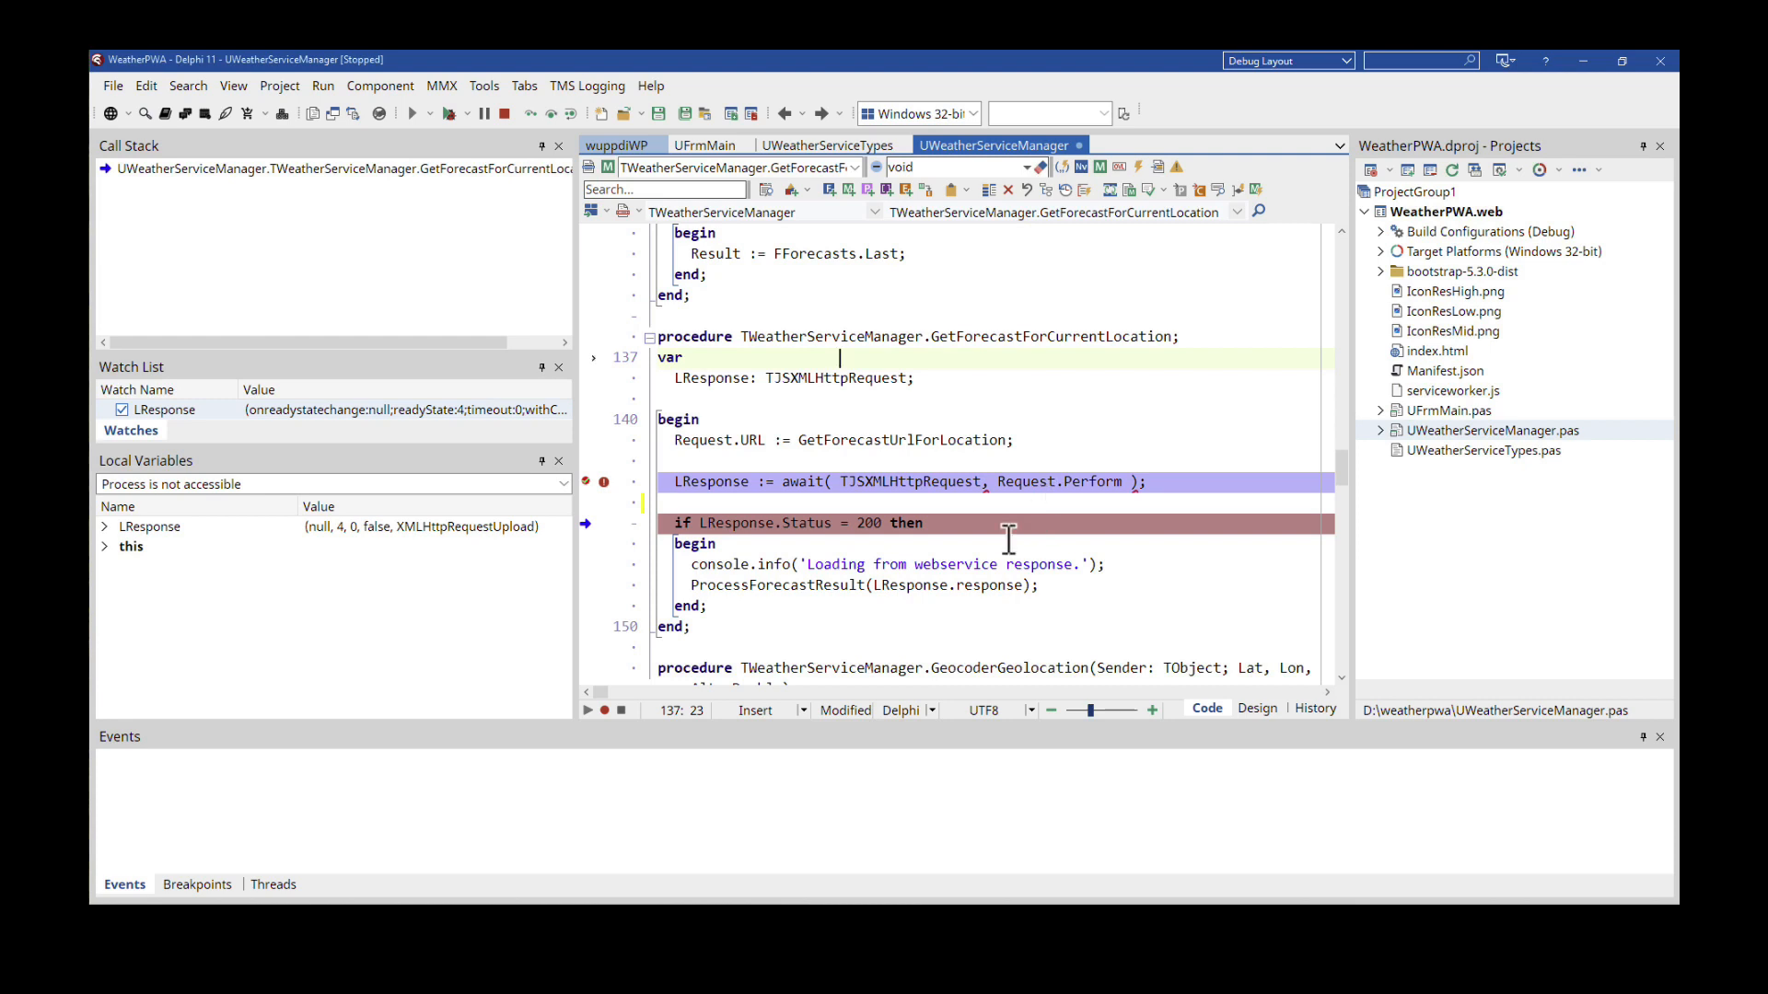
mouse_move(929, 633)
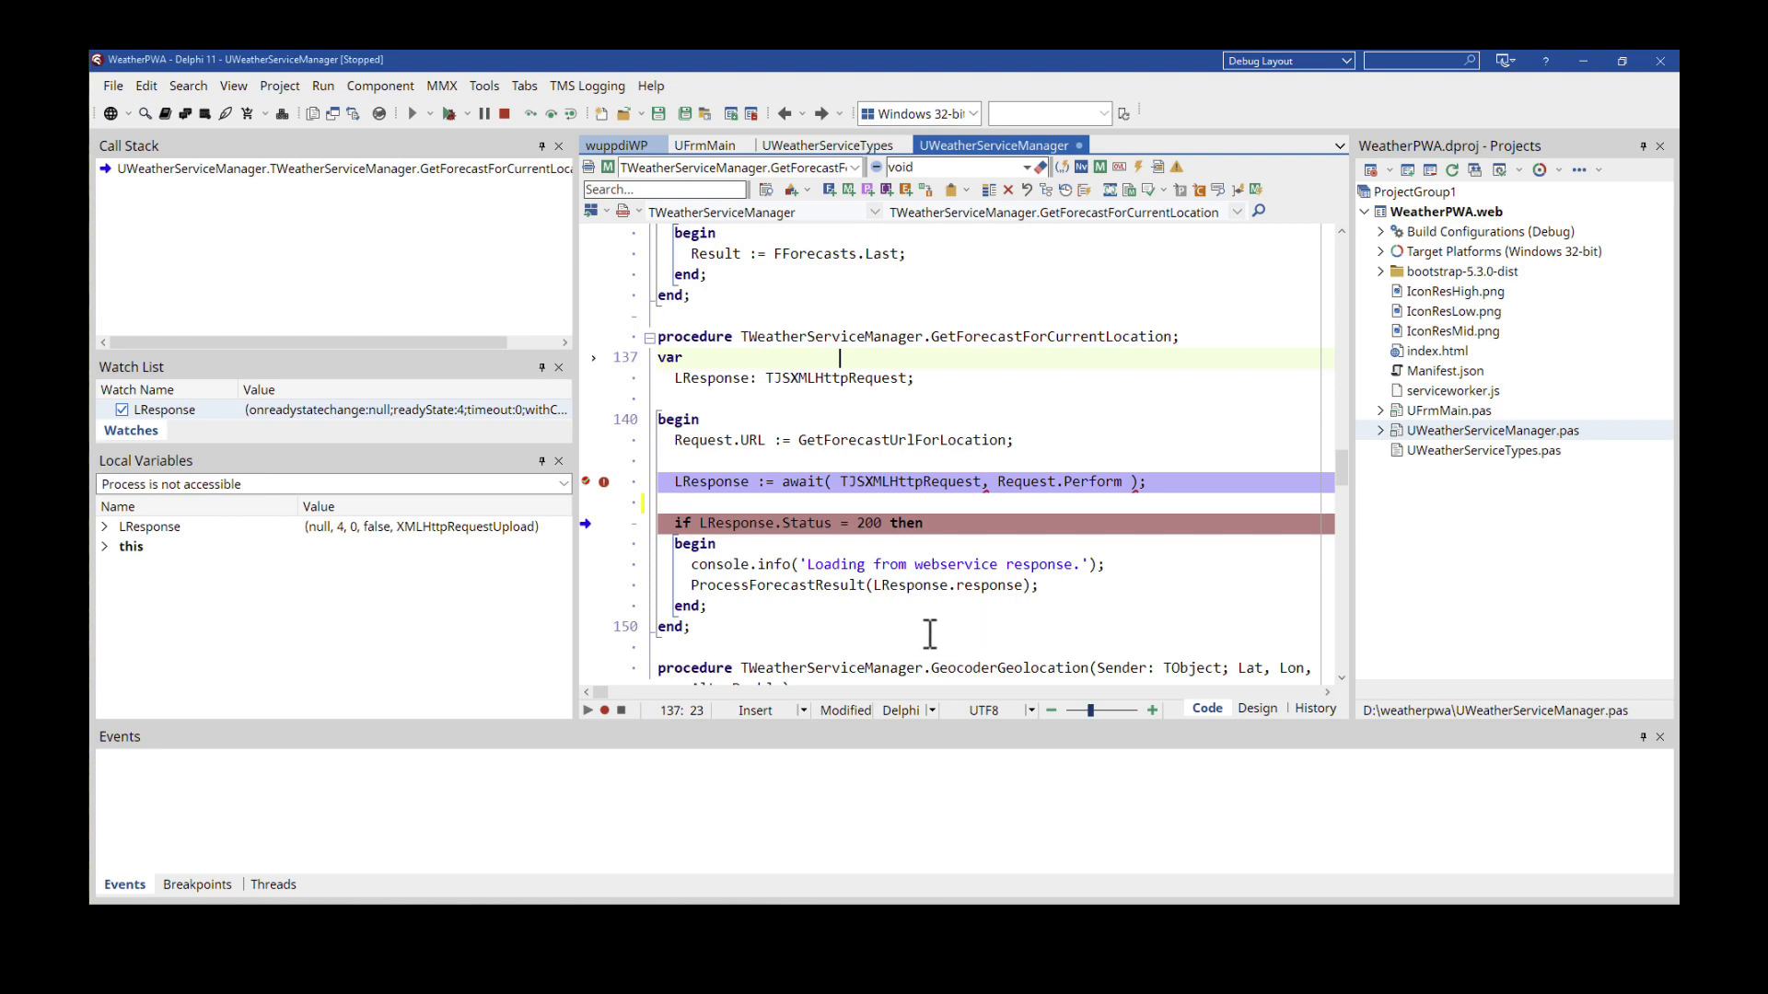
mouse_move(999, 586)
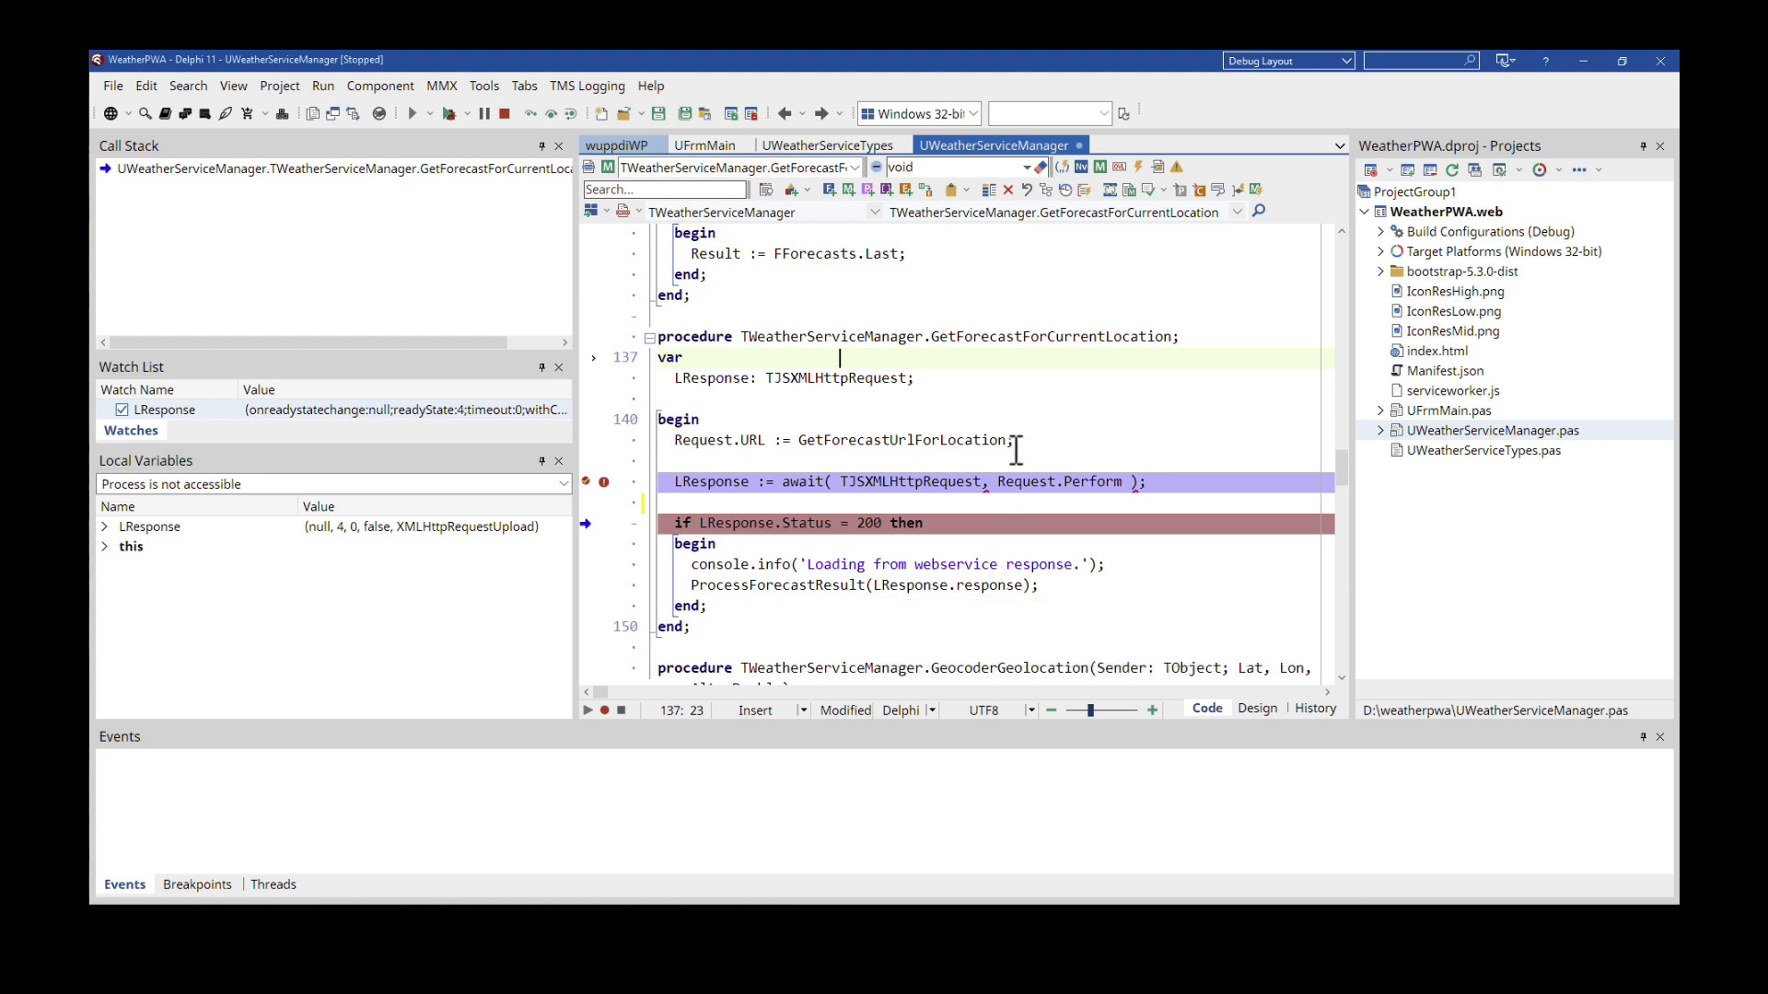
mouse_move(939, 395)
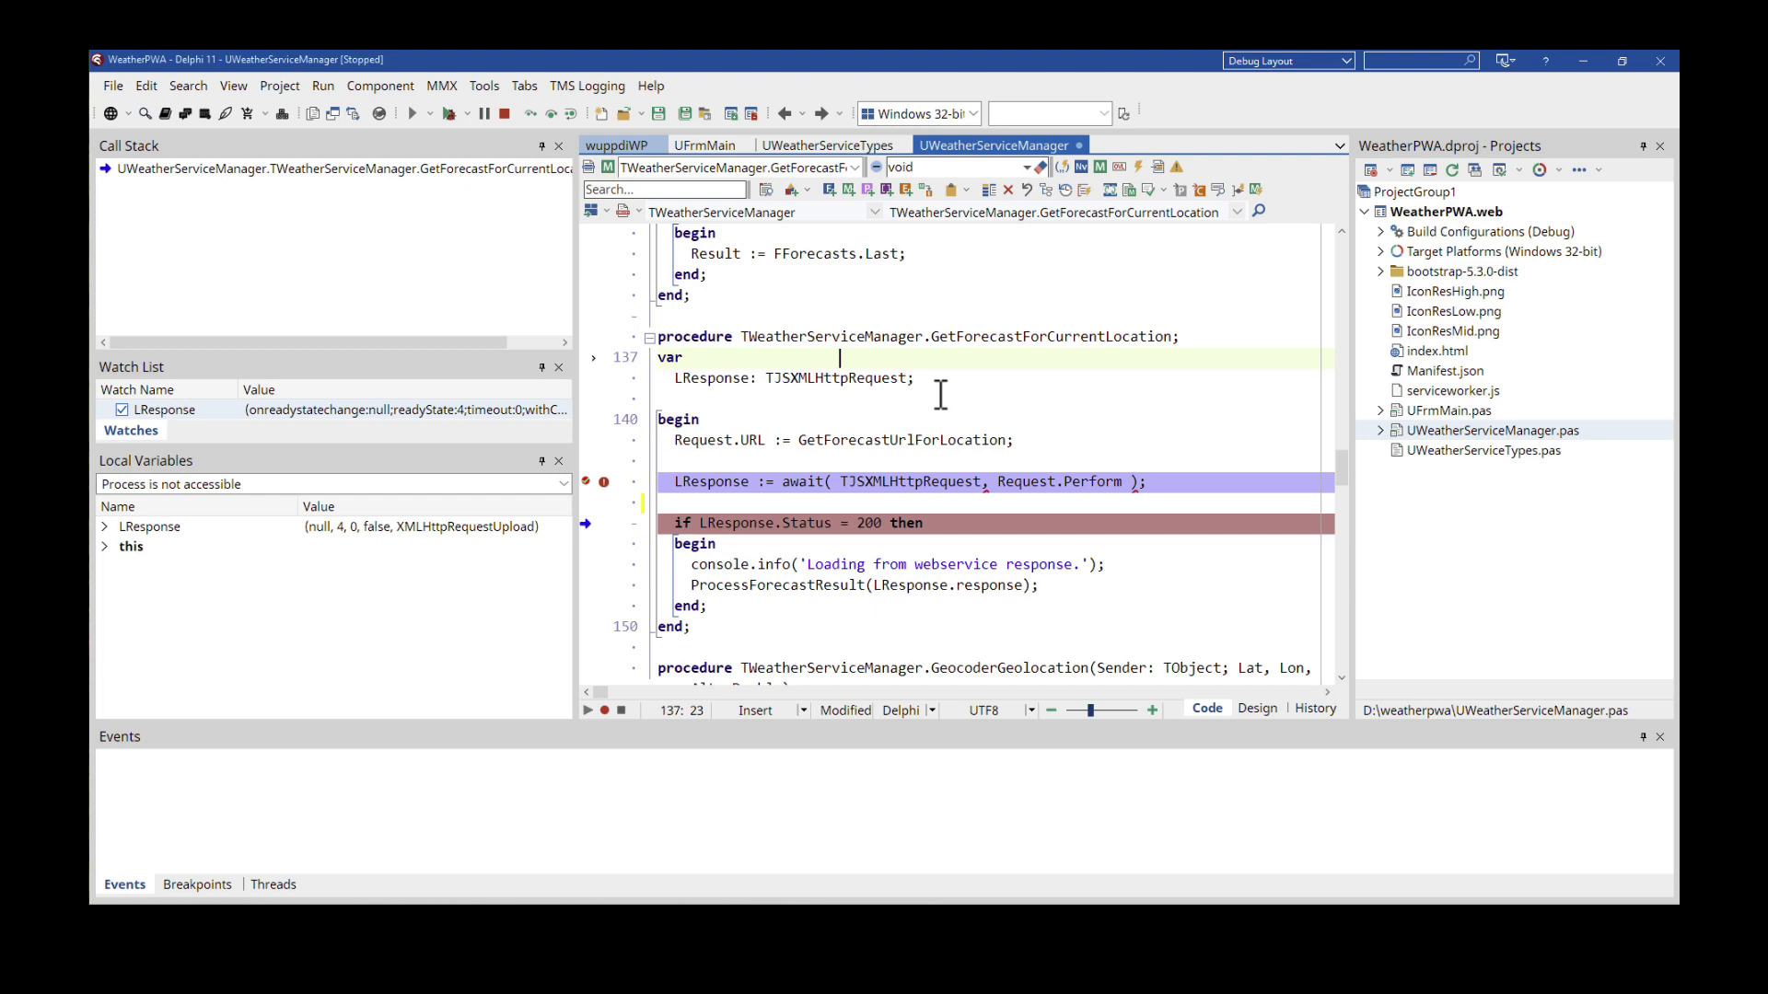
mouse_move(488, 150)
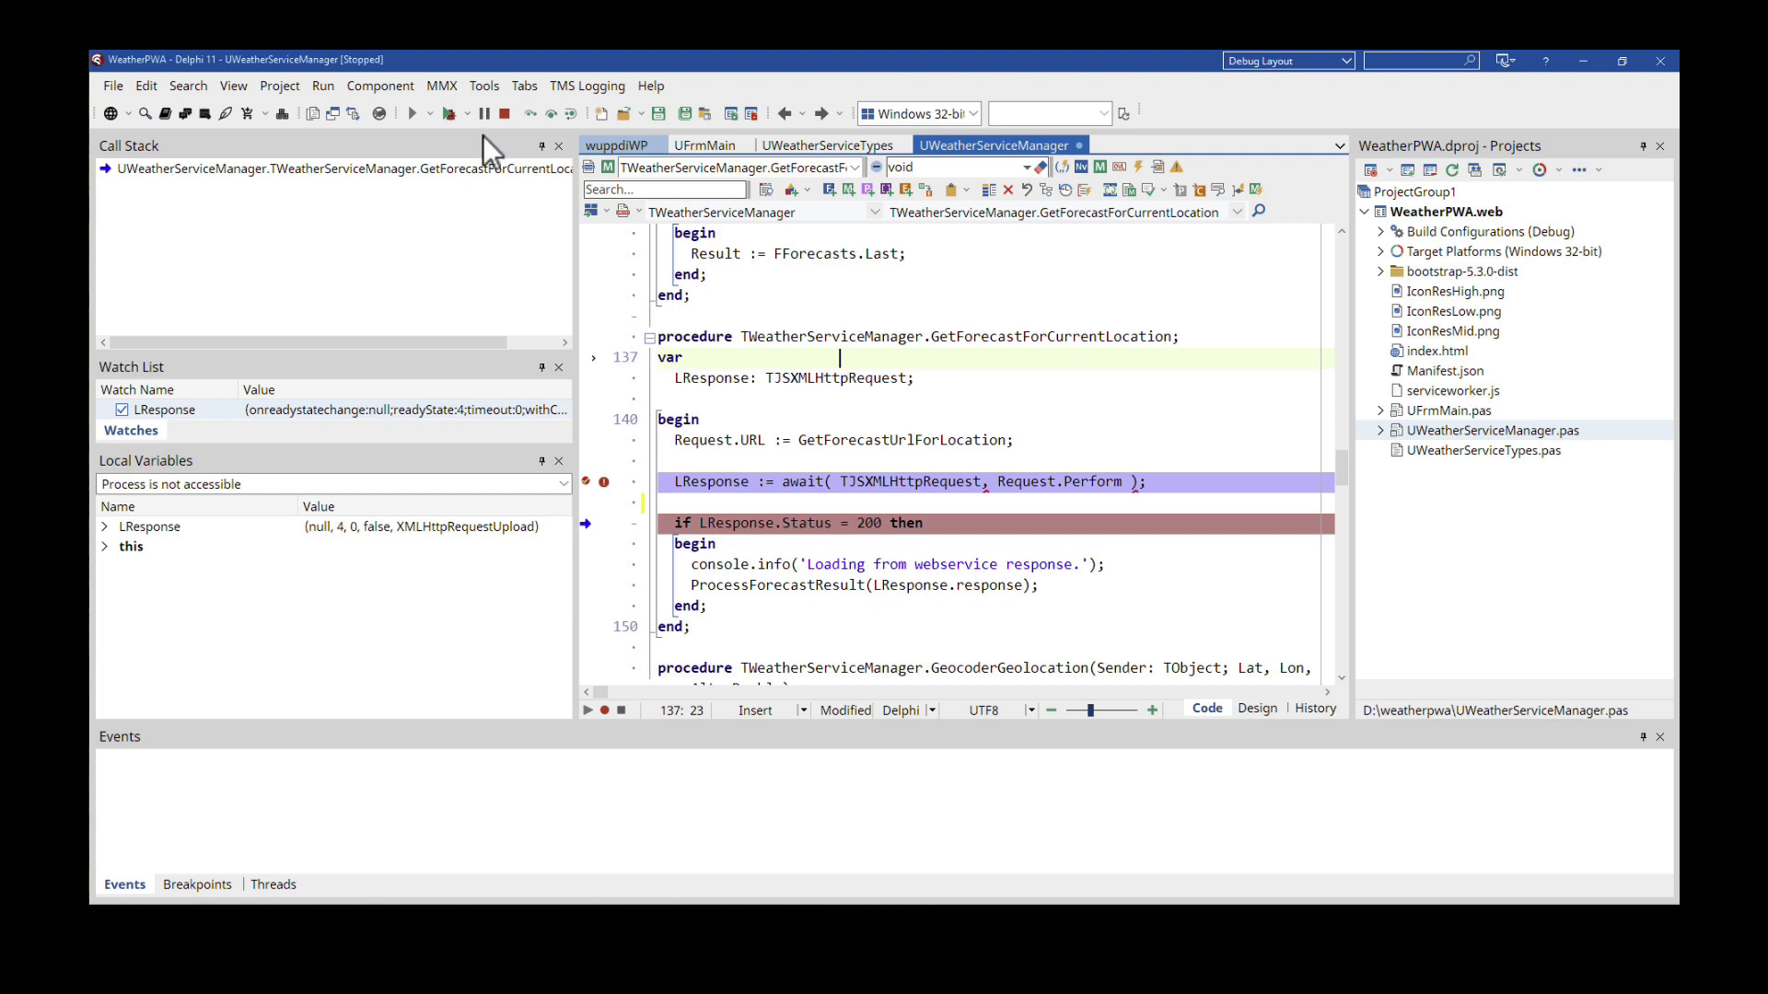
mouse_move(499, 130)
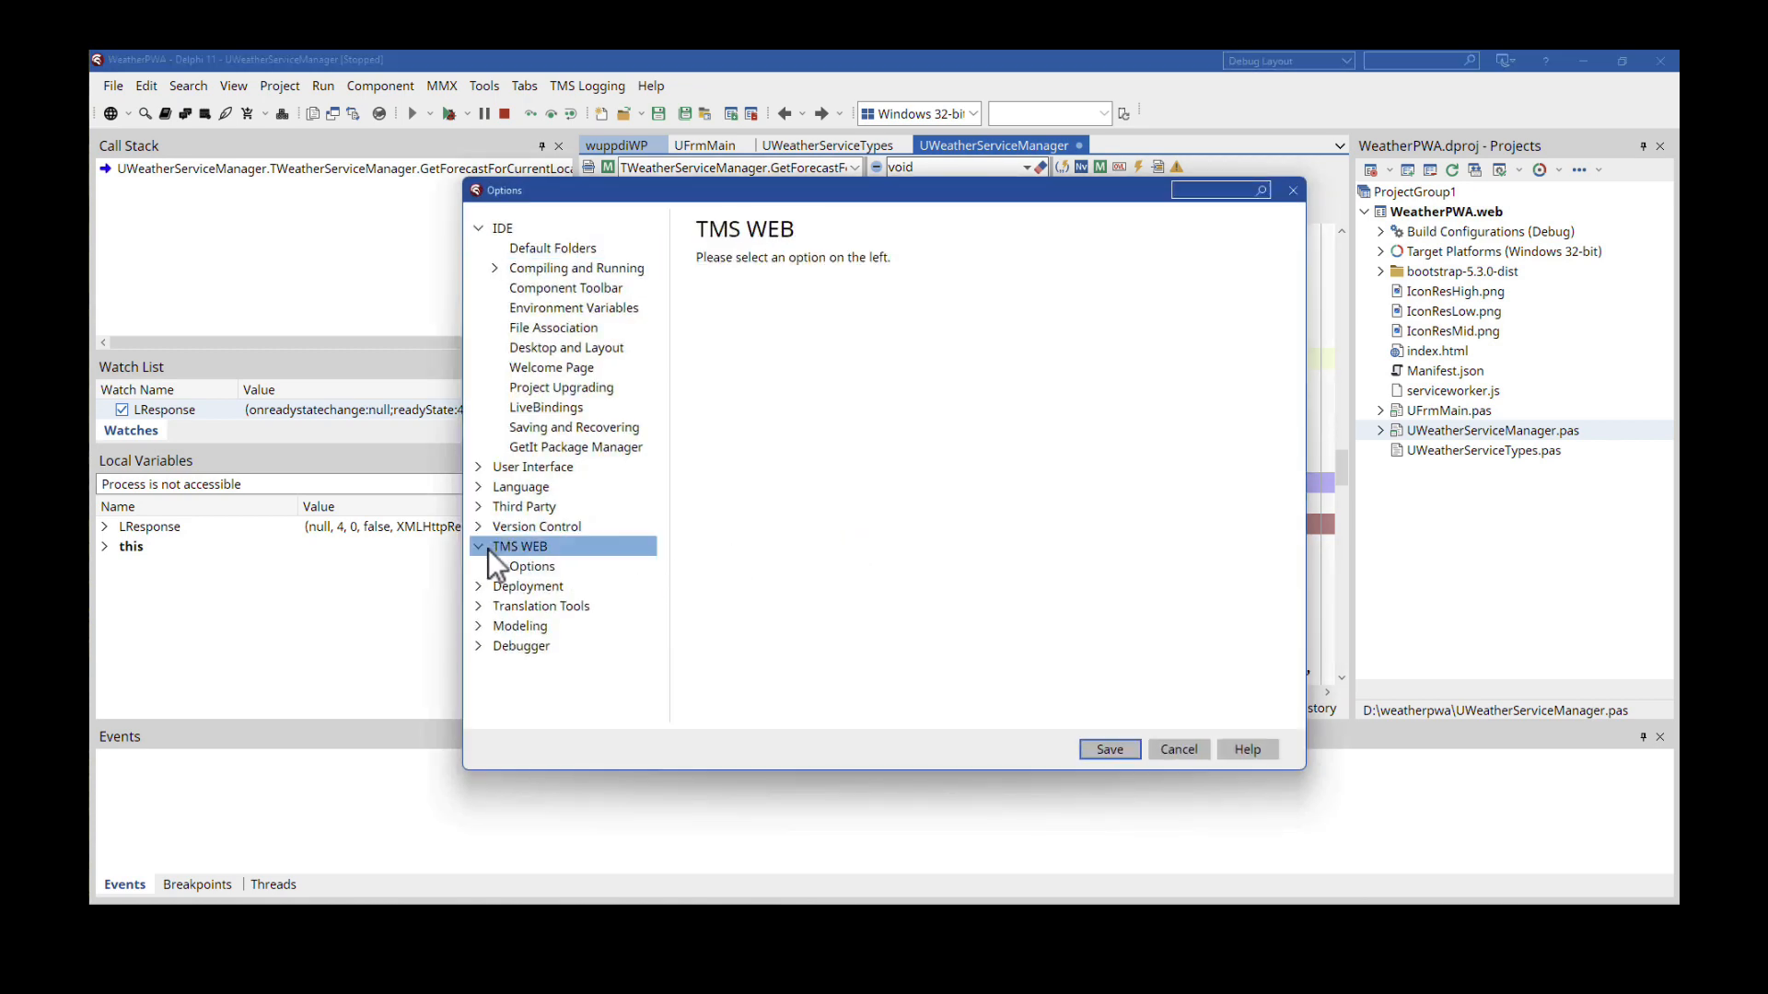
- Open the TMS WEB Options page and select the Enable Debugging inside IDE setting (True)
left_click(531, 566)
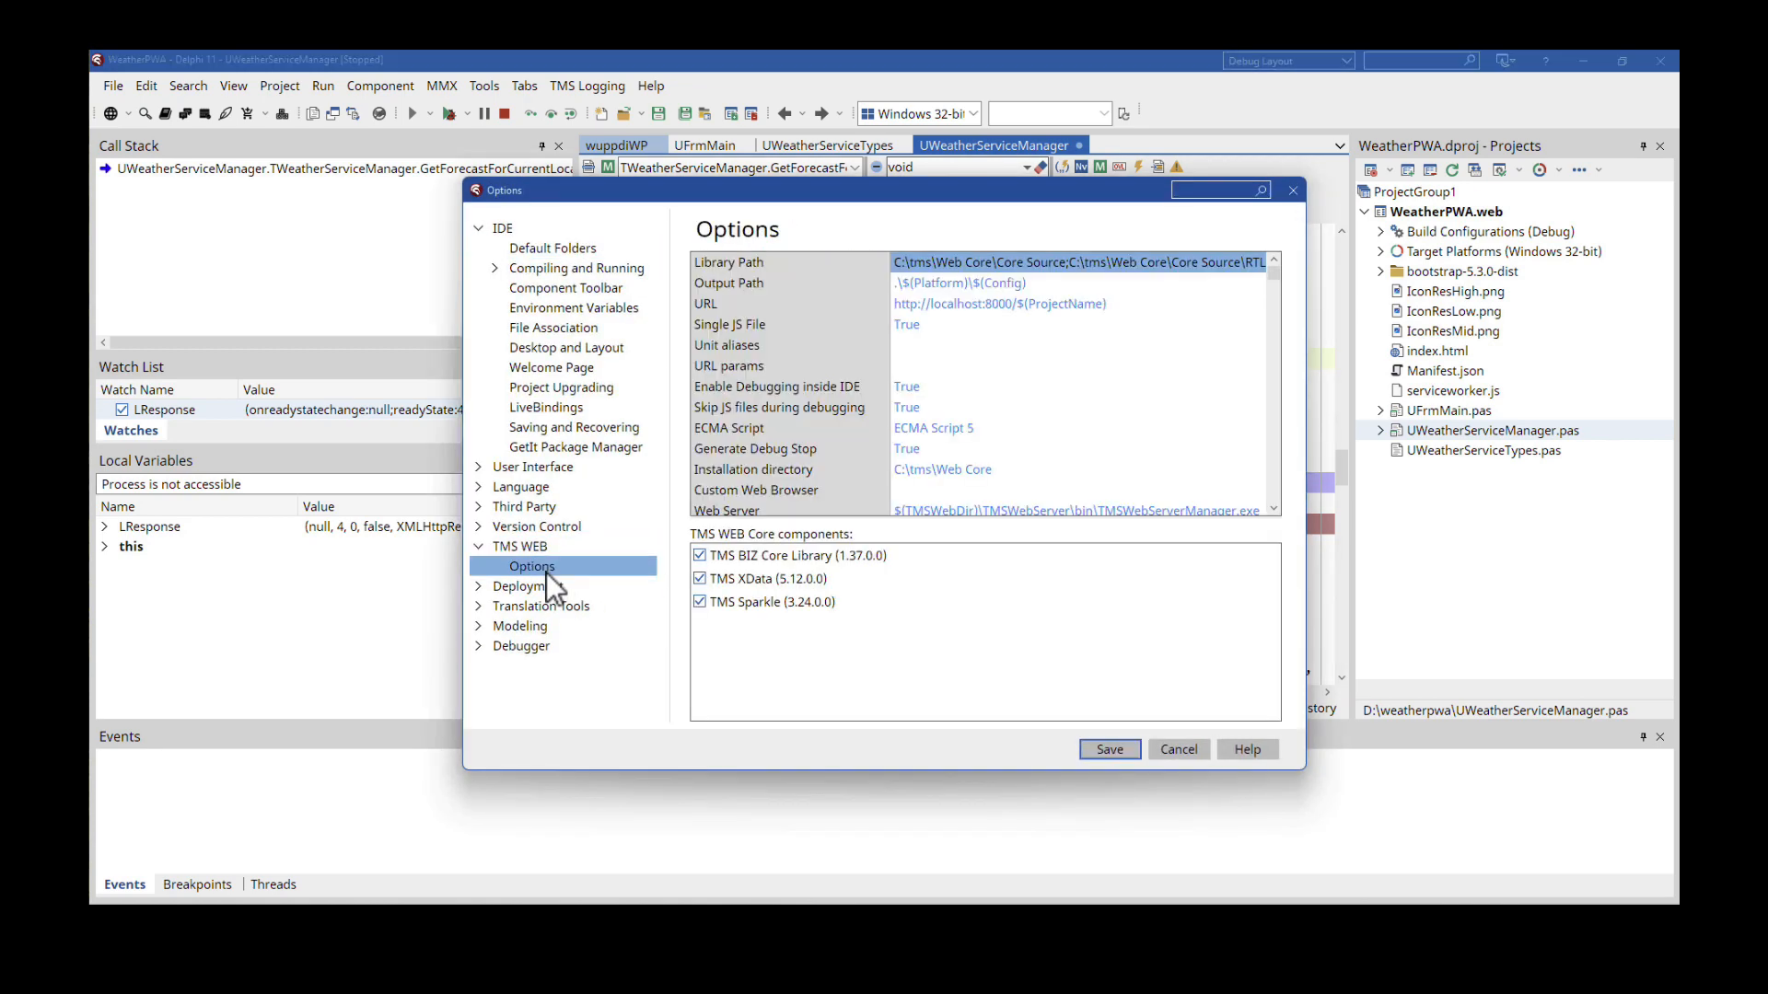
mouse_move(744, 407)
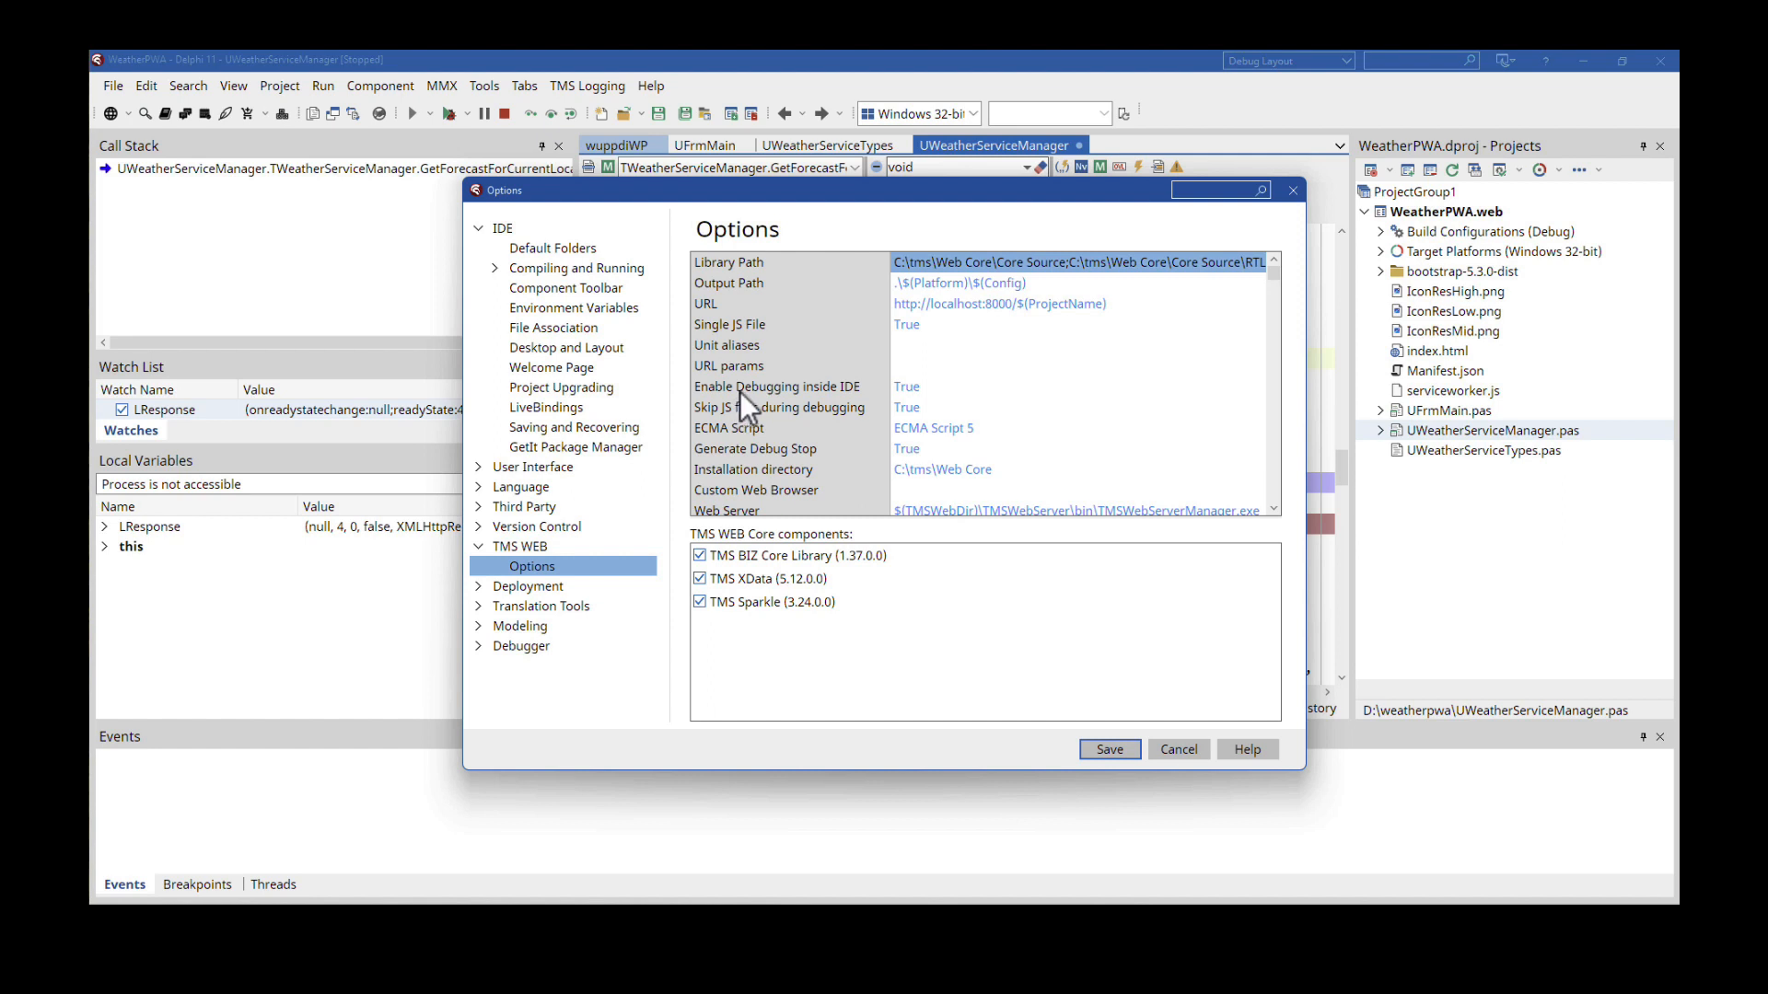
left_click(1076, 262)
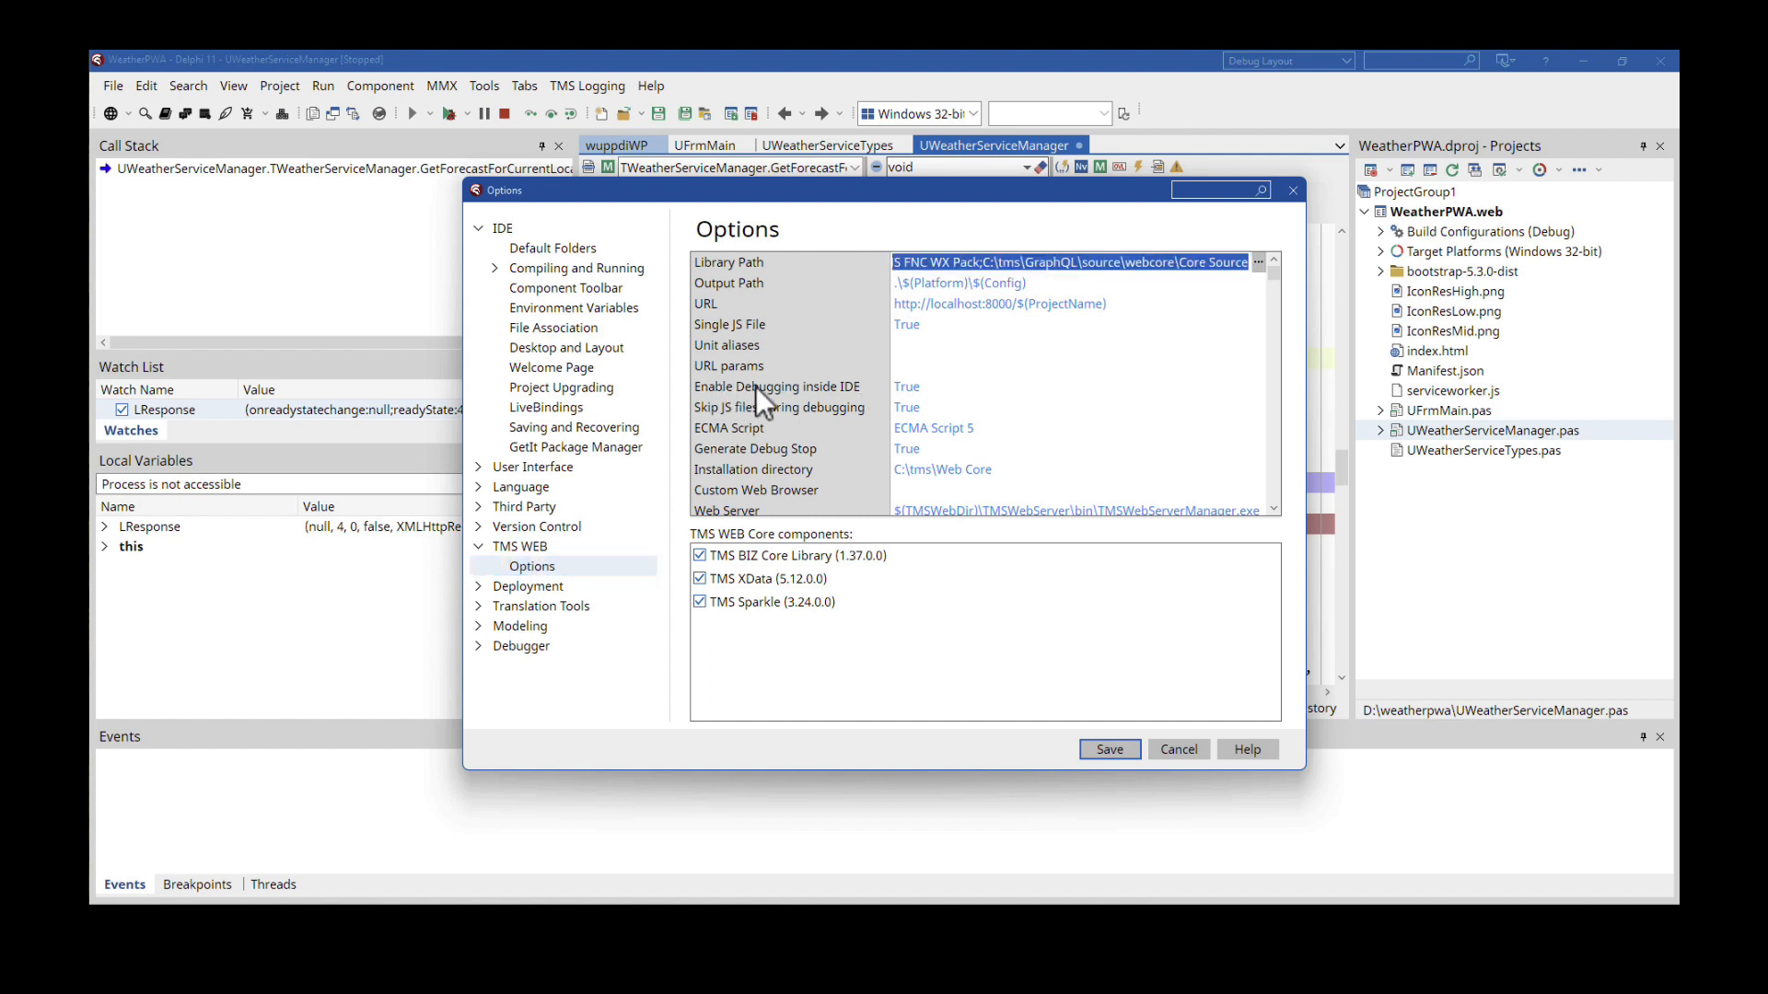
mouse_move(819, 412)
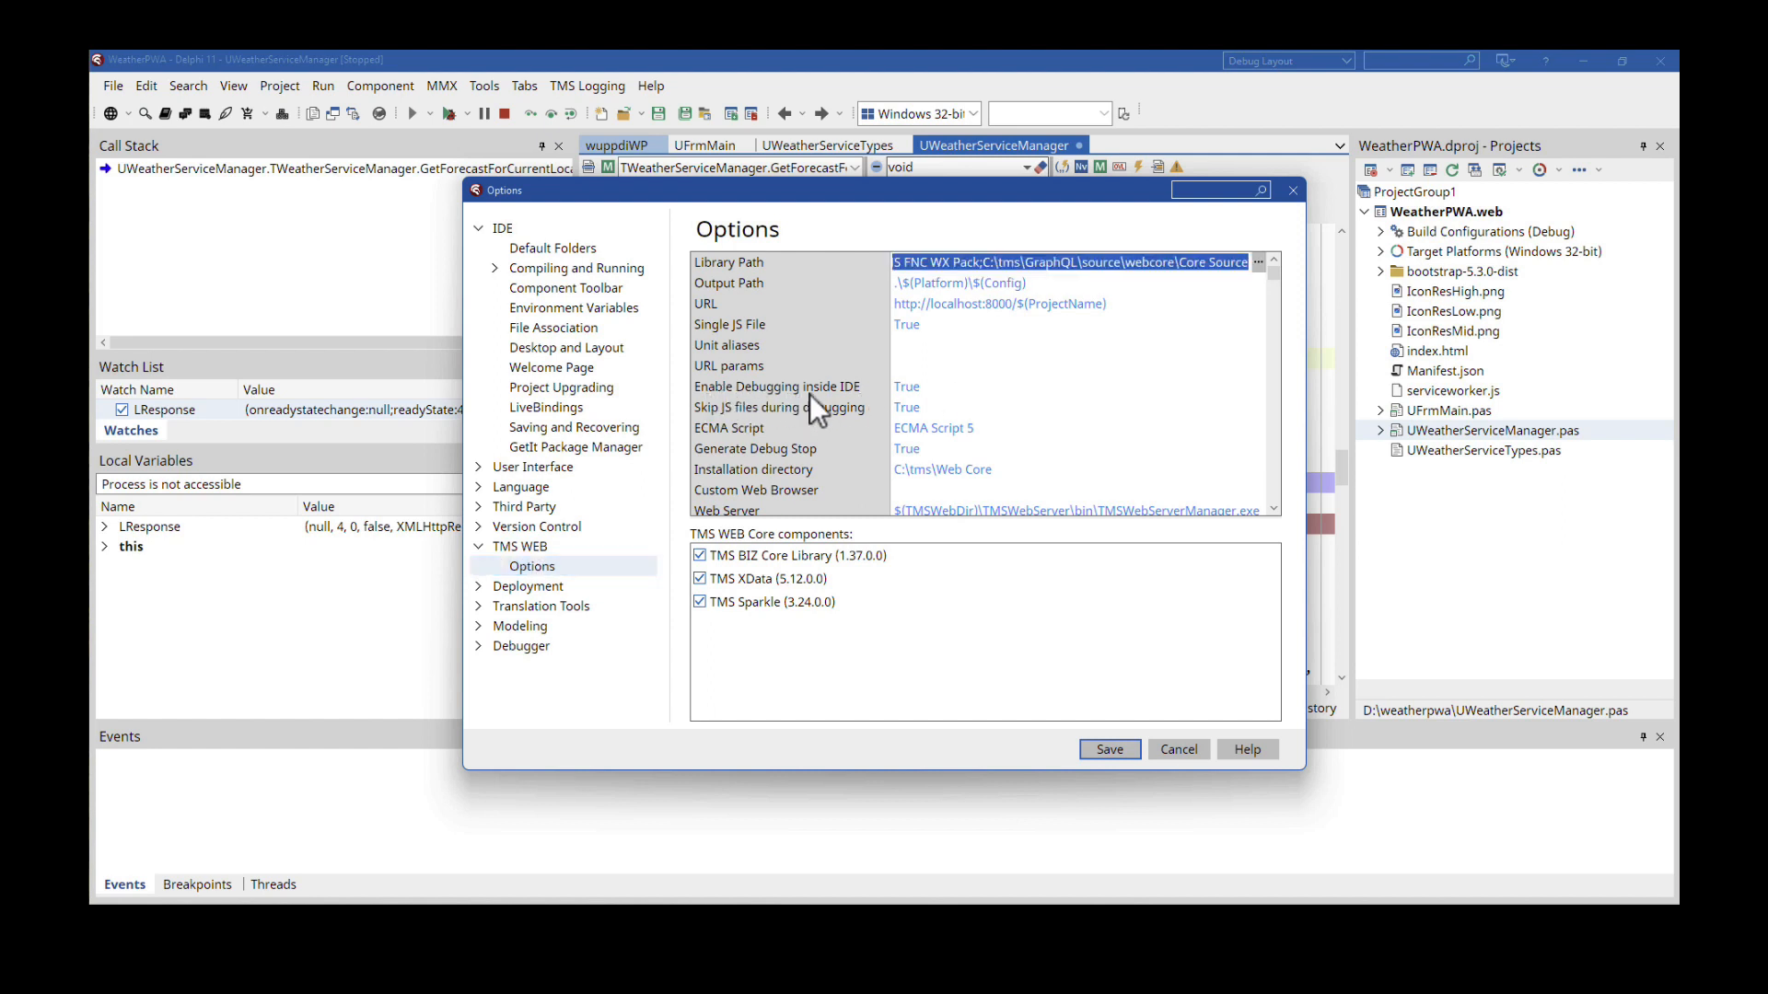
mouse_move(936, 408)
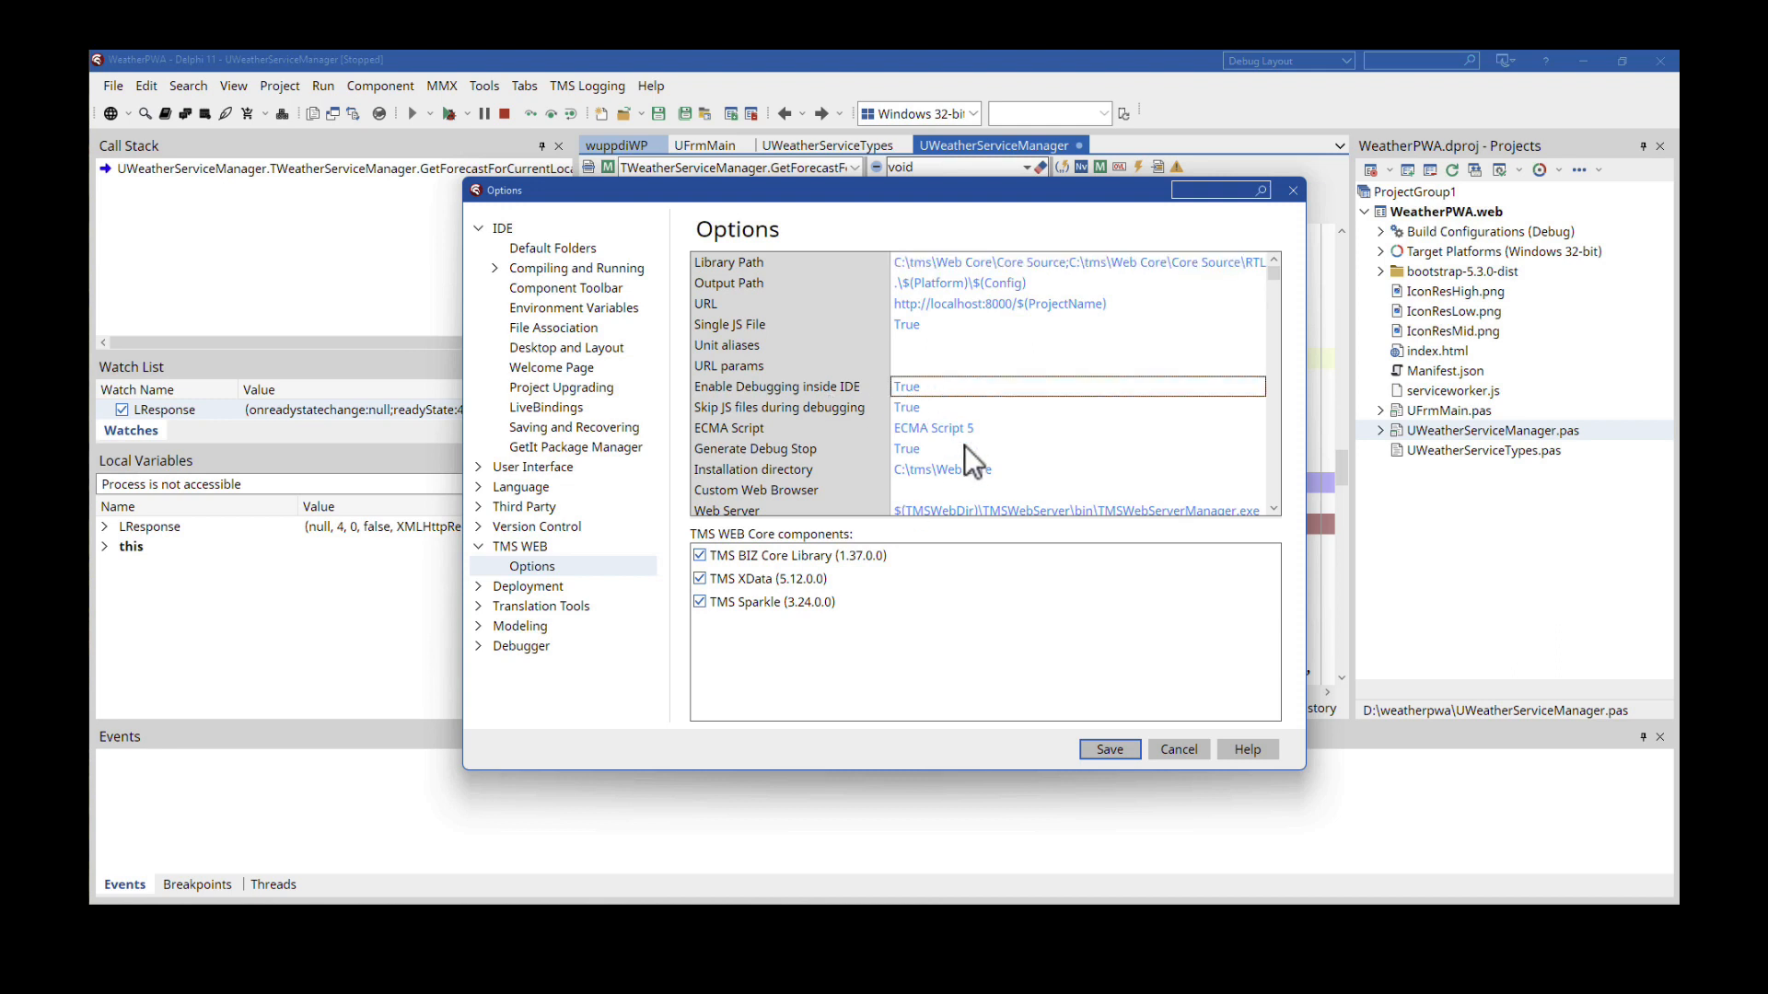
mouse_move(1040, 521)
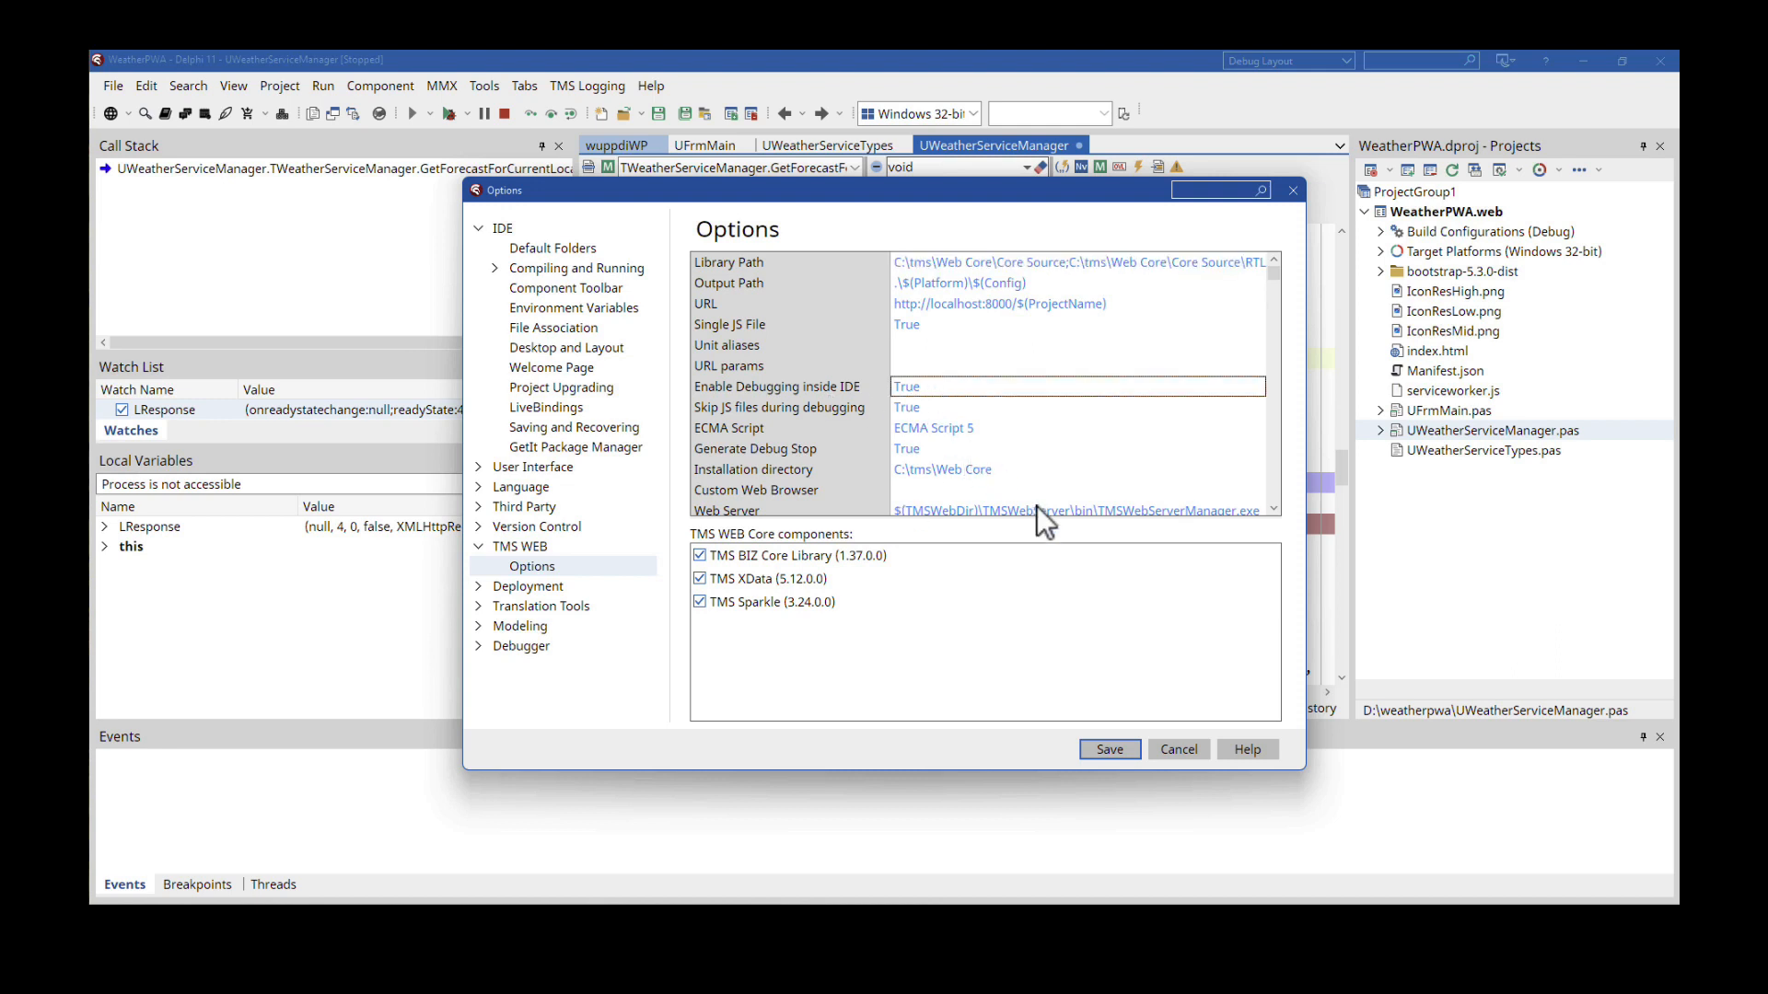